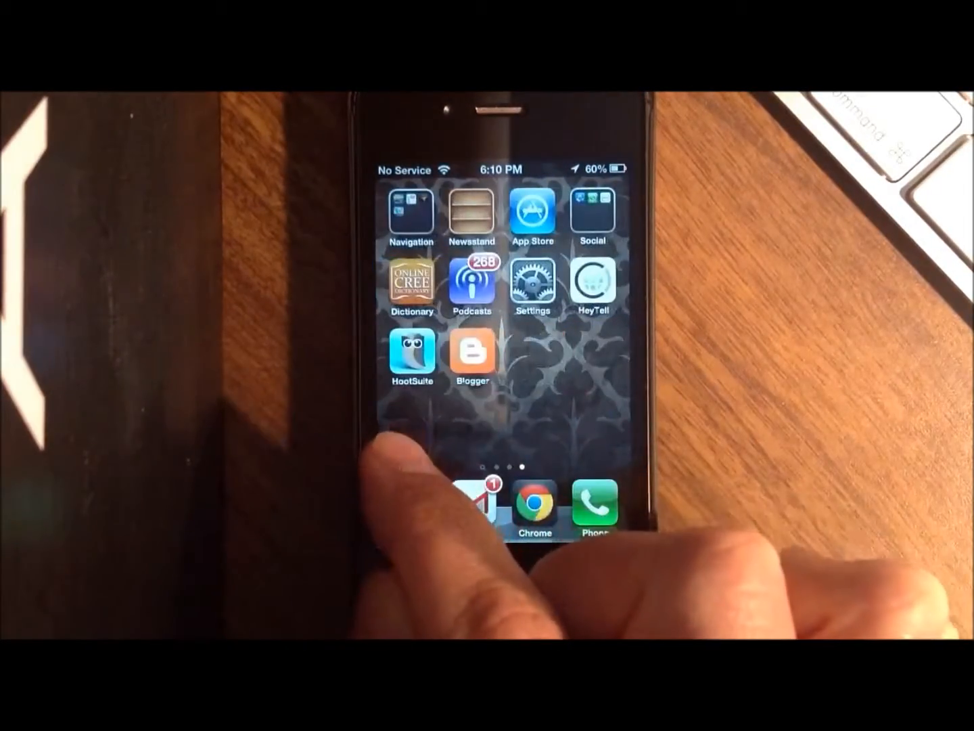
# Publish the Blogger post 'Check this out' with 'Today in class...' text and a keyboard photo
pyautogui.click(472, 354)
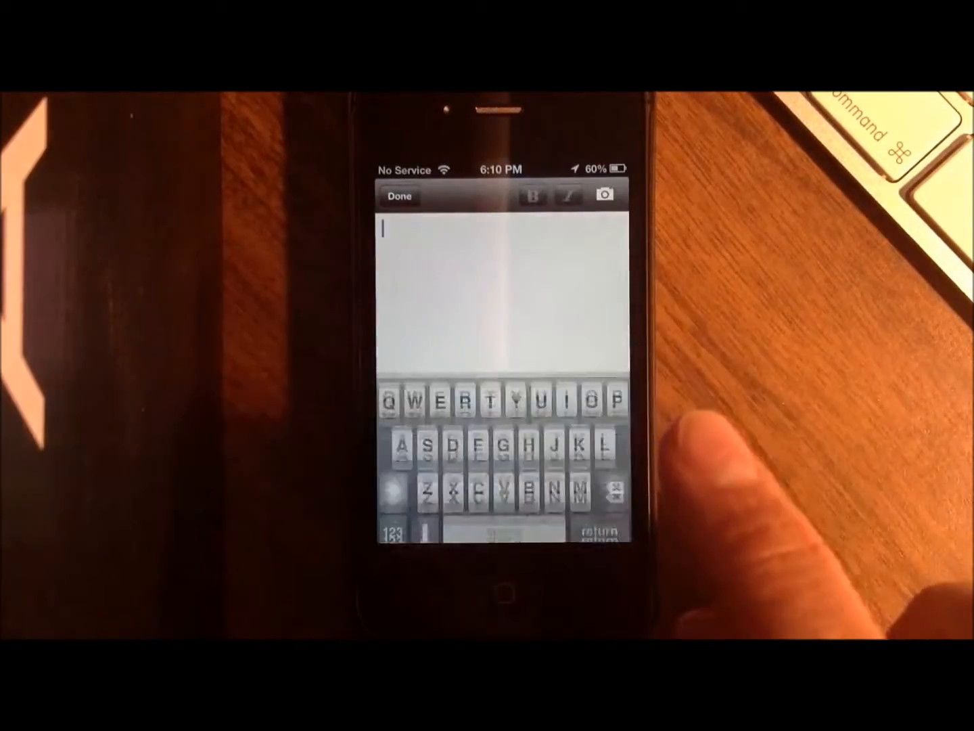
pyautogui.write('Today in class...')
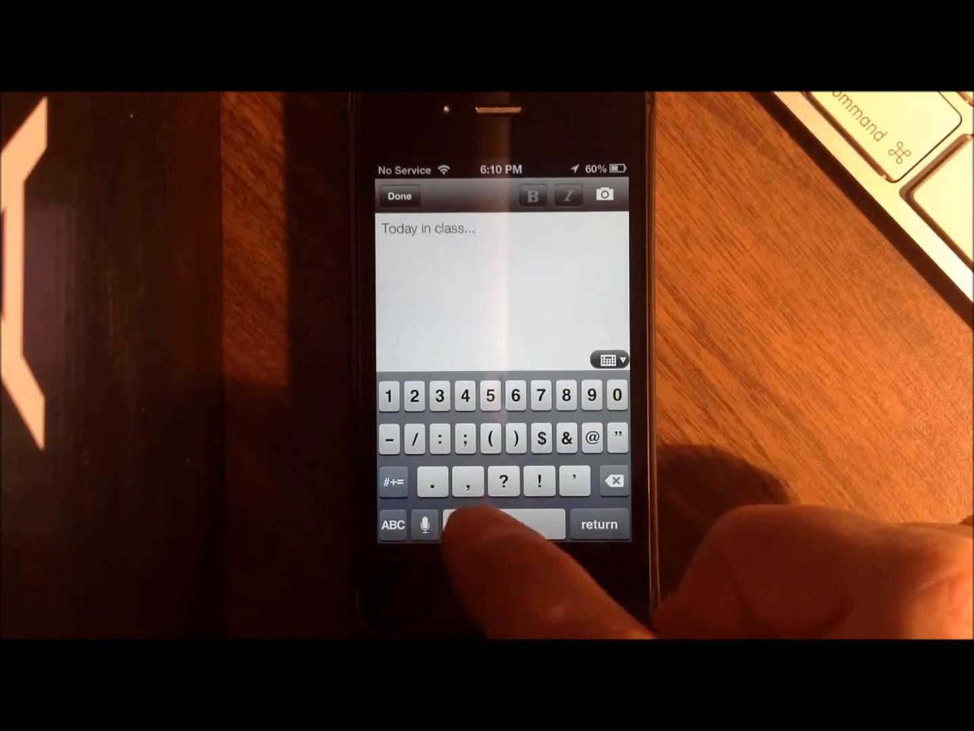
pyautogui.click(603, 194)
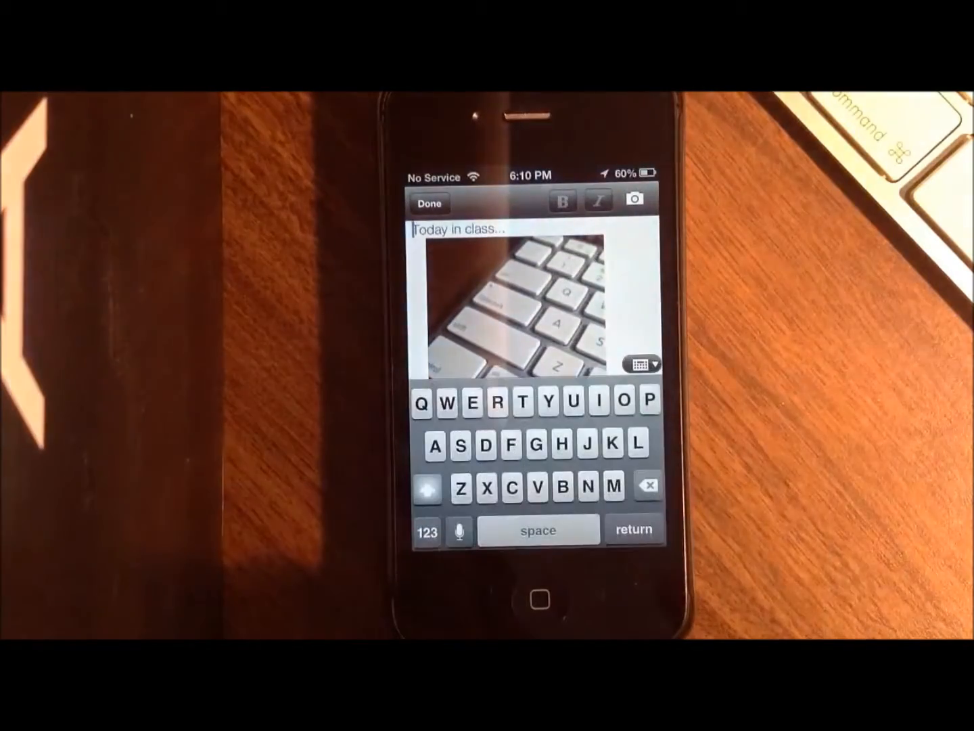
pyautogui.click(428, 202)
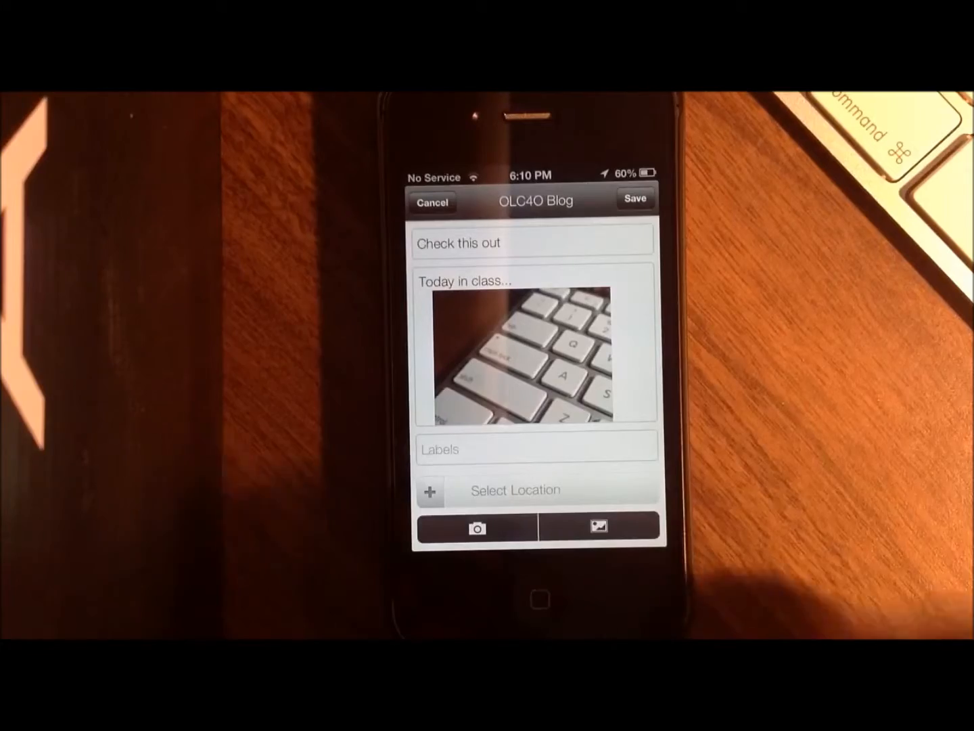
pyautogui.click(634, 199)
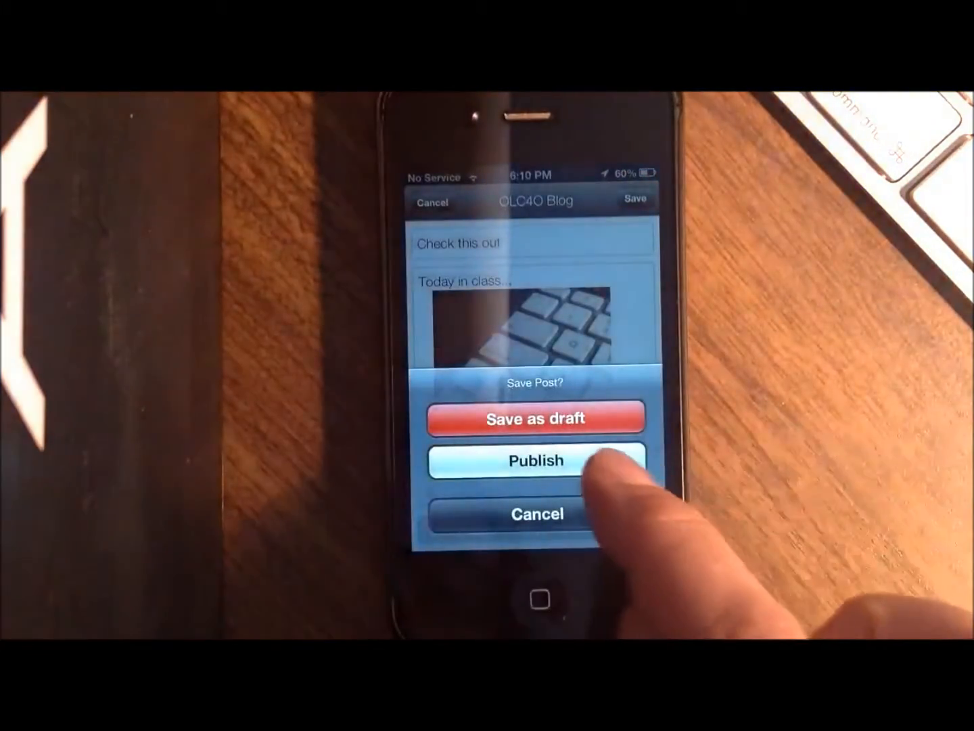
pyautogui.click(536, 460)
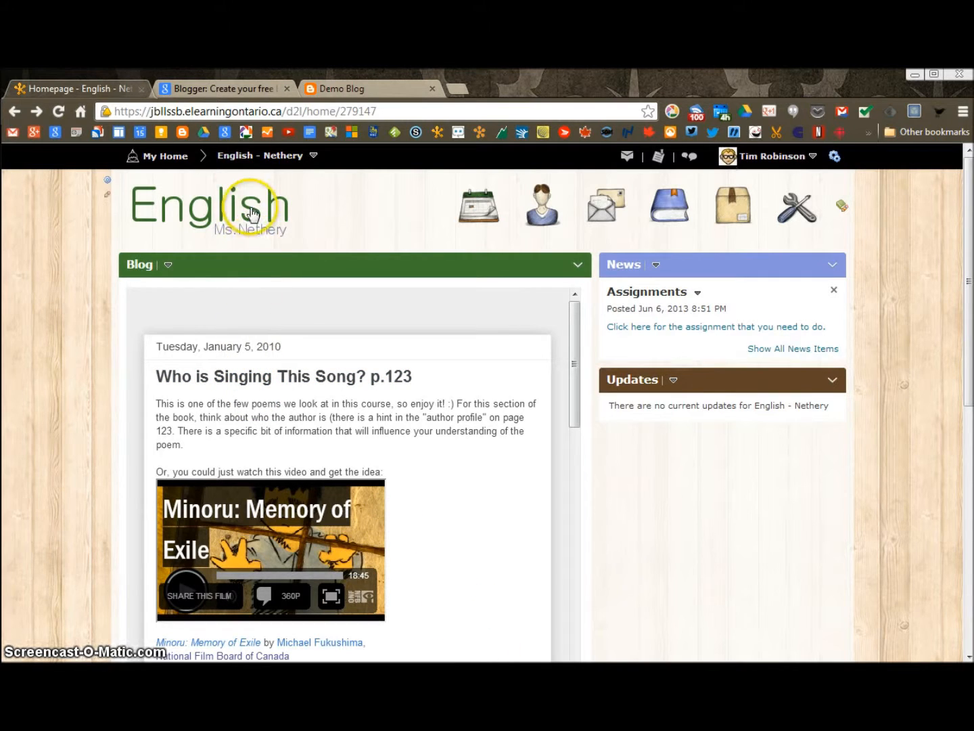
pyautogui.moveTo(225, 88)
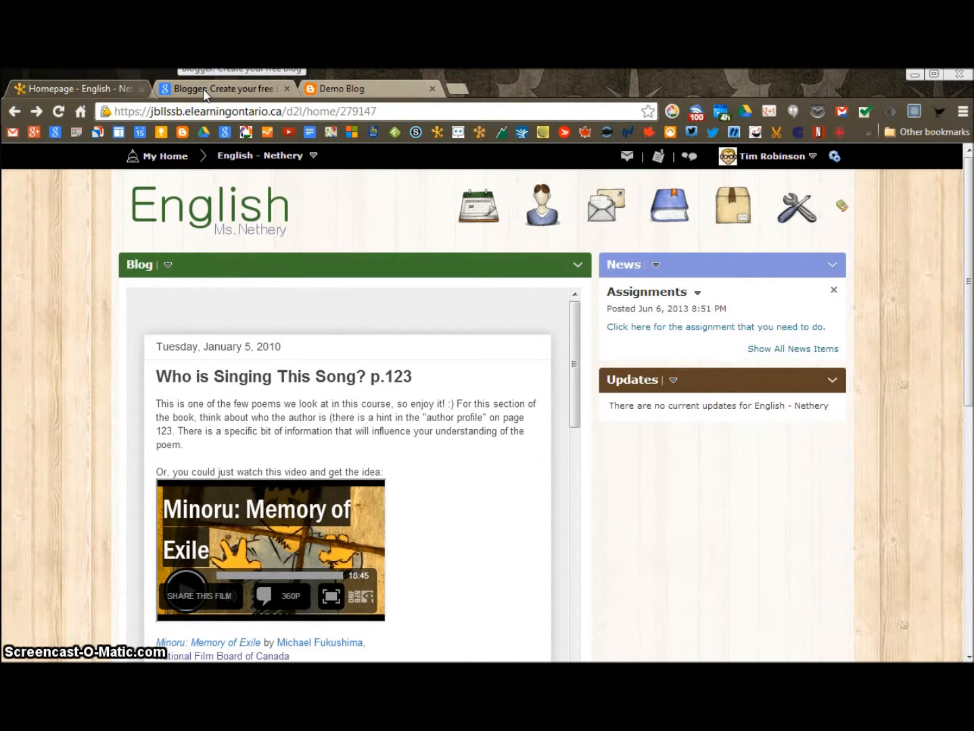
# Sign in on the Blogger tab and expand the Reading list beside the three blogs
pyautogui.click(224, 88)
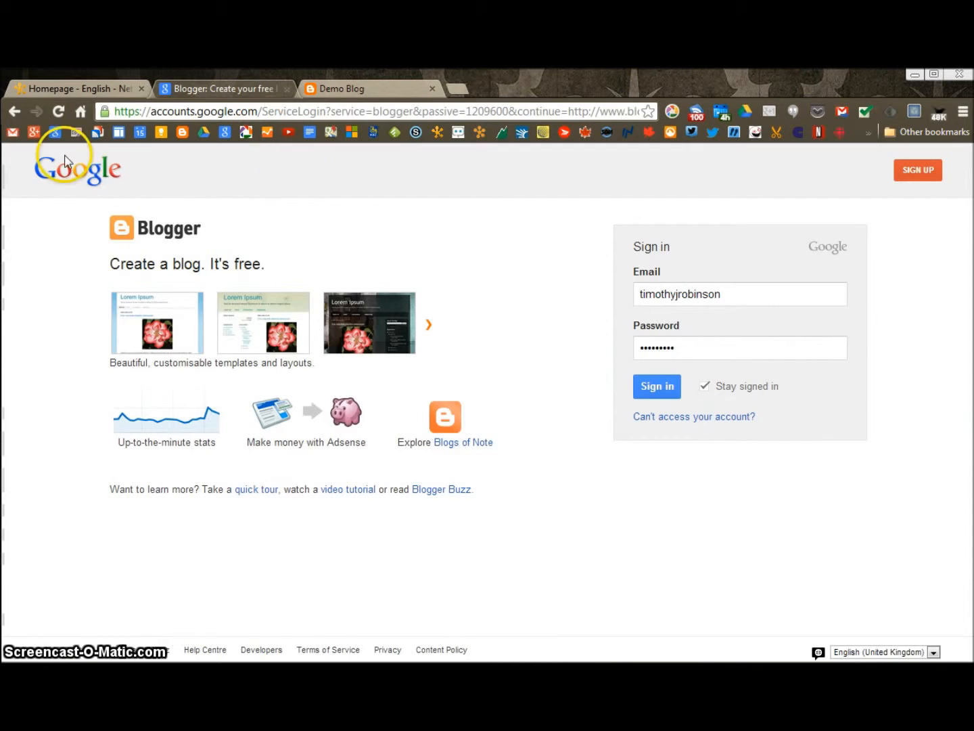
pyautogui.moveTo(440, 218)
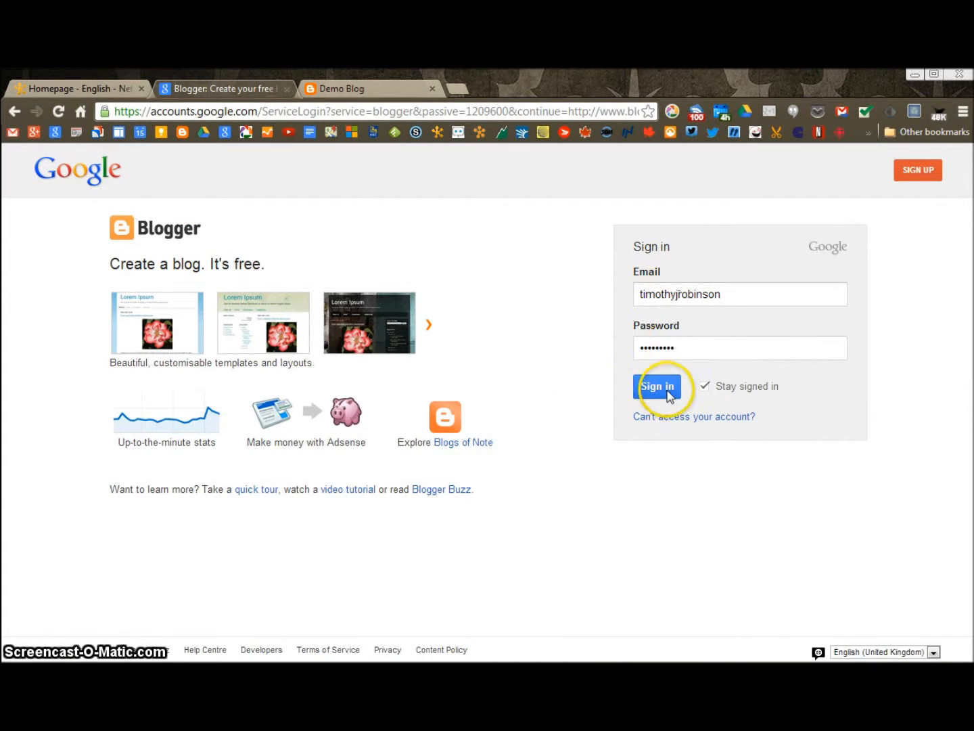
pyautogui.click(657, 386)
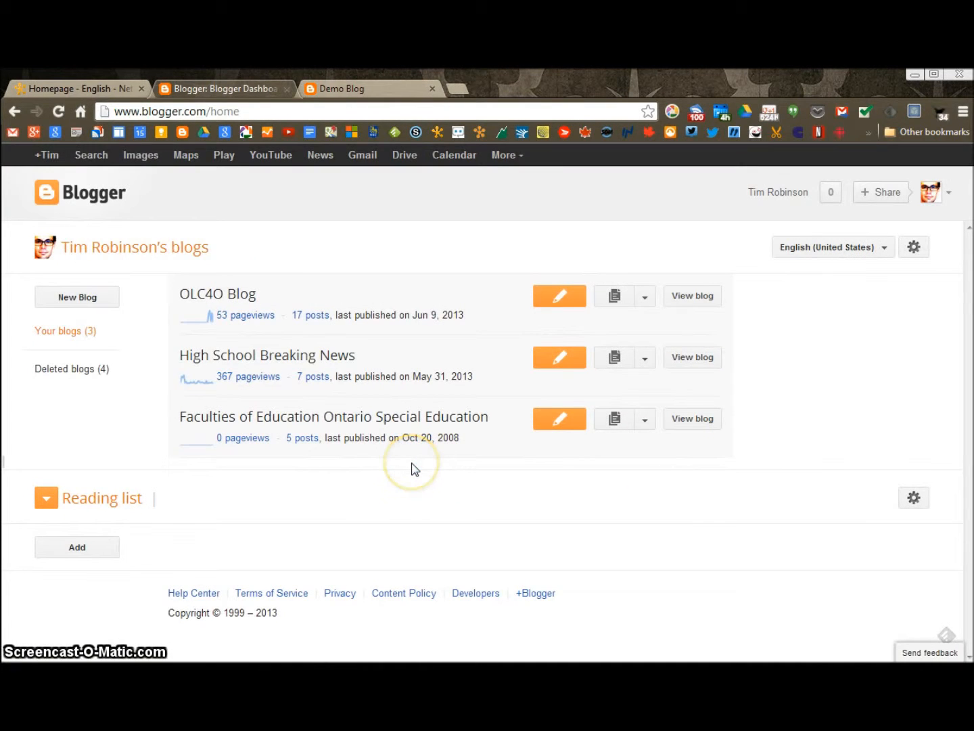
pyautogui.click(46, 497)
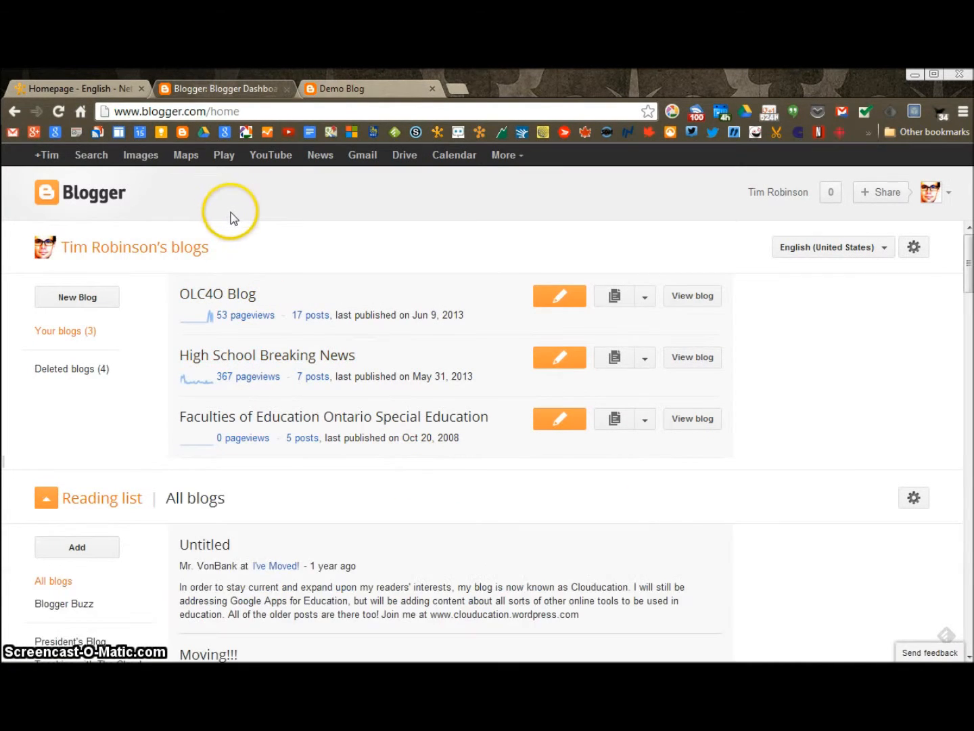
pyautogui.moveTo(155, 241)
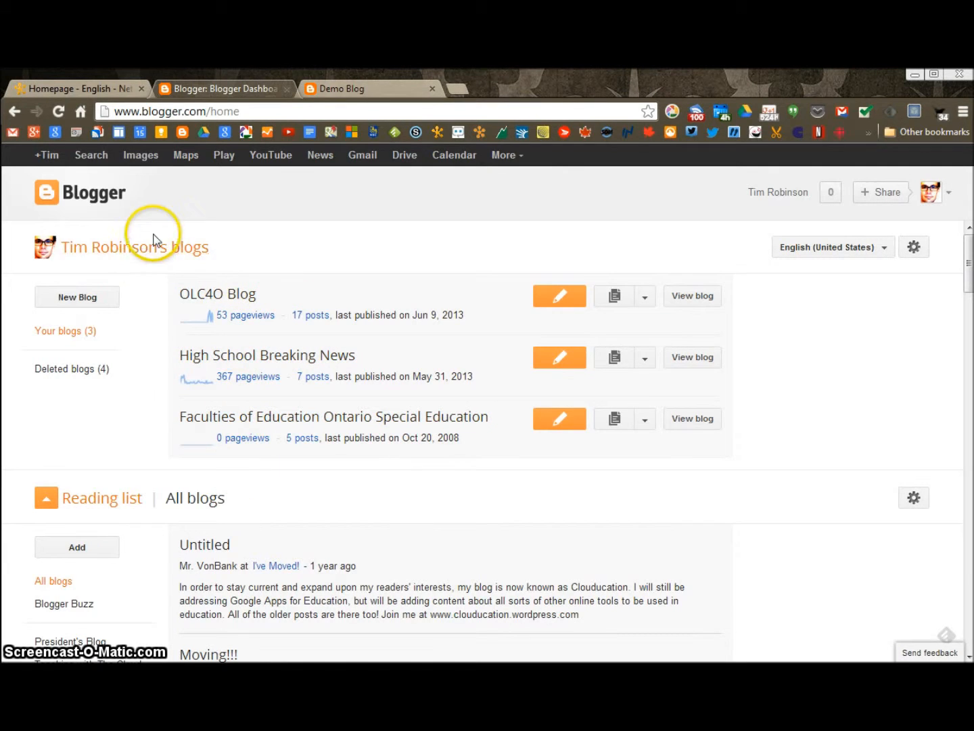
# Create a blog titled 'Demo Blog' with an available demoblog address and the Simple template
pyautogui.click(76, 296)
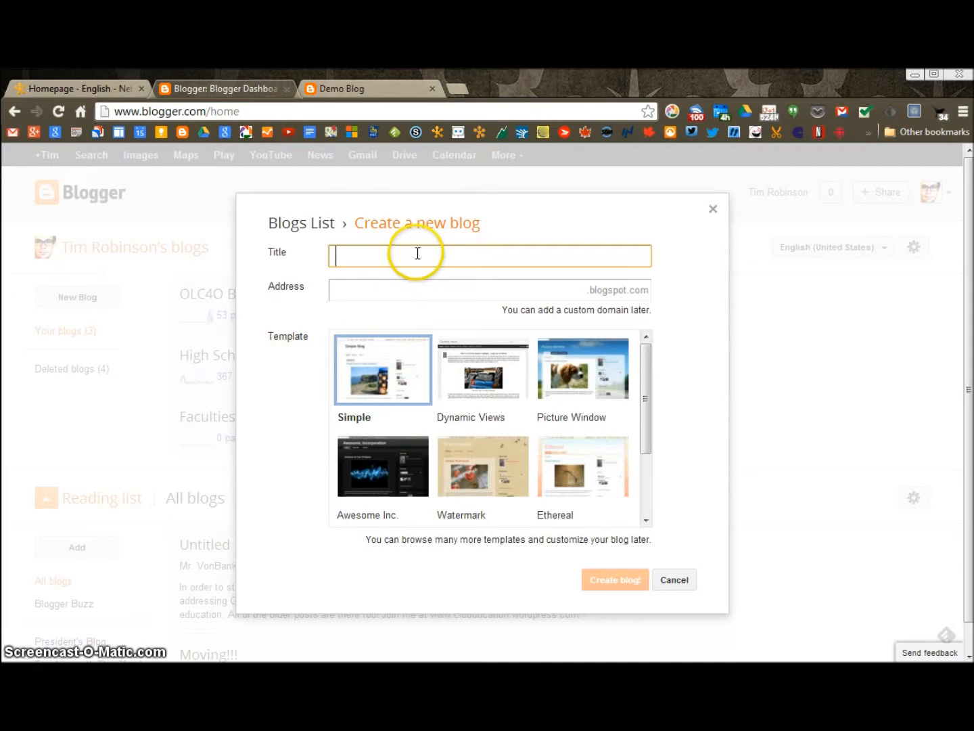
pyautogui.write('Demo')
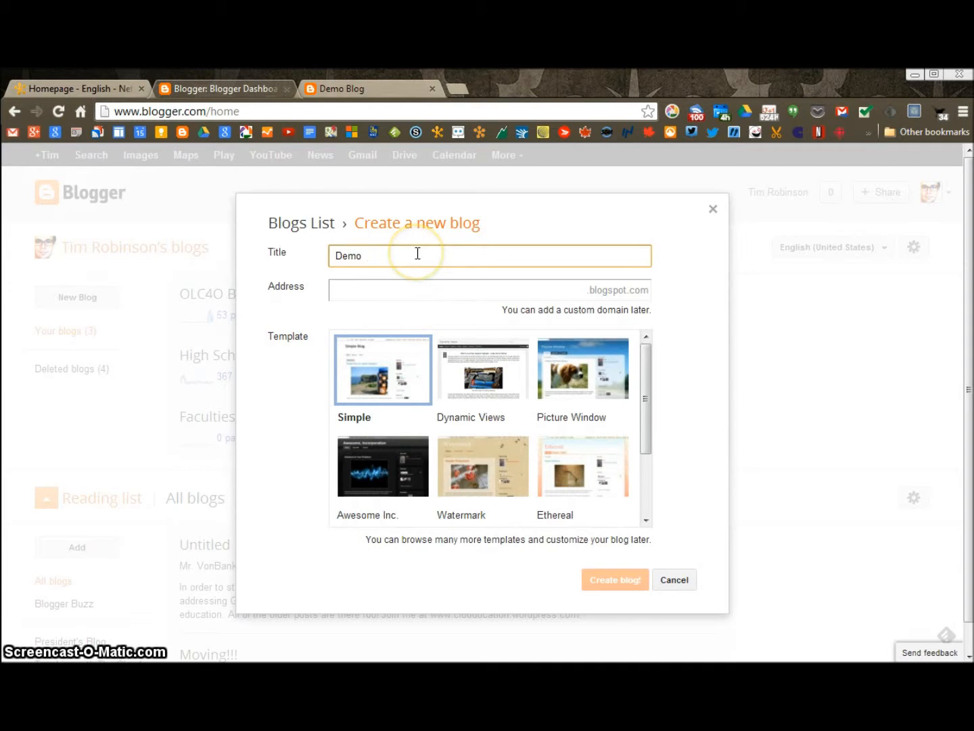
pyautogui.write('Blog')
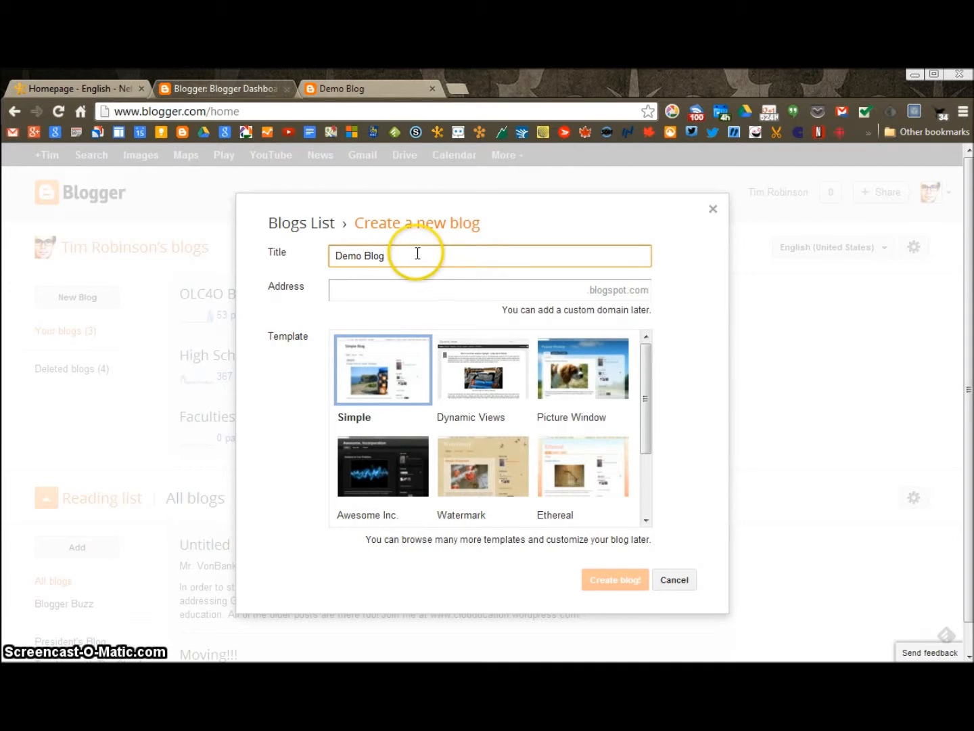
pyautogui.click(452, 289)
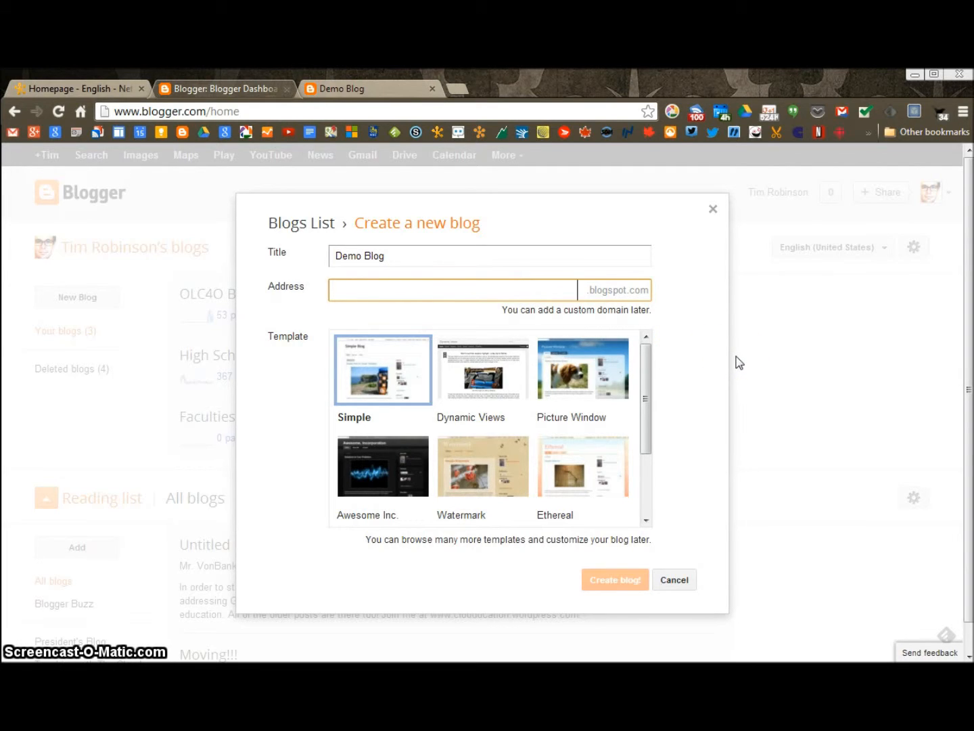
pyautogui.click(452, 289)
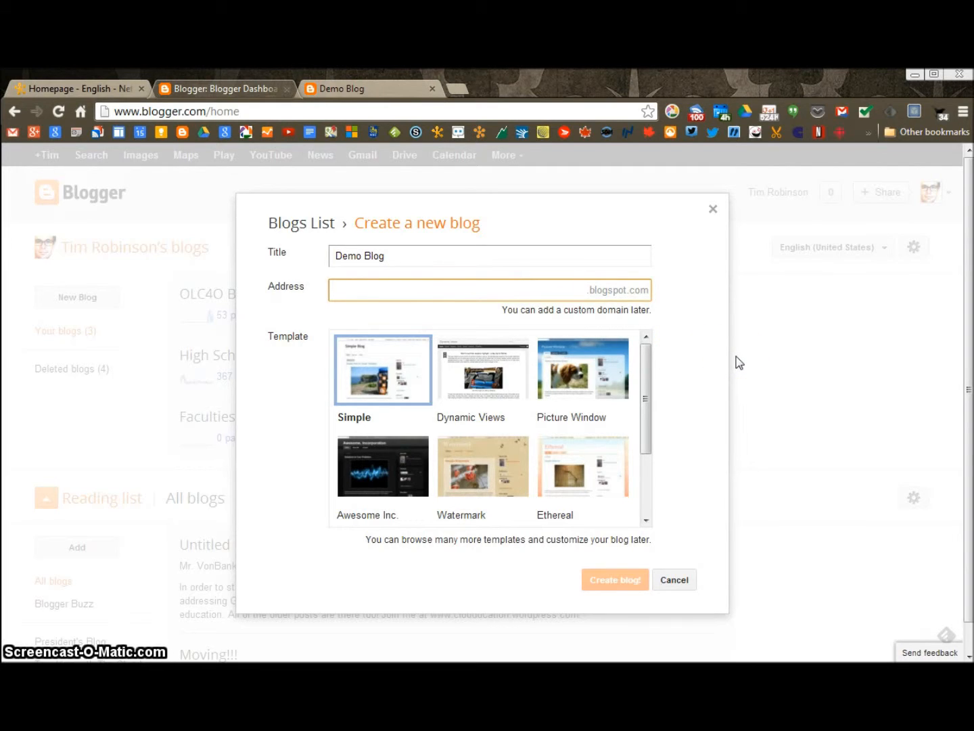
pyautogui.write('demo')
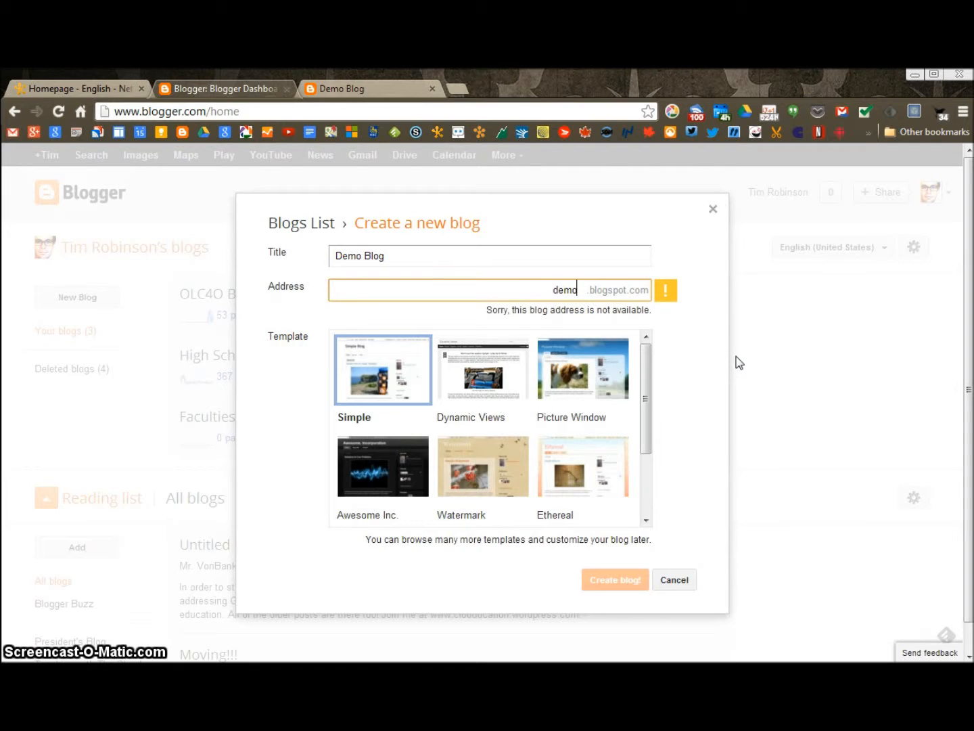
pyautogui.write('blog')
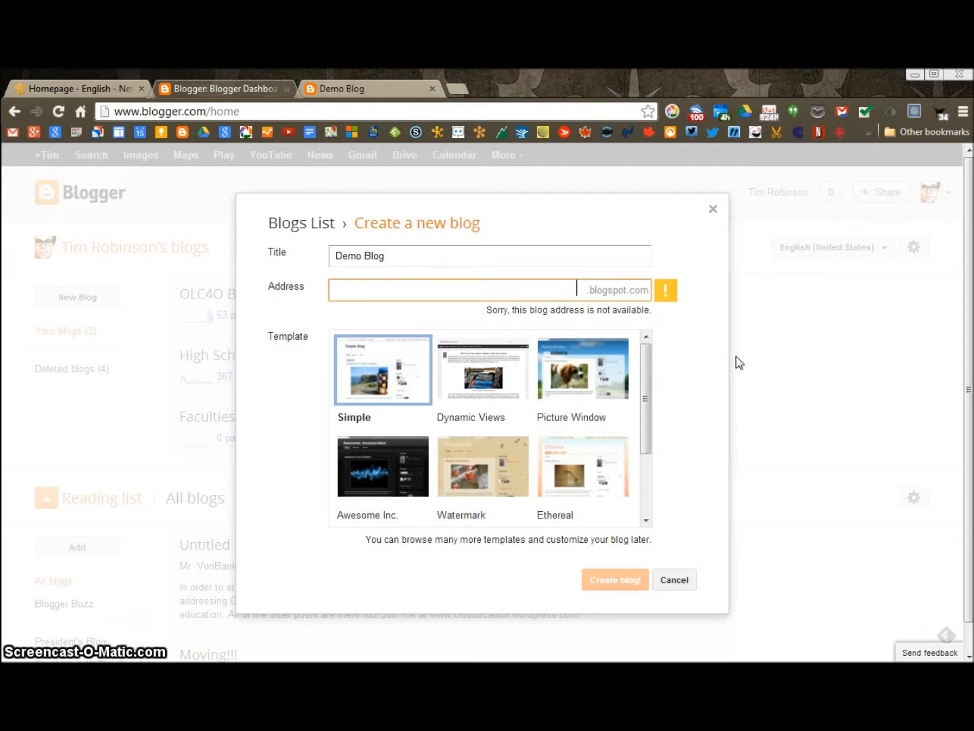
pyautogui.write('blogdemoooooo')
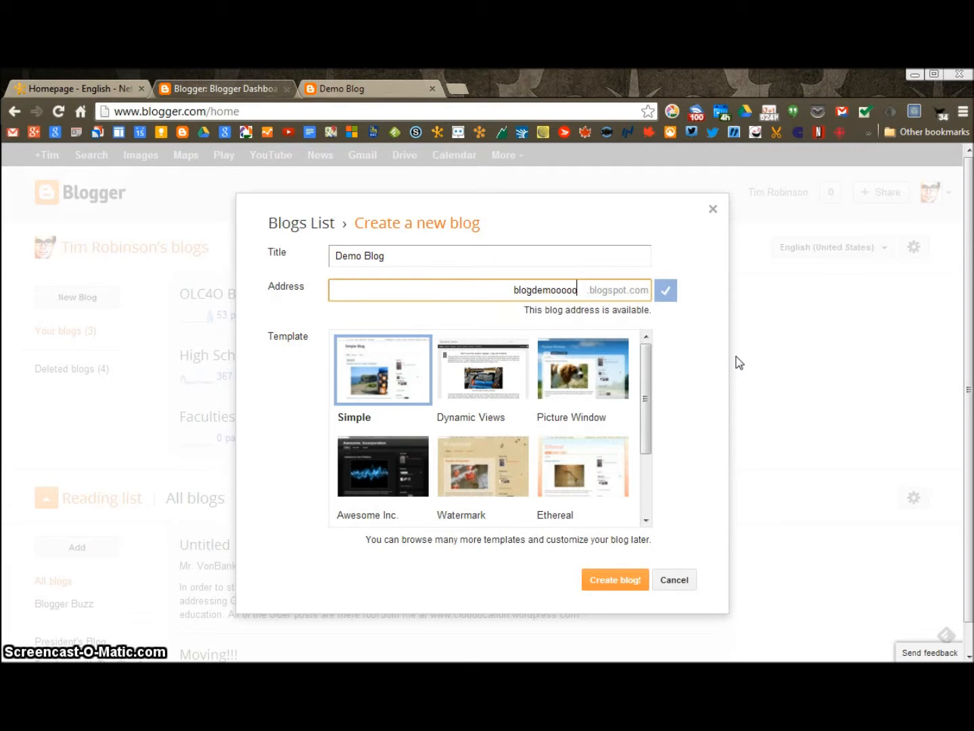
pyautogui.moveTo(614, 579)
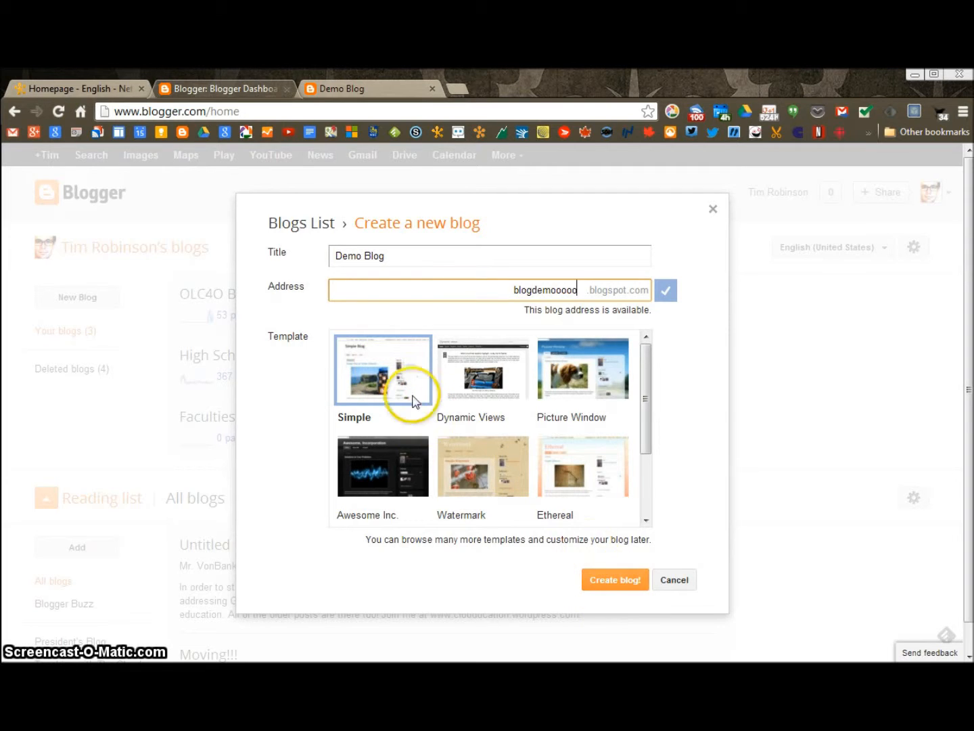
pyautogui.click(614, 579)
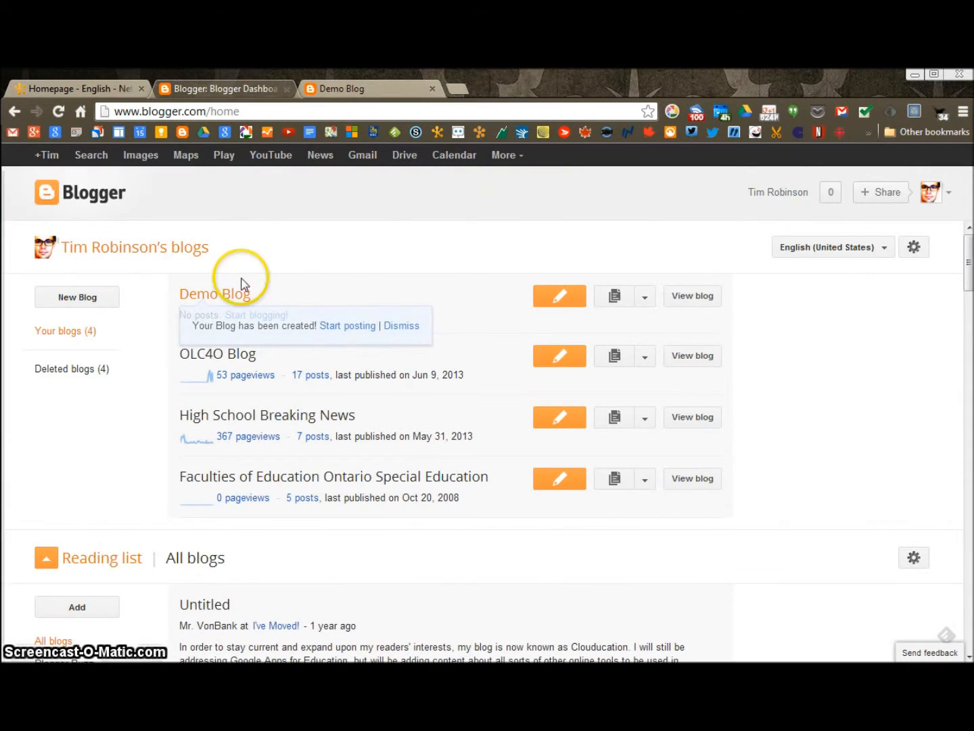
pyautogui.moveTo(350, 240)
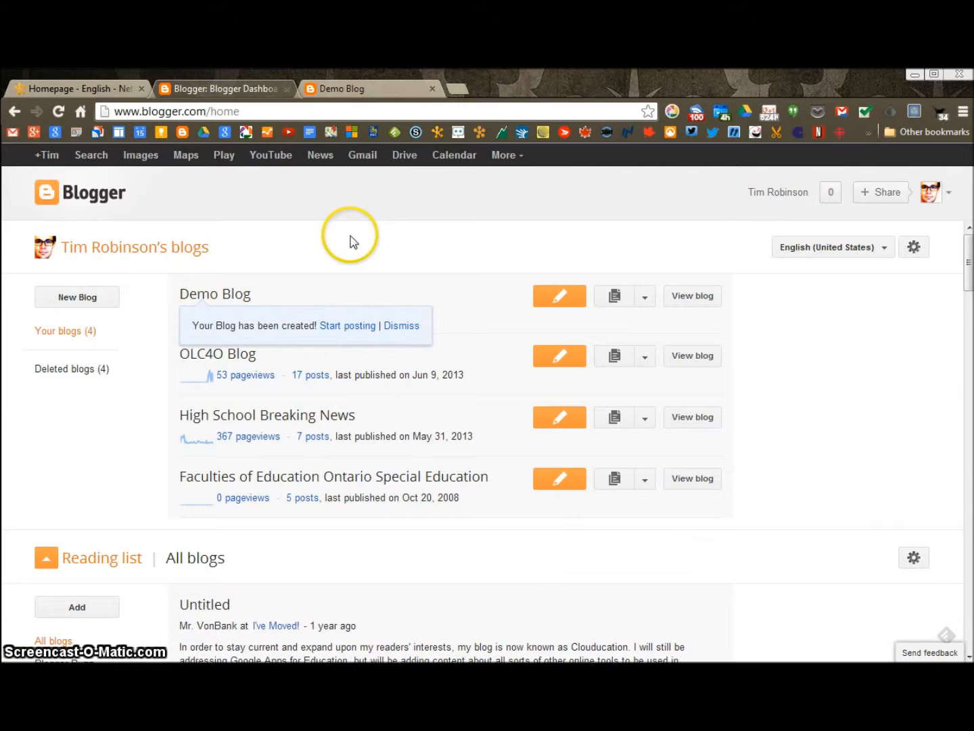
pyautogui.moveTo(350, 399)
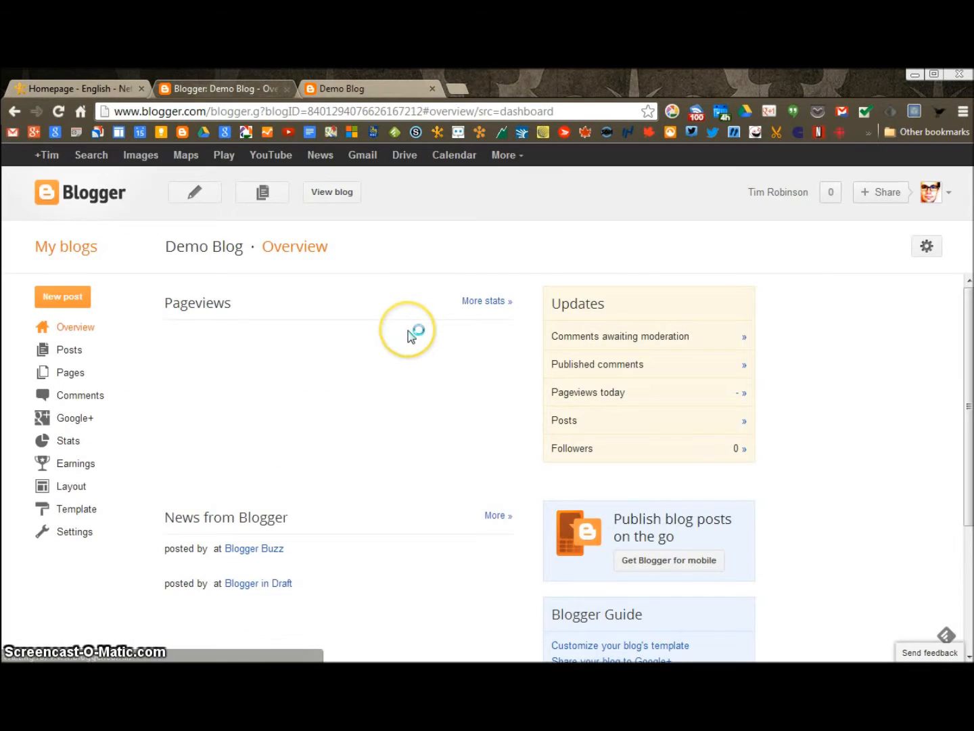
pyautogui.moveTo(167, 261)
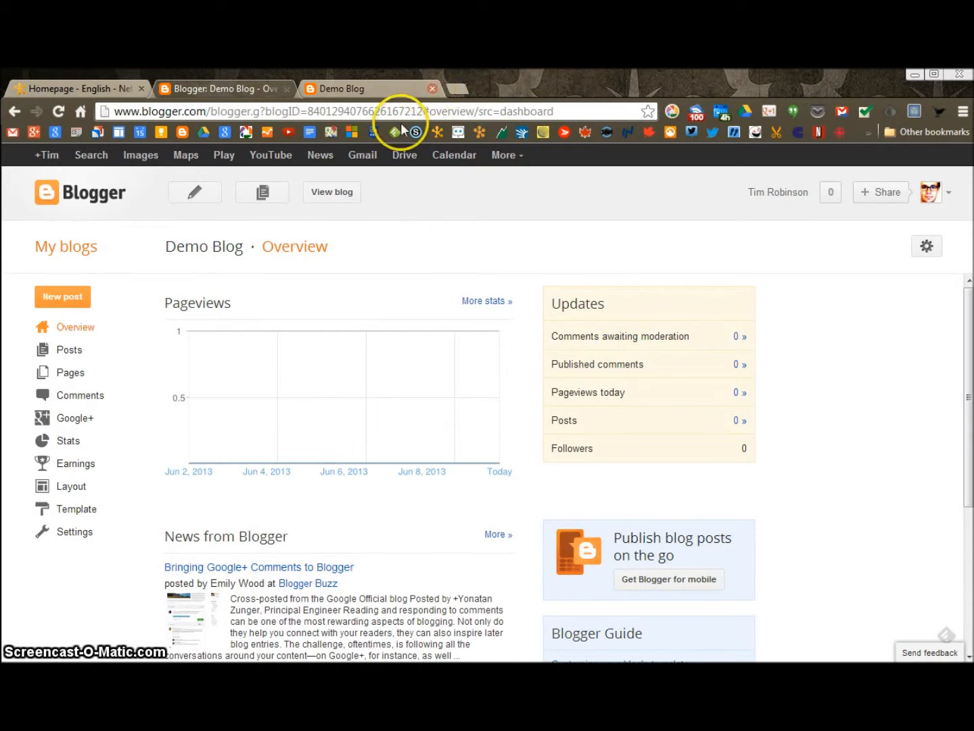
# View Demo Blog's live page showing no posts, then return to its Overview page
pyautogui.click(331, 191)
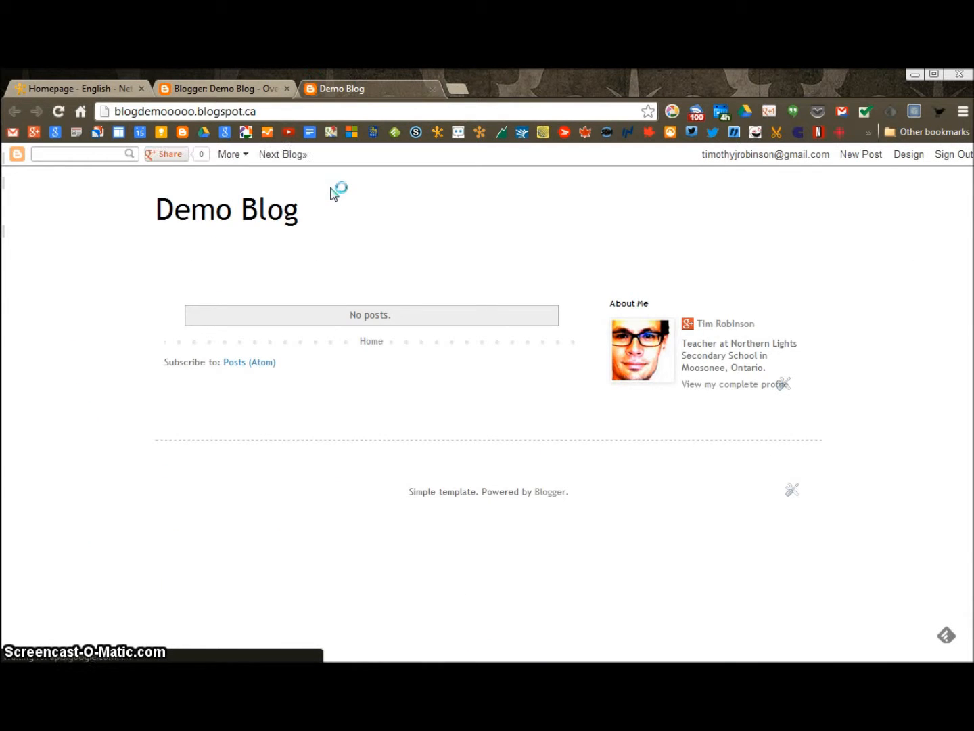
pyautogui.moveTo(577, 484)
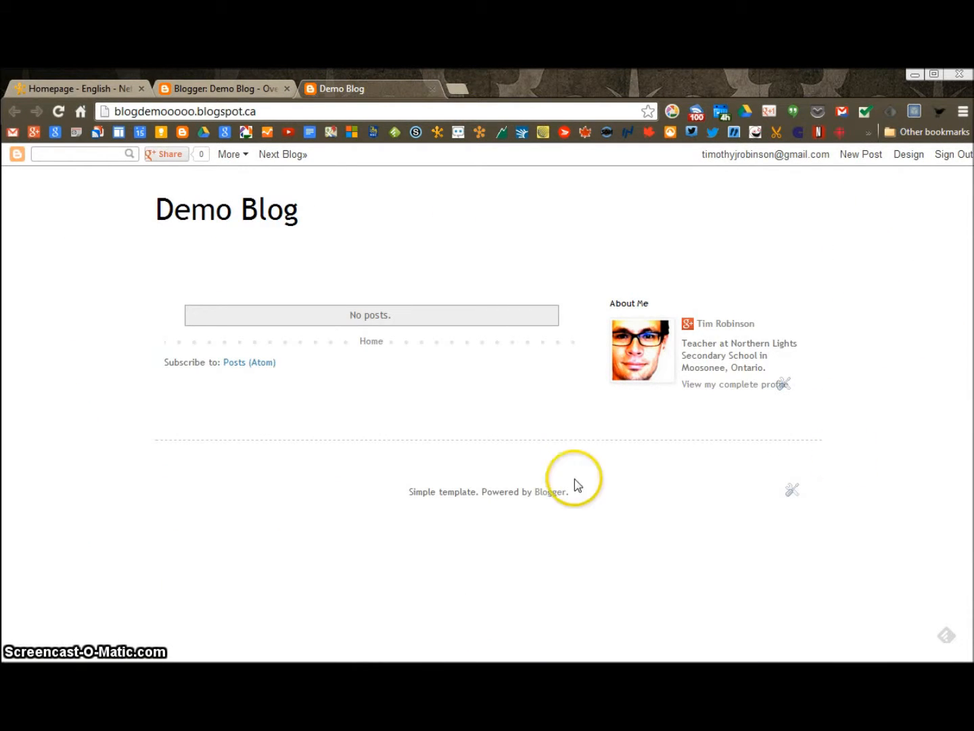
pyautogui.moveTo(233, 491)
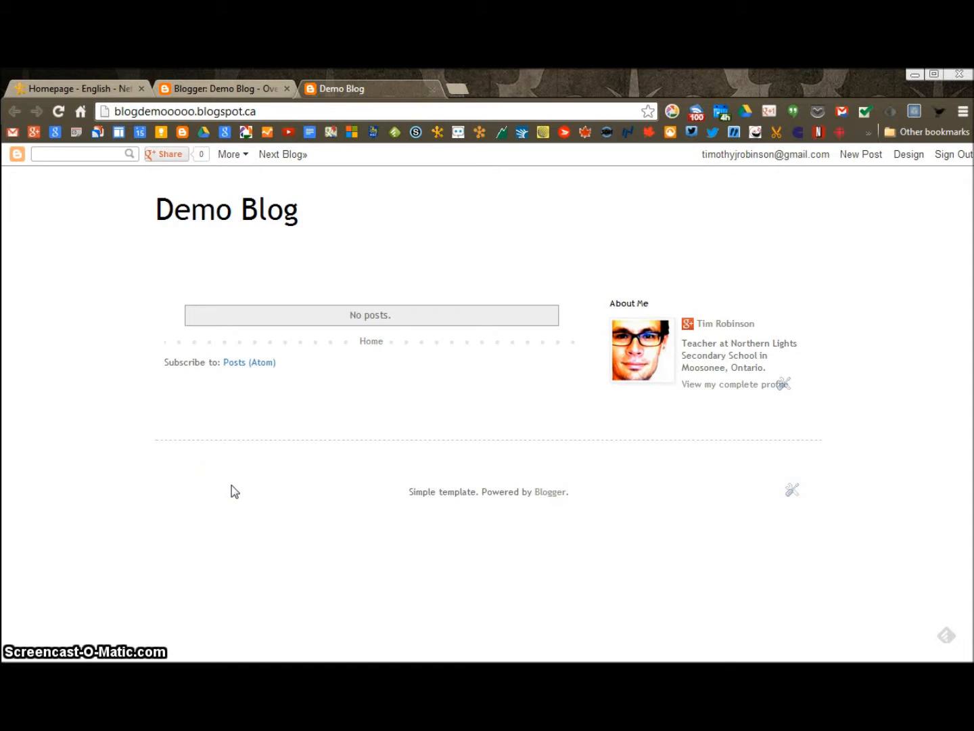
pyautogui.moveTo(229, 277)
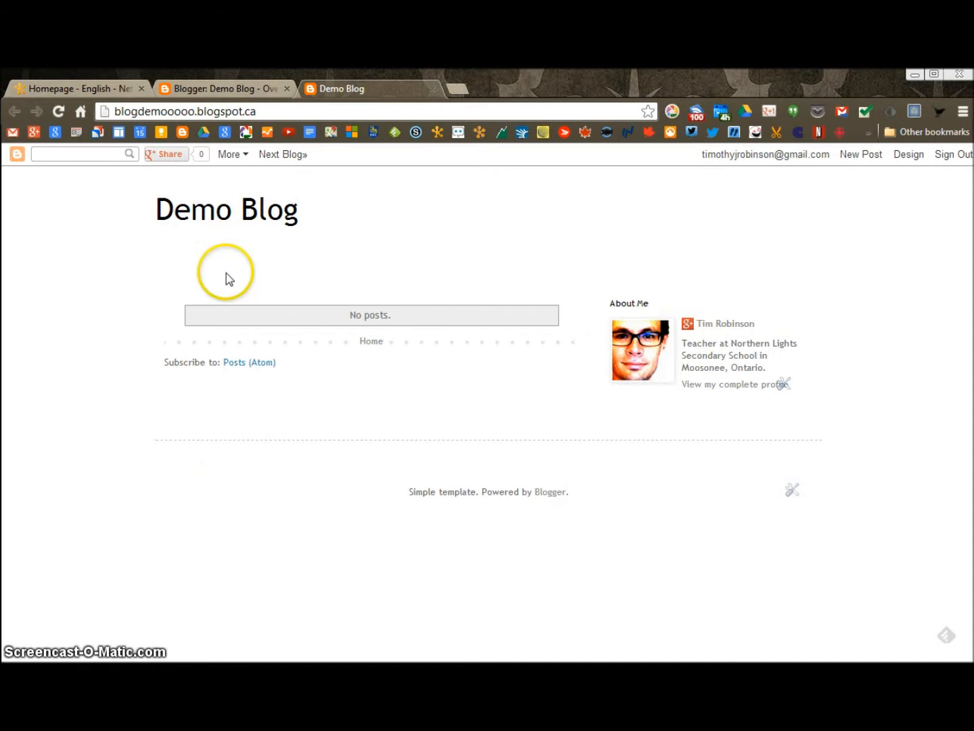
pyautogui.moveTo(235, 88)
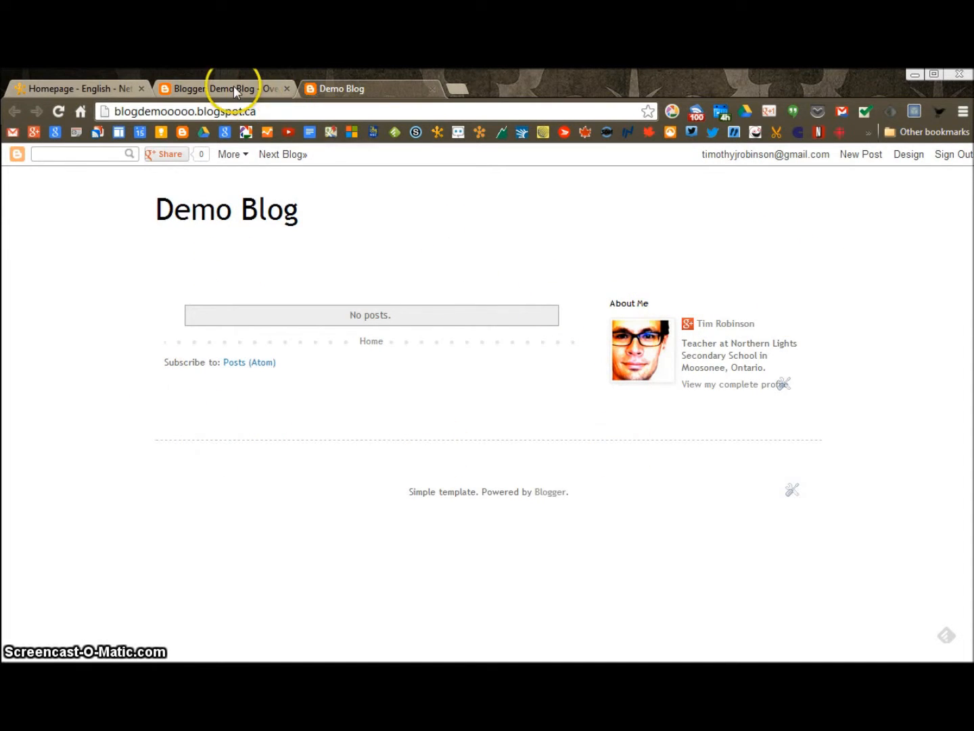
pyautogui.click(223, 89)
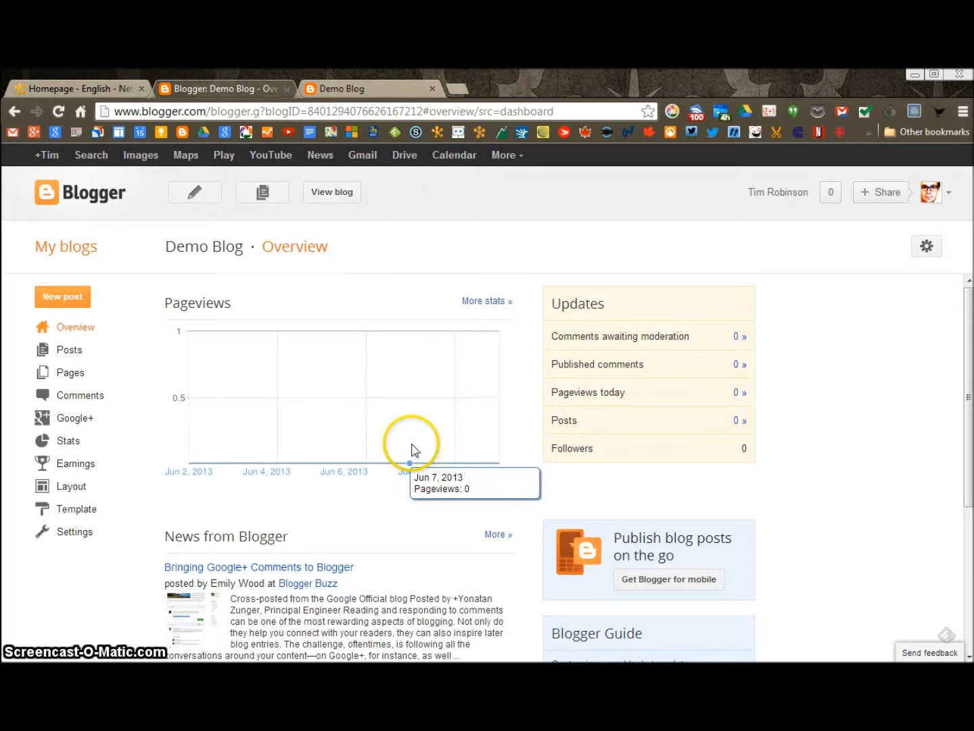
pyautogui.moveTo(67, 509)
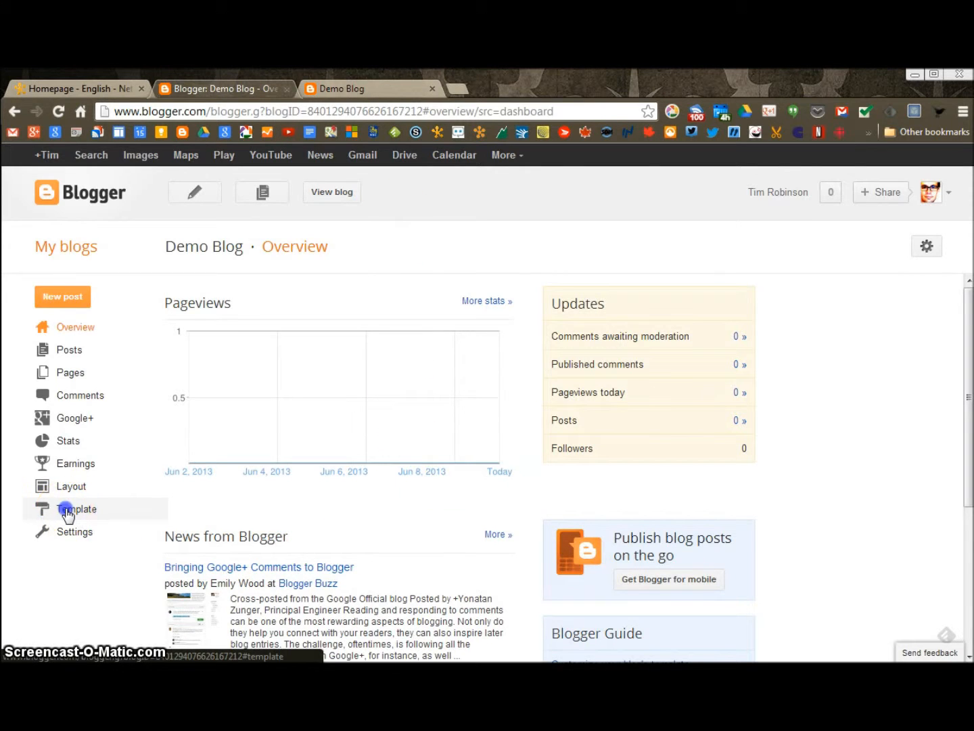
# Browse Demo Blog's template gallery previews until the orange theme with white swirls shows
pyautogui.click(76, 508)
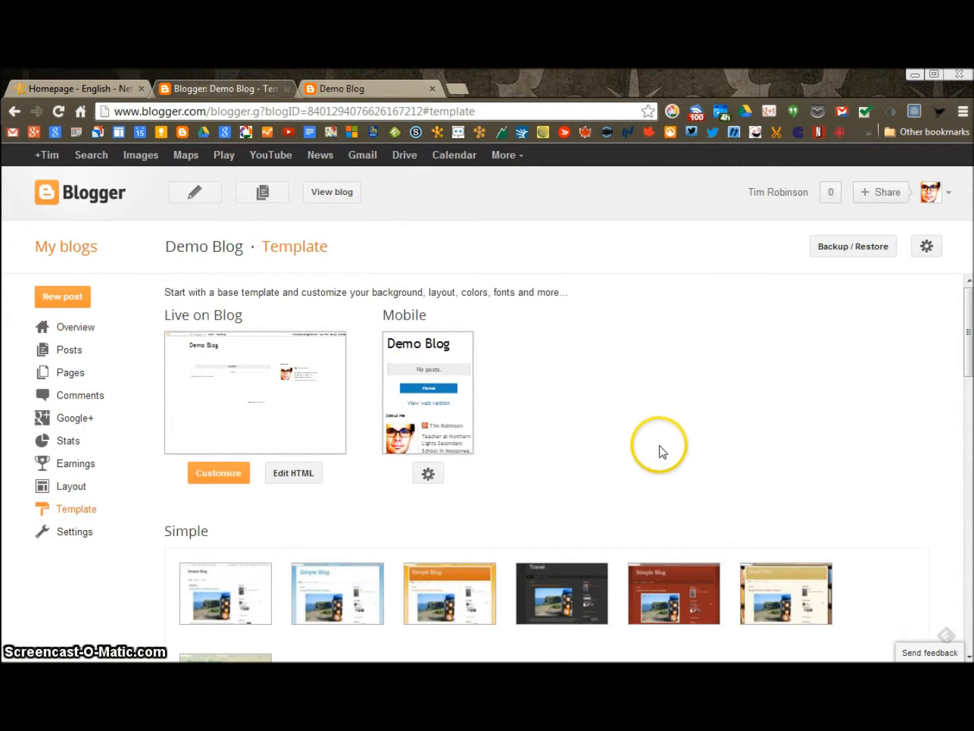
pyautogui.scroll(-3)
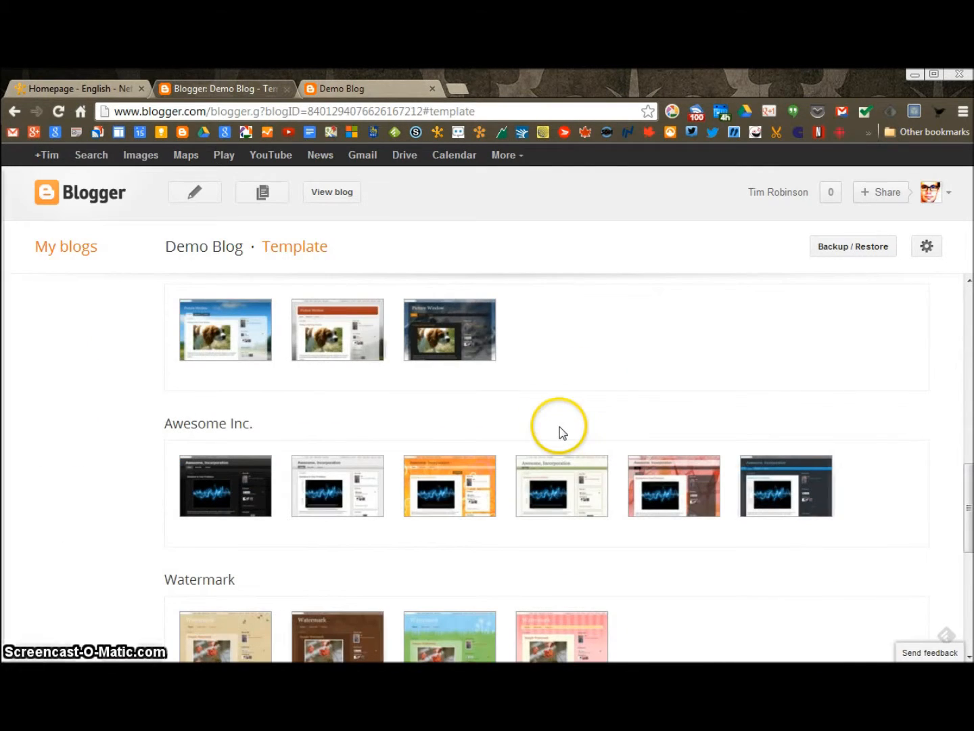
pyautogui.scroll(-3)
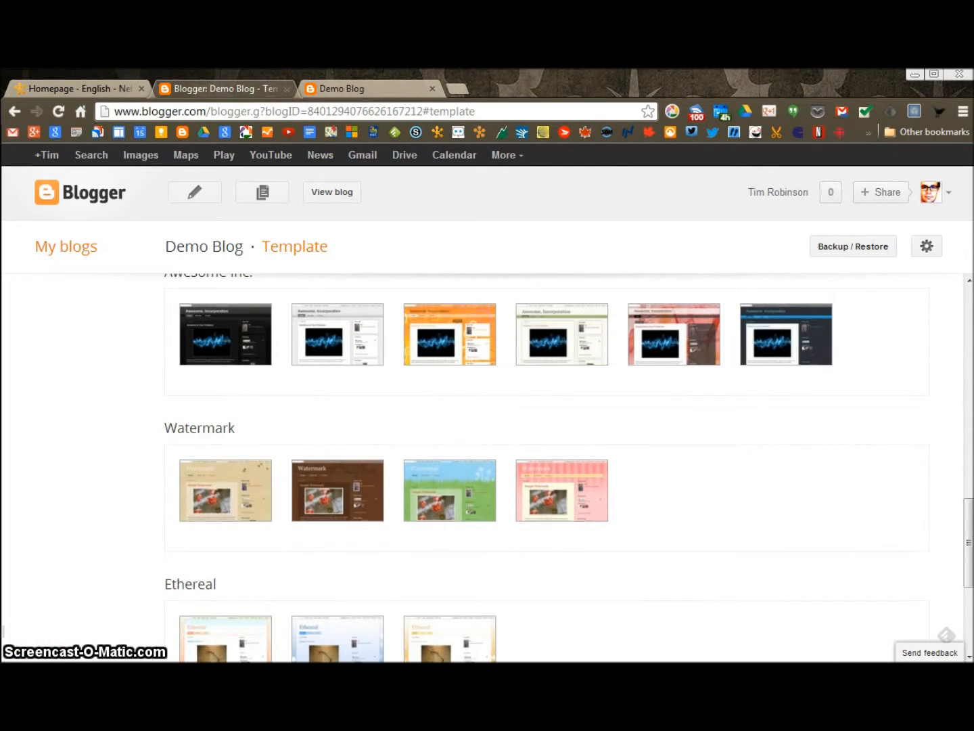
pyautogui.scroll(-3)
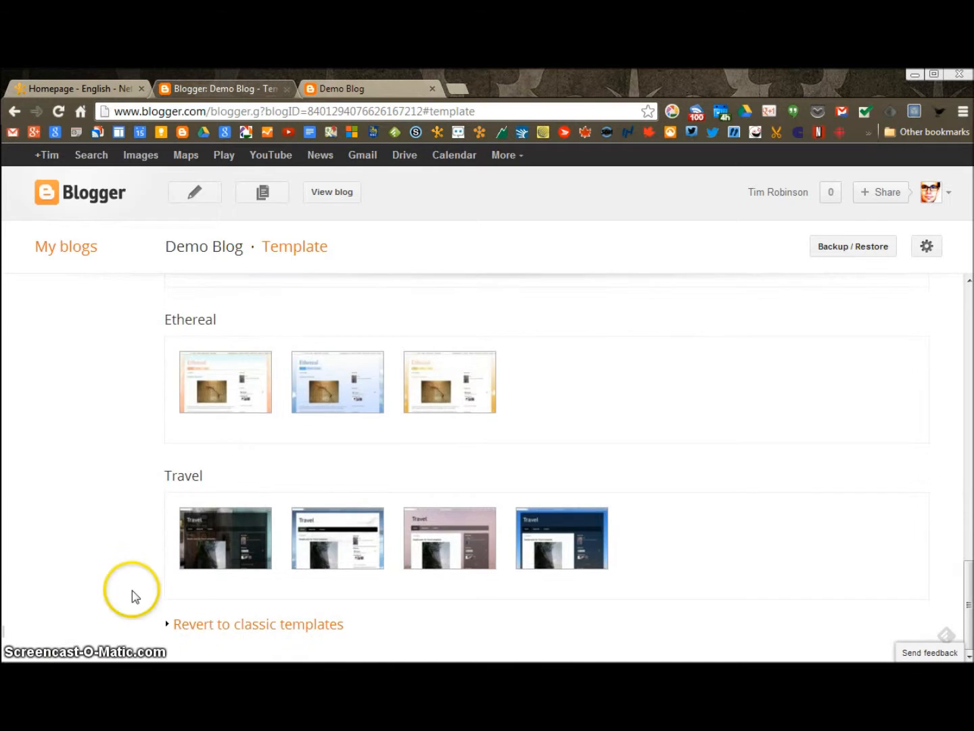
pyautogui.scroll(3)
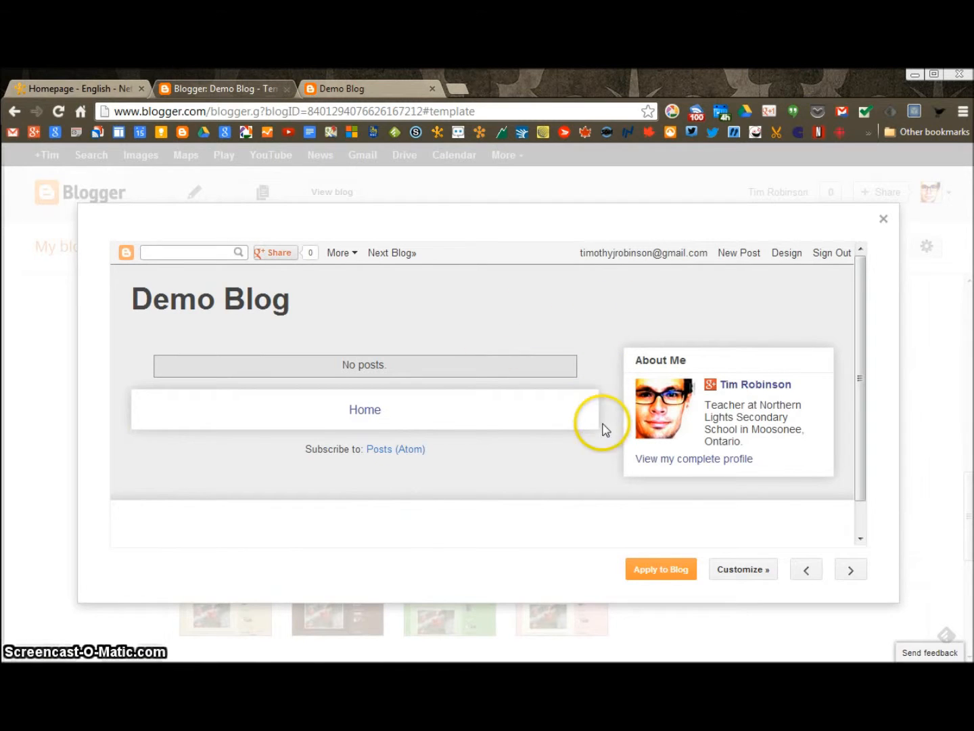
pyautogui.moveTo(417, 432)
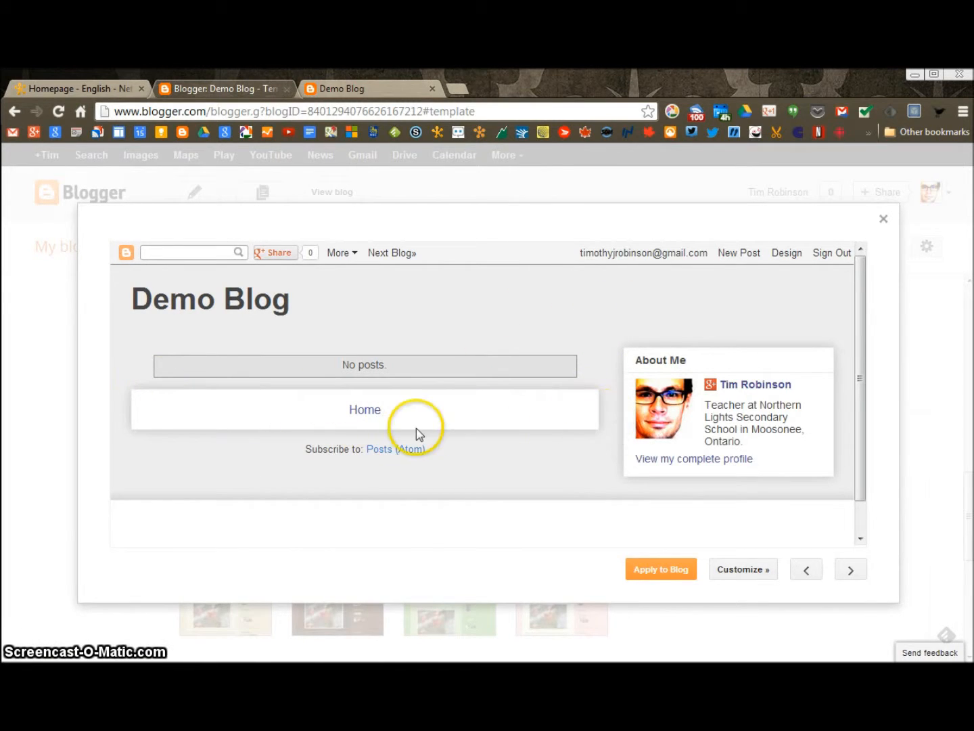
pyautogui.moveTo(557, 348)
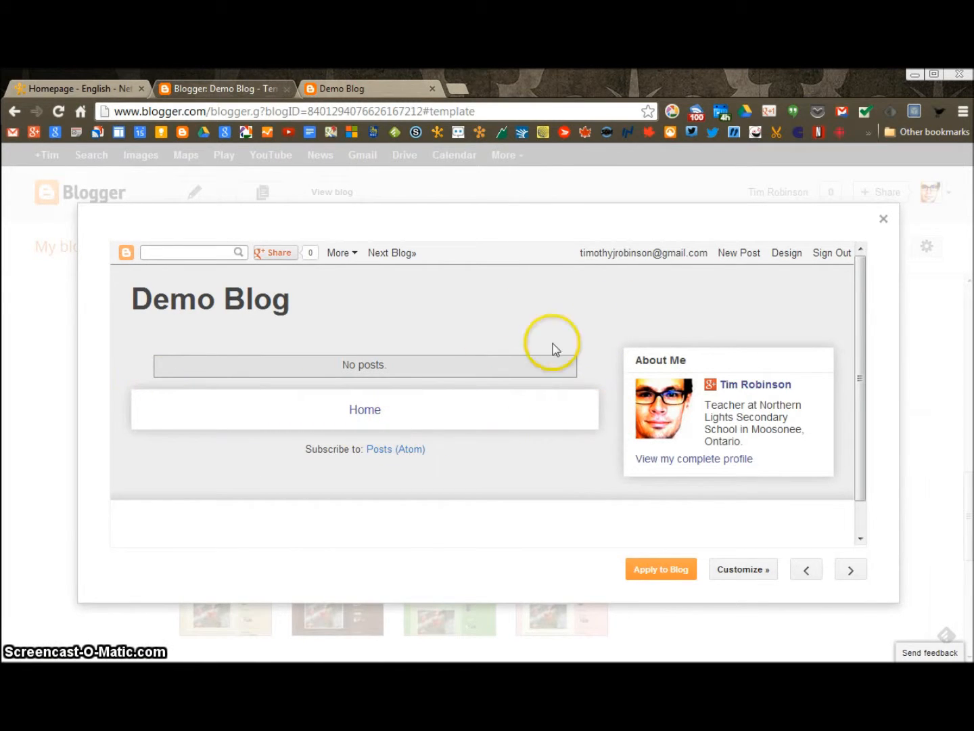
pyautogui.click(850, 569)
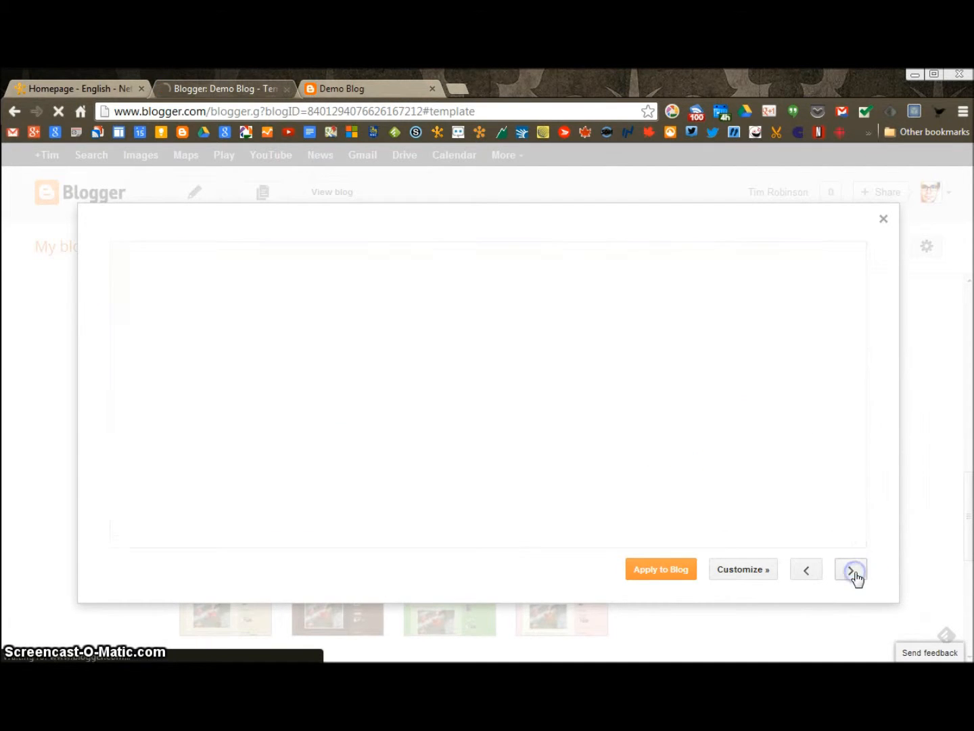
pyautogui.click(850, 569)
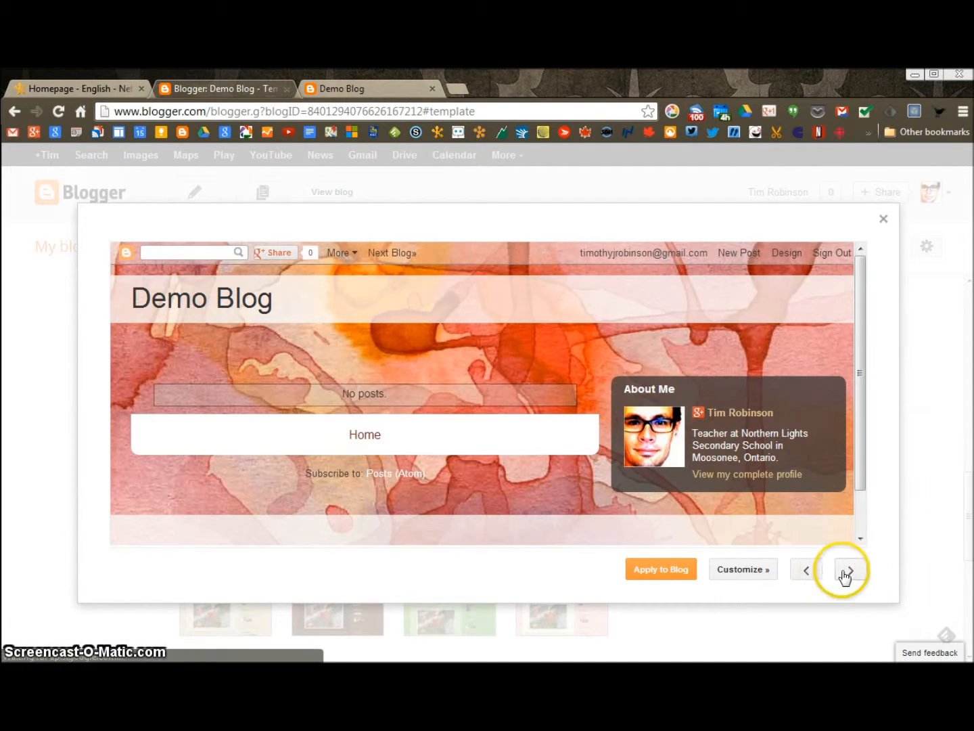
pyautogui.click(851, 569)
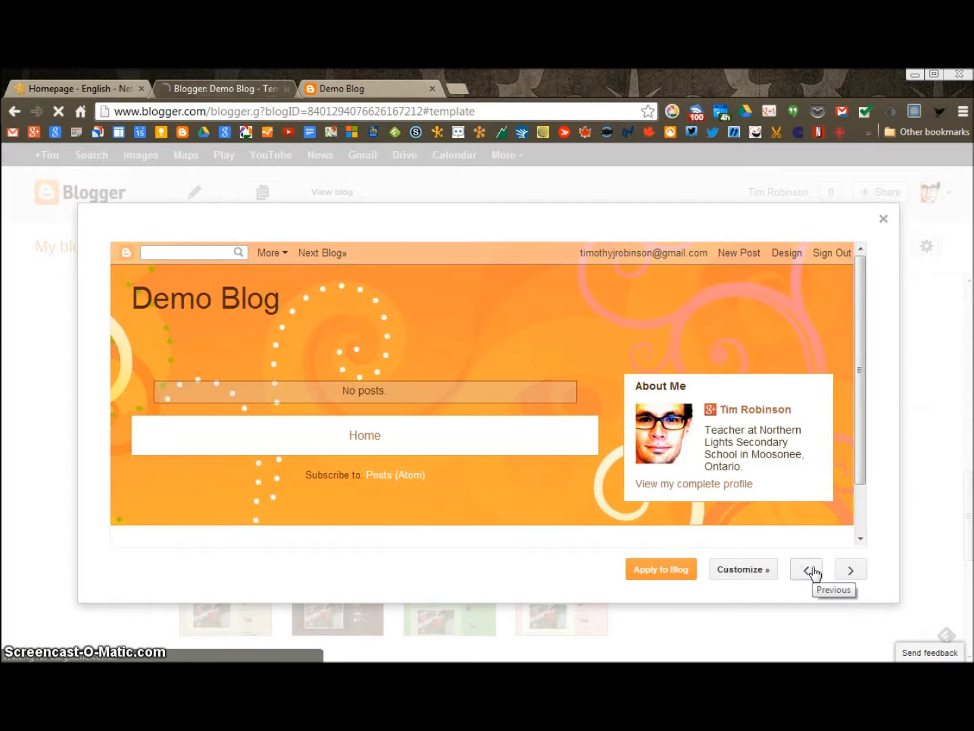
# Go back to the plain light-grey template preview and apply it to Demo Blog
pyautogui.click(805, 568)
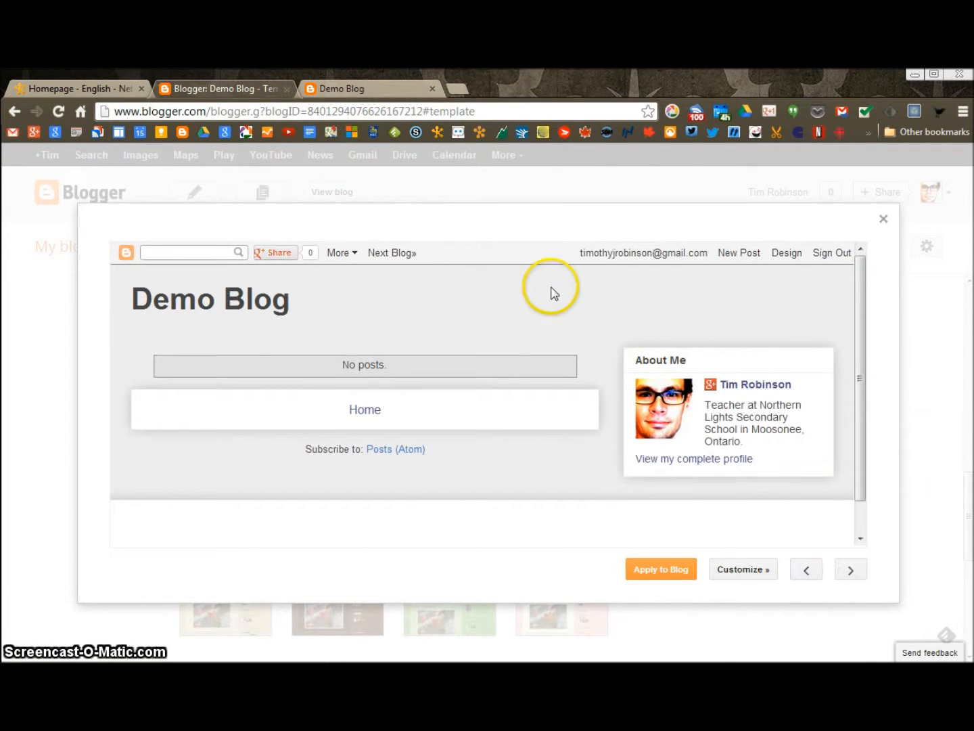
pyautogui.moveTo(660, 568)
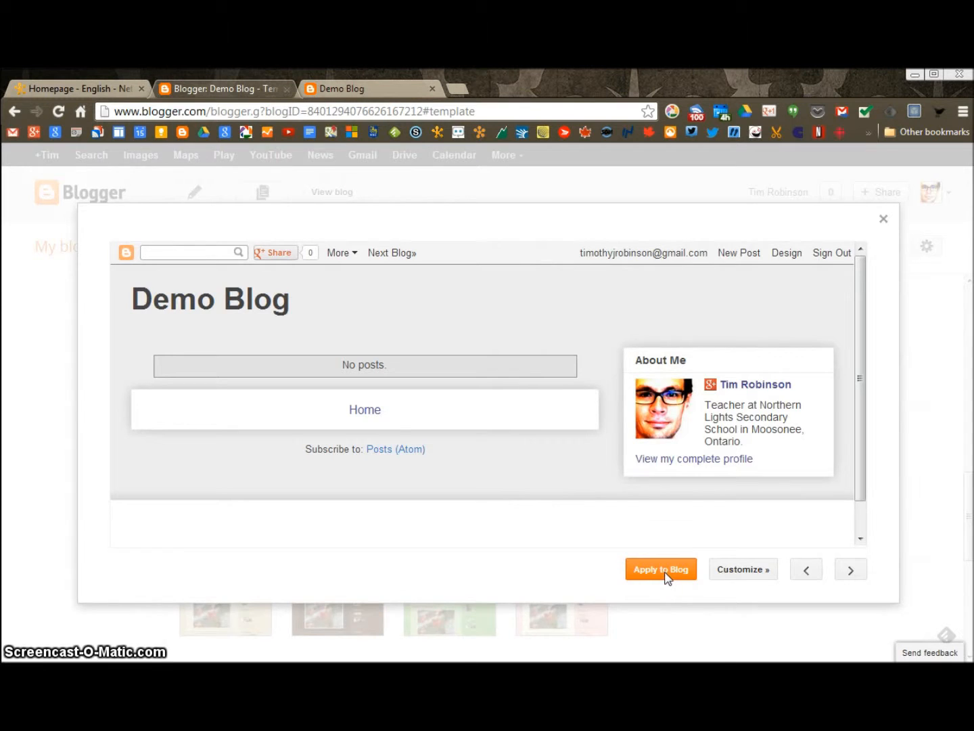
pyautogui.click(660, 568)
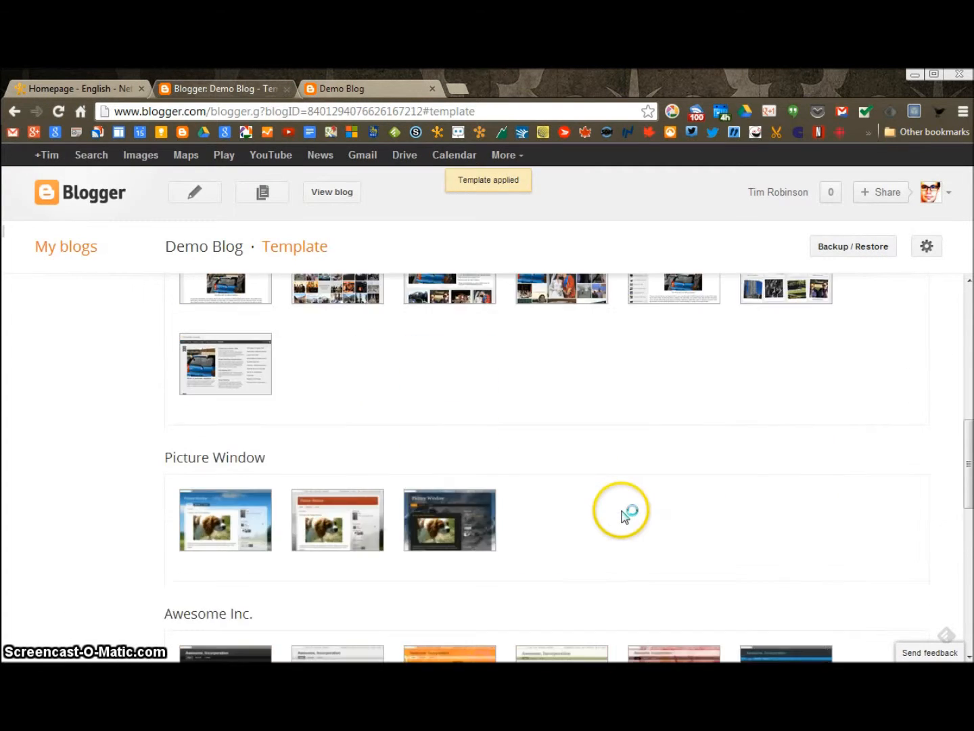
pyautogui.scroll(3)
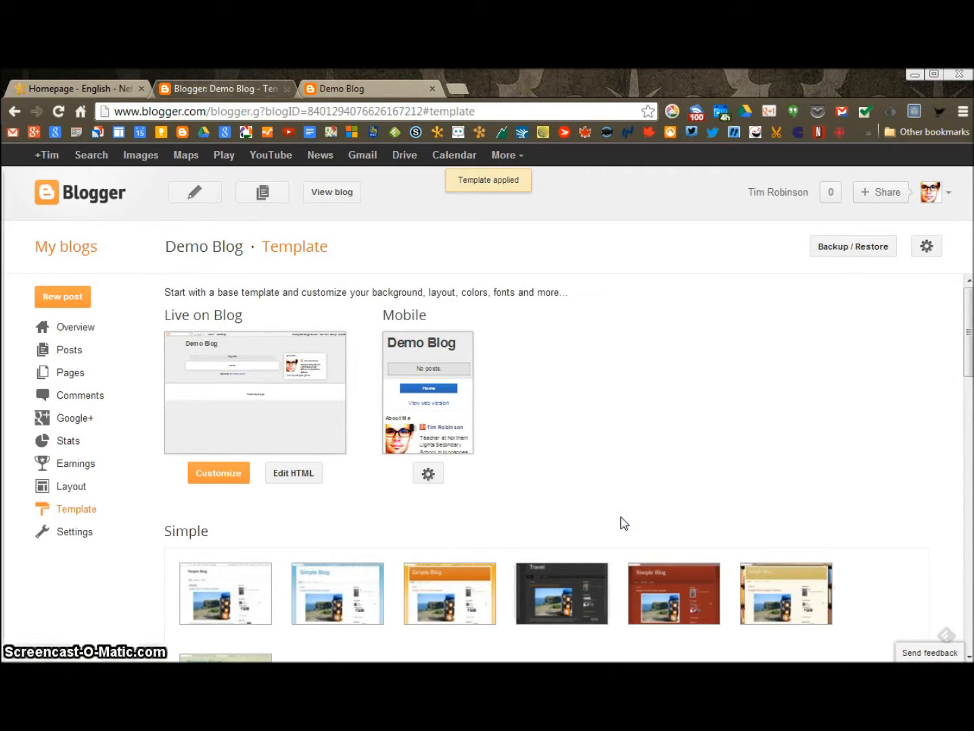
pyautogui.moveTo(175, 482)
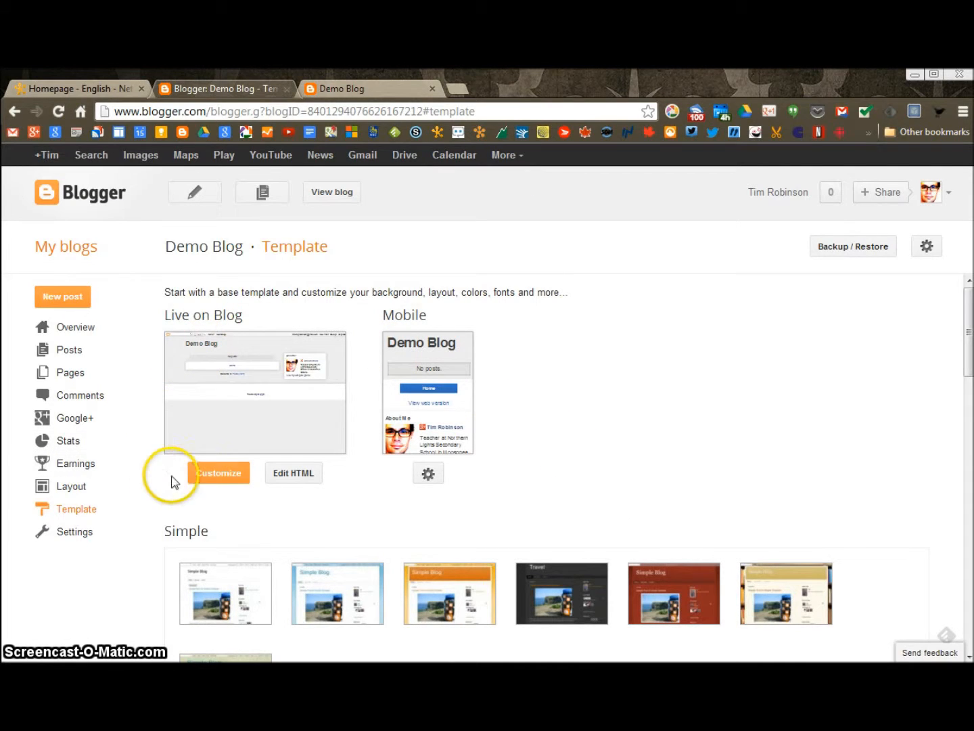
# Launch Template Designer via Customize for Demo Blog's live Awesome Inc.-based template
pyautogui.click(219, 473)
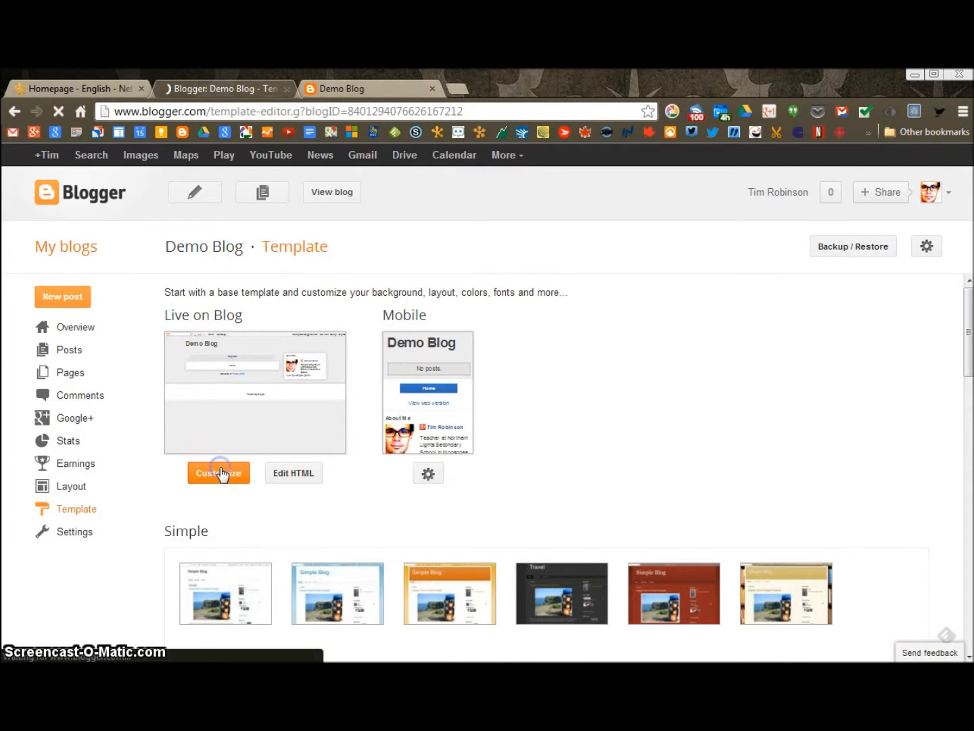
pyautogui.click(218, 472)
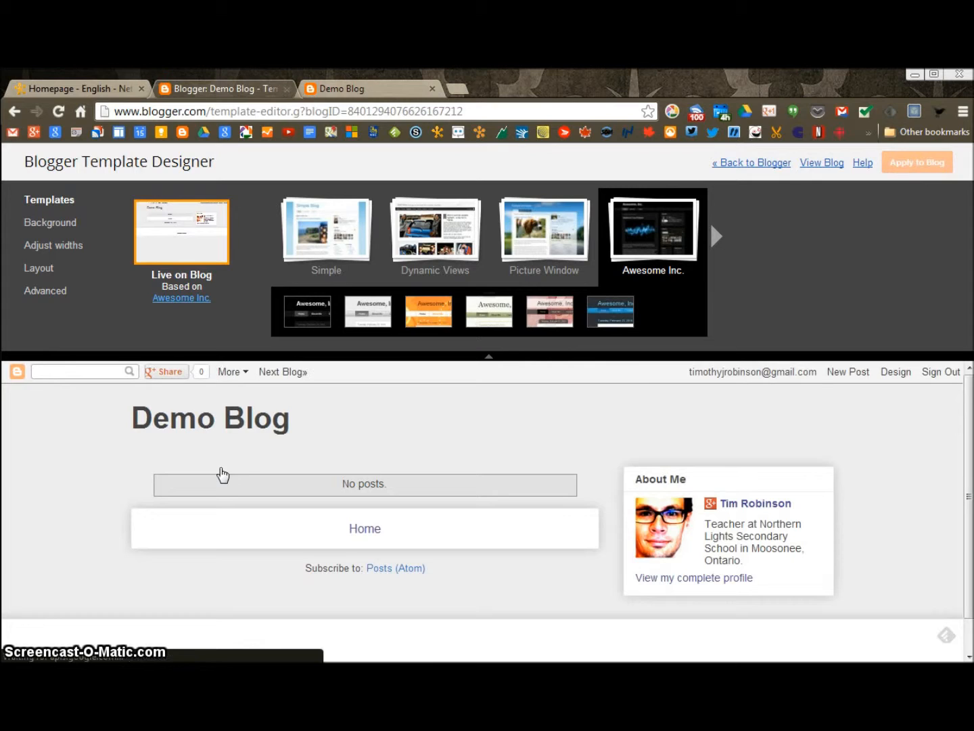
pyautogui.moveTo(739, 391)
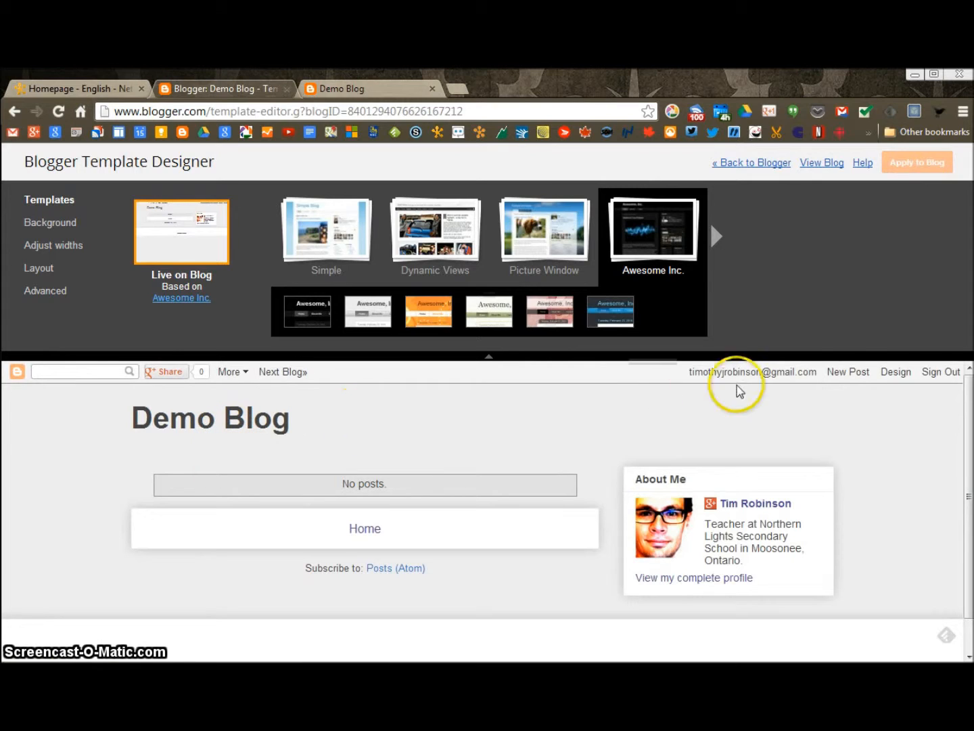
pyautogui.moveTo(248, 548)
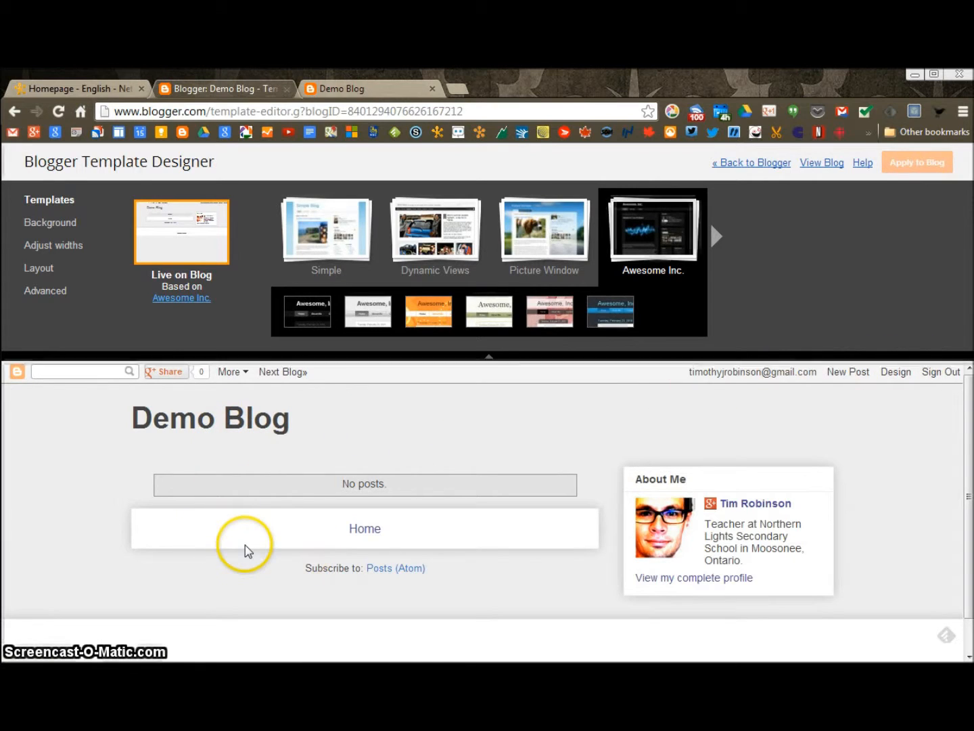
pyautogui.moveTo(130, 391)
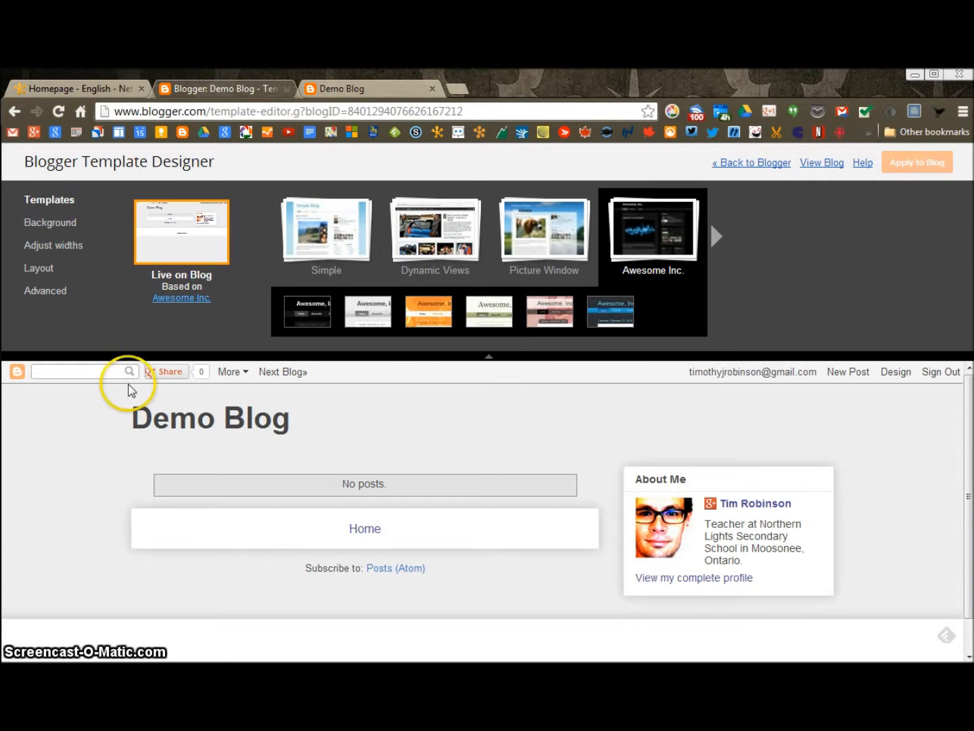
pyautogui.moveTo(42, 250)
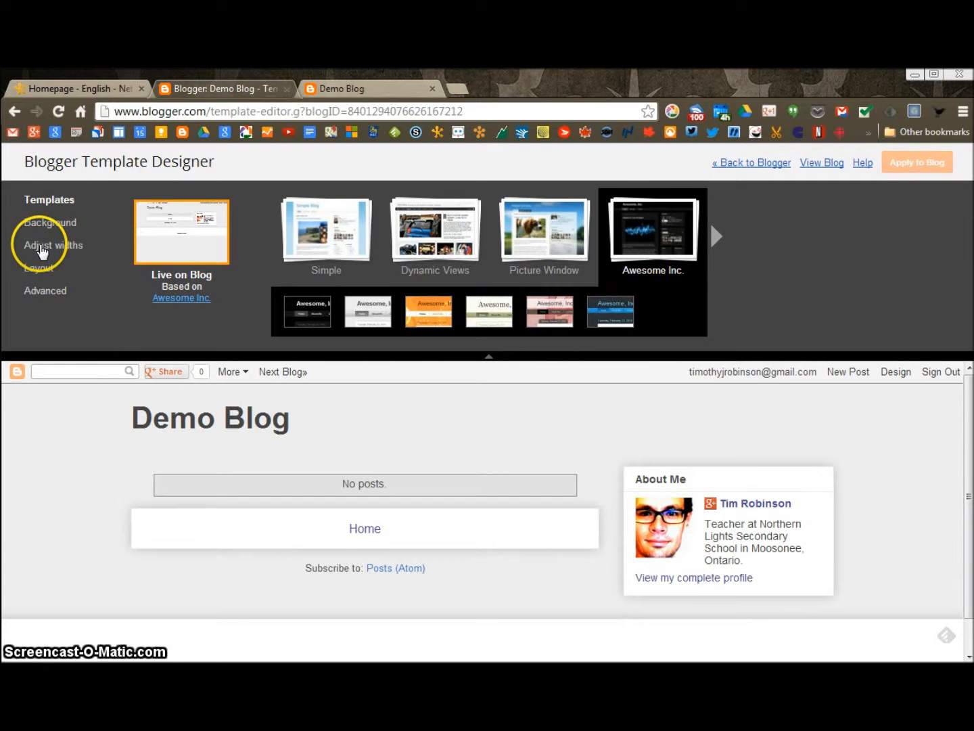
# Choose the one-column body layout without sidebar and the one-section footer layout
pyautogui.click(40, 268)
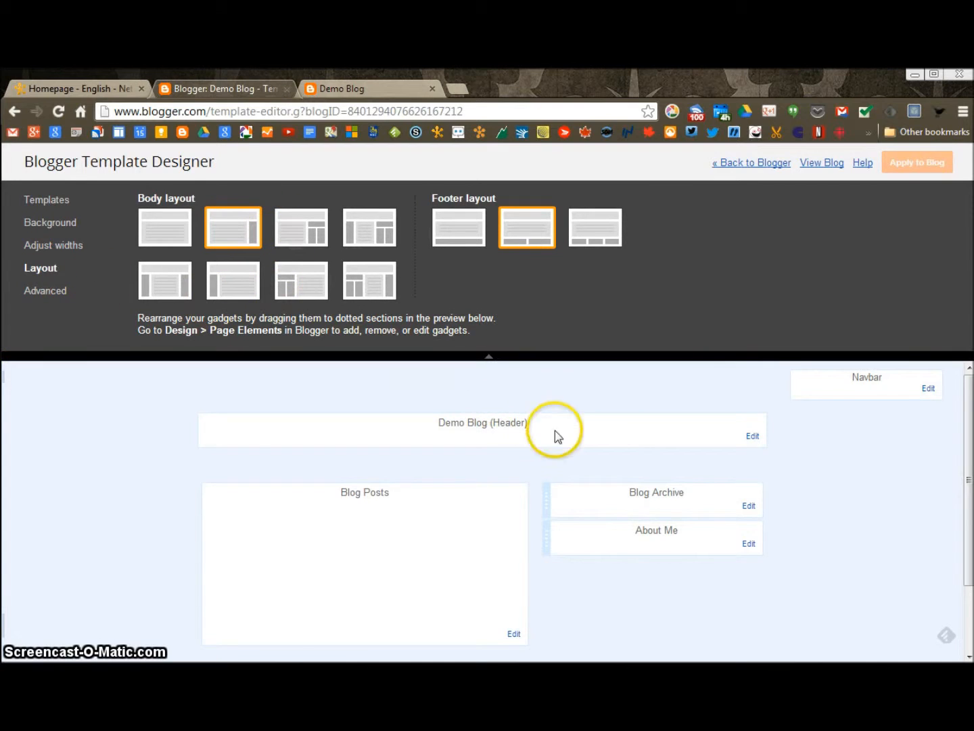
pyautogui.moveTo(726, 636)
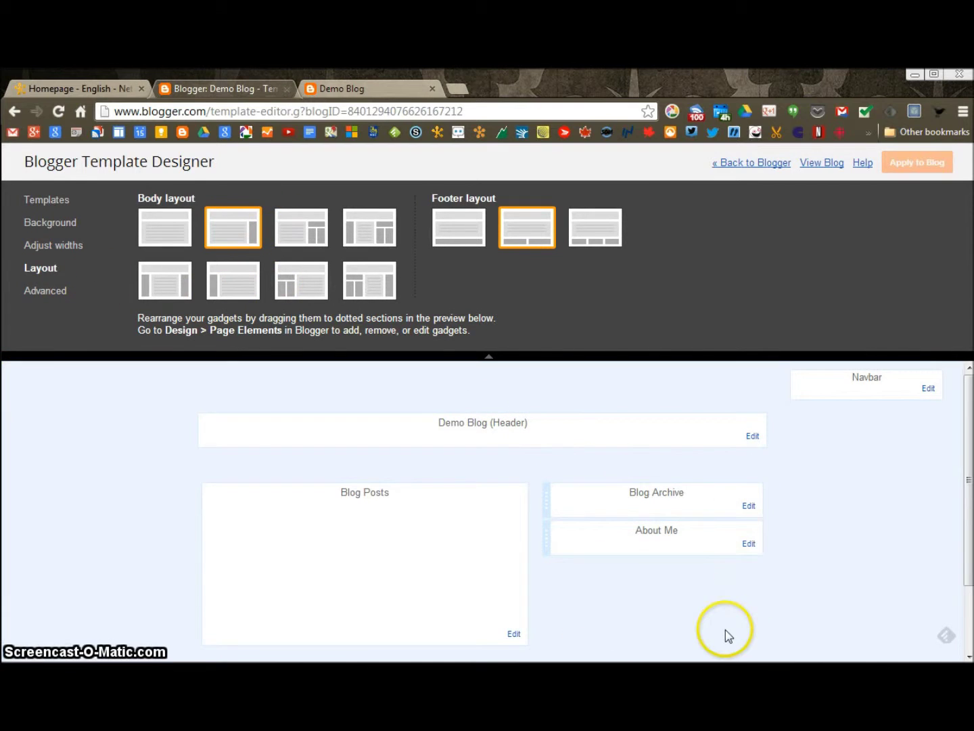
pyautogui.moveTo(736, 497)
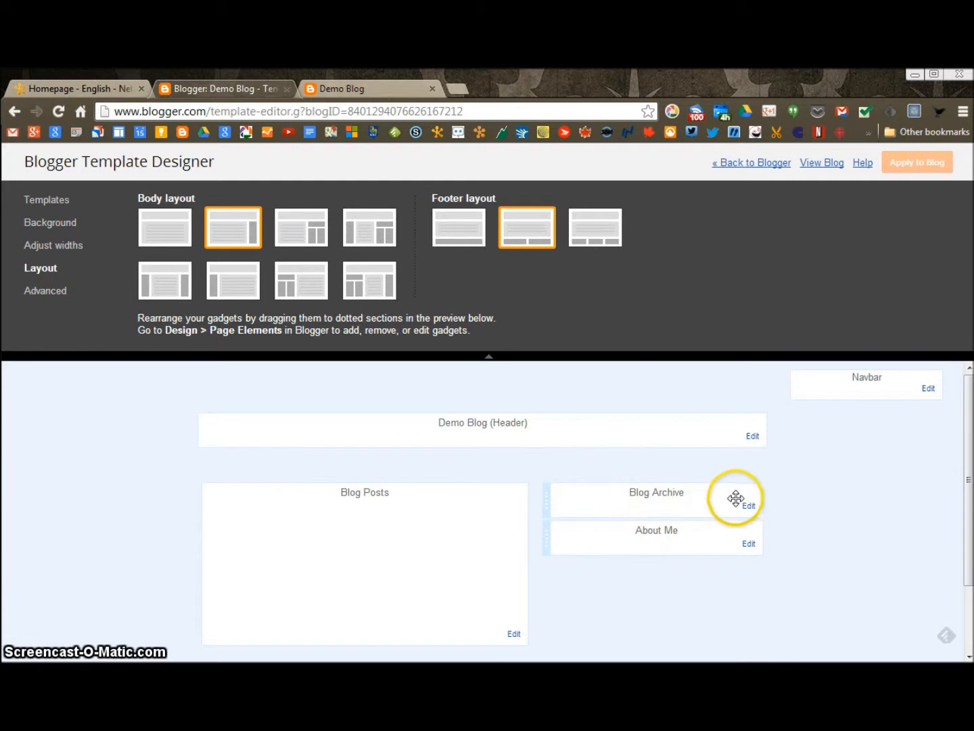
pyautogui.moveTo(158, 235)
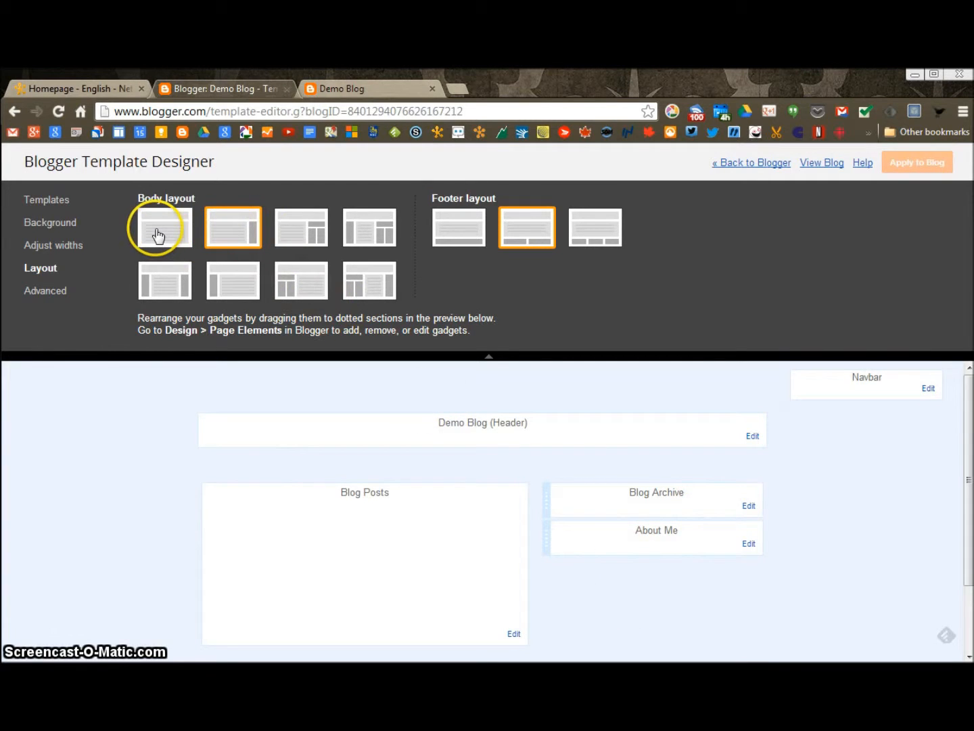
pyautogui.click(163, 227)
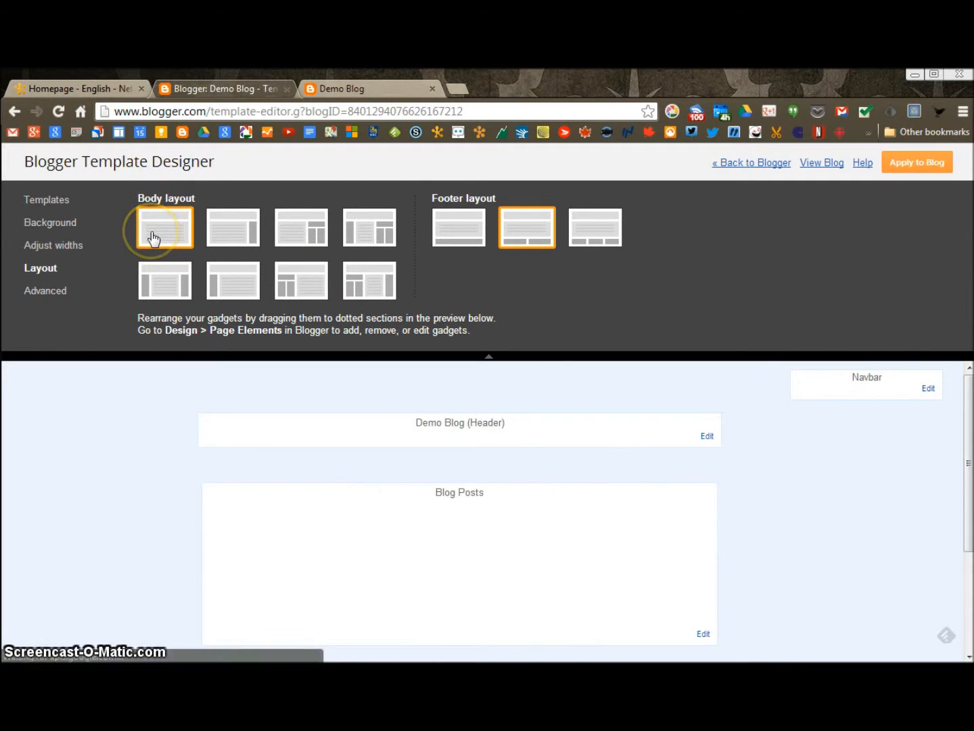
pyautogui.click(459, 227)
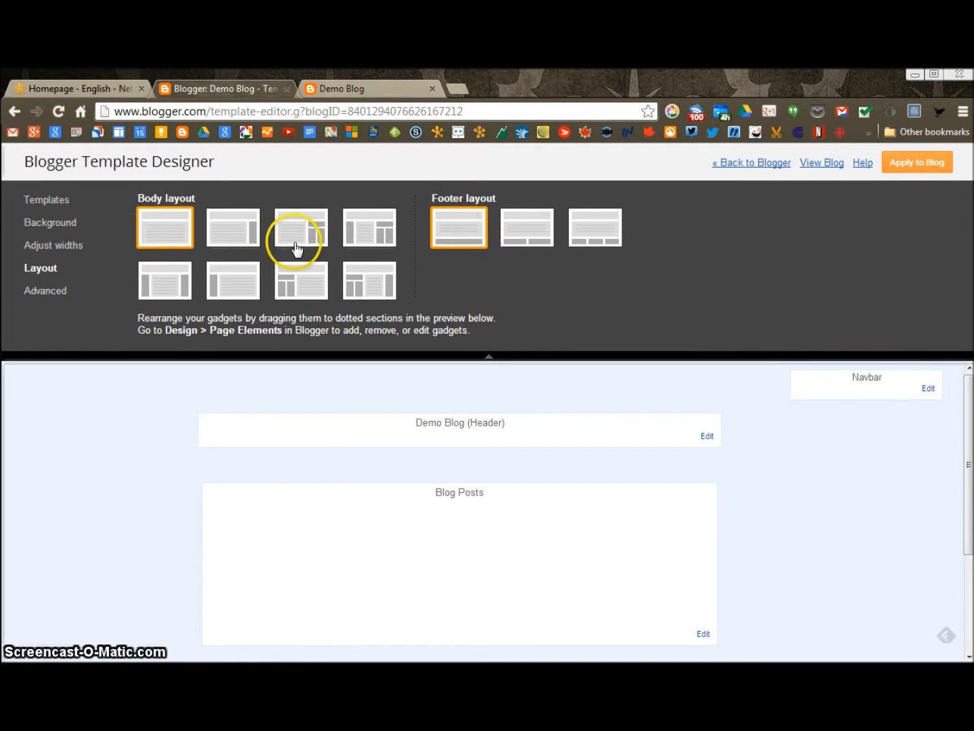
pyautogui.moveTo(128, 235)
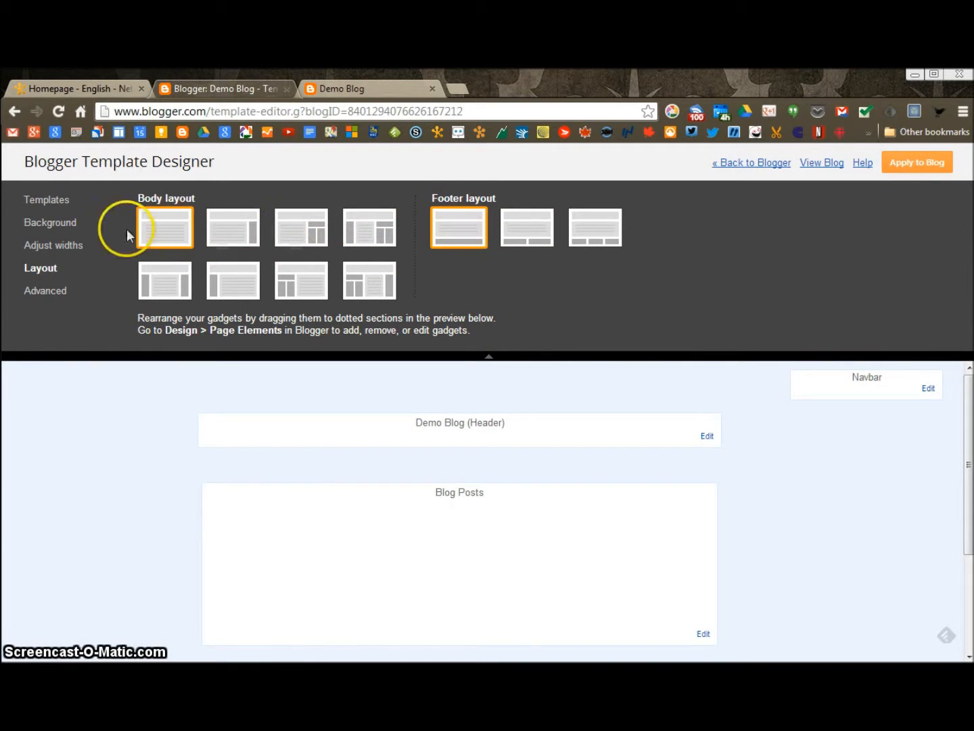
# Apply a 600 px overall blog width from Adjust widths to Demo Blog
pyautogui.click(53, 245)
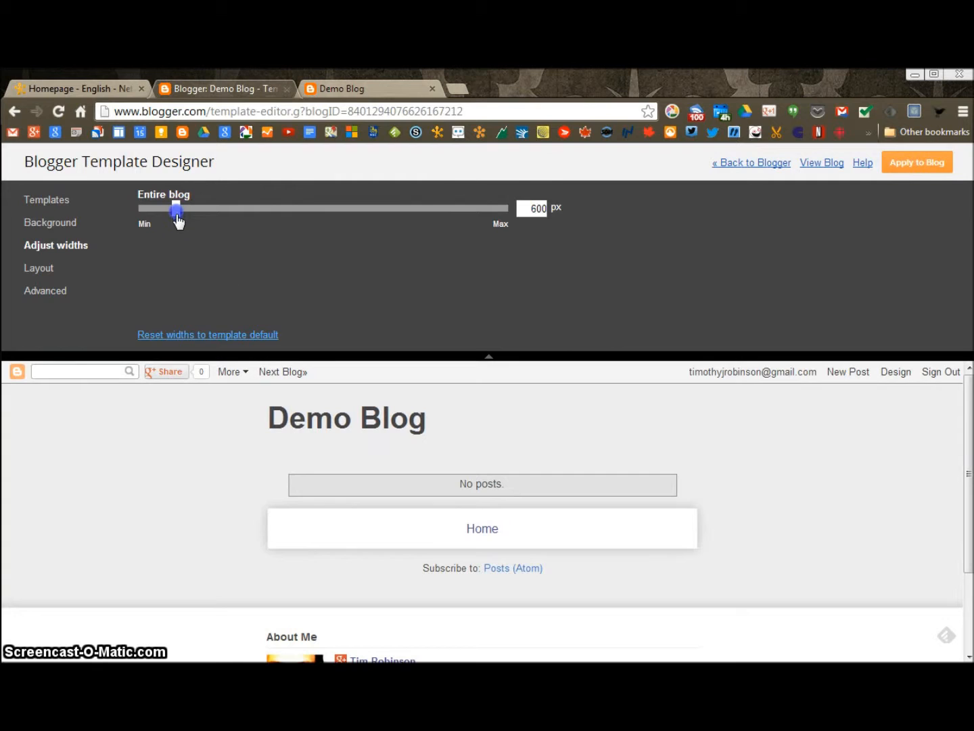
pyautogui.moveTo(707, 485)
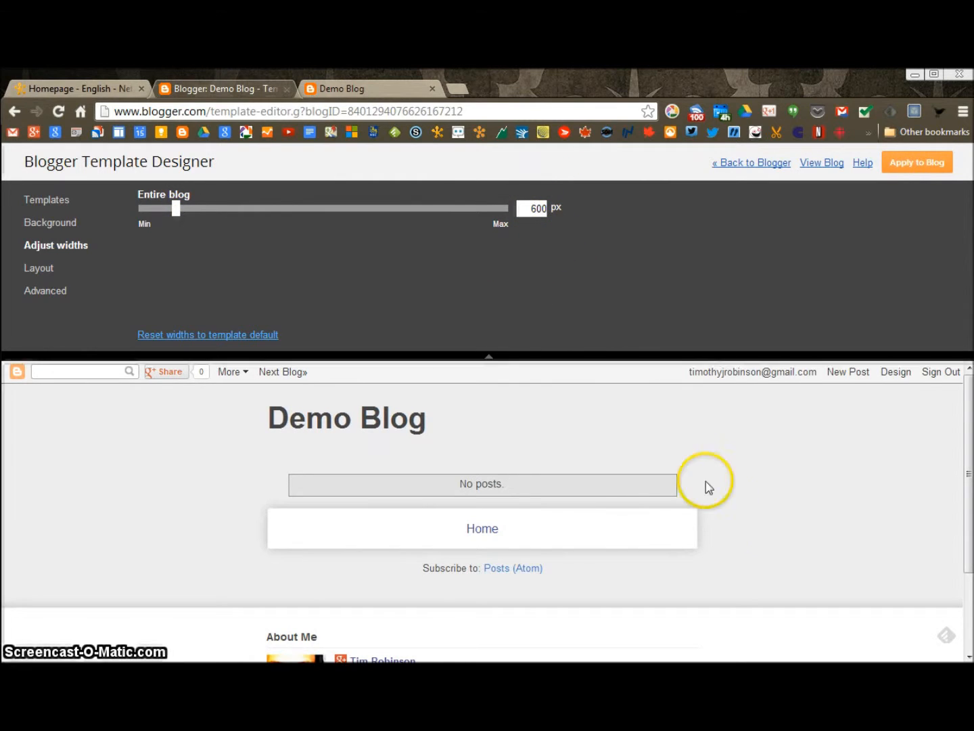
pyautogui.moveTo(309, 501)
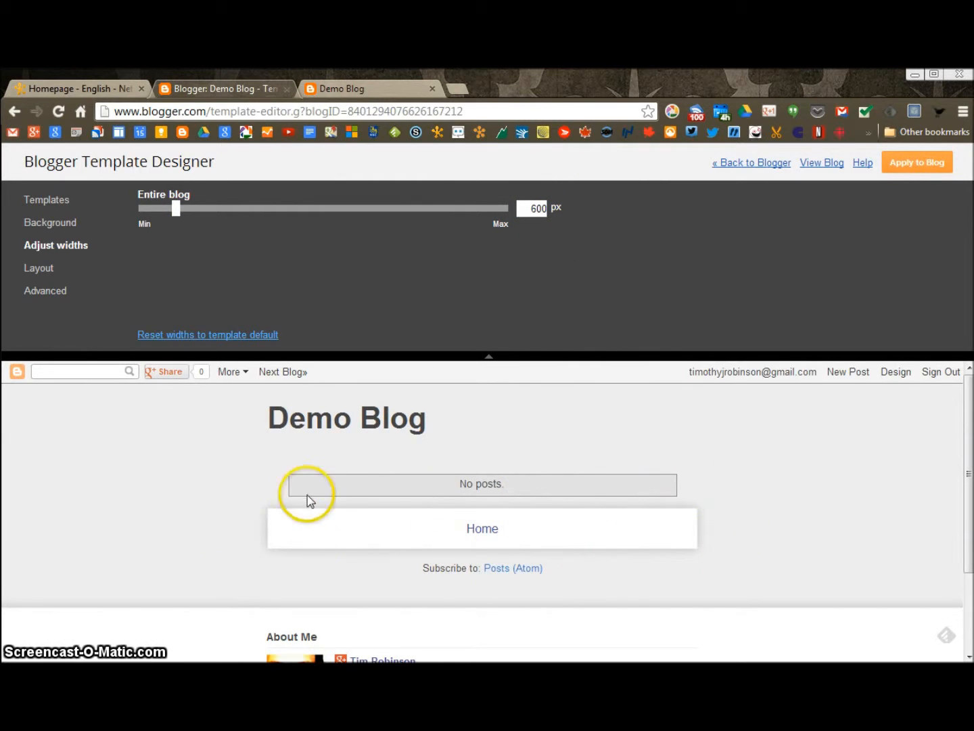
pyautogui.moveTo(342, 326)
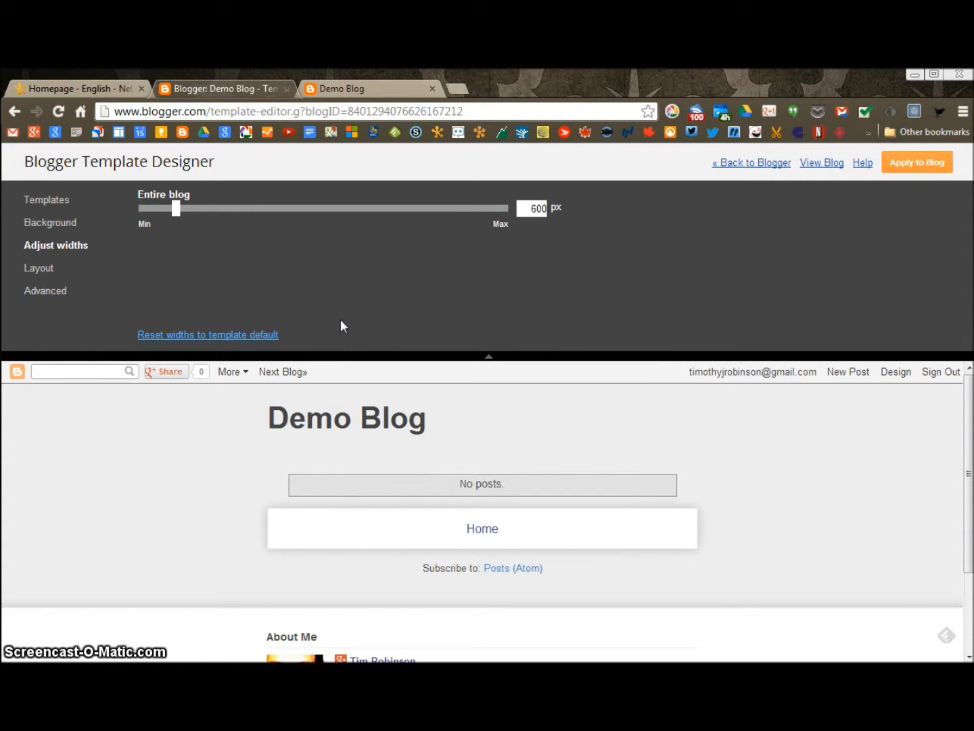
pyautogui.moveTo(916, 162)
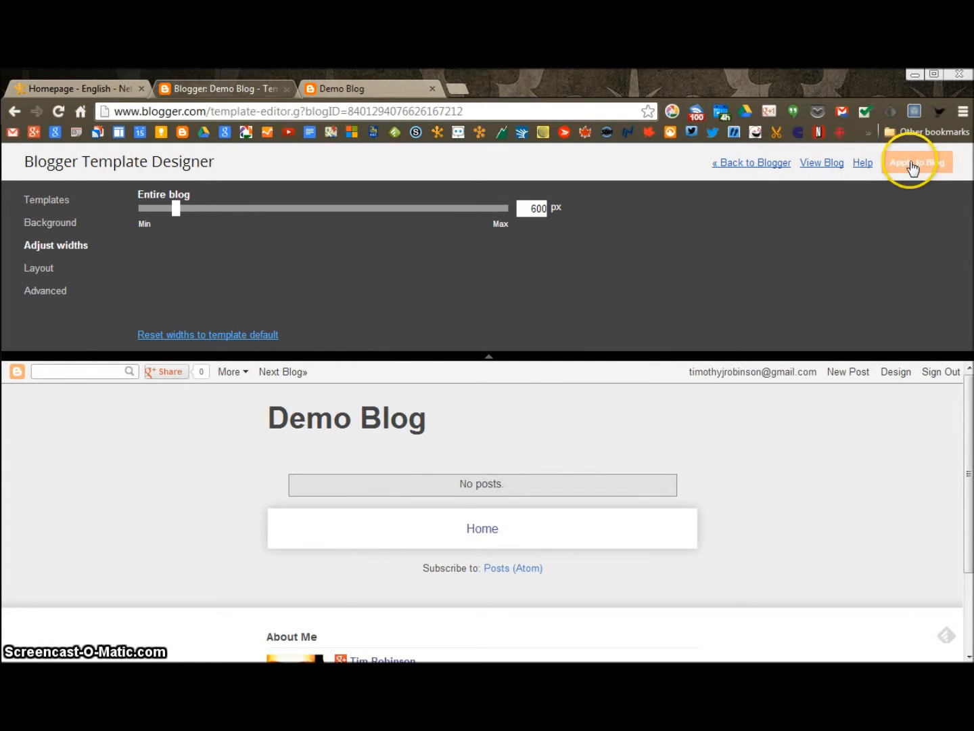
pyautogui.click(916, 161)
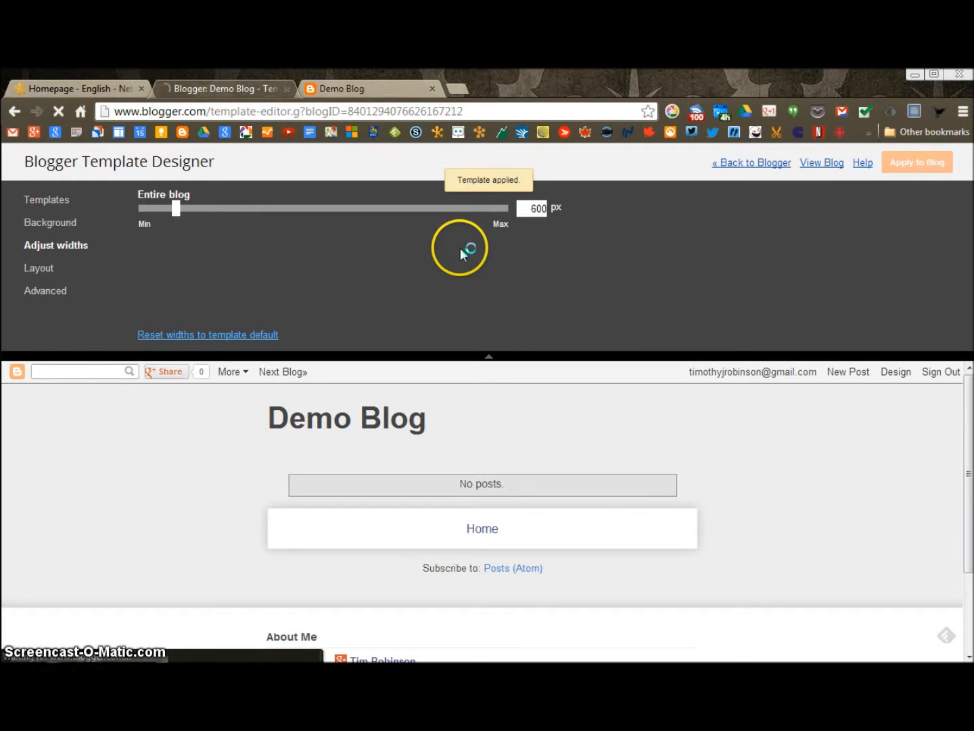
pyautogui.moveTo(798, 168)
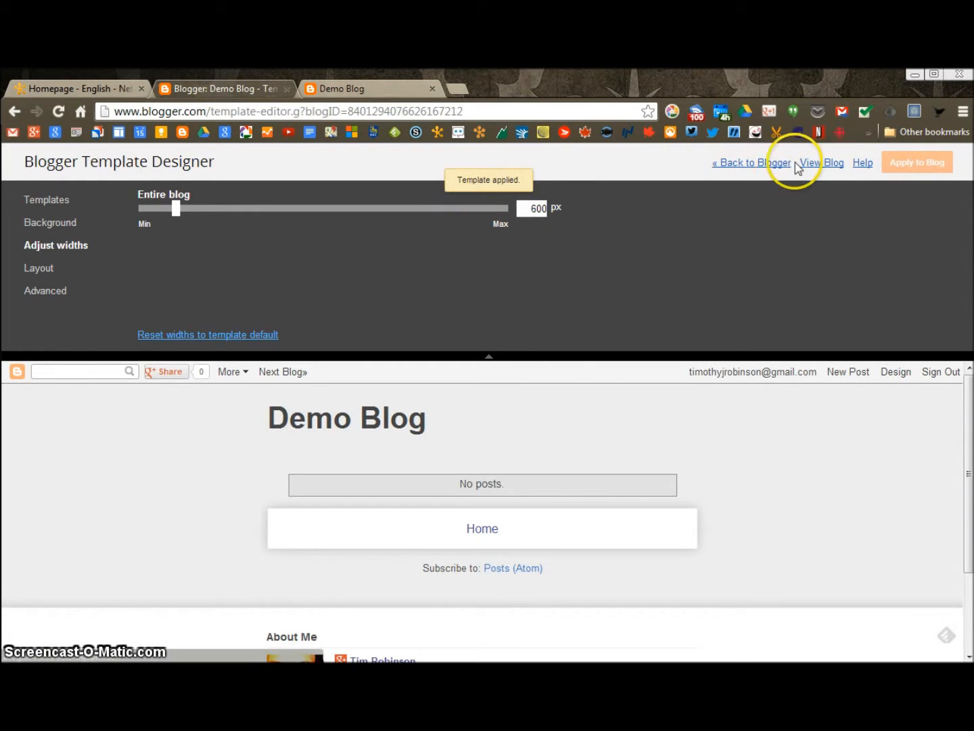
# Return to the Blogger dashboard and open Demo Blog's Layout page listing its gadgets
pyautogui.click(751, 163)
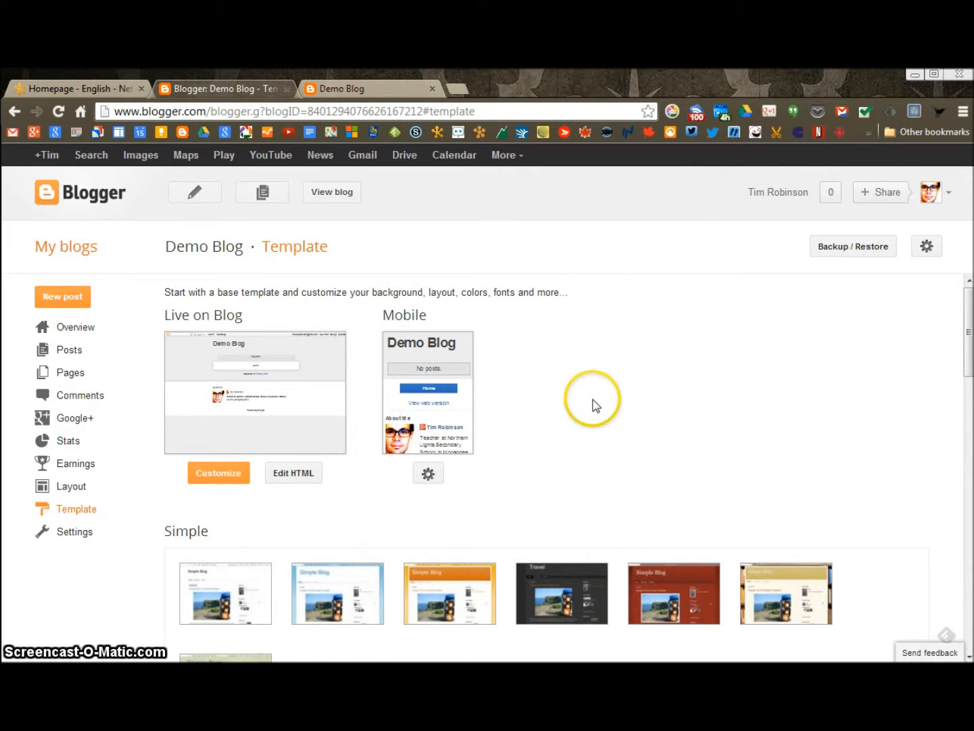
pyautogui.moveTo(302, 418)
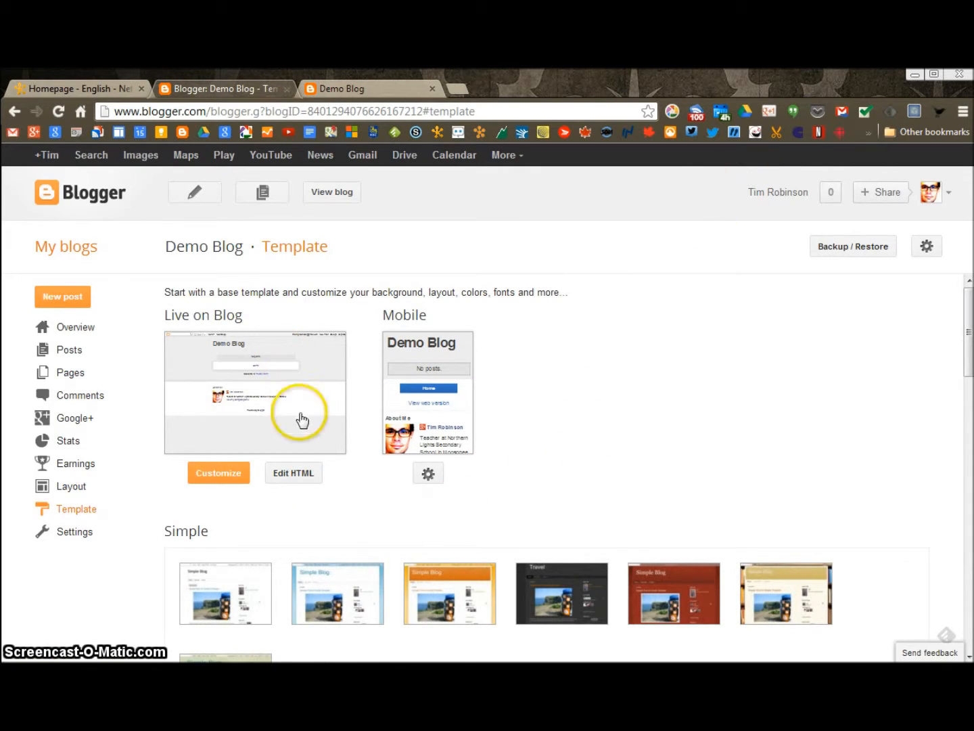
pyautogui.click(71, 485)
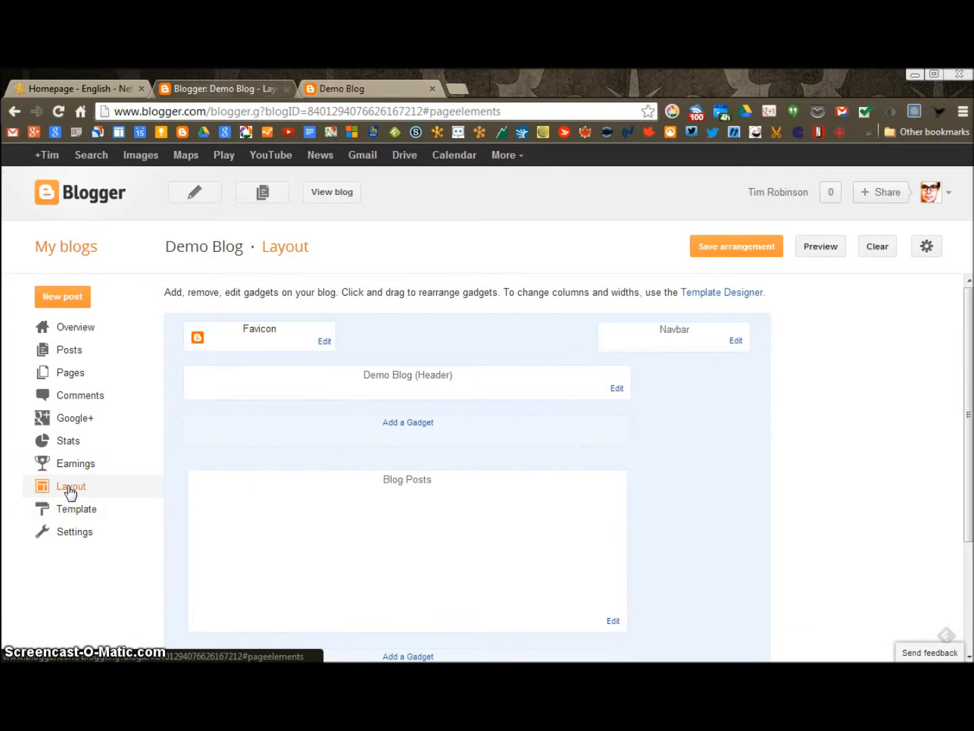
pyautogui.moveTo(684, 418)
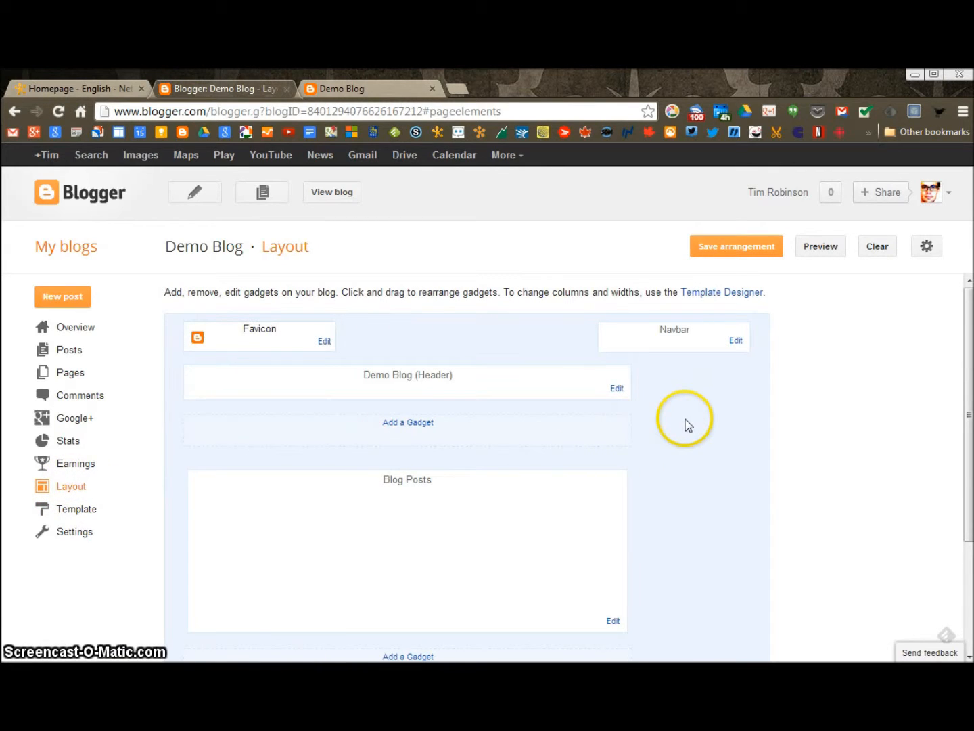
pyautogui.moveTo(71, 486)
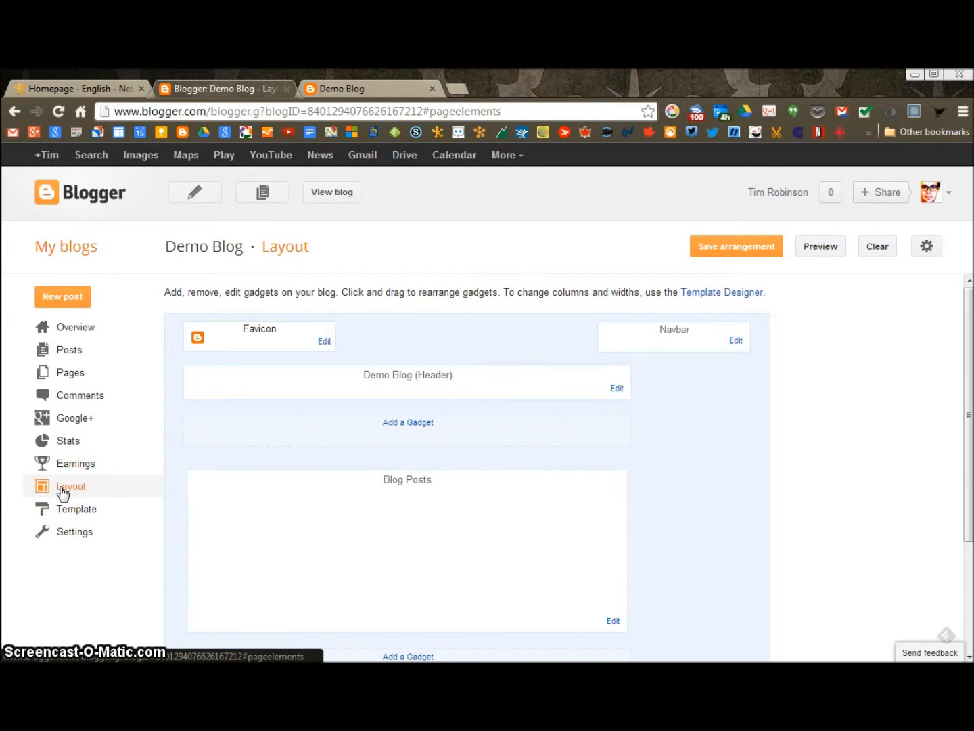
pyautogui.moveTo(706, 356)
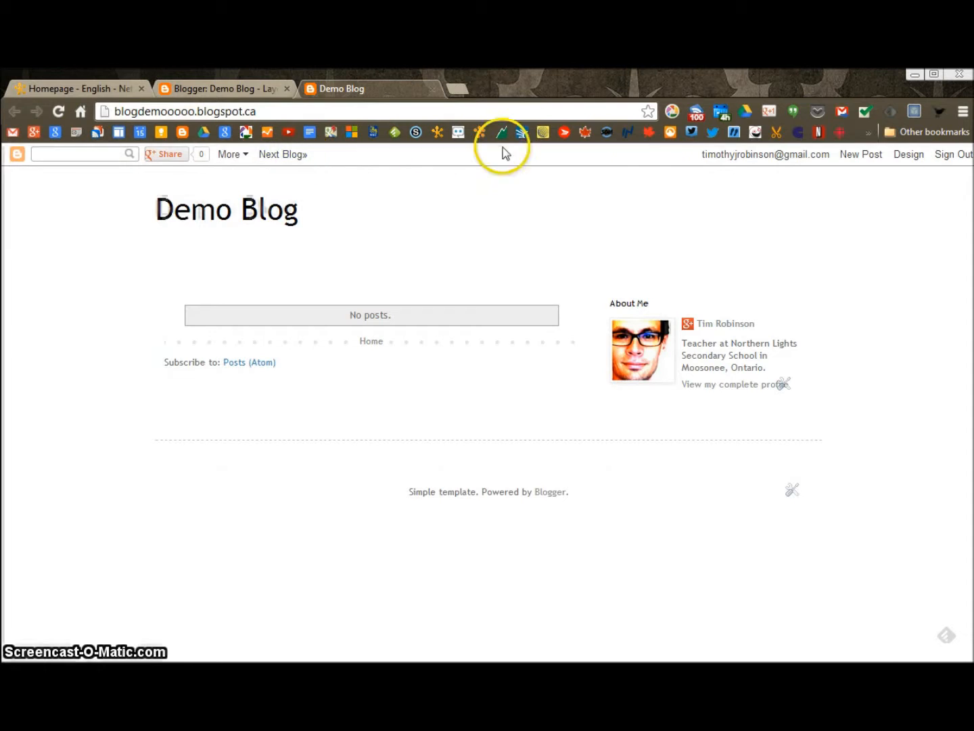
pyautogui.moveTo(535, 174)
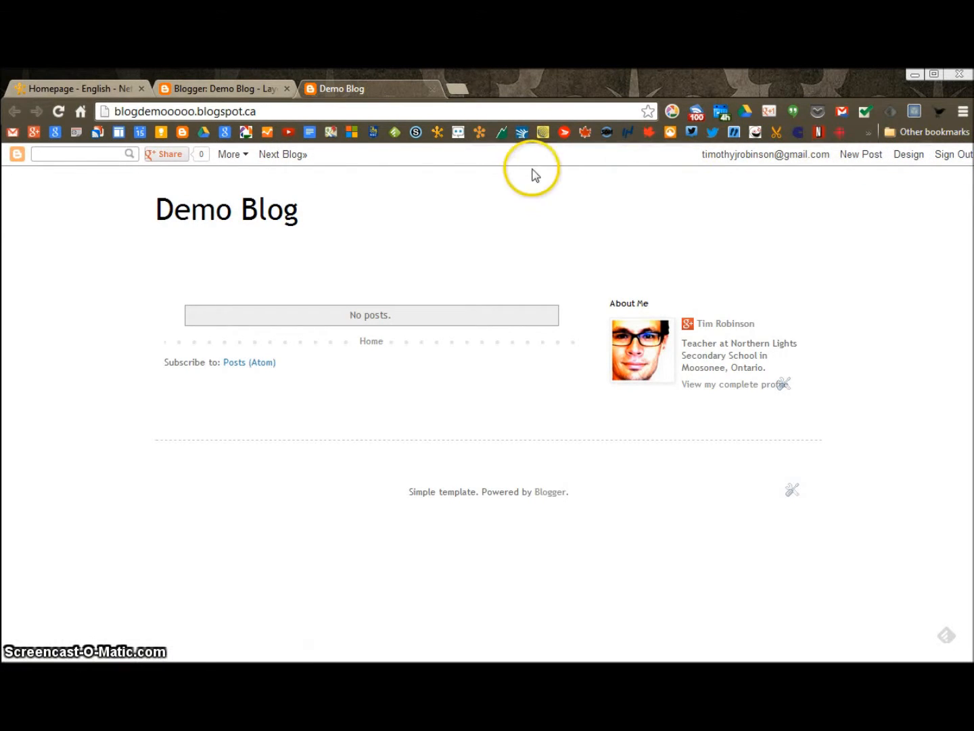
pyautogui.moveTo(206, 97)
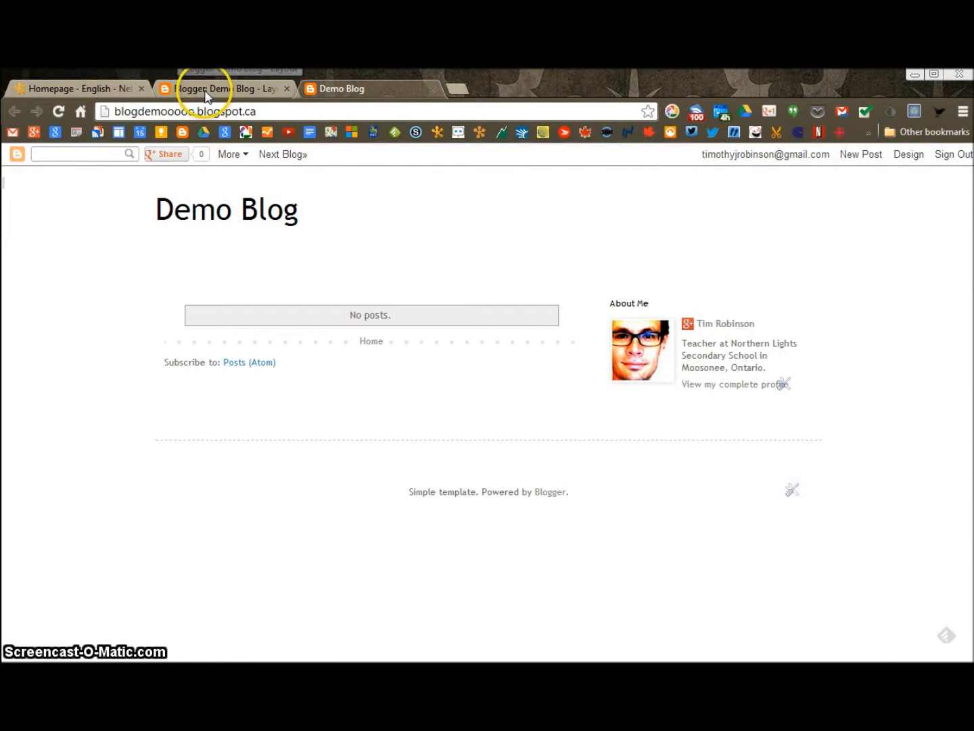
# Turn Demo Blog's Navbar gadget off on the Layout page and save
pyautogui.click(223, 88)
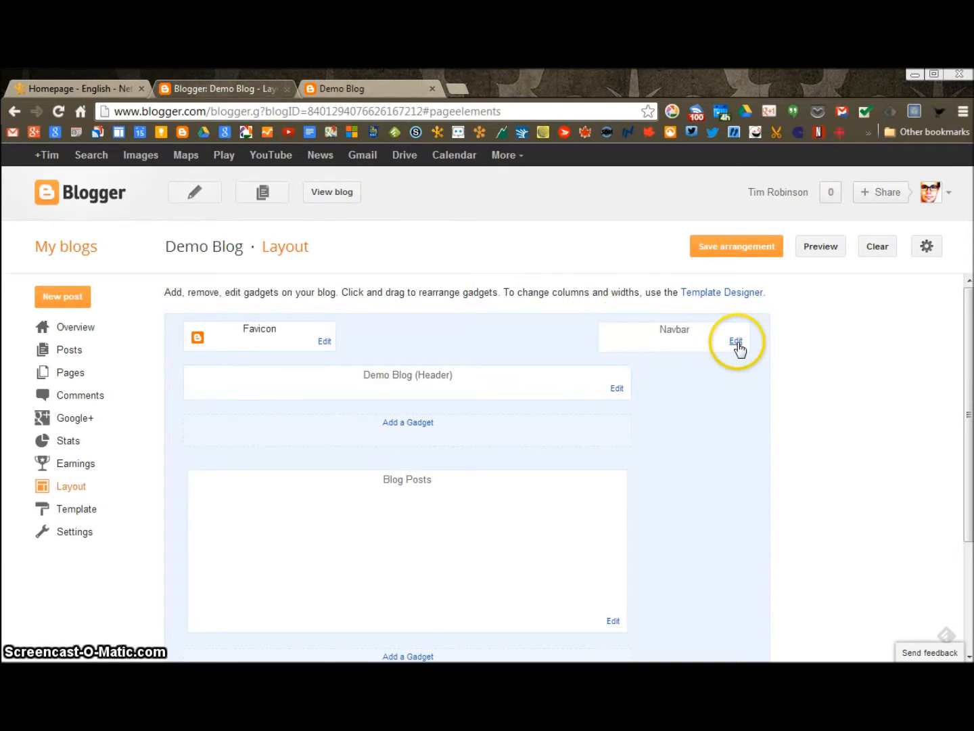
pyautogui.click(736, 340)
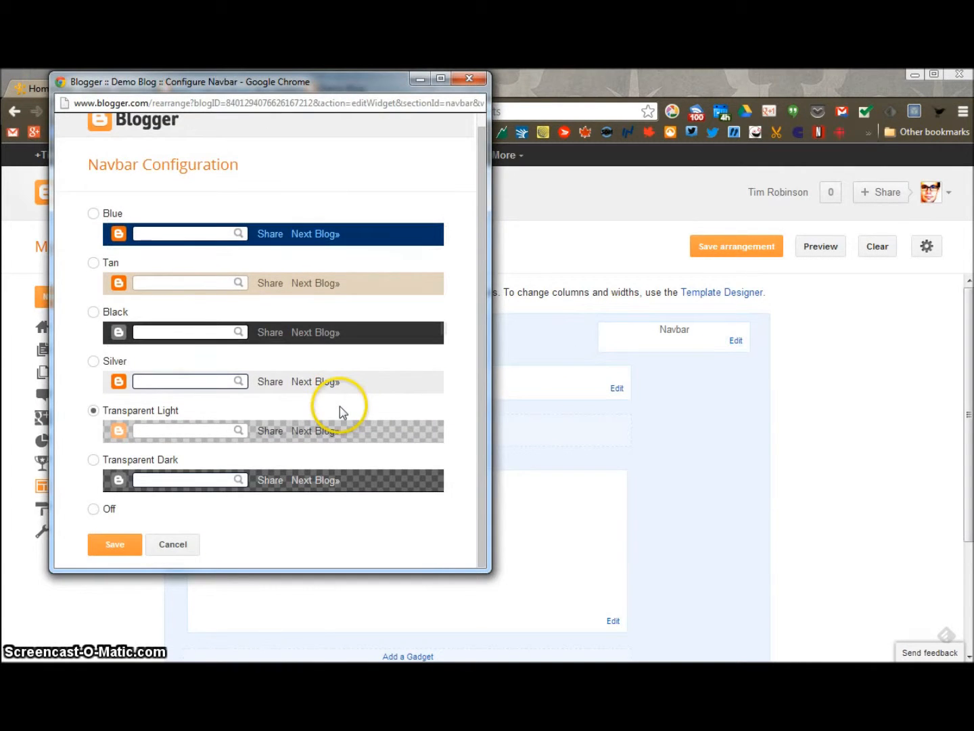
pyautogui.click(93, 509)
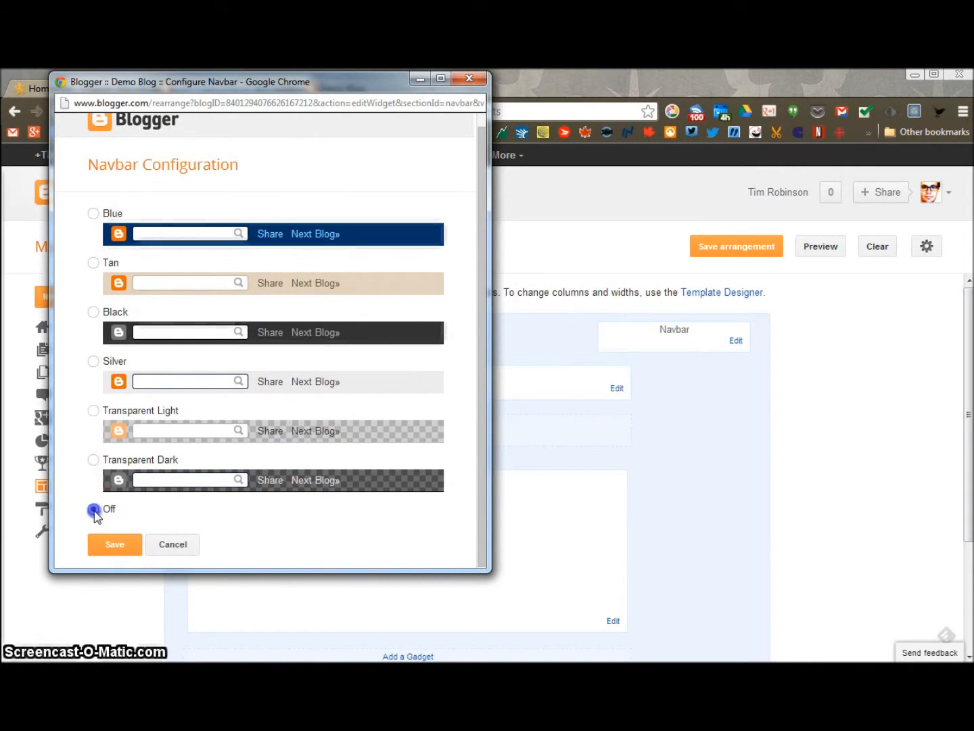
pyautogui.click(114, 544)
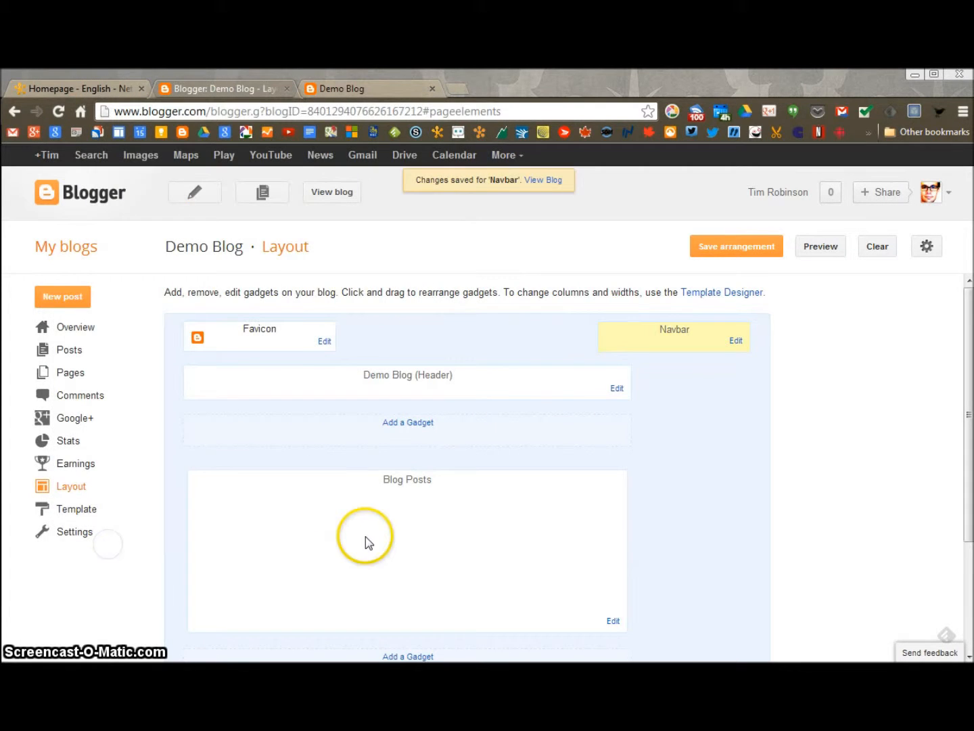
pyautogui.moveTo(705, 491)
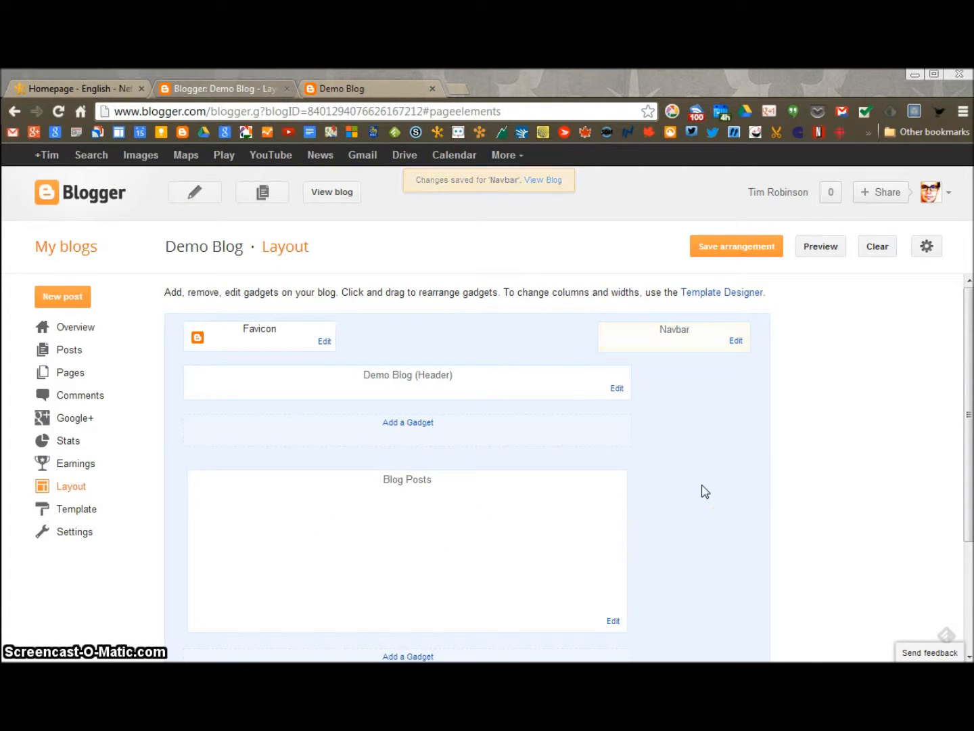
# Check the live blog, then remove the About Me gadget
pyautogui.scroll(-3)
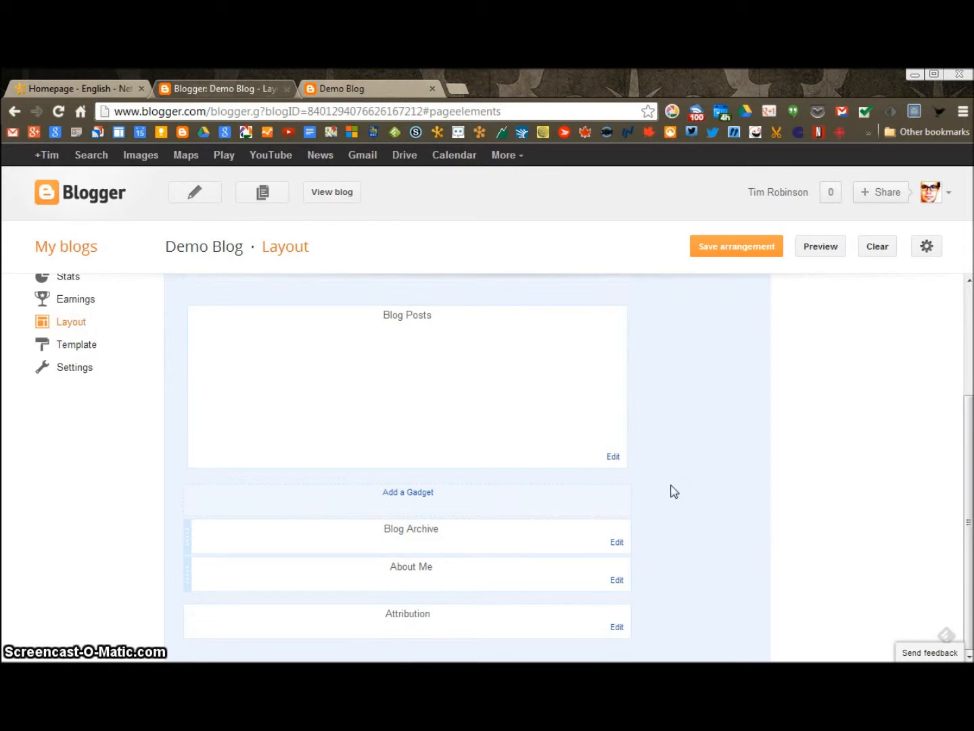
pyautogui.click(370, 88)
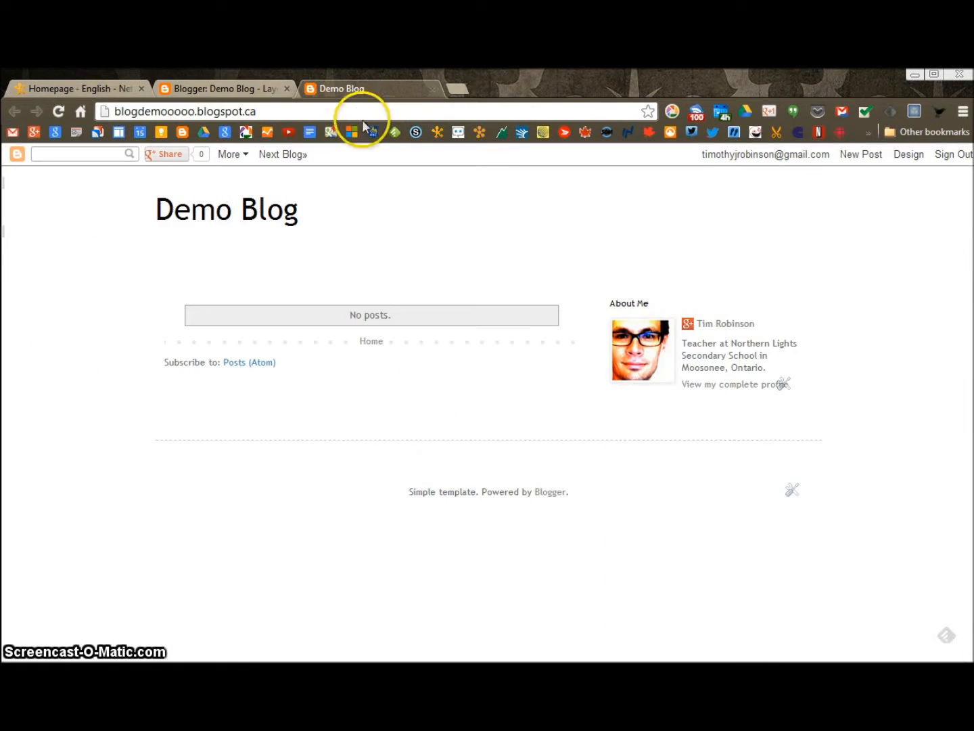
pyautogui.moveTo(739, 371)
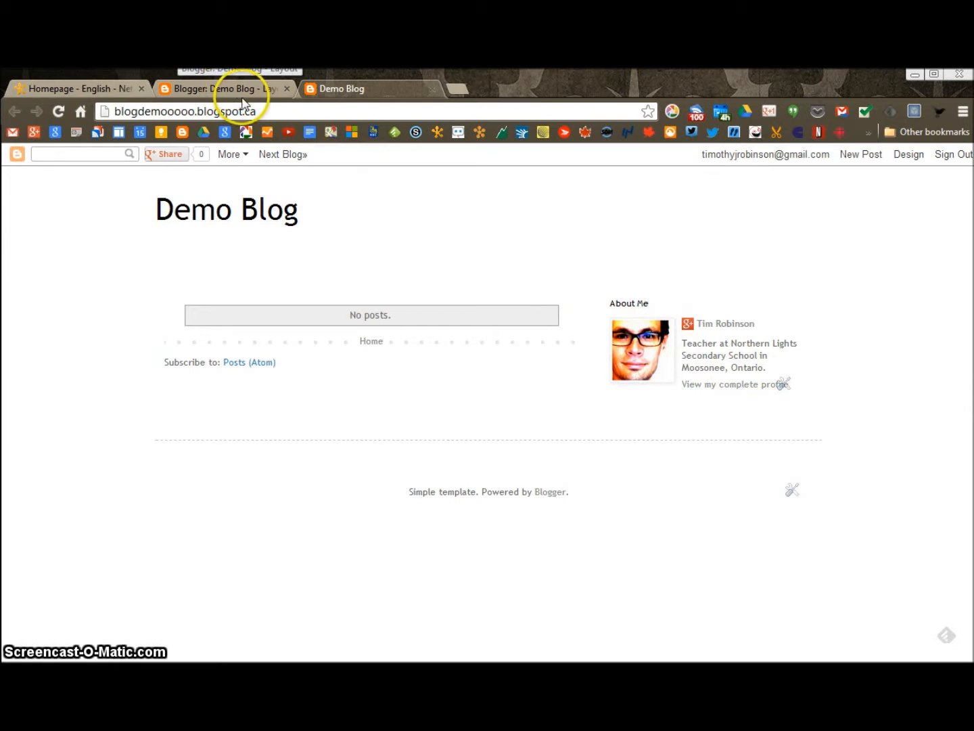
pyautogui.moveTo(59, 112)
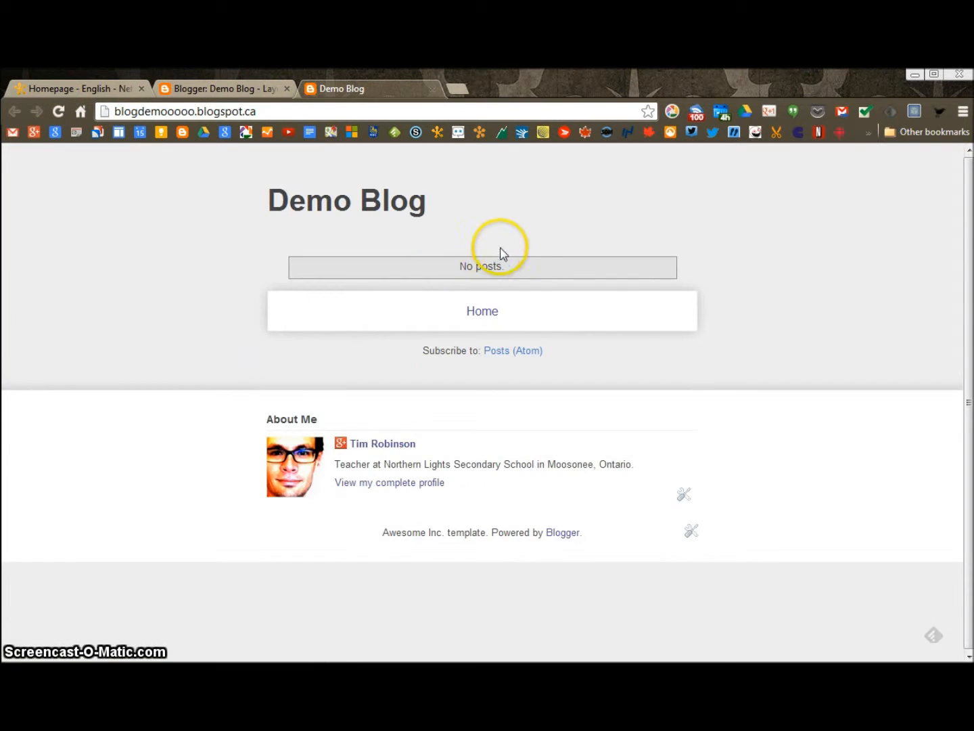
pyautogui.moveTo(402, 443)
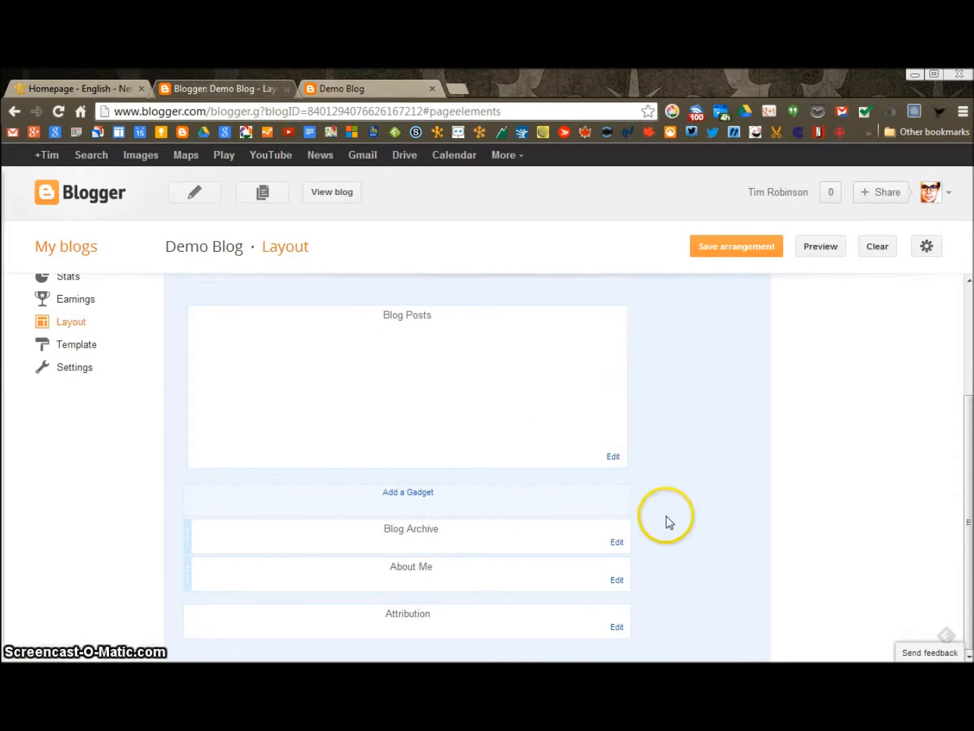
pyautogui.click(617, 580)
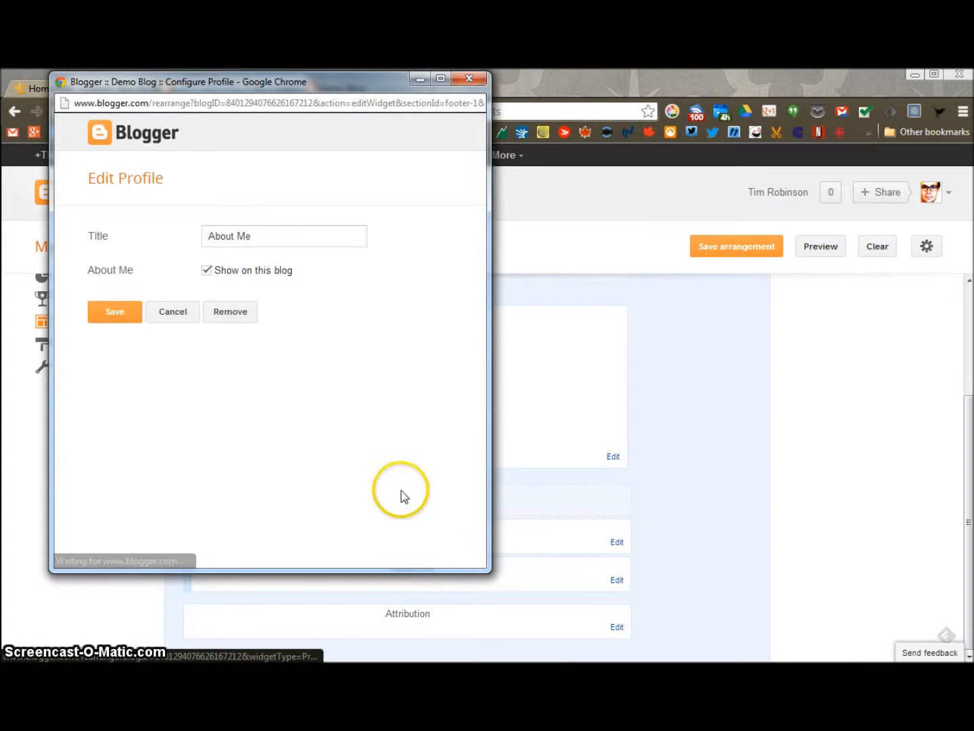
pyautogui.click(230, 312)
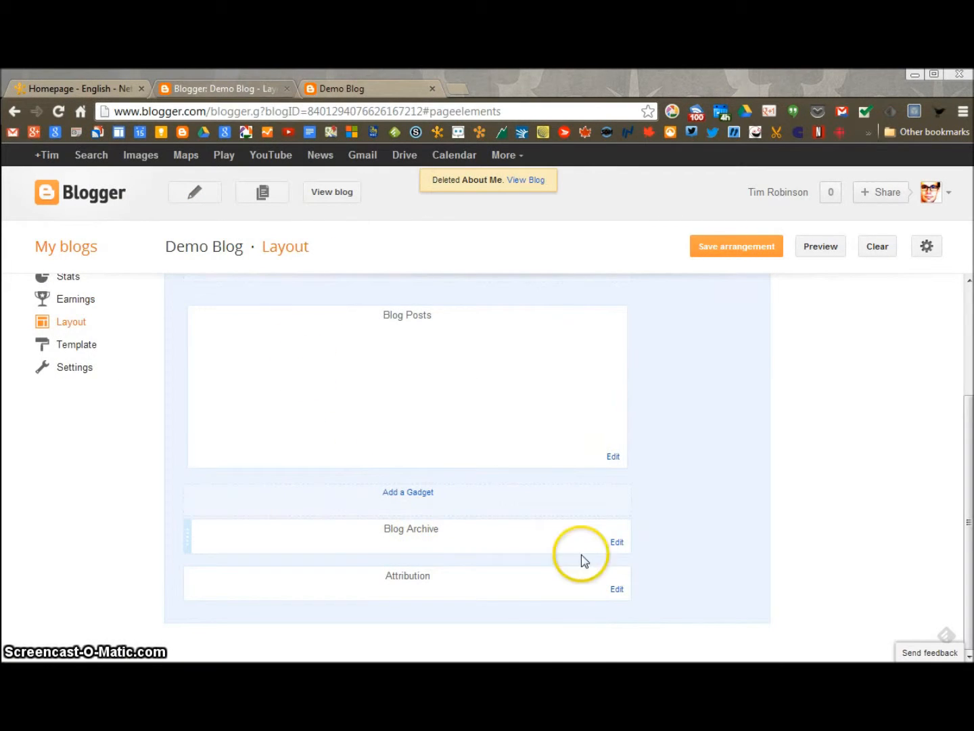
# Remove the Blog Archive gadget and confirm the deletion
pyautogui.click(616, 541)
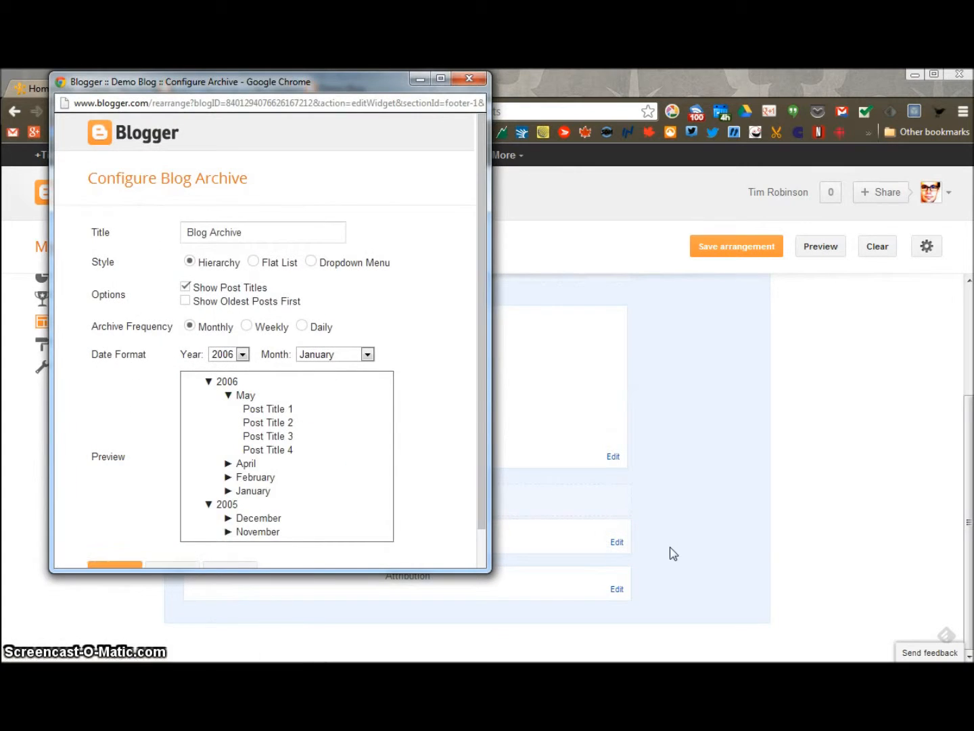
pyautogui.moveTo(247, 484)
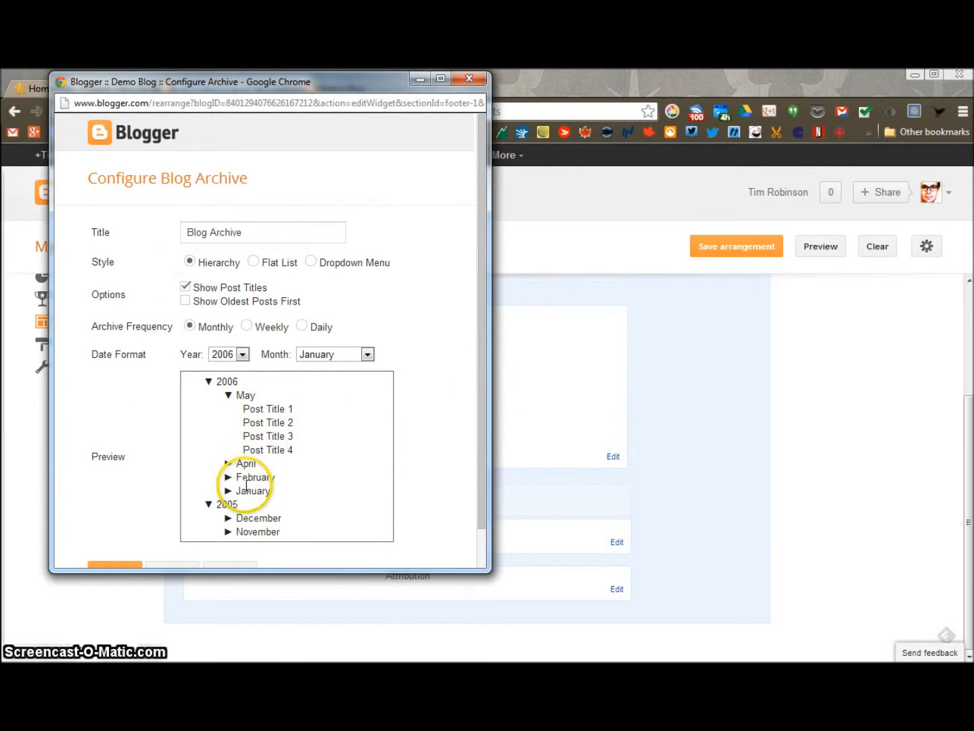
pyautogui.click(229, 530)
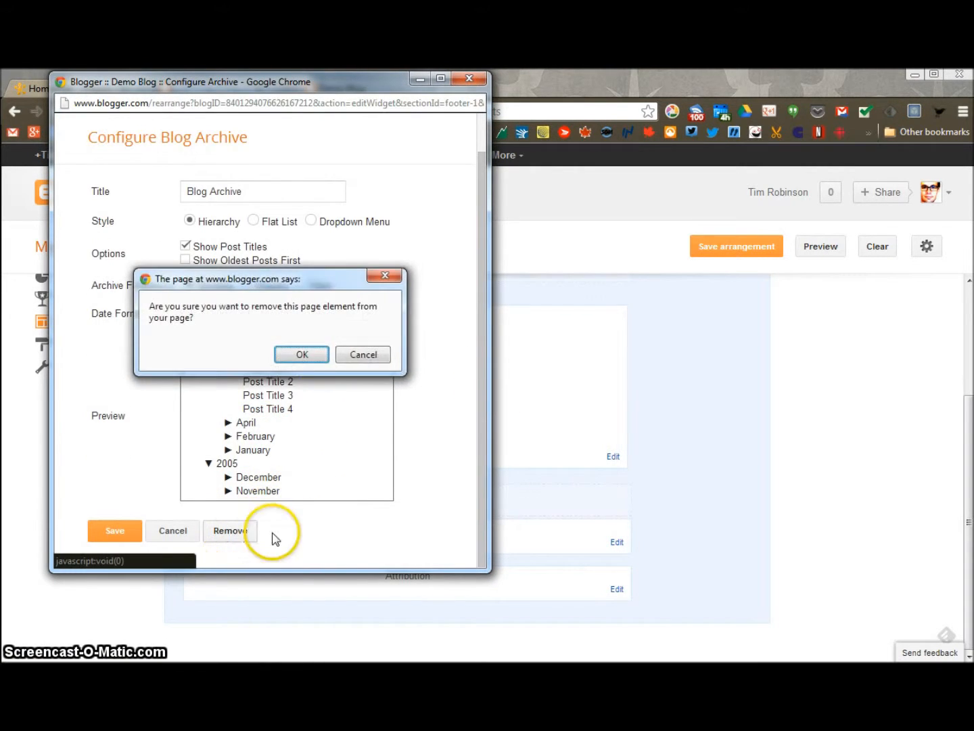
pyautogui.click(301, 354)
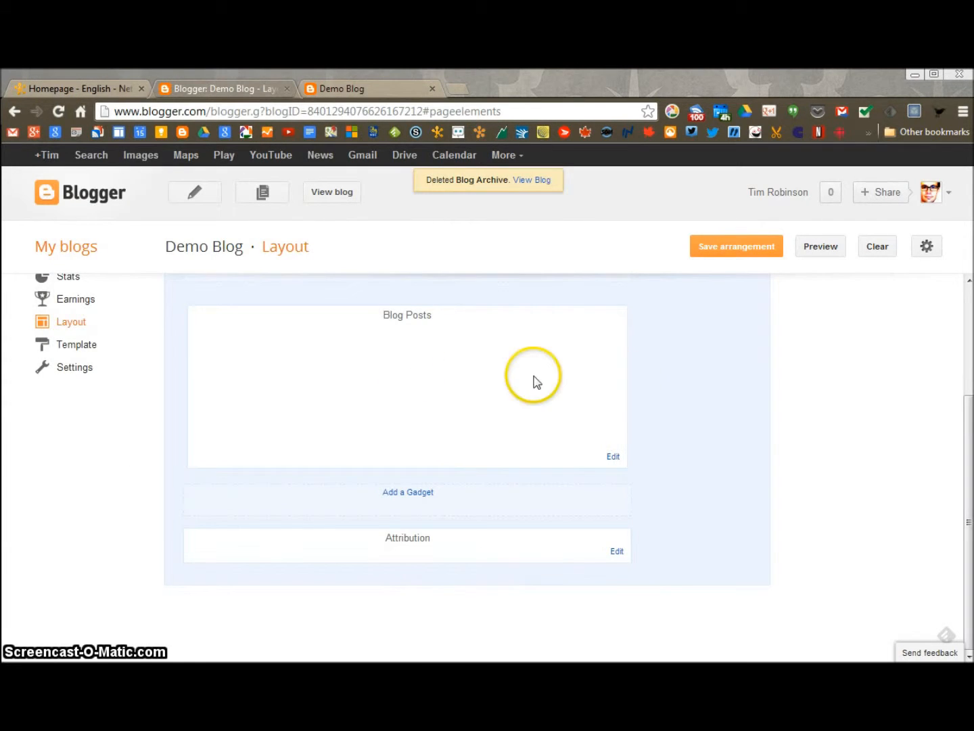
pyautogui.scroll(3)
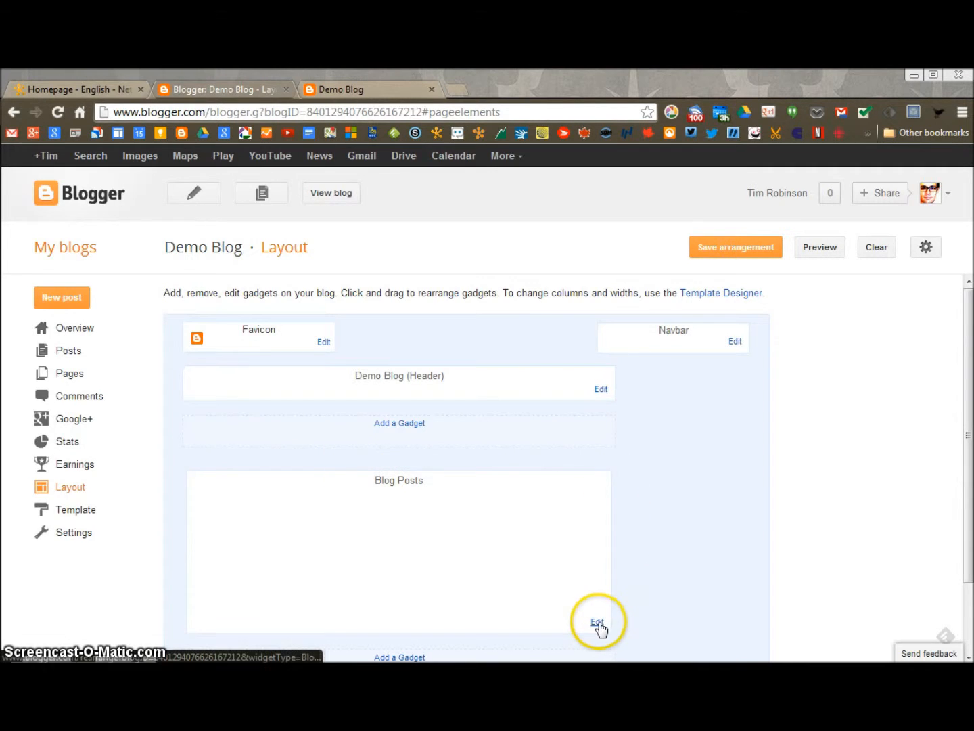
# Uncheck comments, Labels, Show Share Buttons and Location in the Blog Posts gadget, then save
pyautogui.click(596, 621)
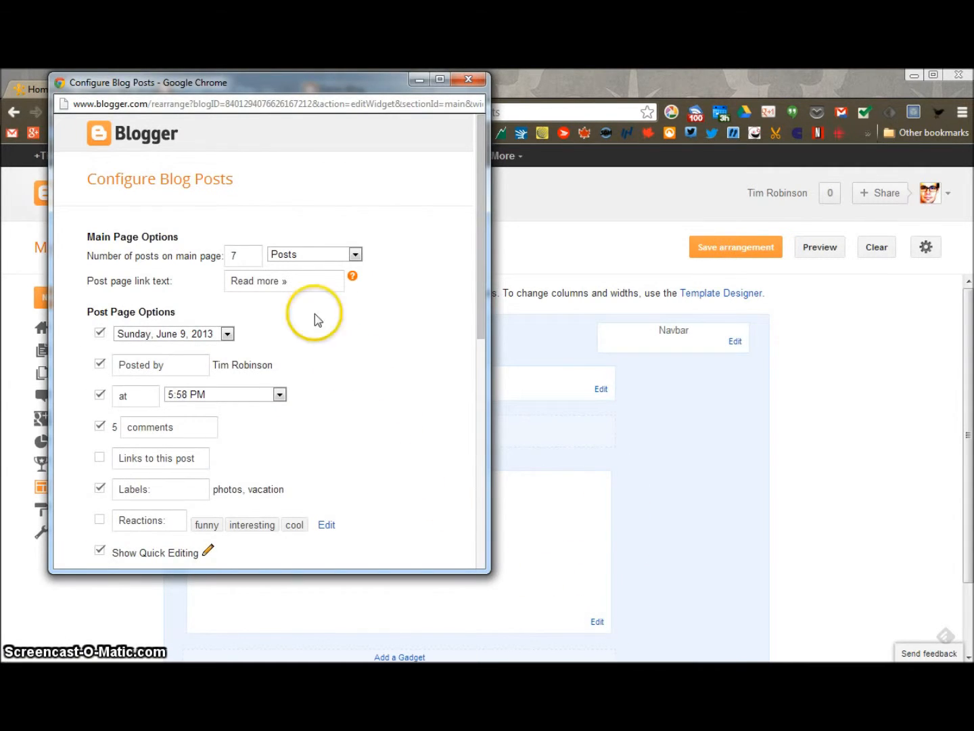
pyautogui.moveTo(194, 210)
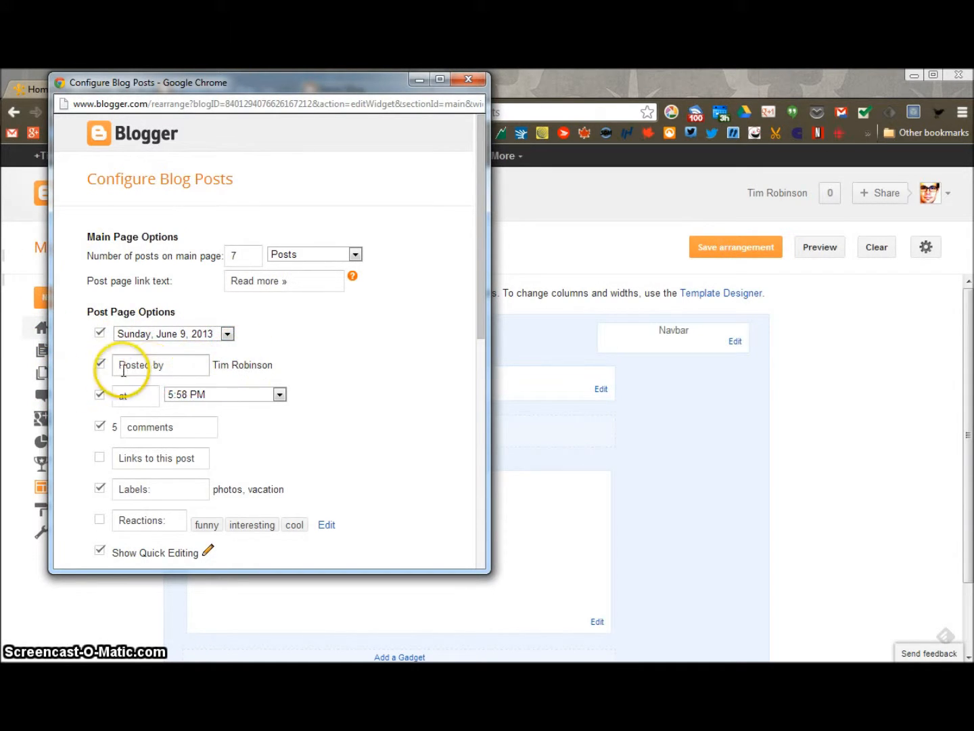
pyautogui.moveTo(270, 376)
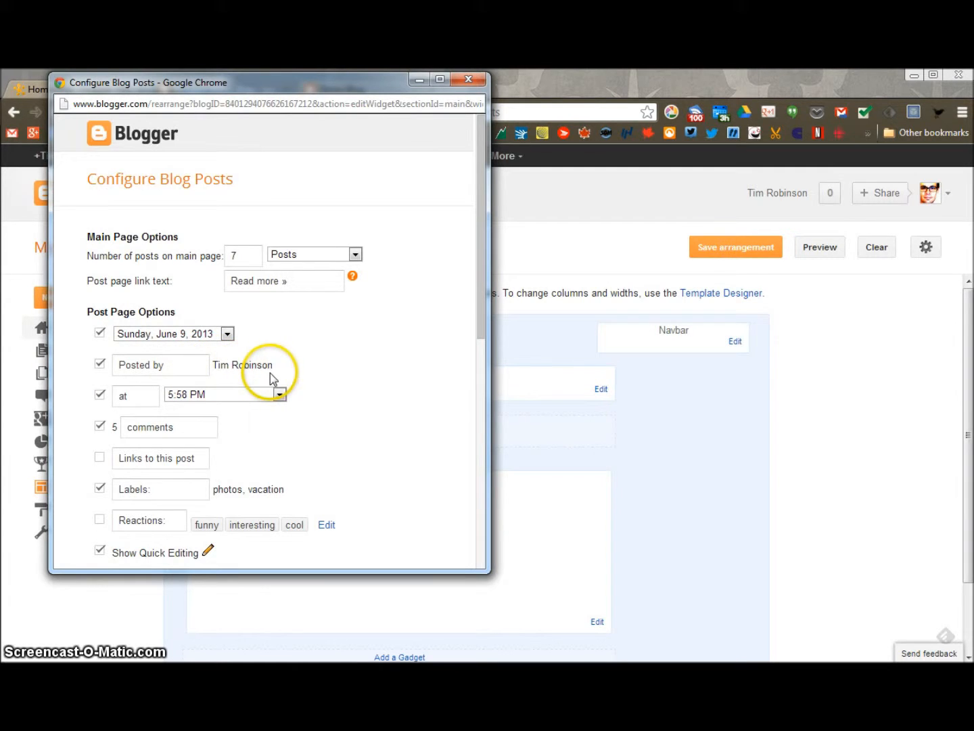
pyautogui.click(99, 363)
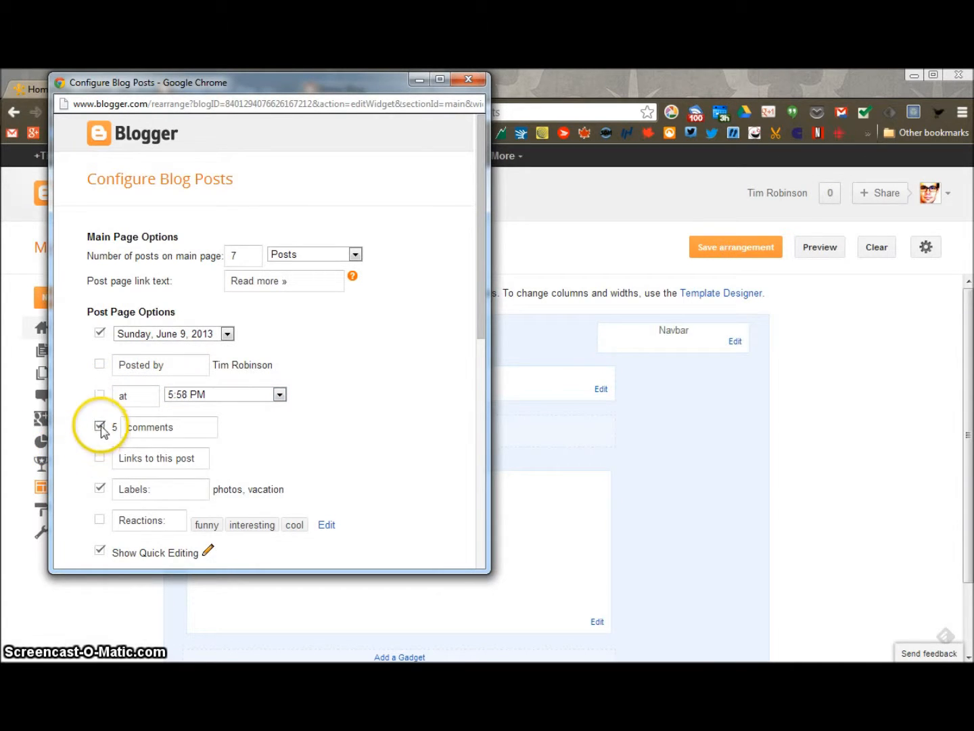
pyautogui.click(100, 426)
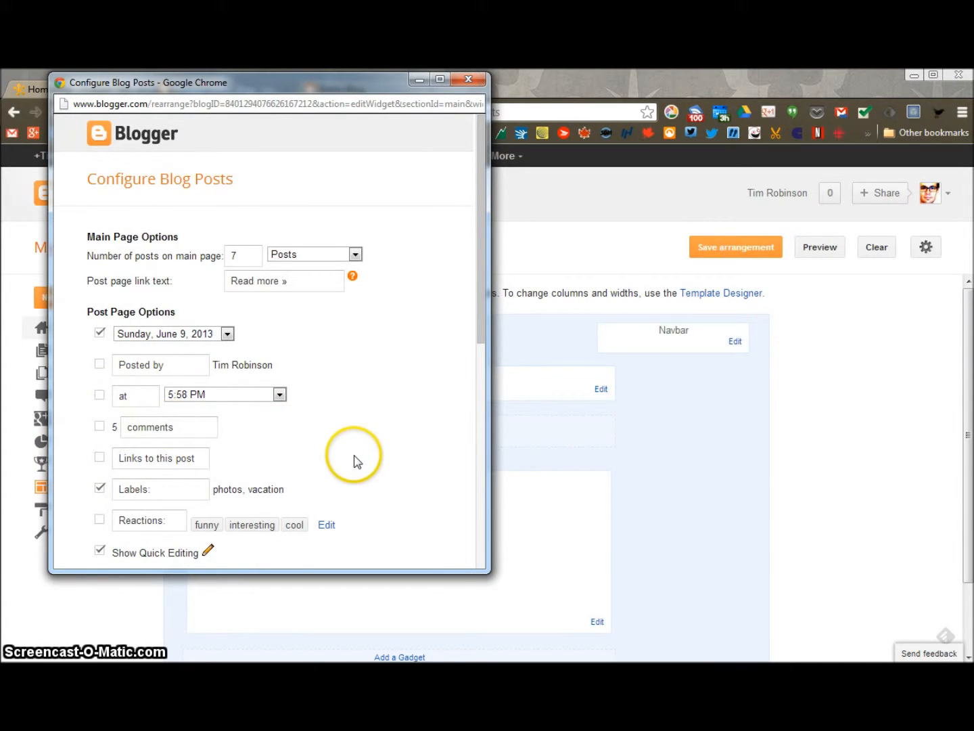
pyautogui.scroll(-3)
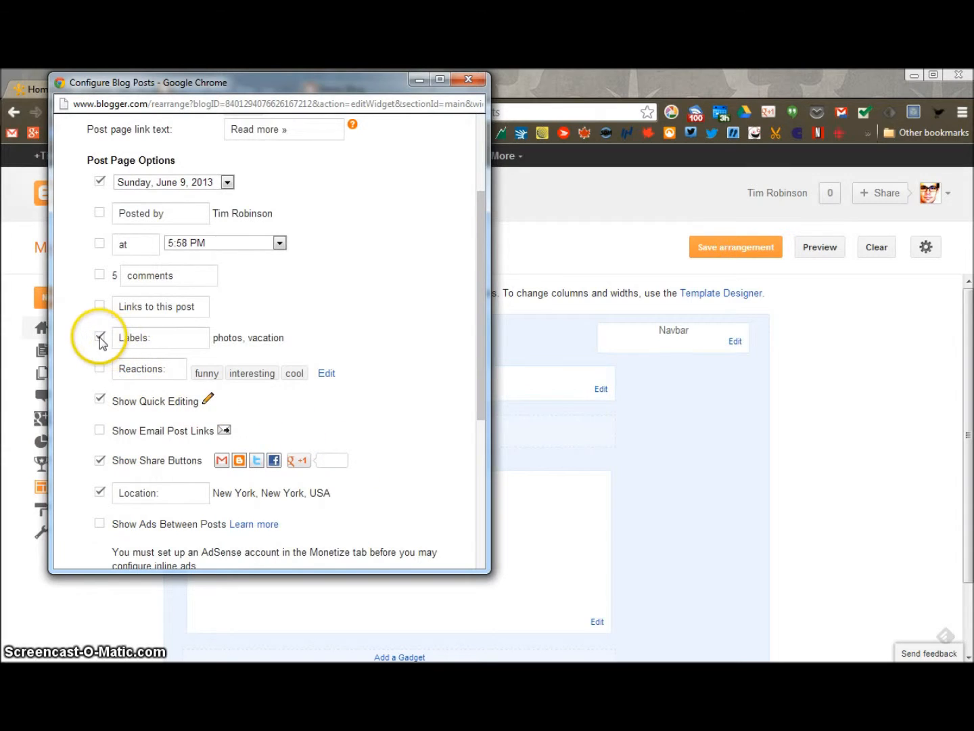
pyautogui.click(100, 337)
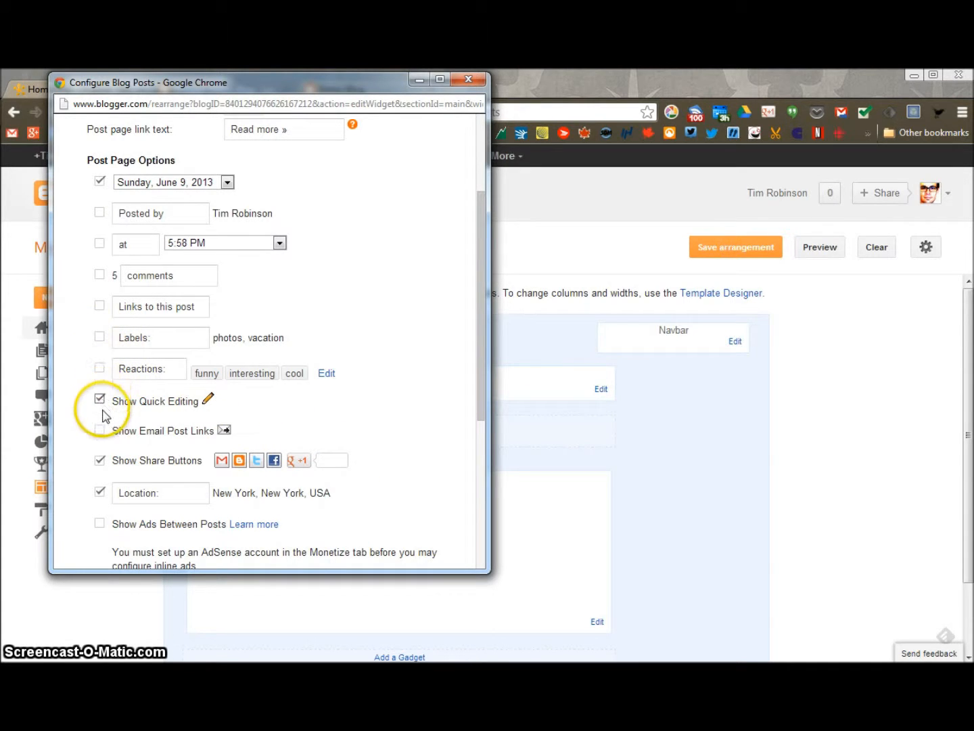
pyautogui.moveTo(209, 405)
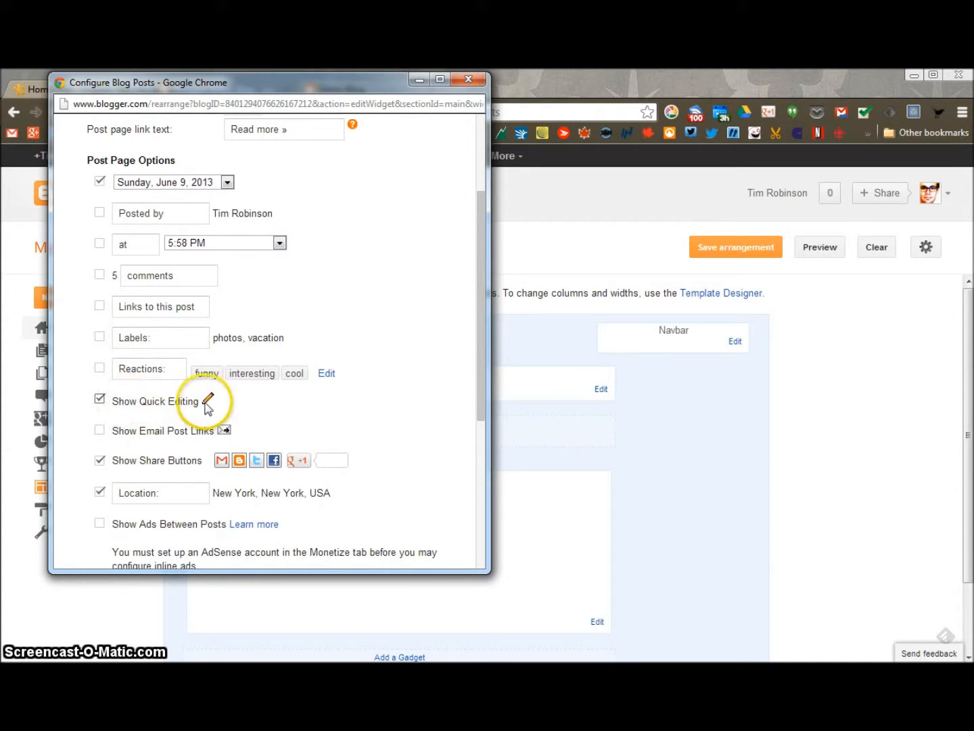
pyautogui.moveTo(210, 399)
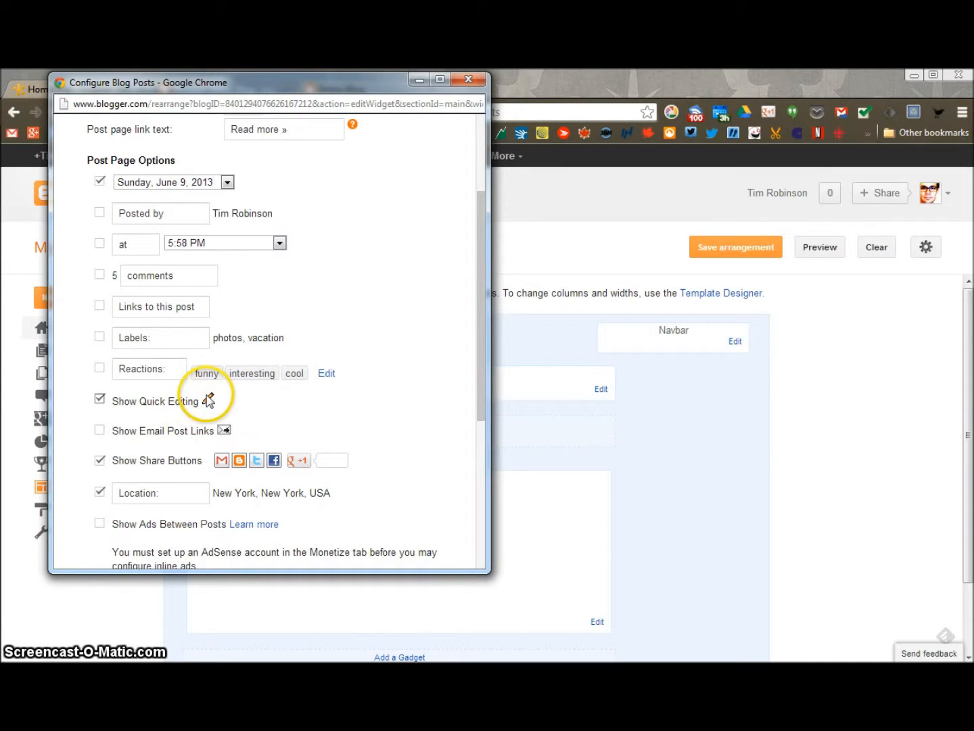
pyautogui.moveTo(233, 466)
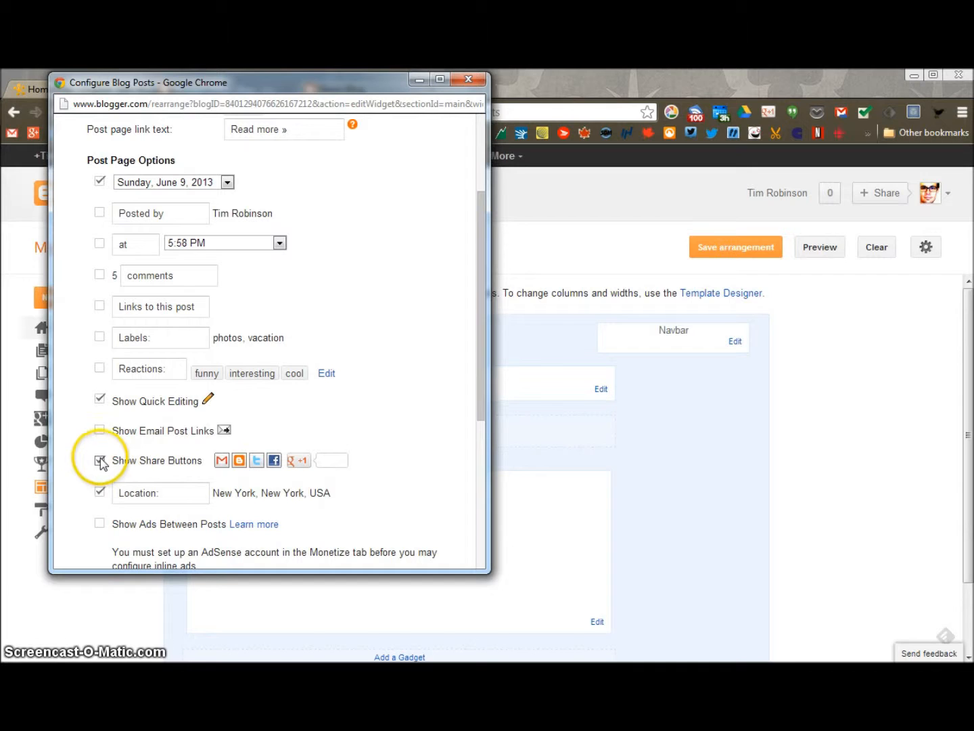
pyautogui.scroll(-3)
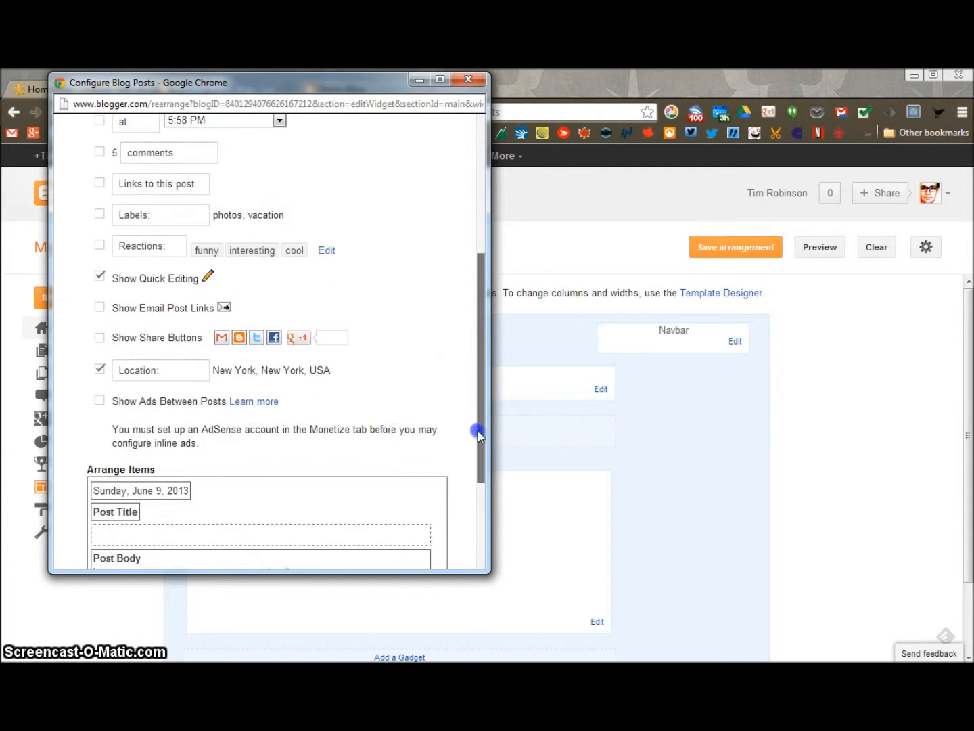
pyautogui.click(100, 348)
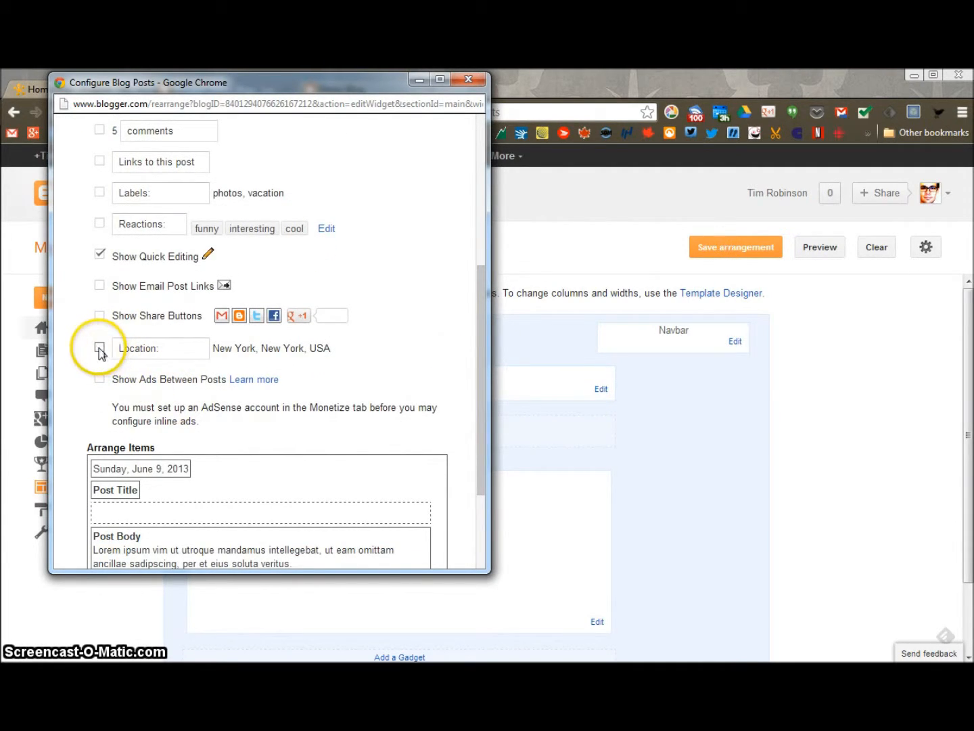
pyautogui.scroll(-3)
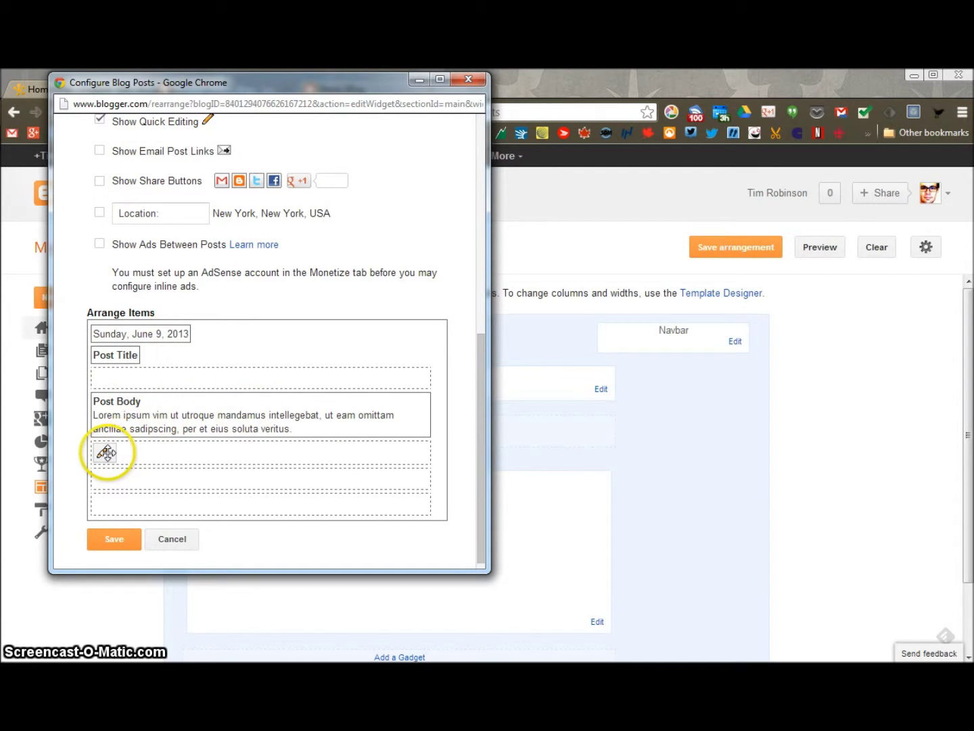
pyautogui.moveTo(115, 539)
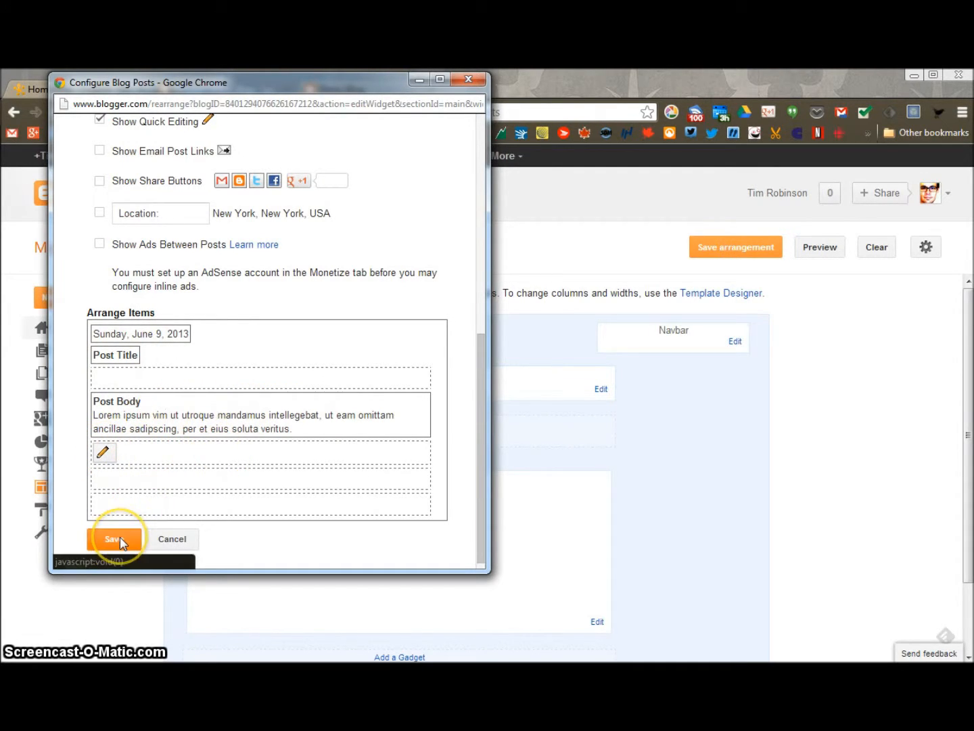
pyautogui.click(114, 538)
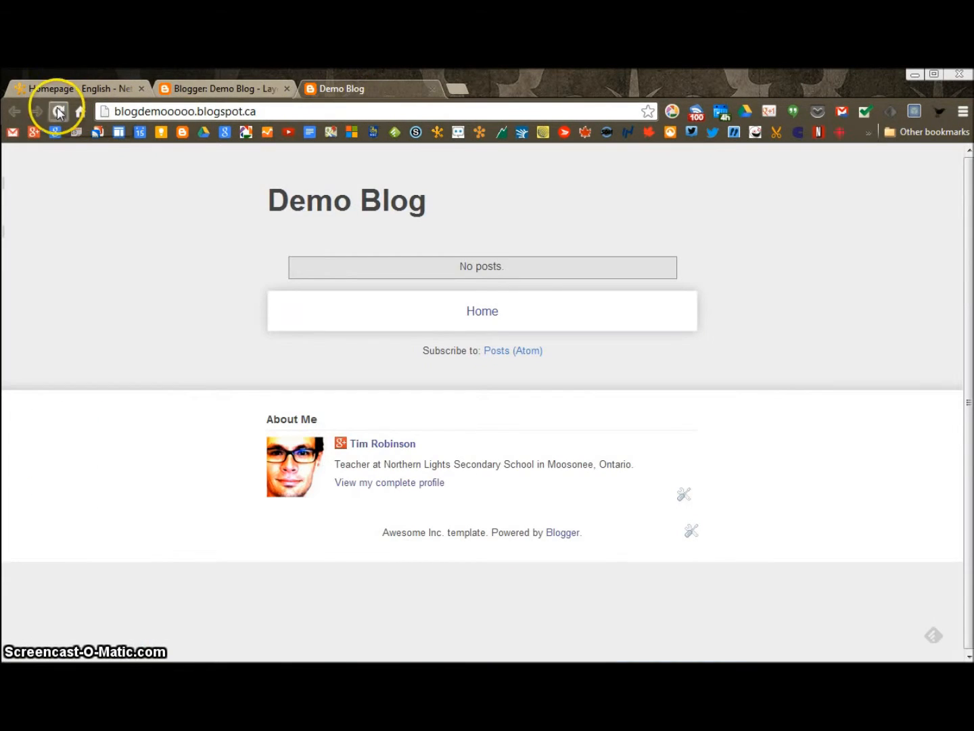
# Reload the live Demo Blog and look over its address and title
pyautogui.click(58, 111)
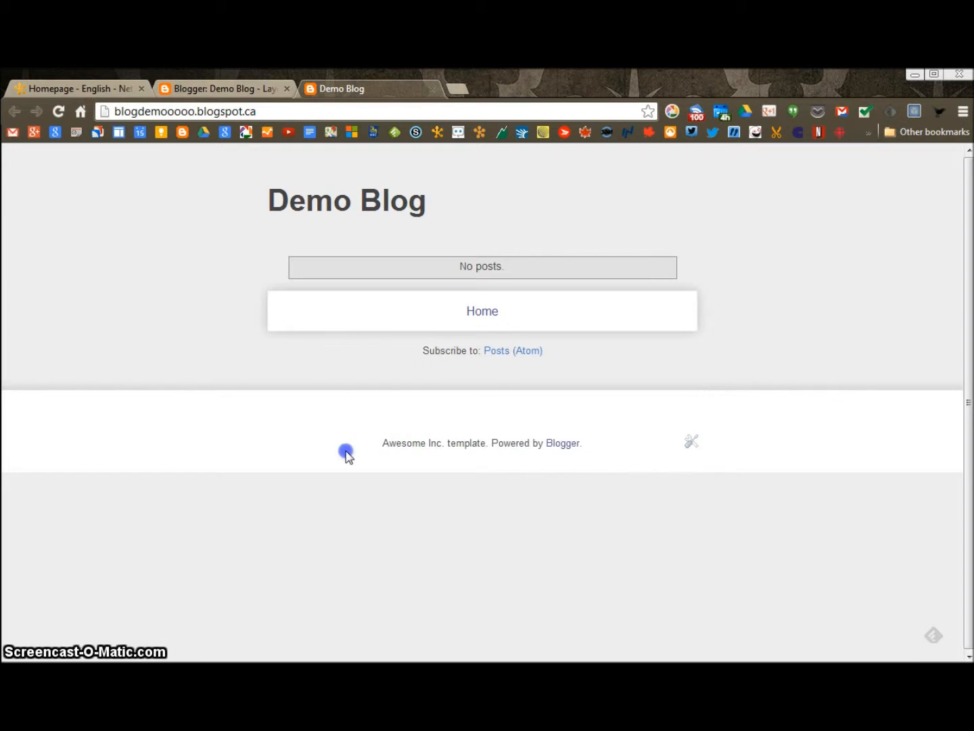
pyautogui.moveTo(345, 127)
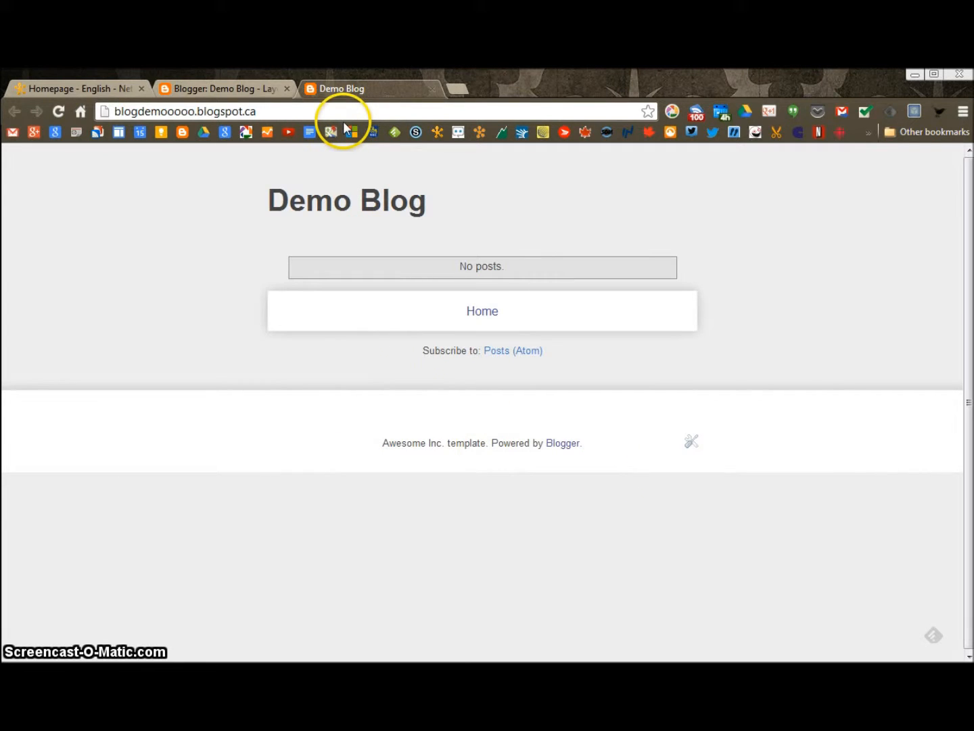
pyautogui.click(223, 89)
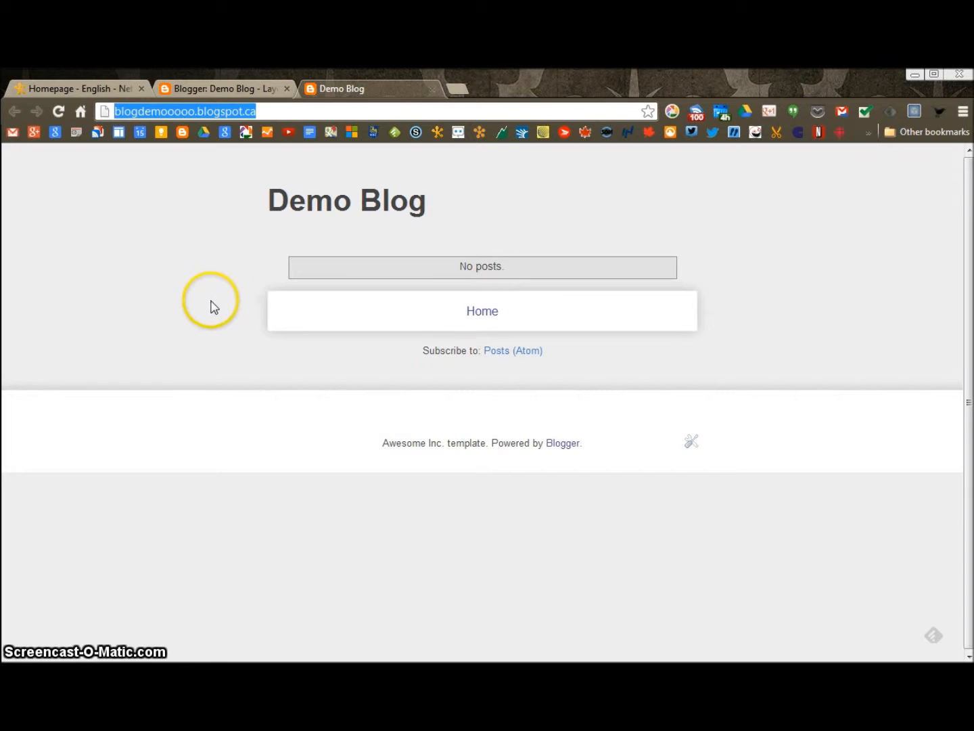
pyautogui.moveTo(751, 306)
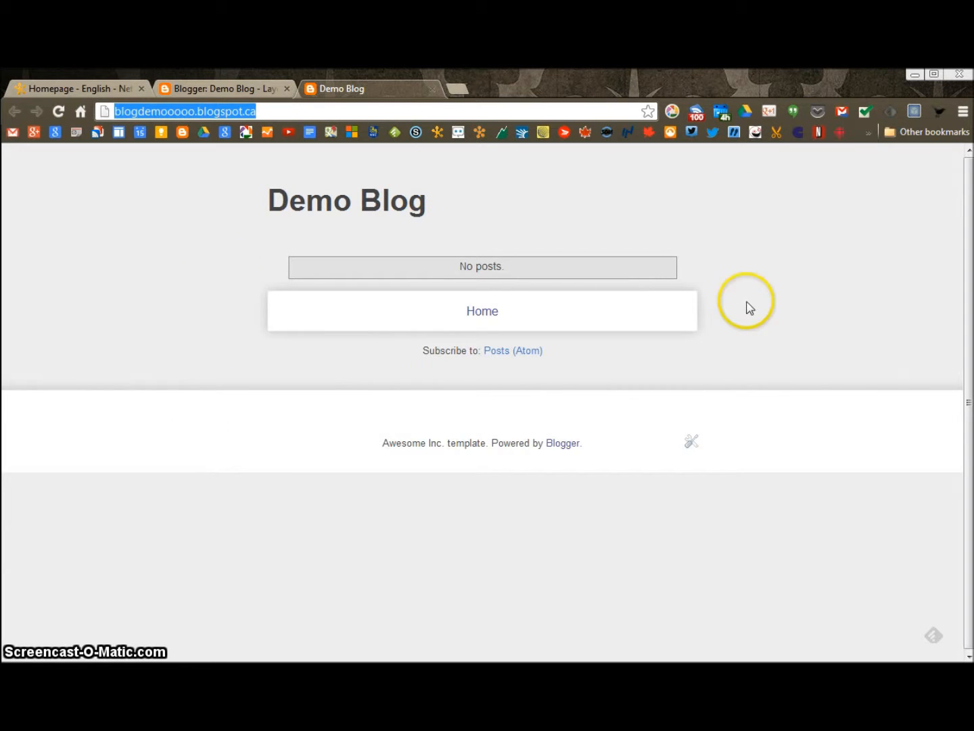
pyautogui.moveTo(423, 584)
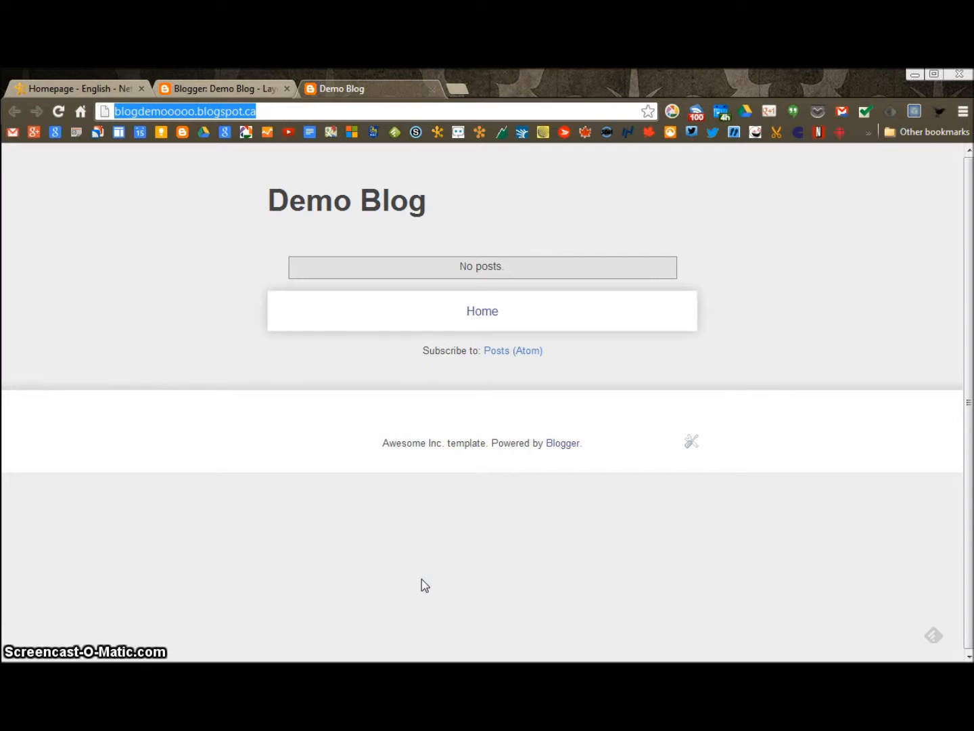
pyautogui.moveTo(256, 230)
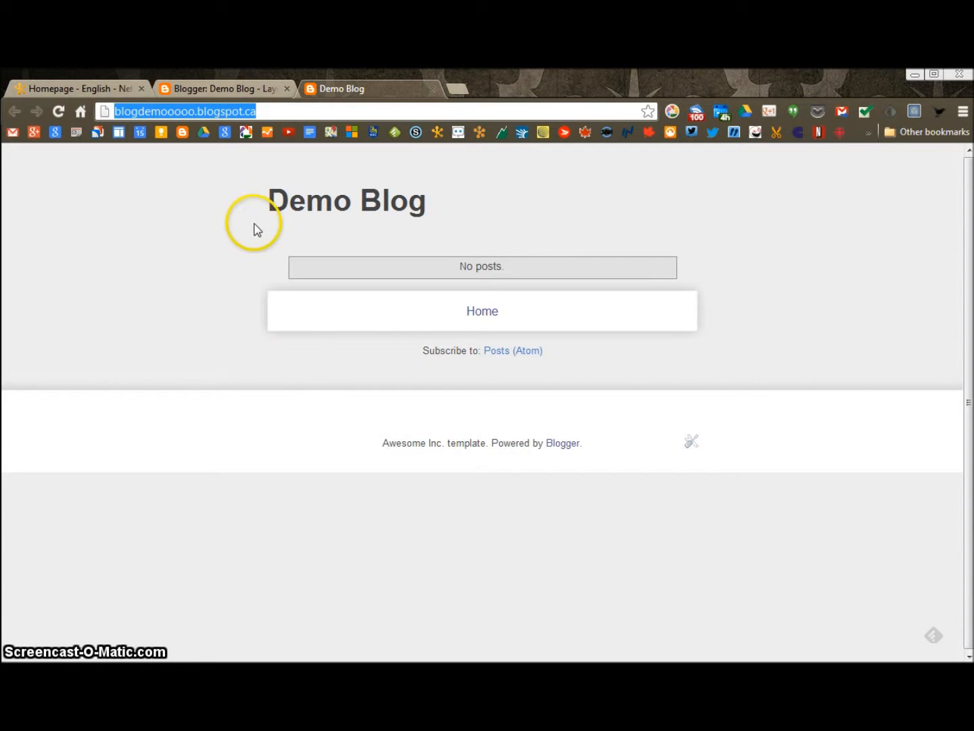
pyautogui.doubleClick(338, 200)
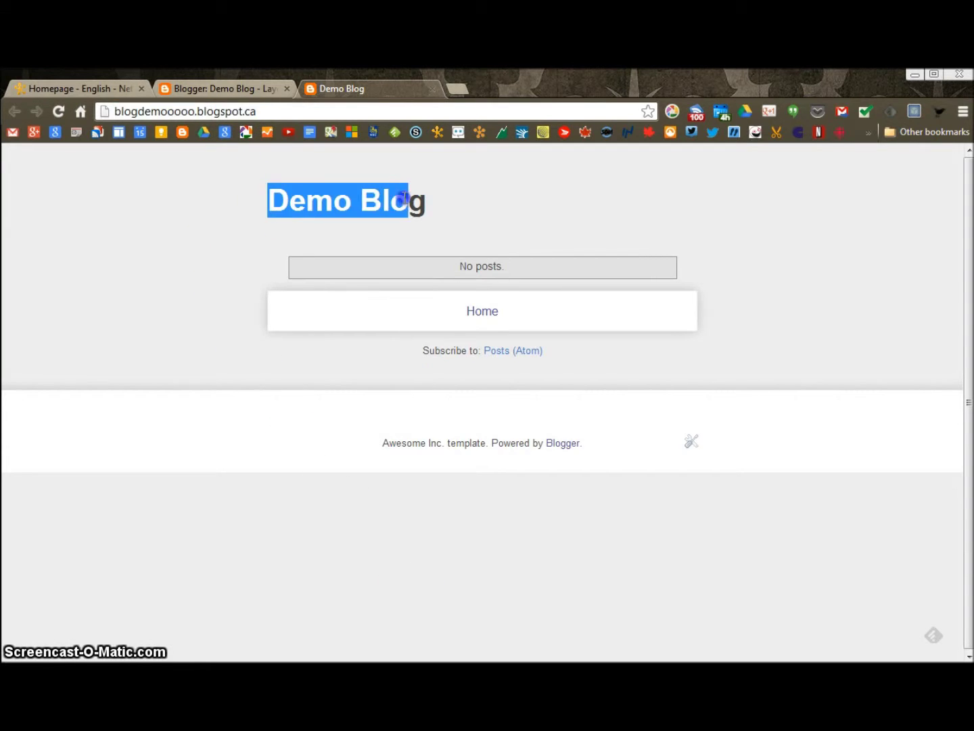
pyautogui.click(443, 203)
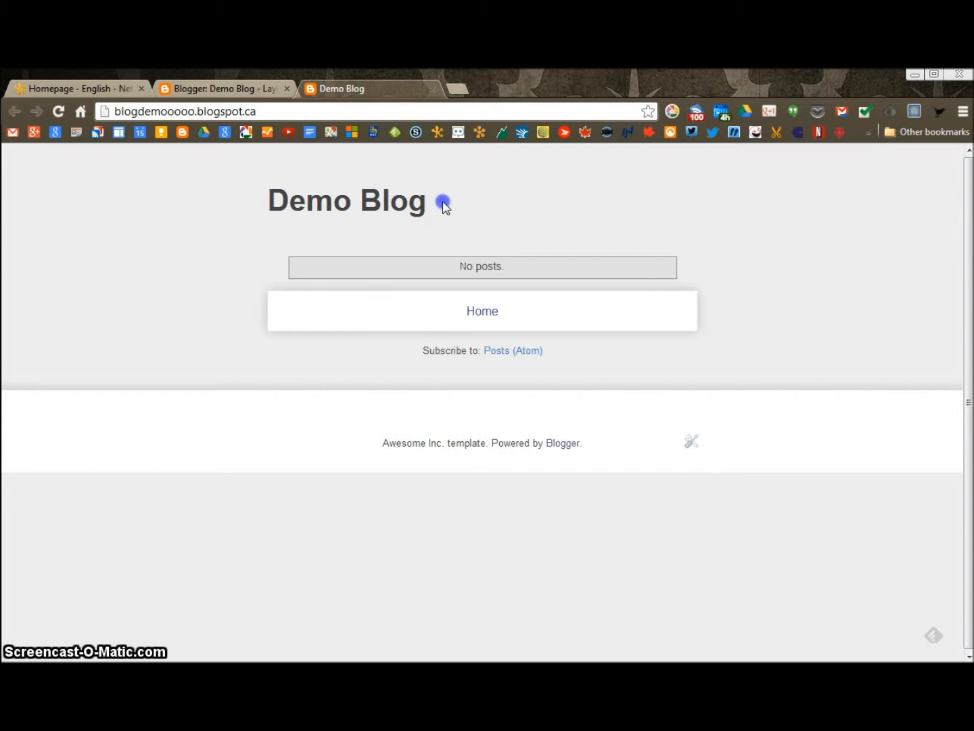
pyautogui.moveTo(384, 209)
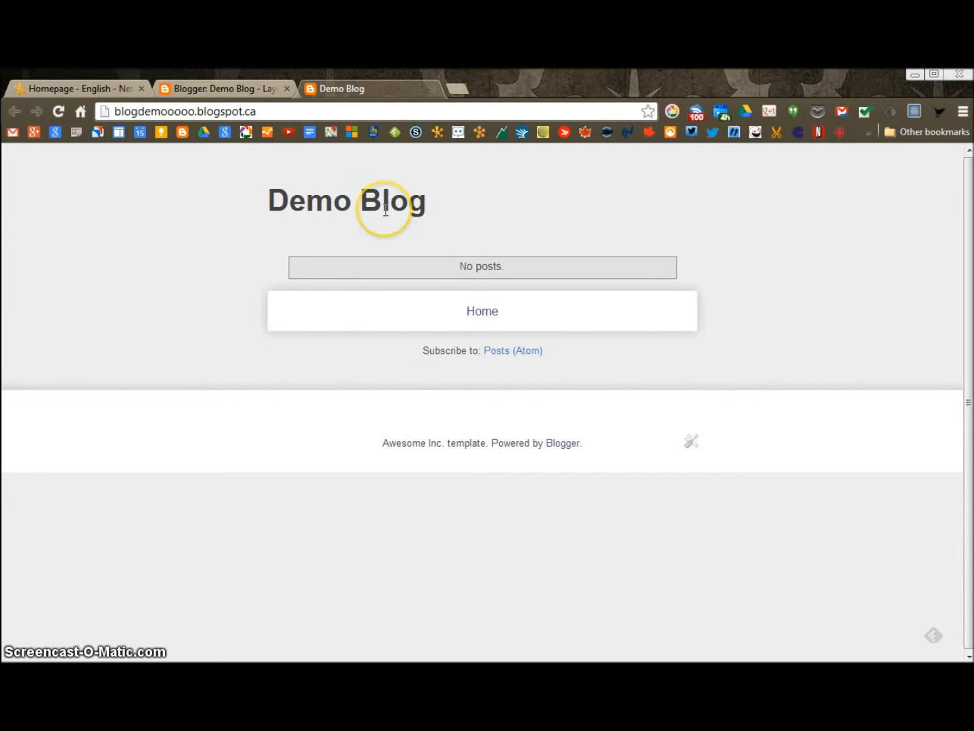
pyautogui.moveTo(324, 210)
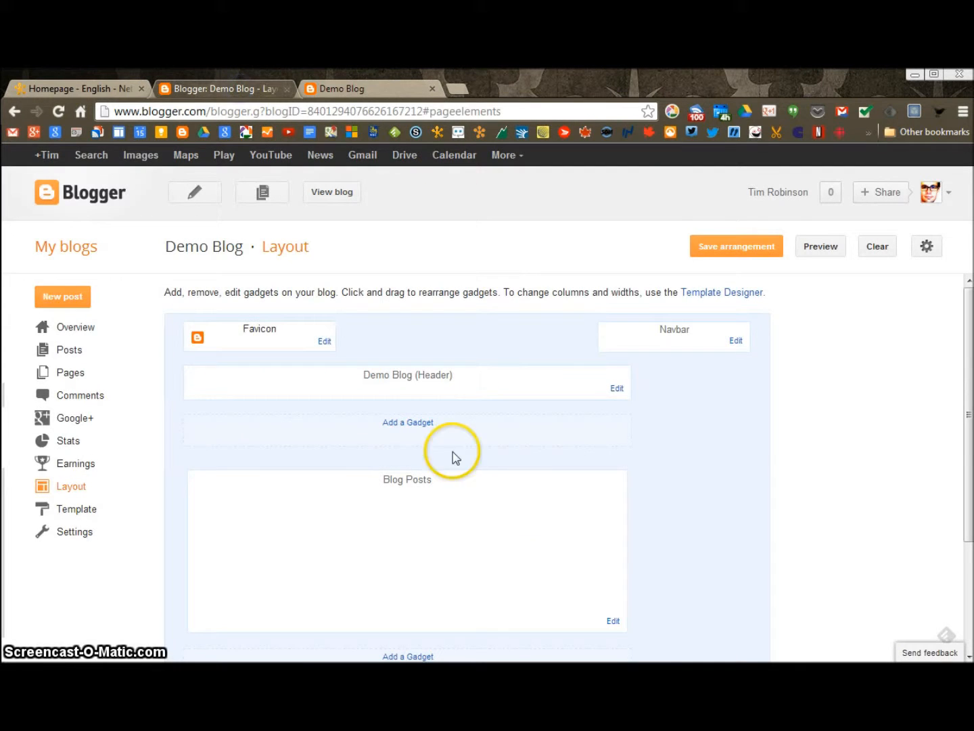
pyautogui.moveTo(632, 395)
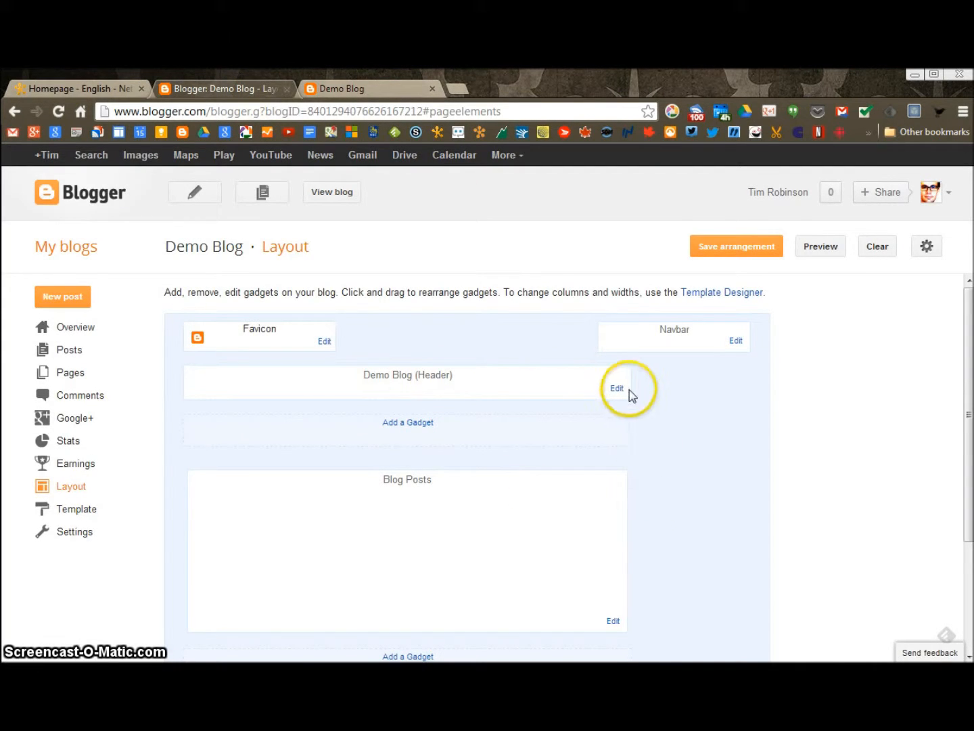
# Set the Header gadget to place the image 'Instead of title and description' and choose a file
pyautogui.click(616, 387)
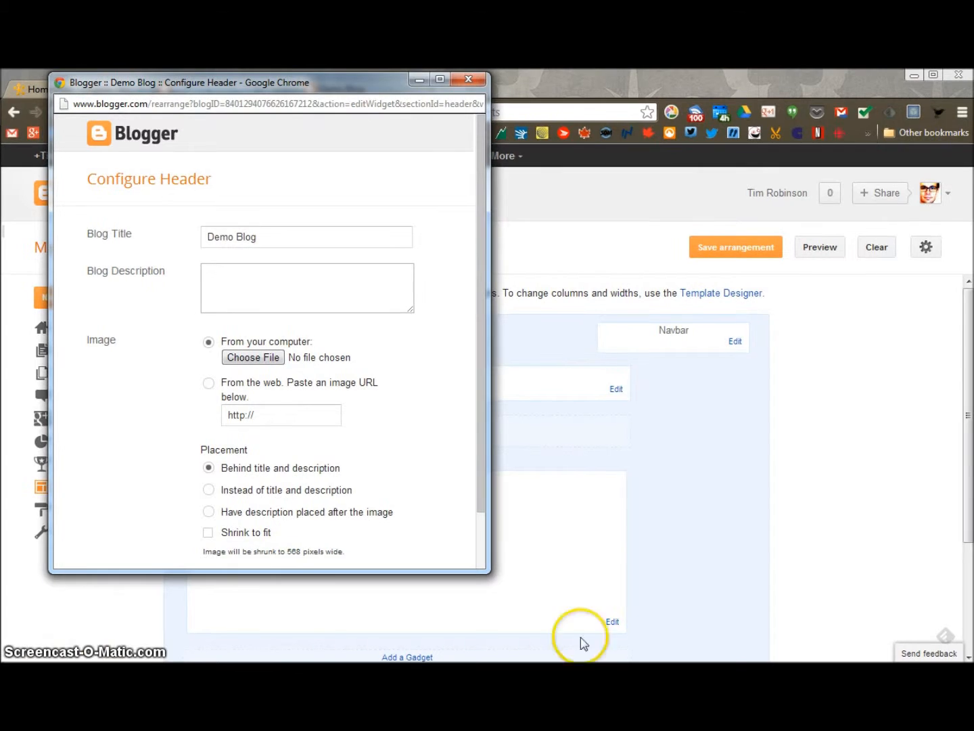
pyautogui.click(306, 237)
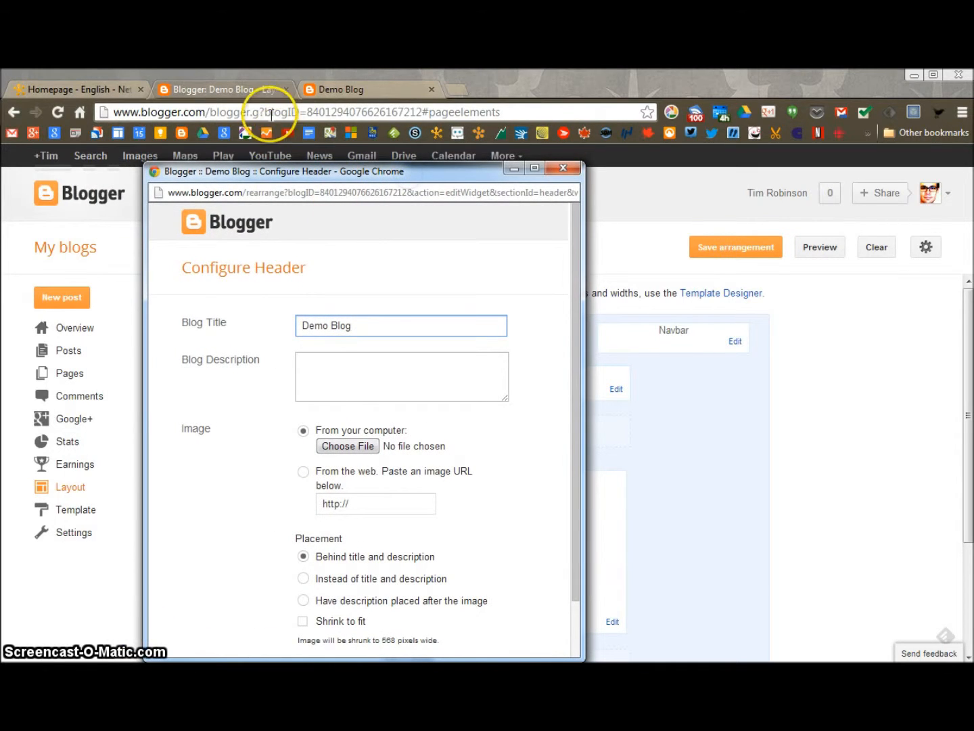
pyautogui.moveTo(196, 89)
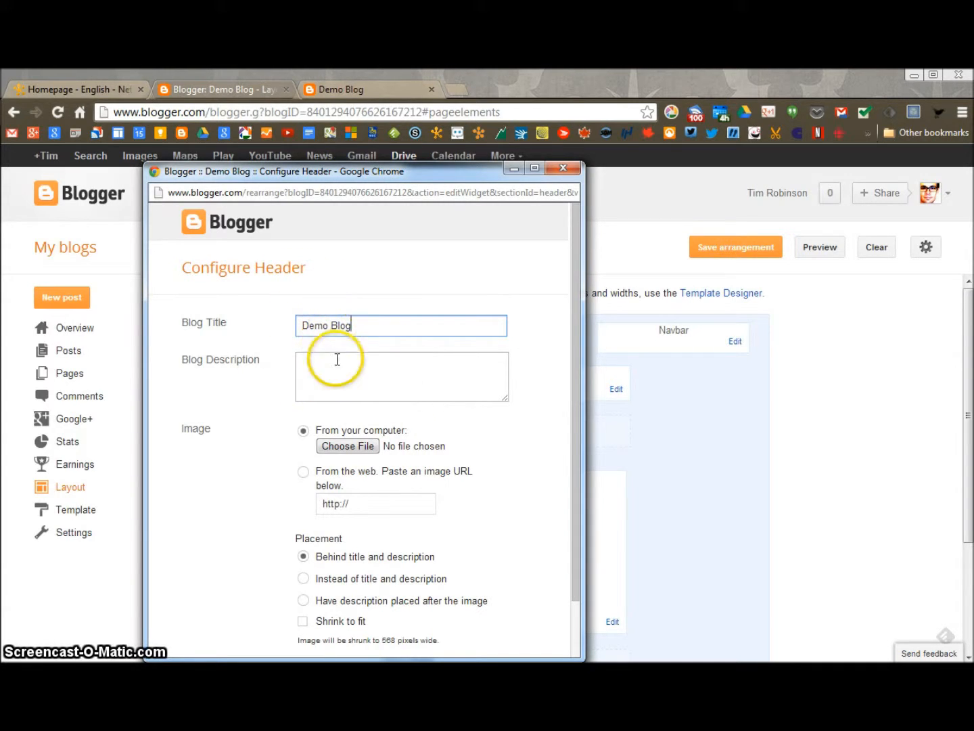
pyautogui.moveTo(370, 385)
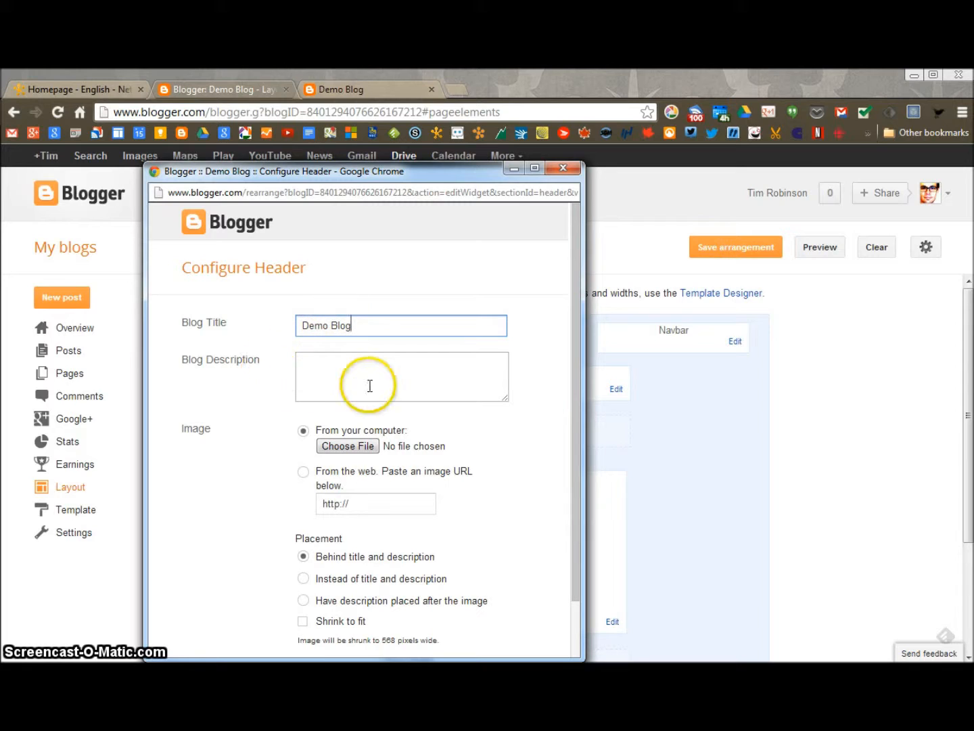
pyautogui.scroll(-3)
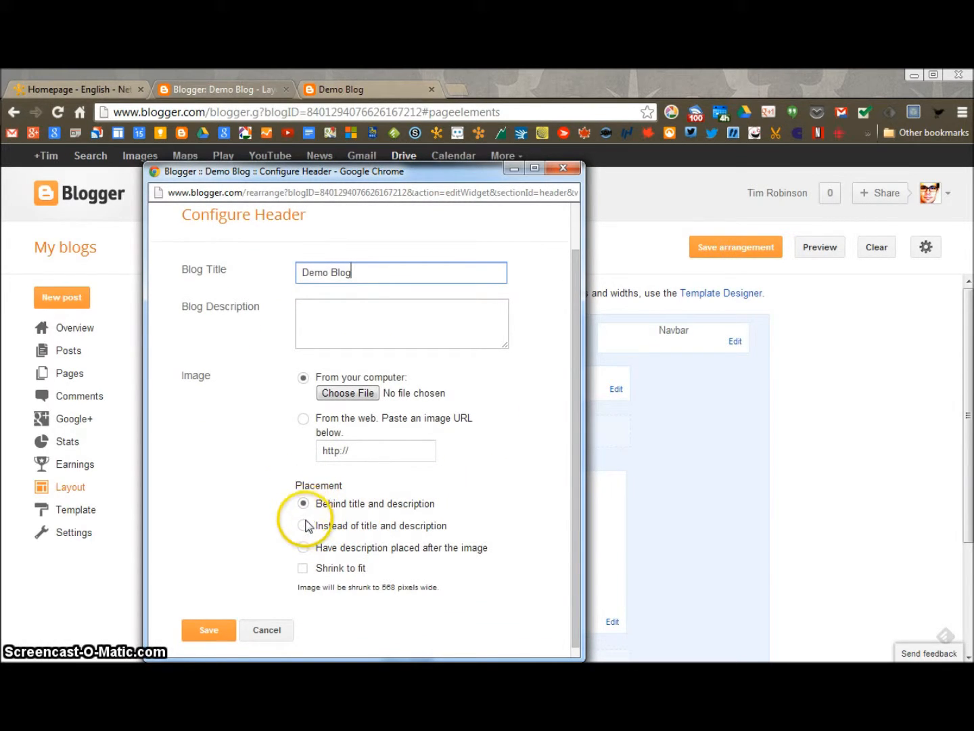
pyautogui.click(303, 525)
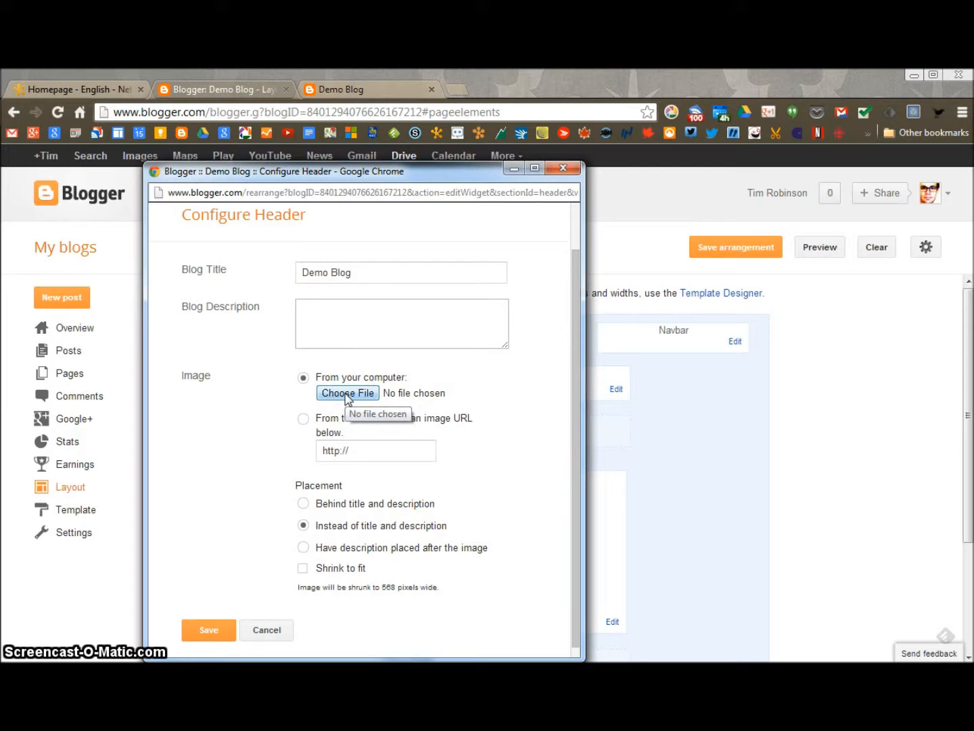
pyautogui.click(347, 393)
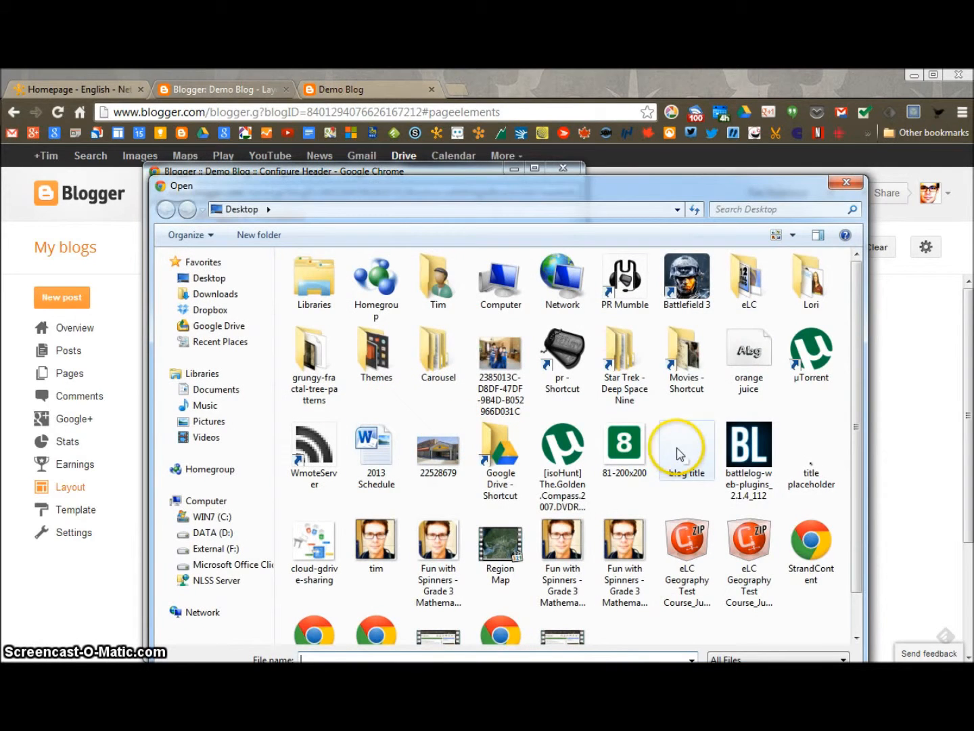
# Upload the blank blog title image as the header, check the blog, and save the header
pyautogui.click(623, 602)
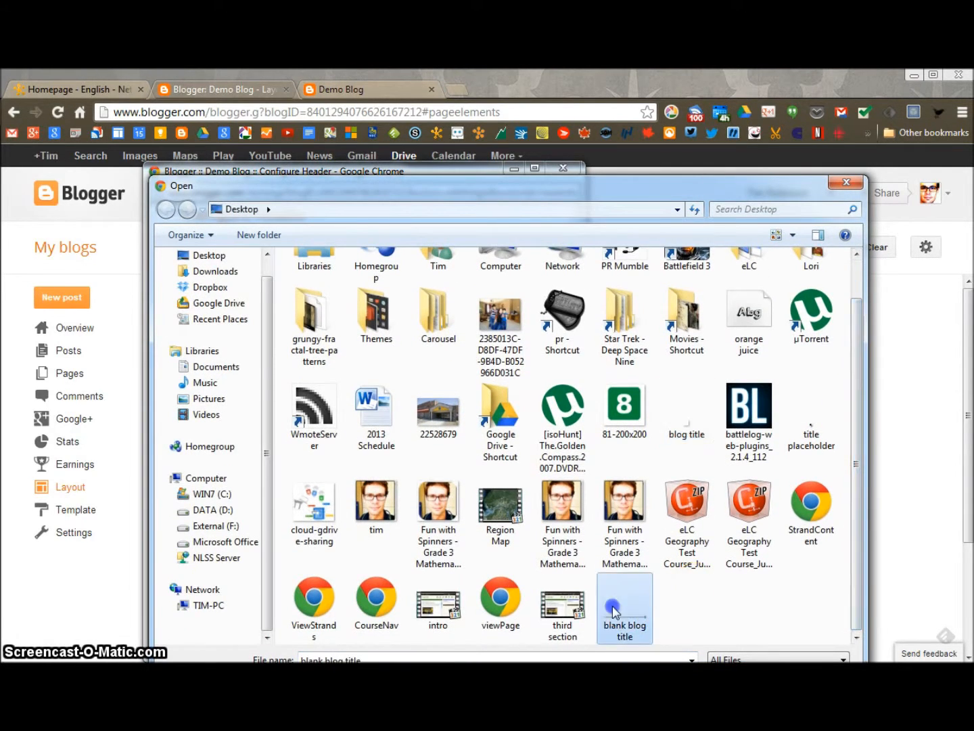
pyautogui.doubleClick(623, 607)
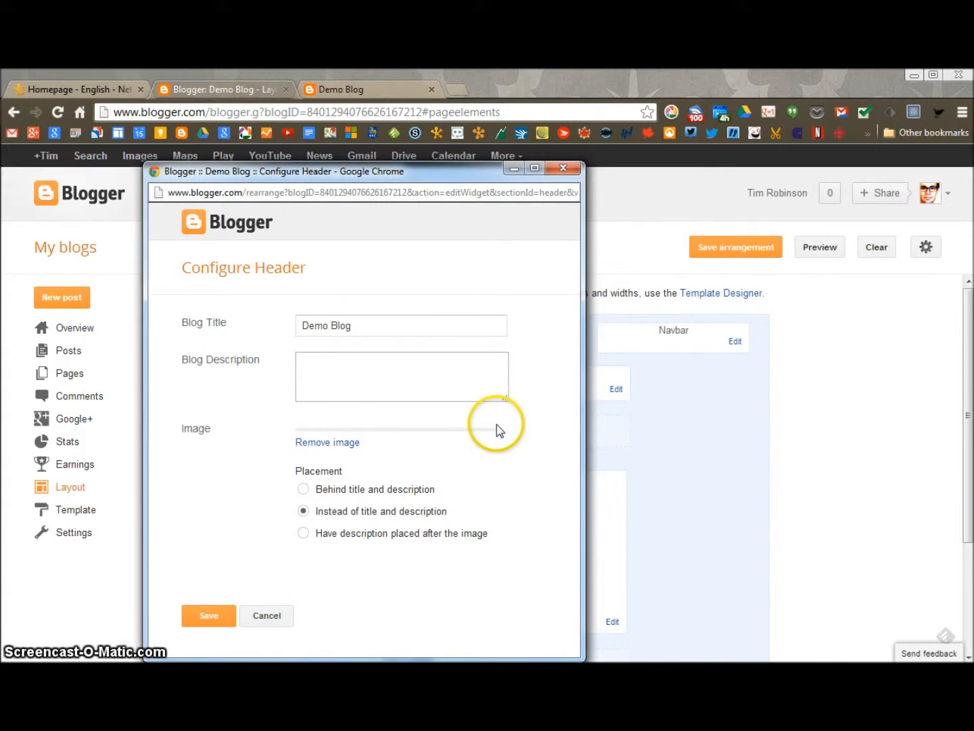
pyautogui.moveTo(517, 441)
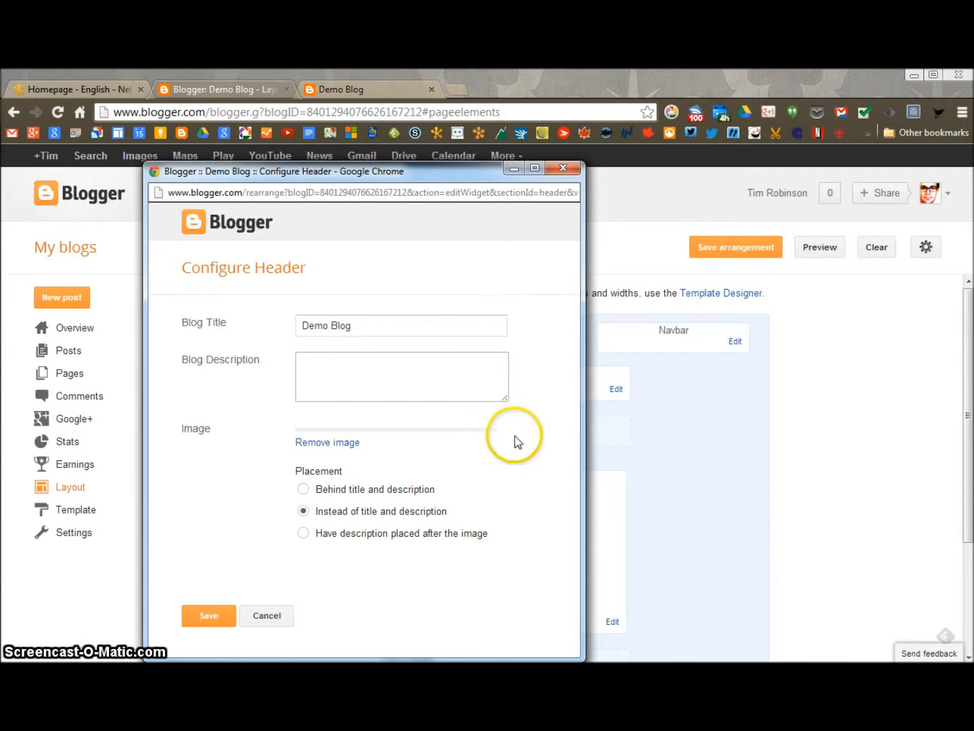
pyautogui.moveTo(308, 185)
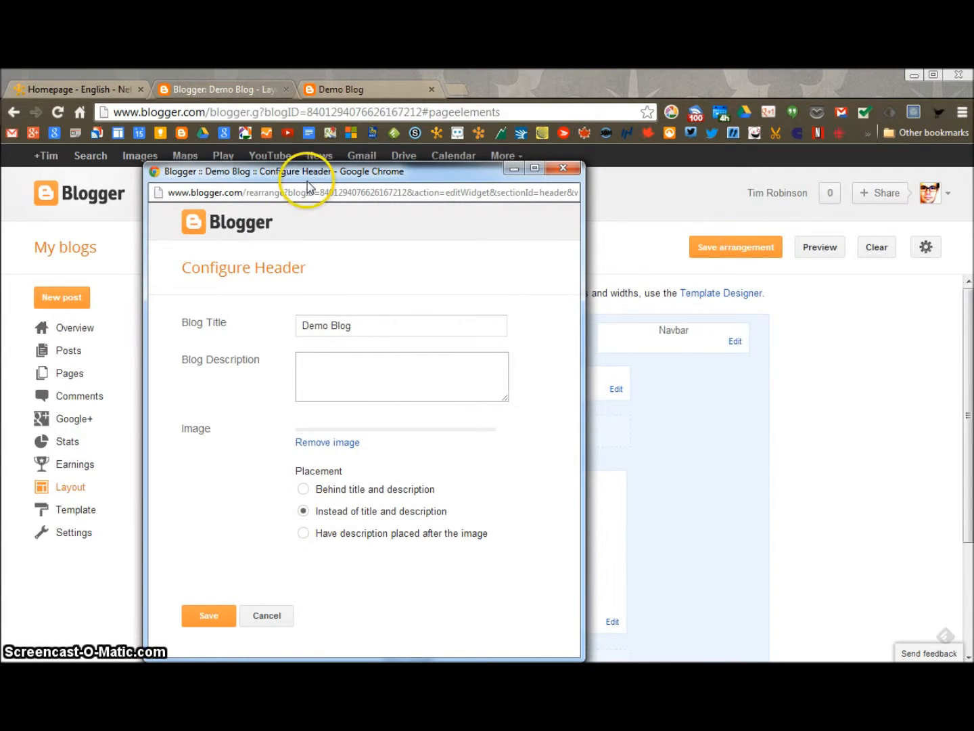
pyautogui.moveTo(393, 619)
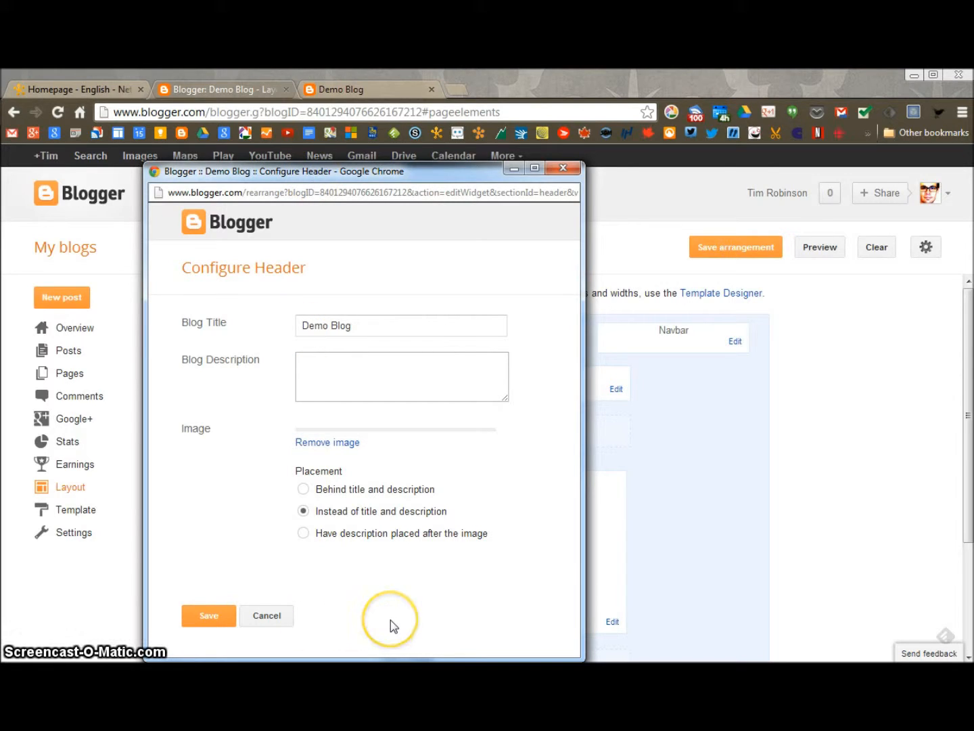
pyautogui.moveTo(422, 432)
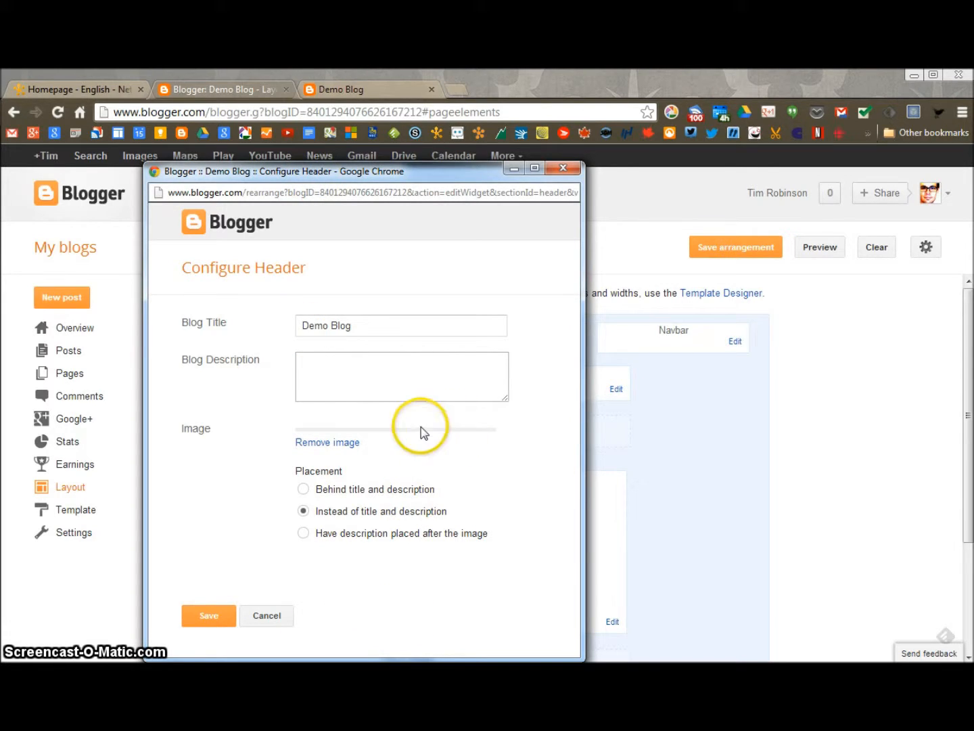
pyautogui.moveTo(383, 430)
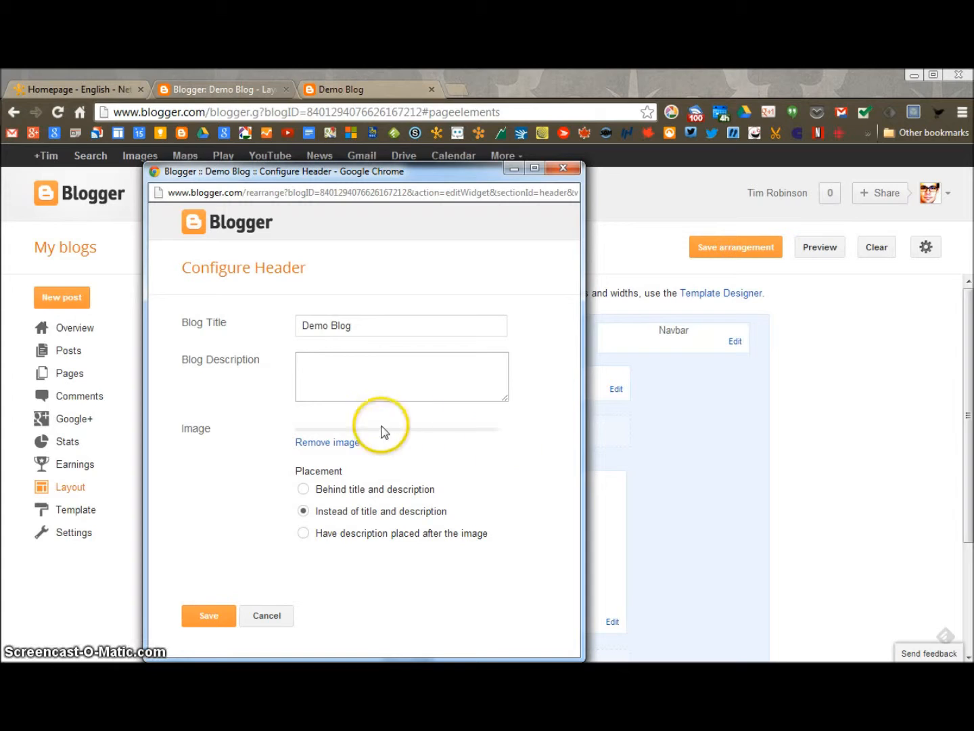
pyautogui.click(340, 88)
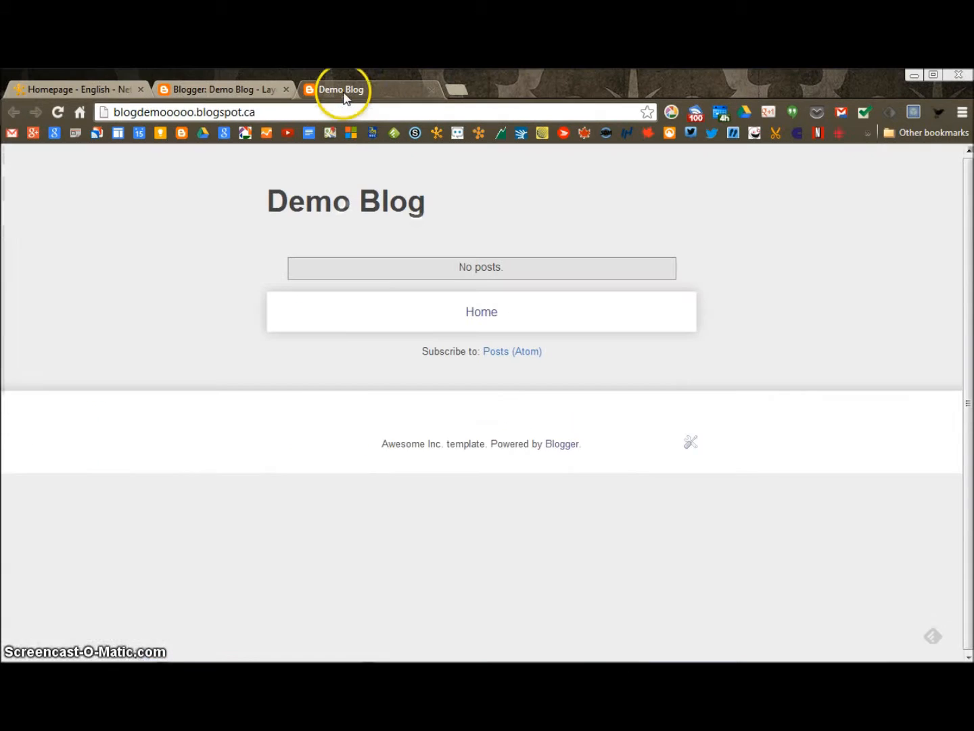
pyautogui.moveTo(416, 180)
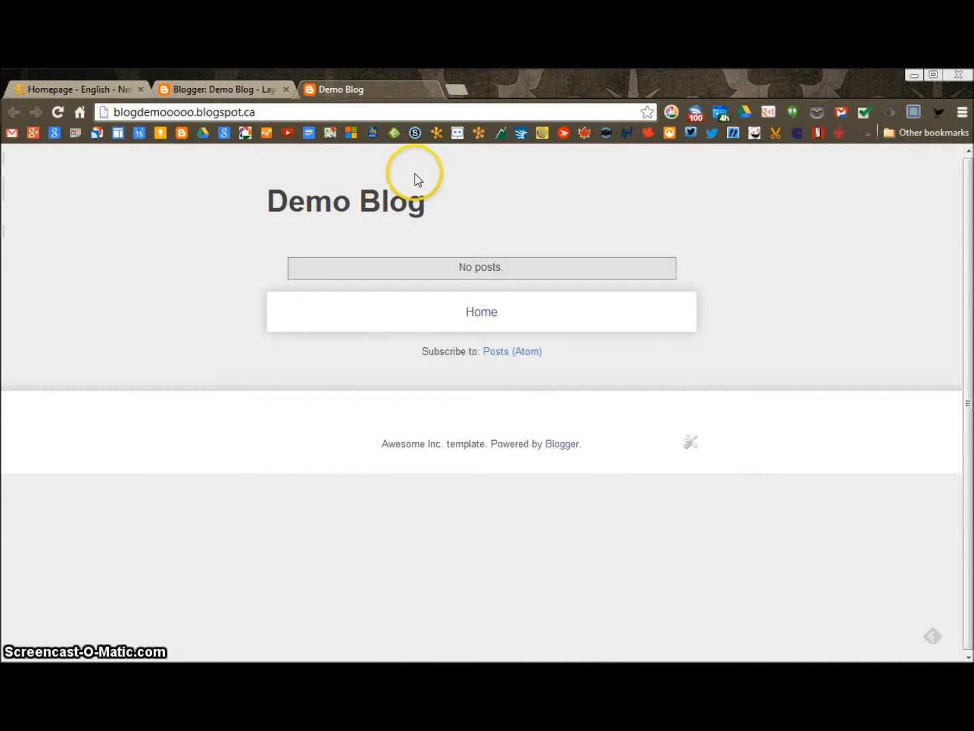
pyautogui.click(220, 88)
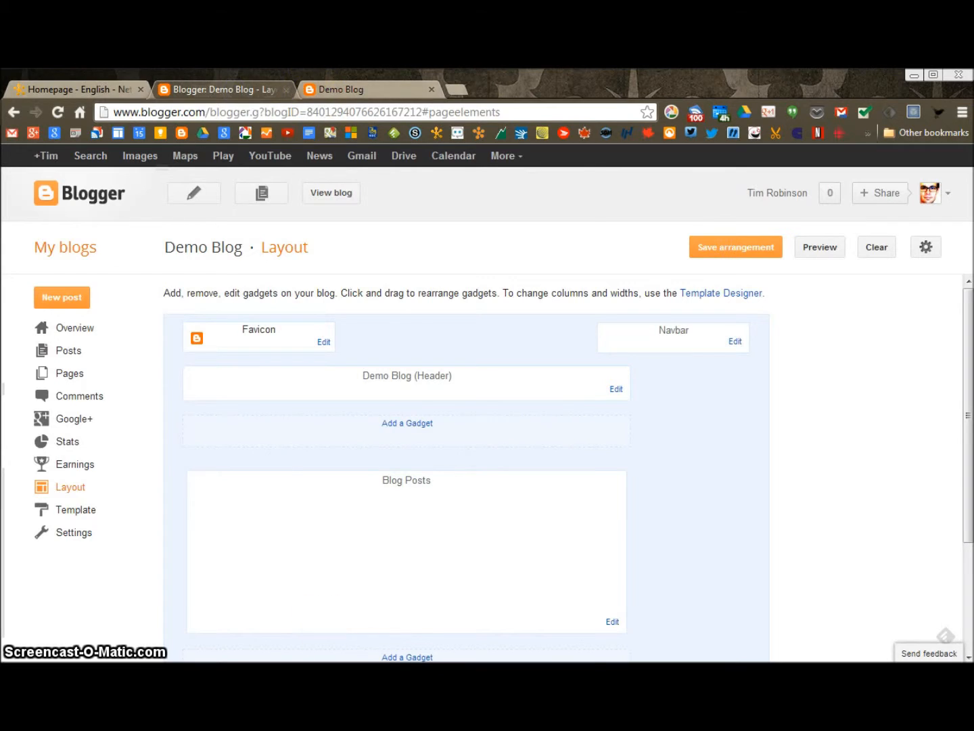
pyautogui.click(615, 389)
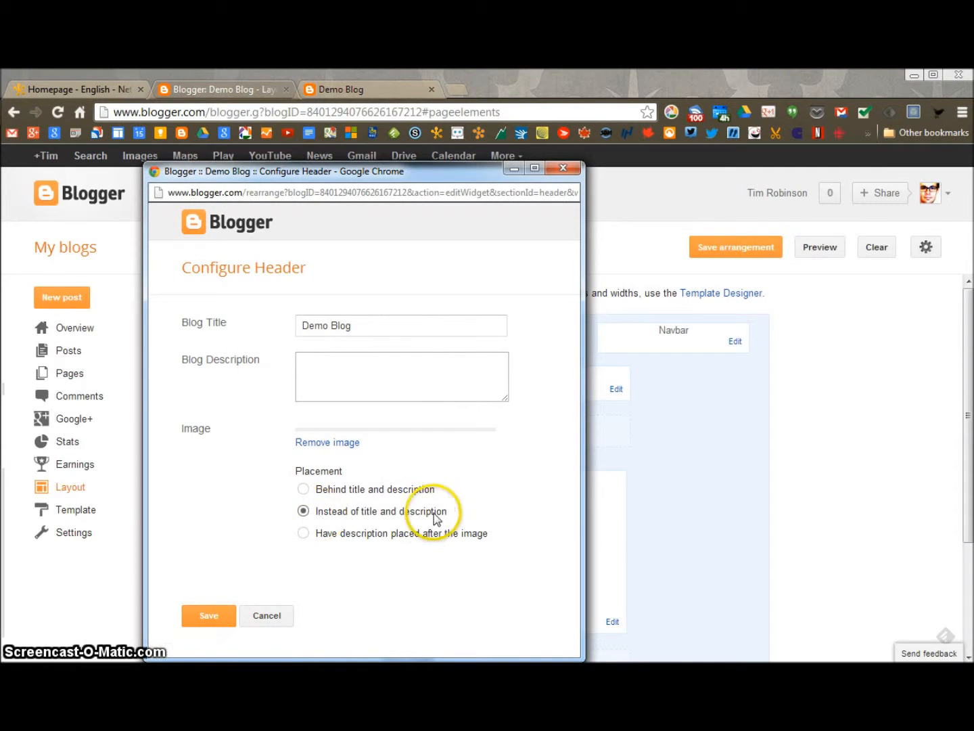
pyautogui.click(208, 615)
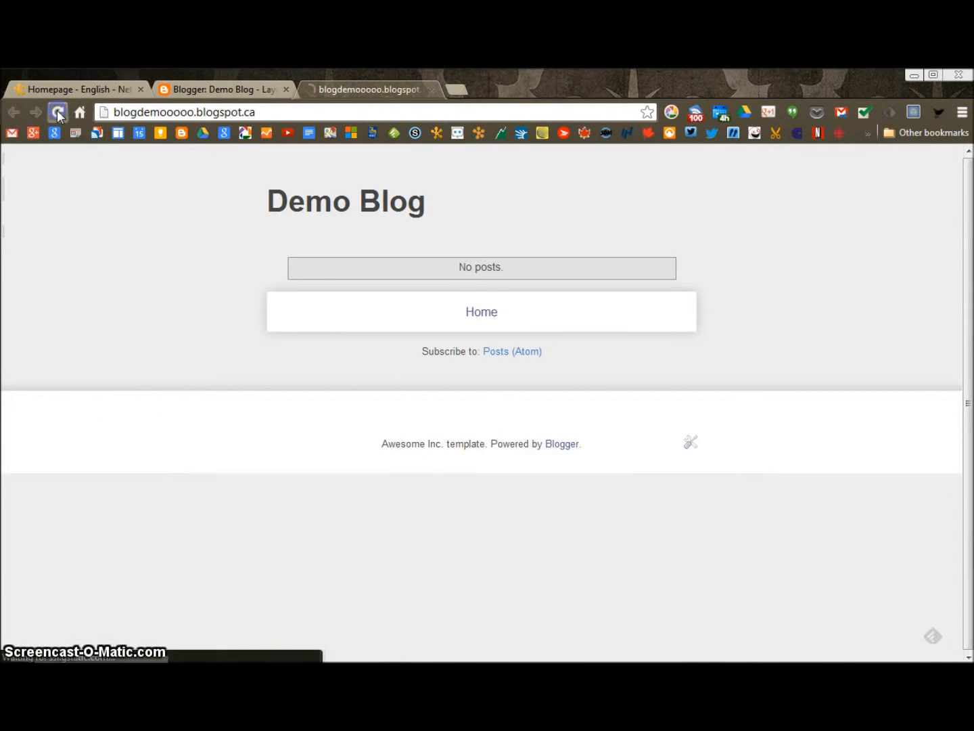
# Reload the blog to confirm the title is gone, then return to the English course homepage
pyautogui.click(58, 112)
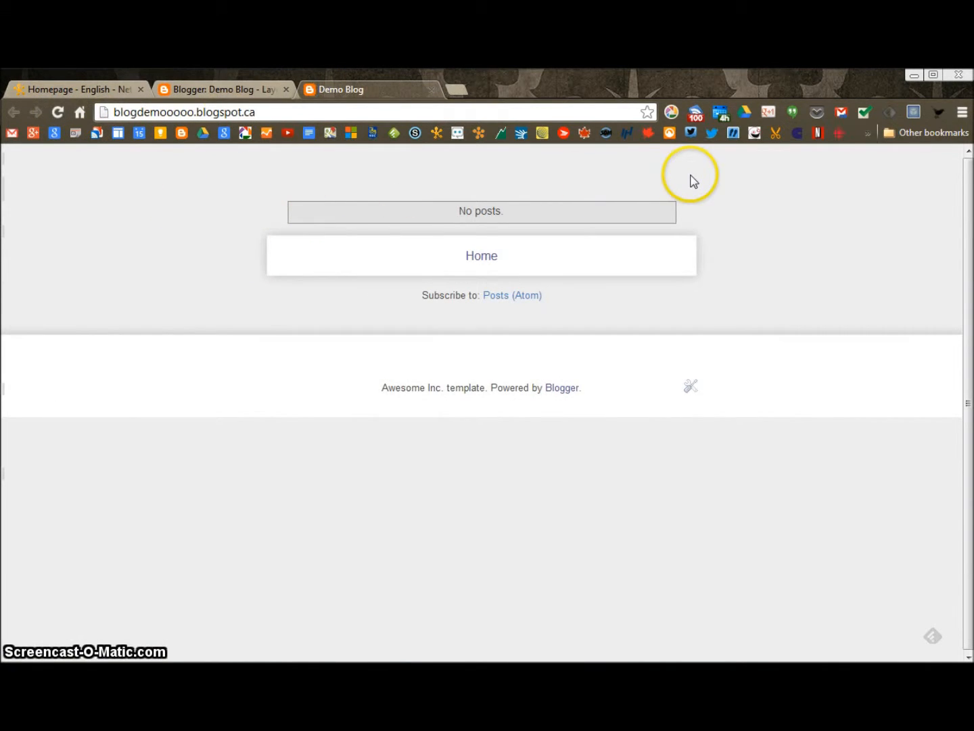
pyautogui.moveTo(404, 188)
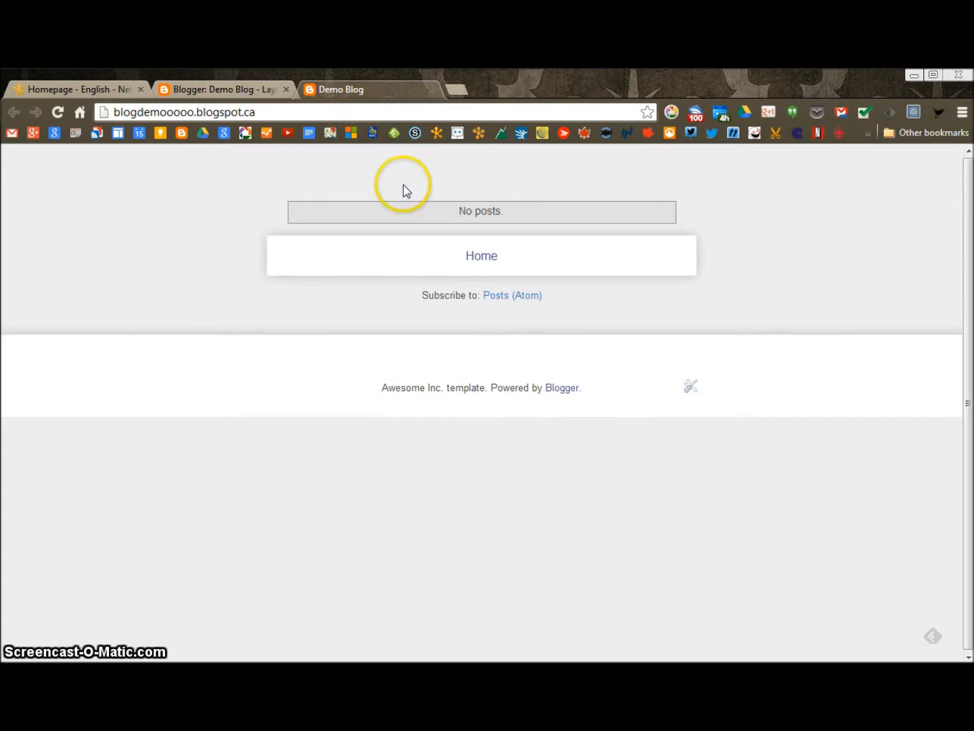
pyautogui.moveTo(473, 216)
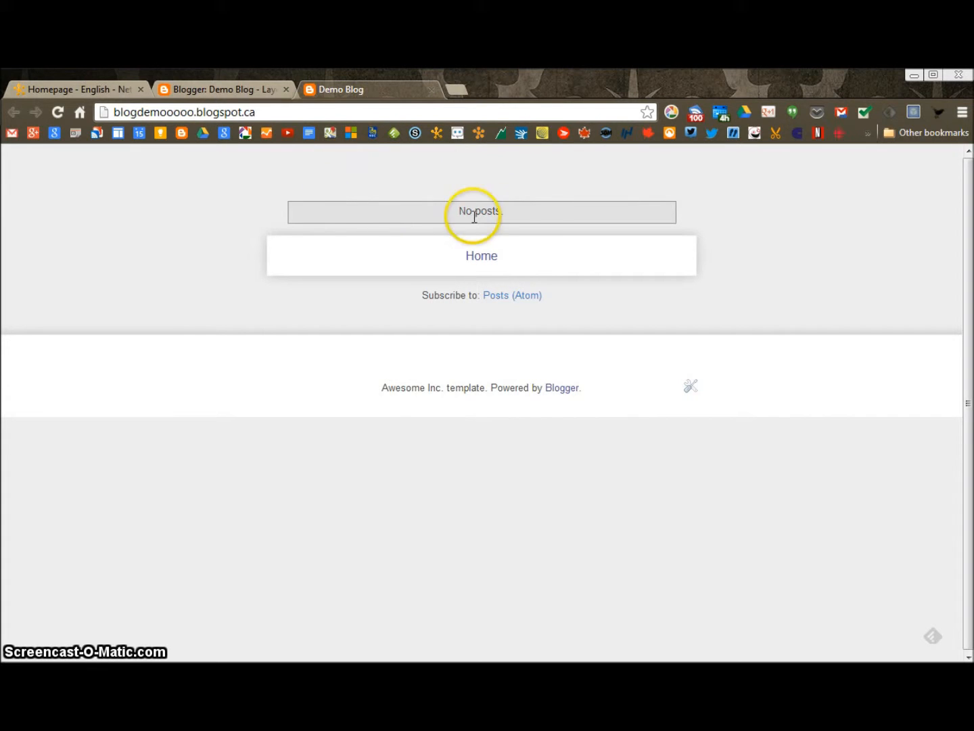
pyautogui.click(223, 89)
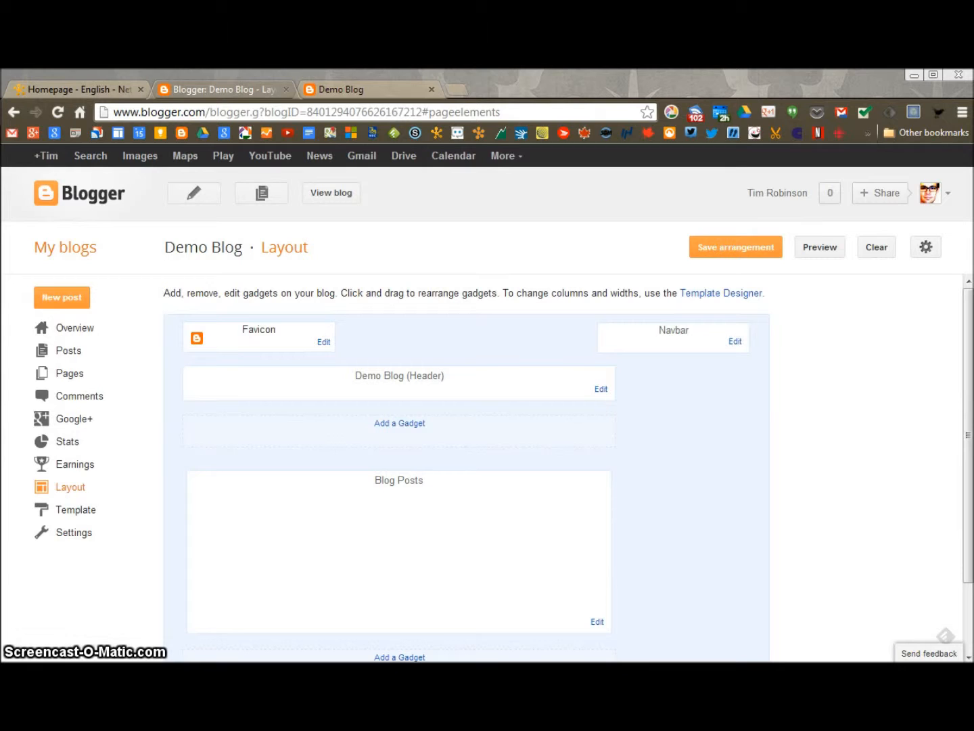
pyautogui.moveTo(827, 532)
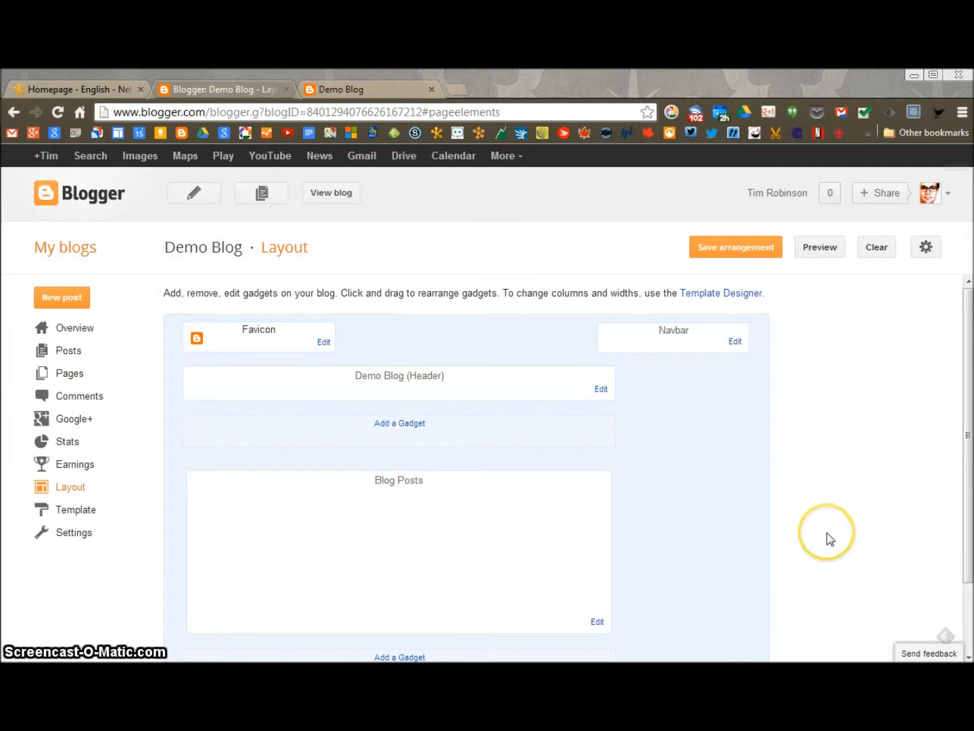
pyautogui.moveTo(265, 351)
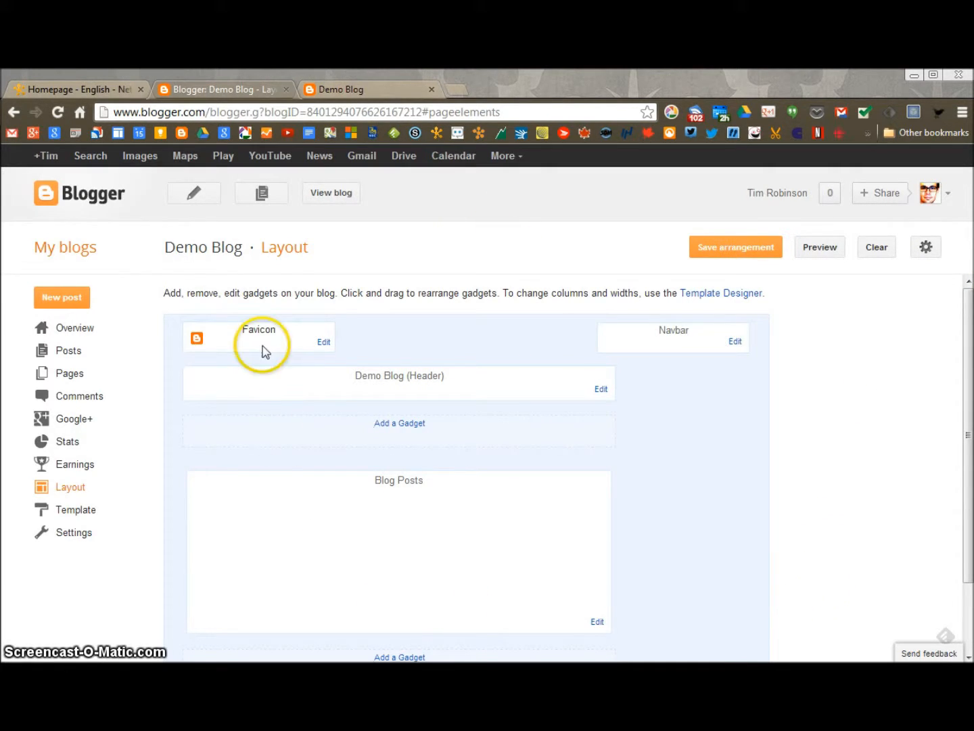
pyautogui.click(331, 193)
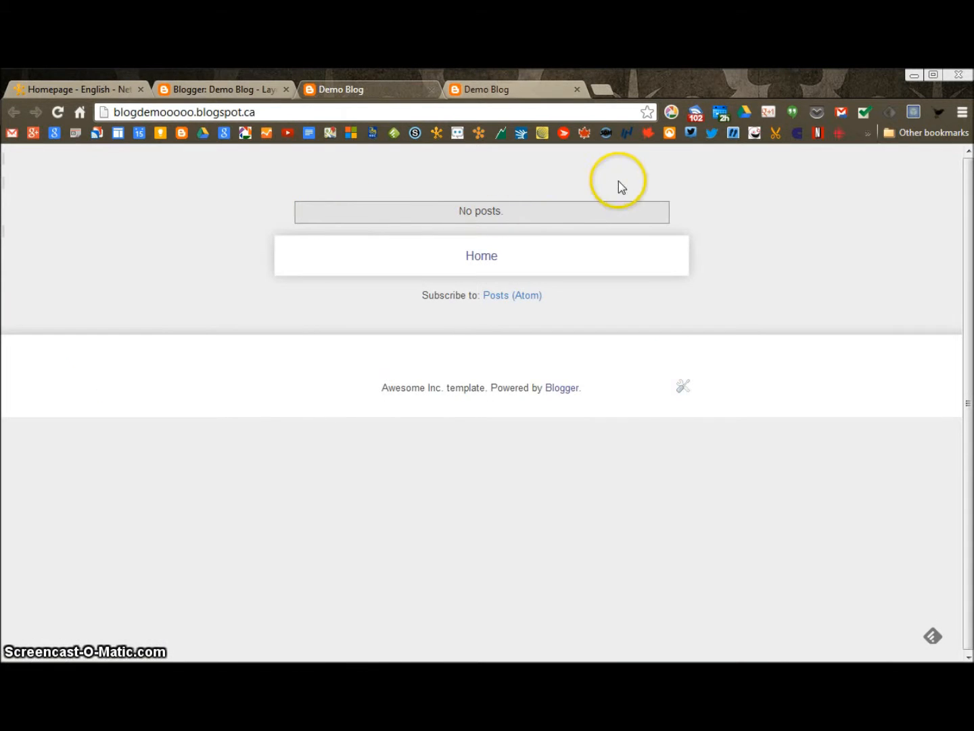
pyautogui.moveTo(667, 167)
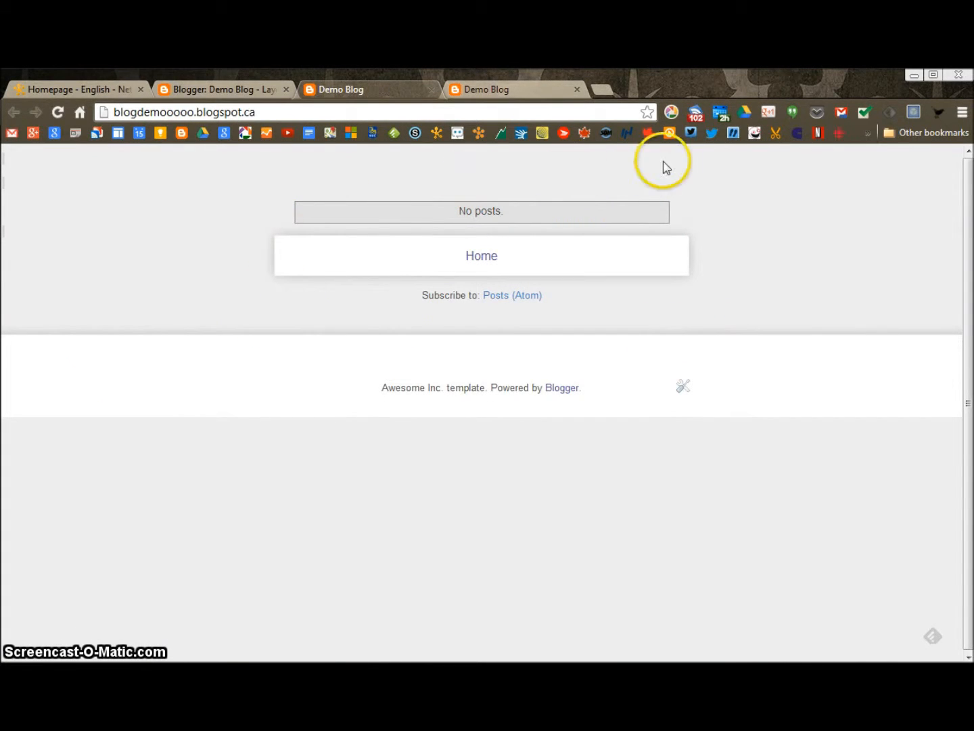
pyautogui.moveTo(588, 302)
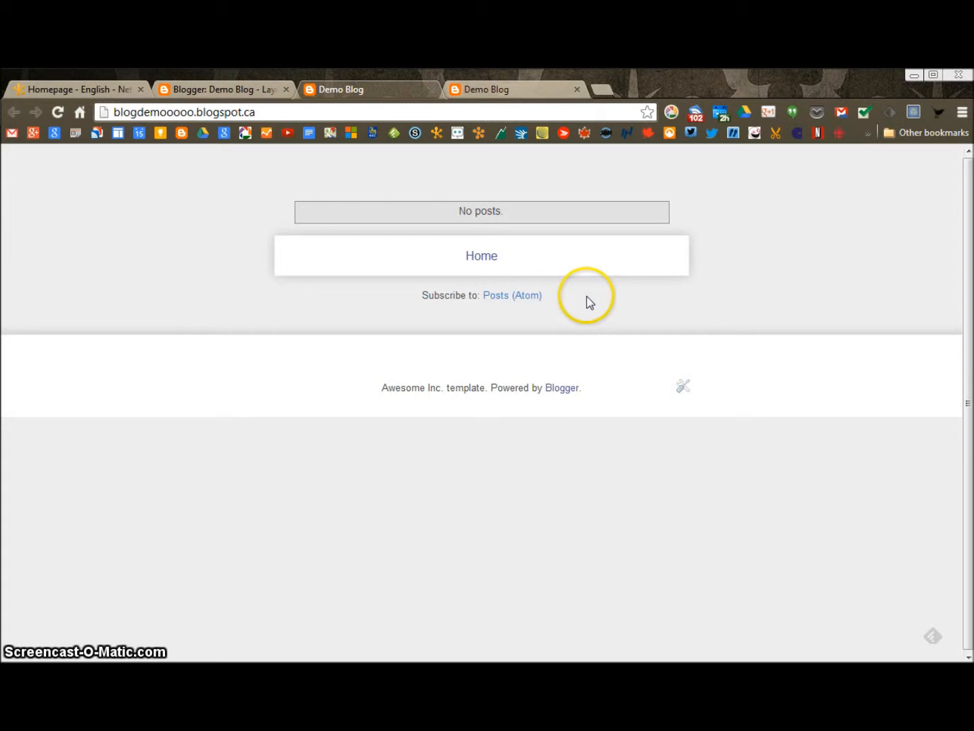
pyautogui.click(223, 89)
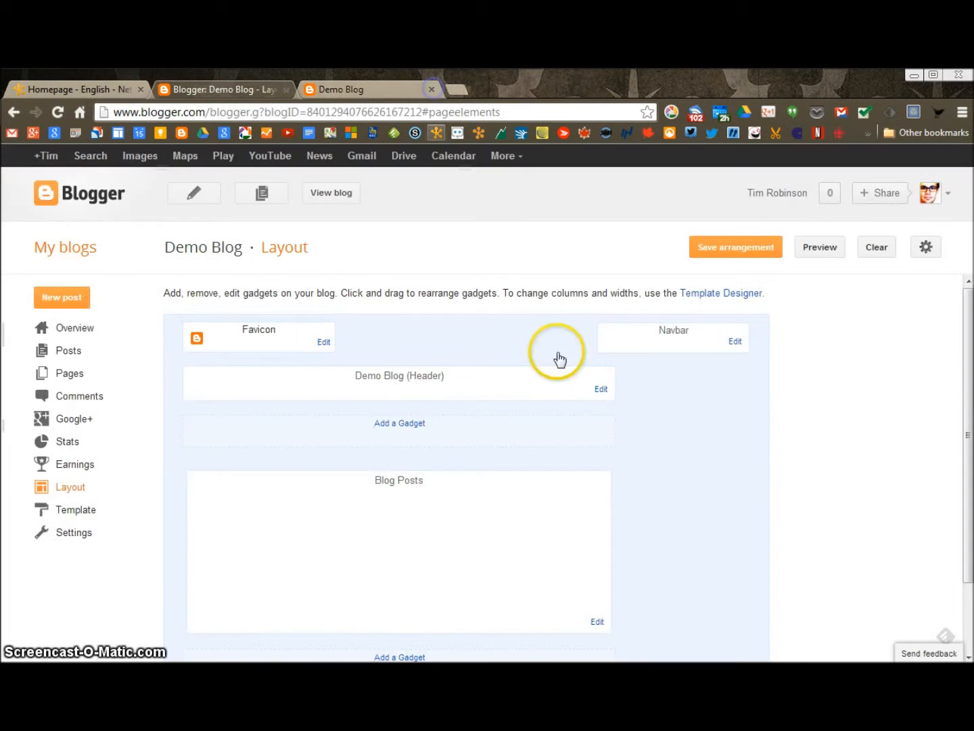
pyautogui.moveTo(560, 357)
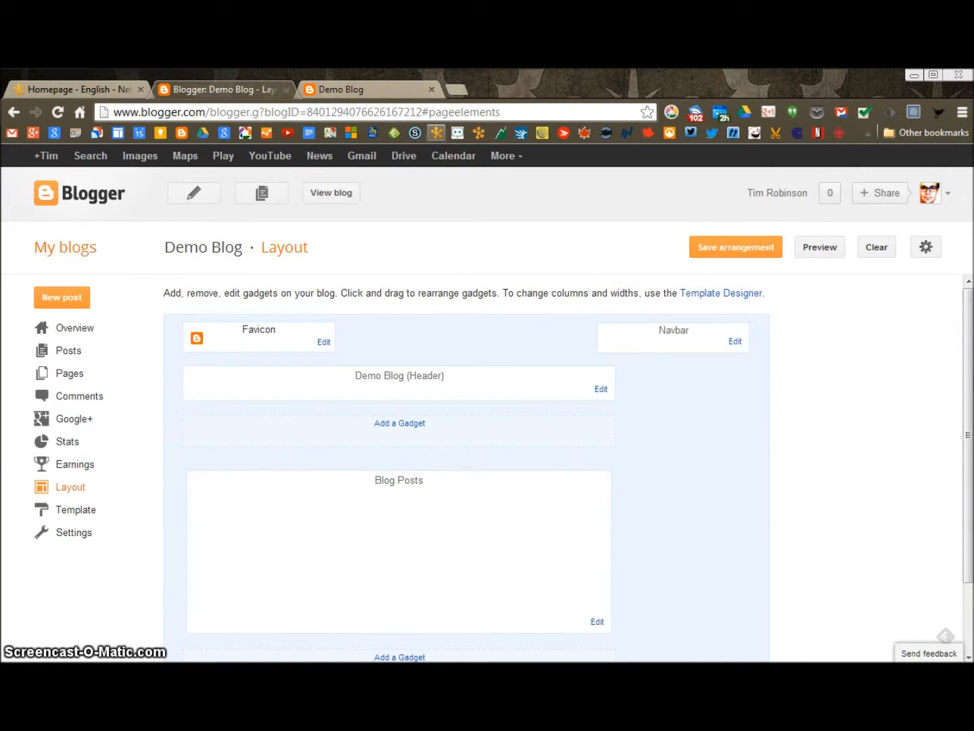
pyautogui.click(75, 89)
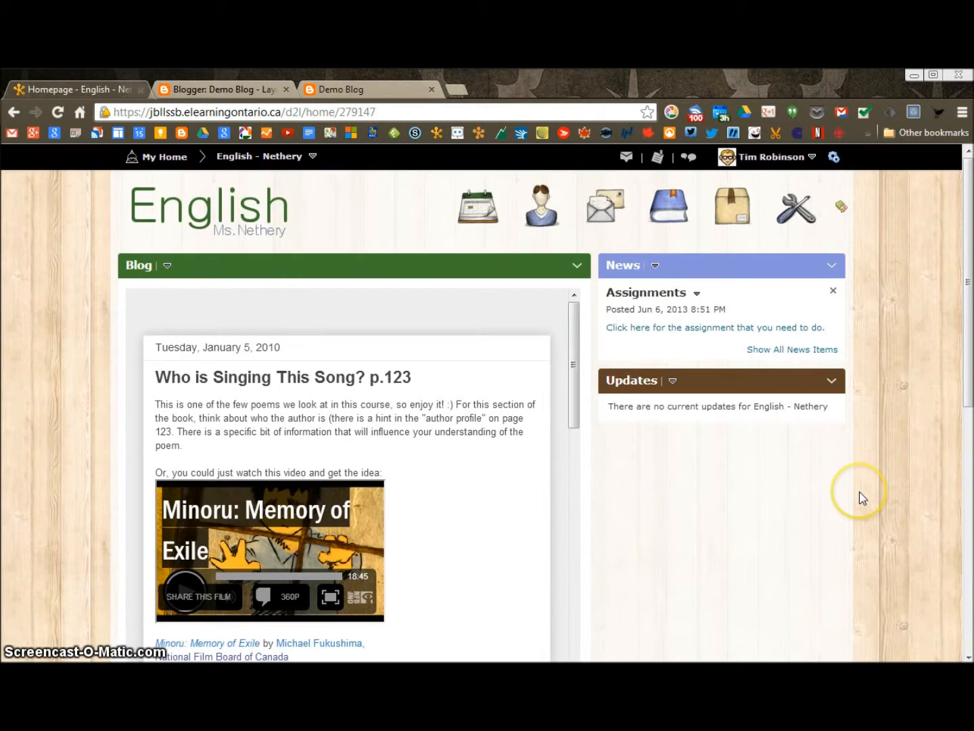
pyautogui.moveTo(605, 263)
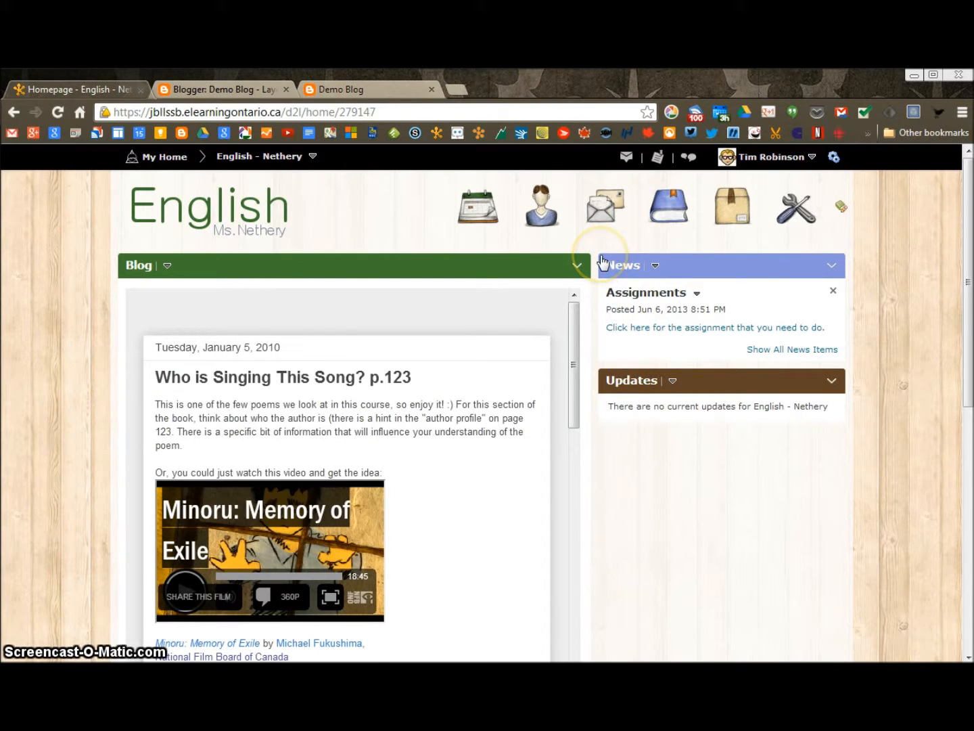
pyautogui.moveTo(129, 272)
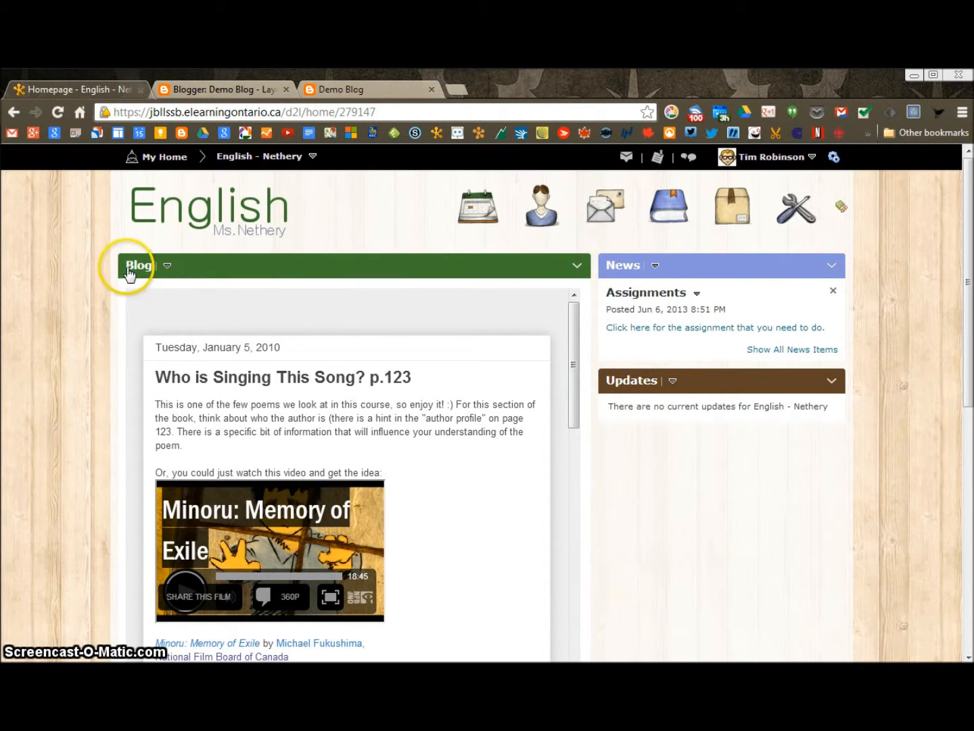
pyautogui.moveTo(575, 331)
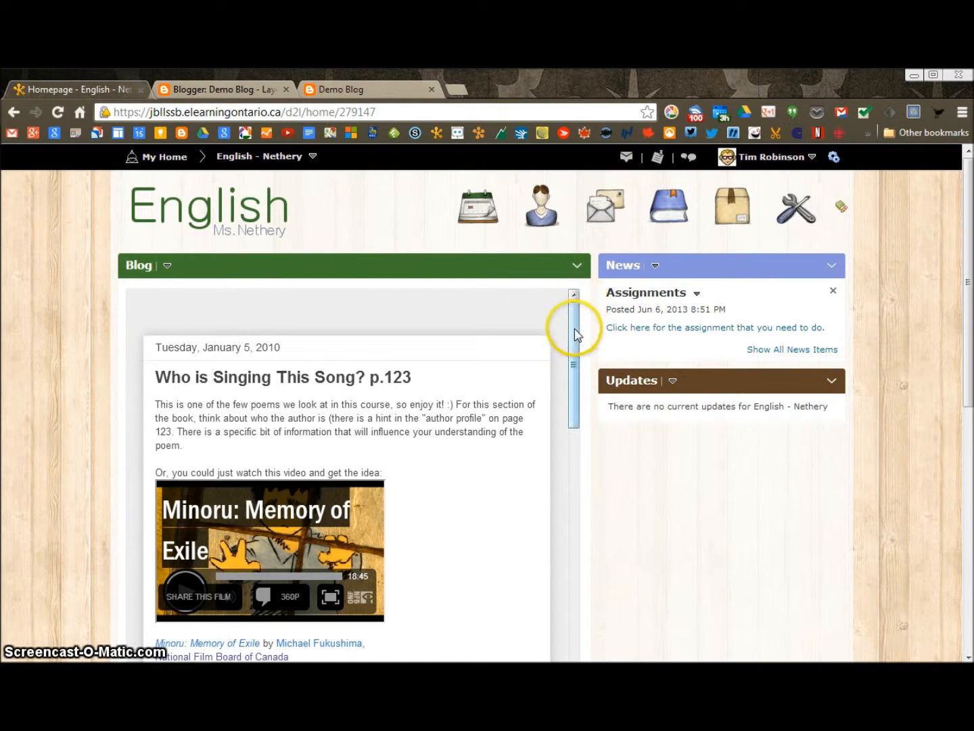
pyautogui.moveTo(485, 274)
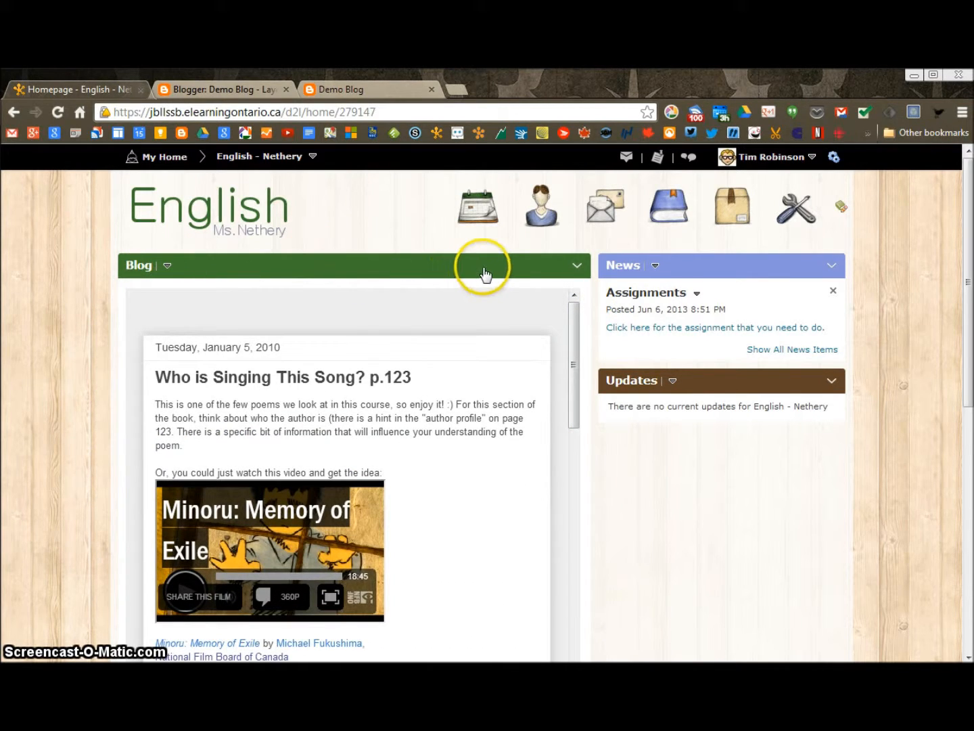
pyautogui.moveTo(837, 211)
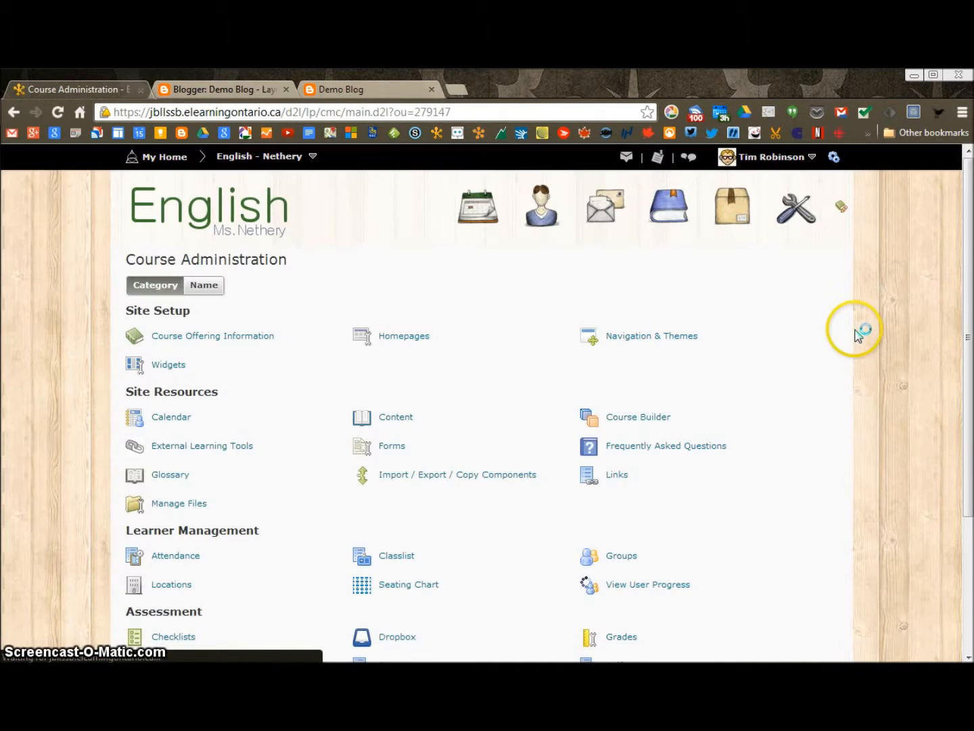
pyautogui.moveTo(700, 206)
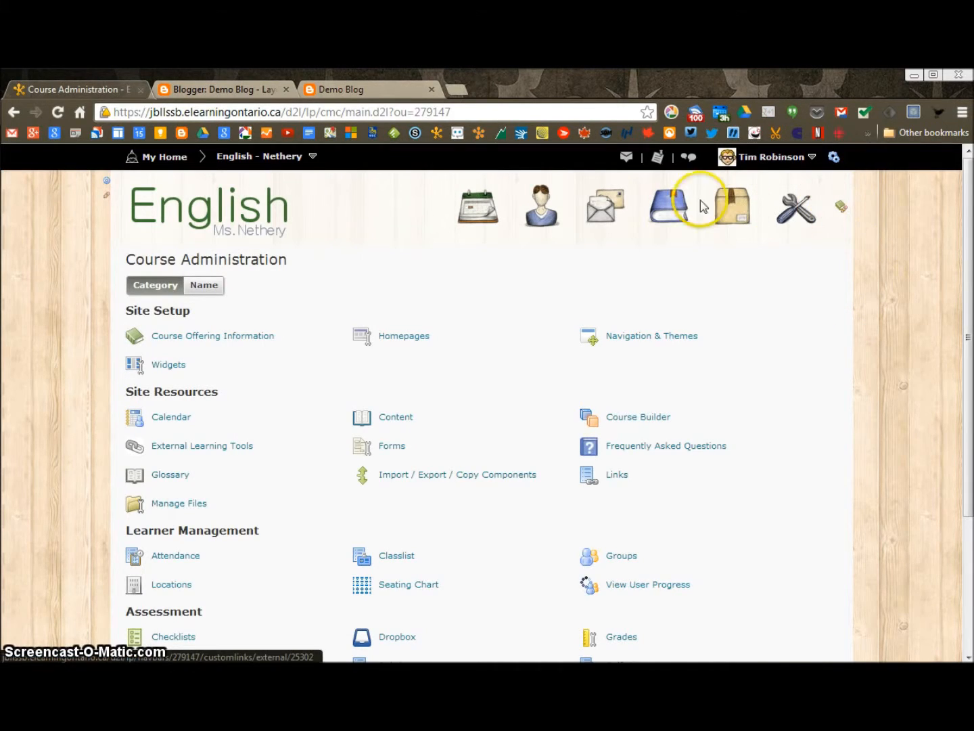
pyautogui.moveTo(781, 210)
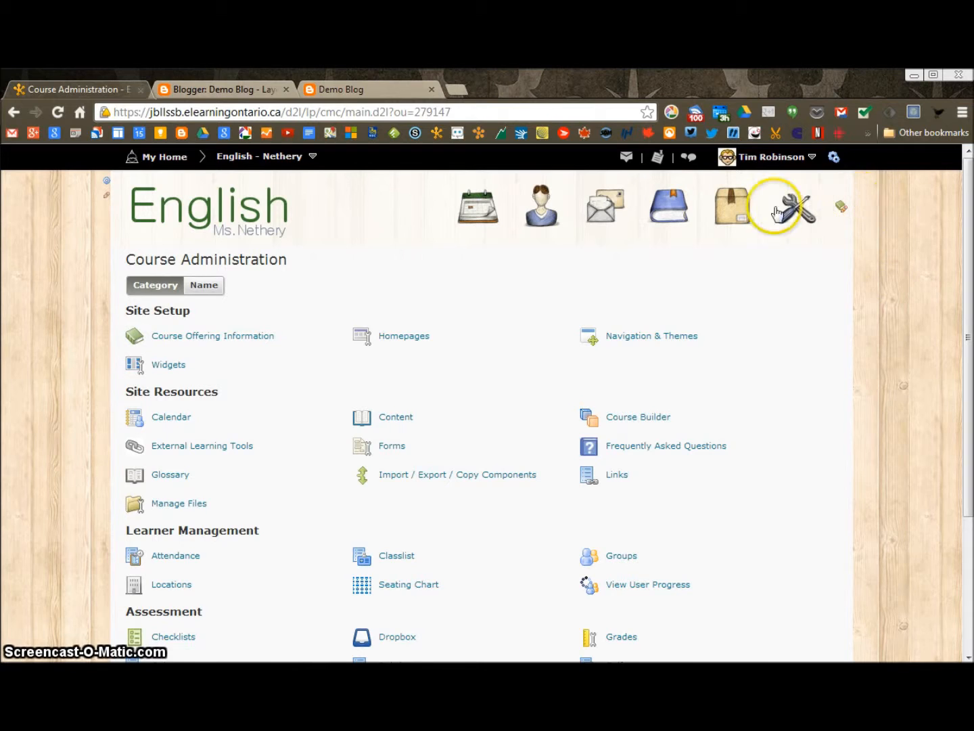
pyautogui.moveTo(325, 285)
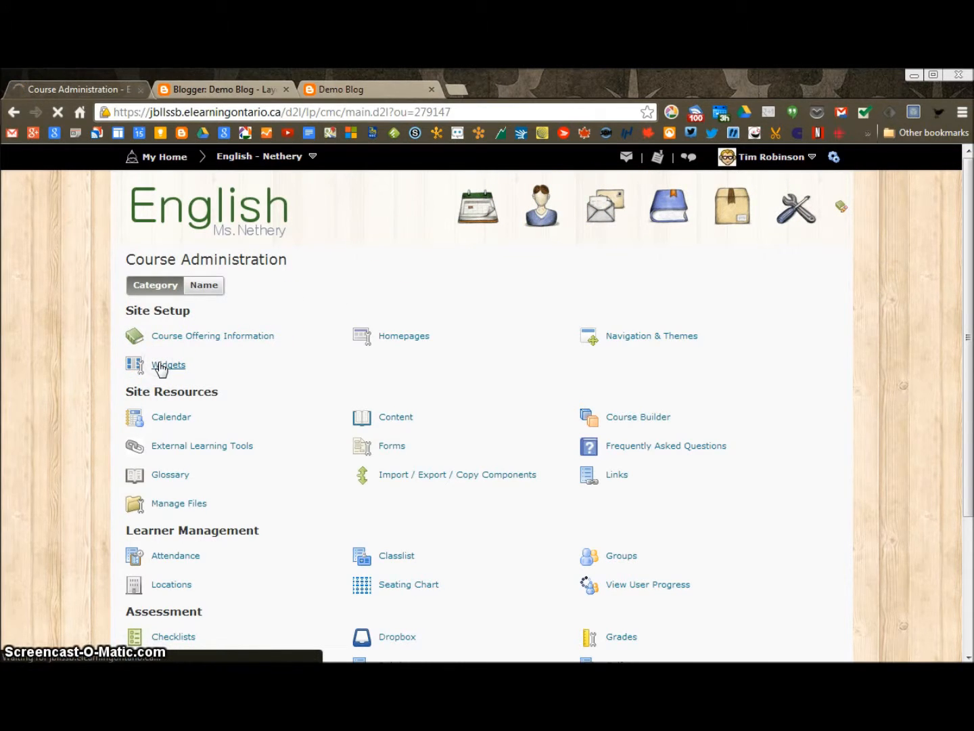
# Open the course's Widgets page under Site Setup in Course Administration
pyautogui.click(169, 364)
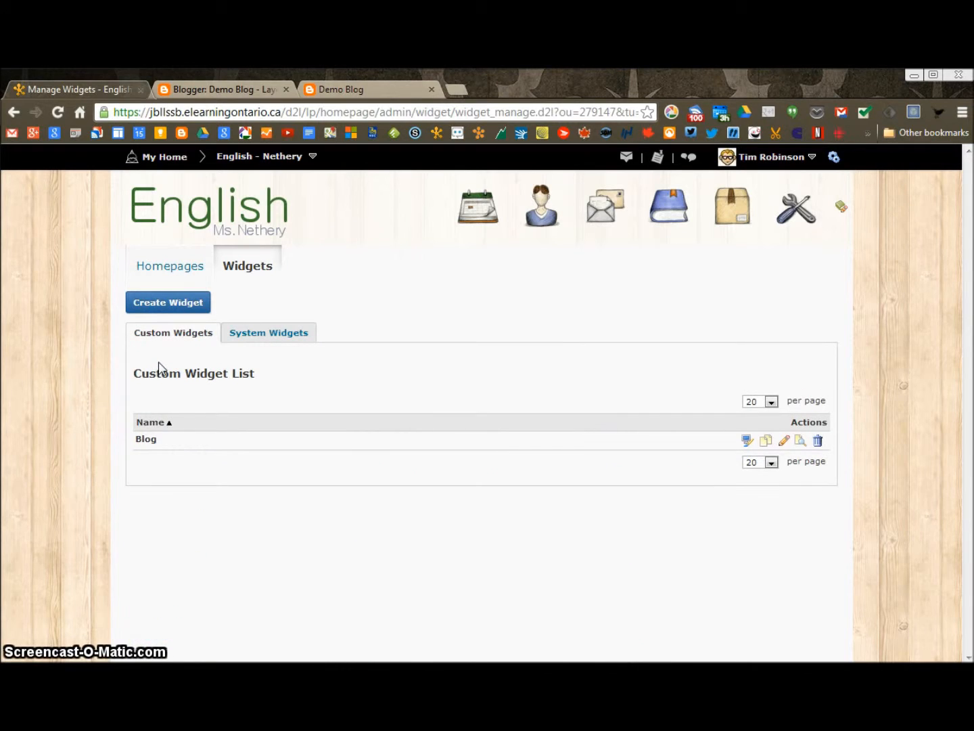
pyautogui.moveTo(147, 438)
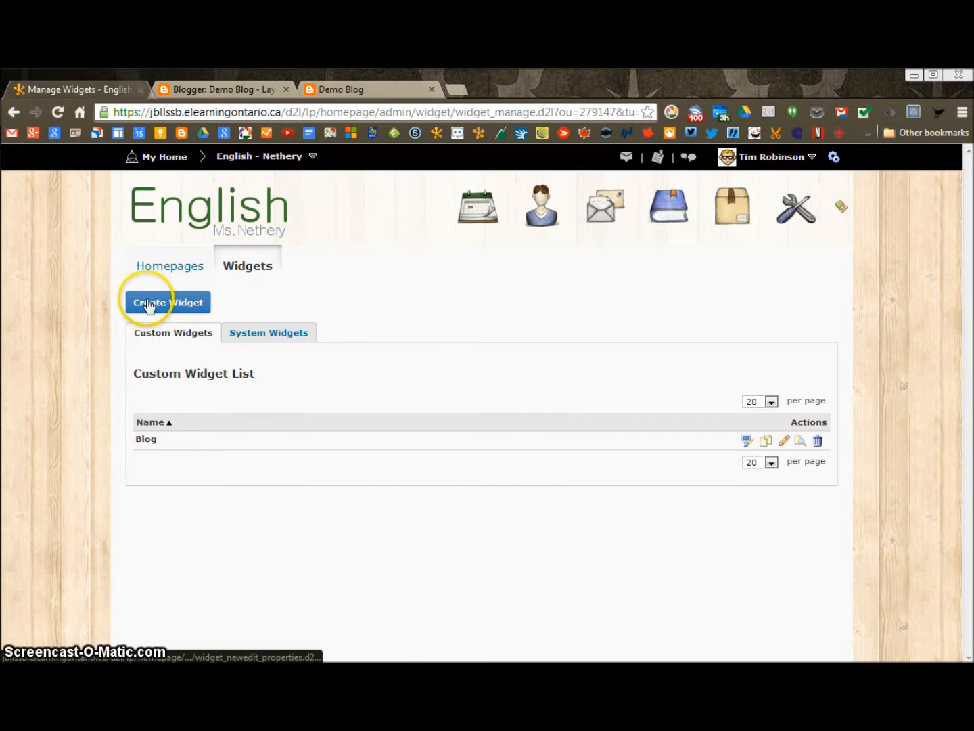
# Enter 'Class blog' as the new widget's name
pyautogui.click(167, 302)
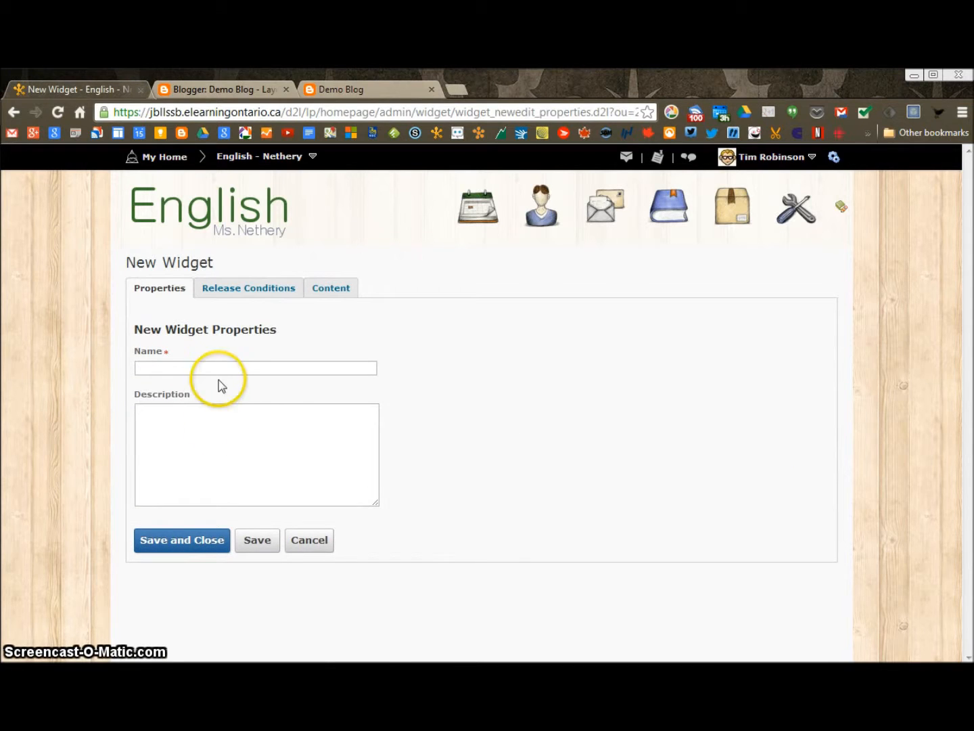
pyautogui.write('Class blog')
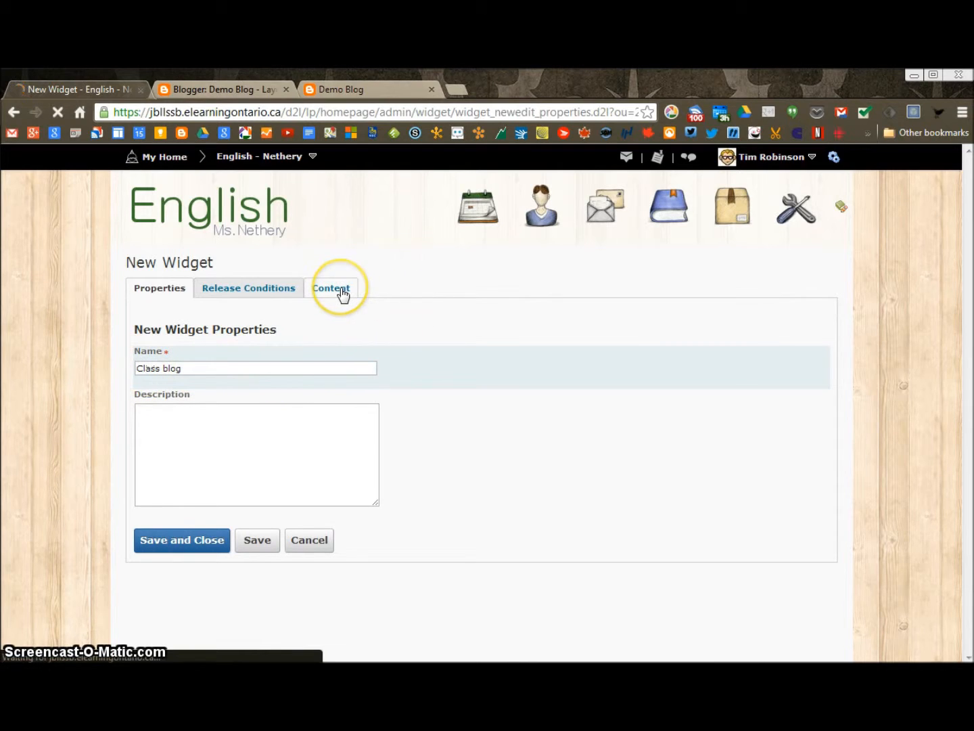
# Open the Class blog widget's Content editor, then go between it and the Blogger layout page
pyautogui.click(331, 288)
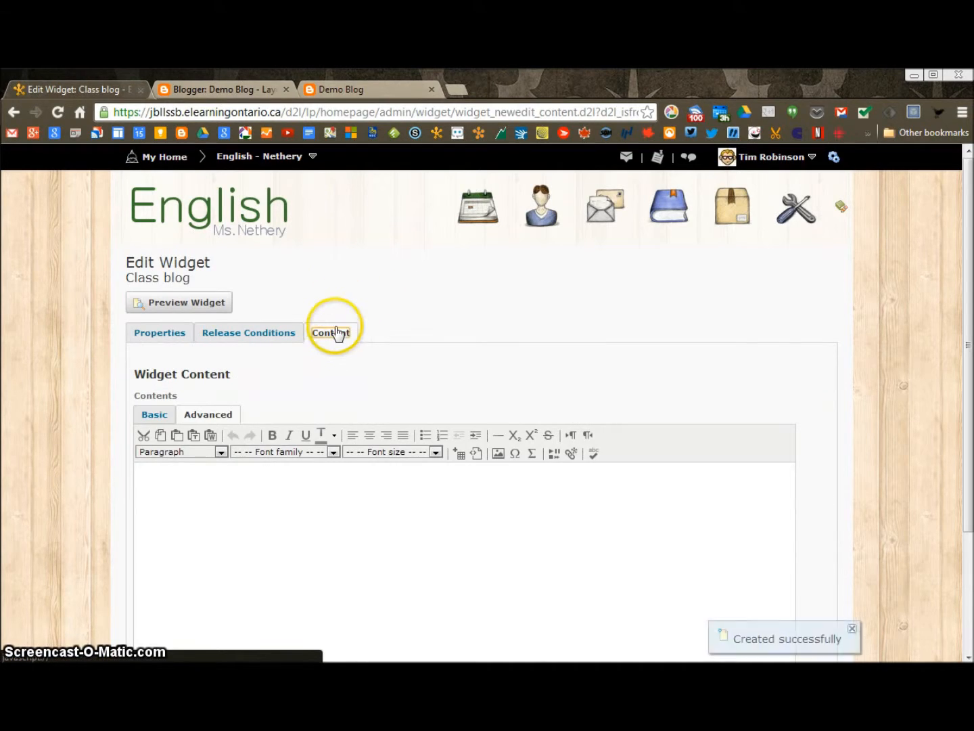
pyautogui.scroll(-3)
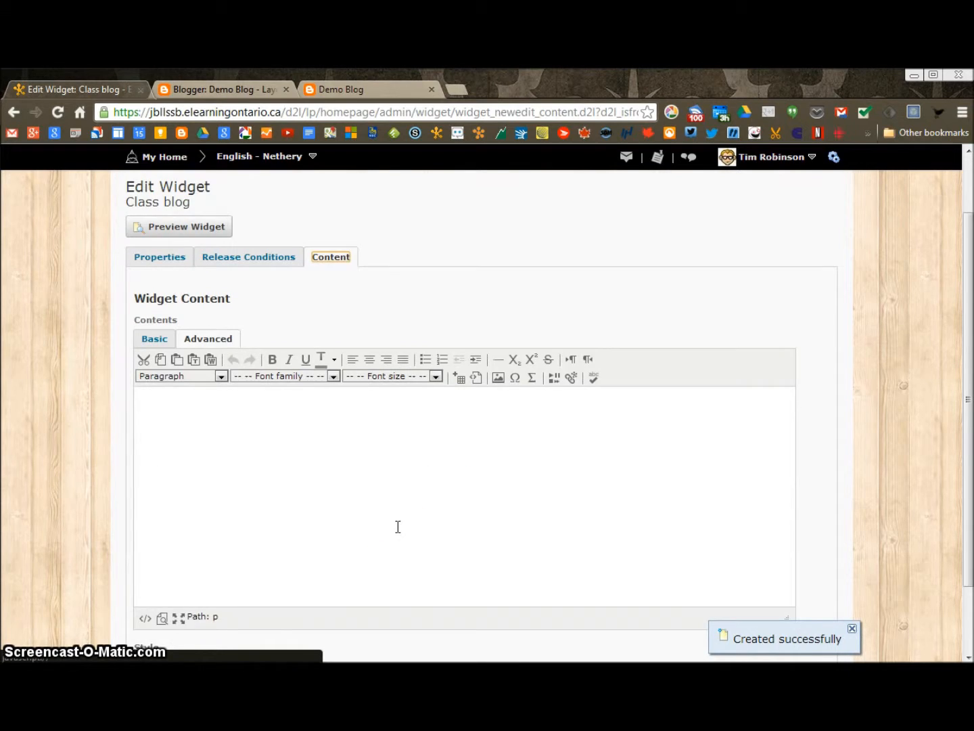
pyautogui.scroll(-3)
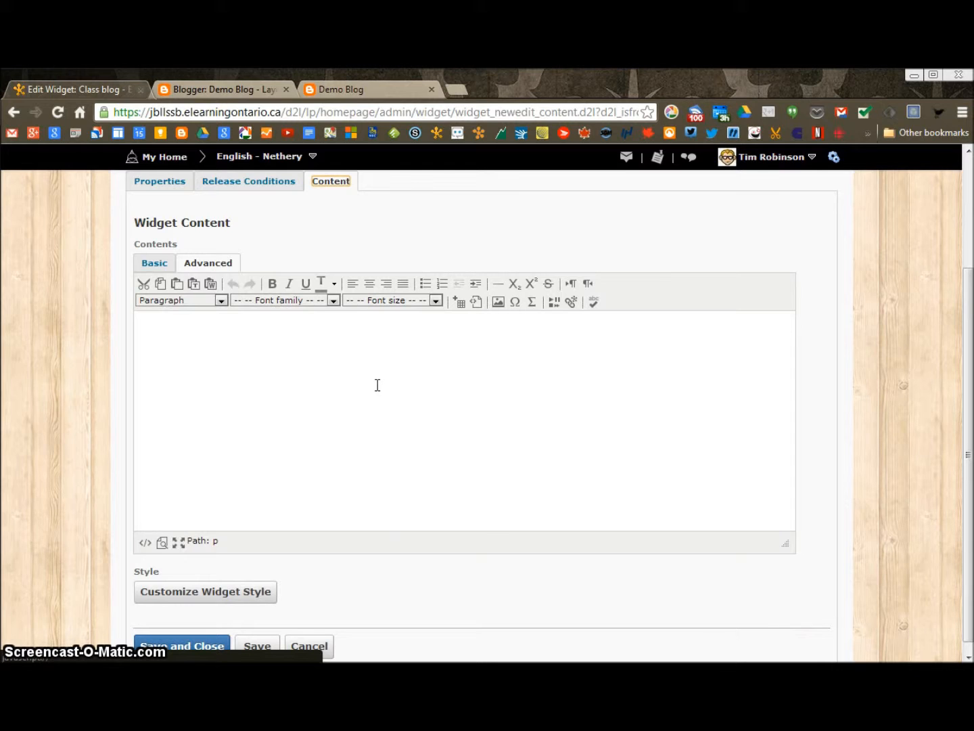
pyautogui.click(224, 89)
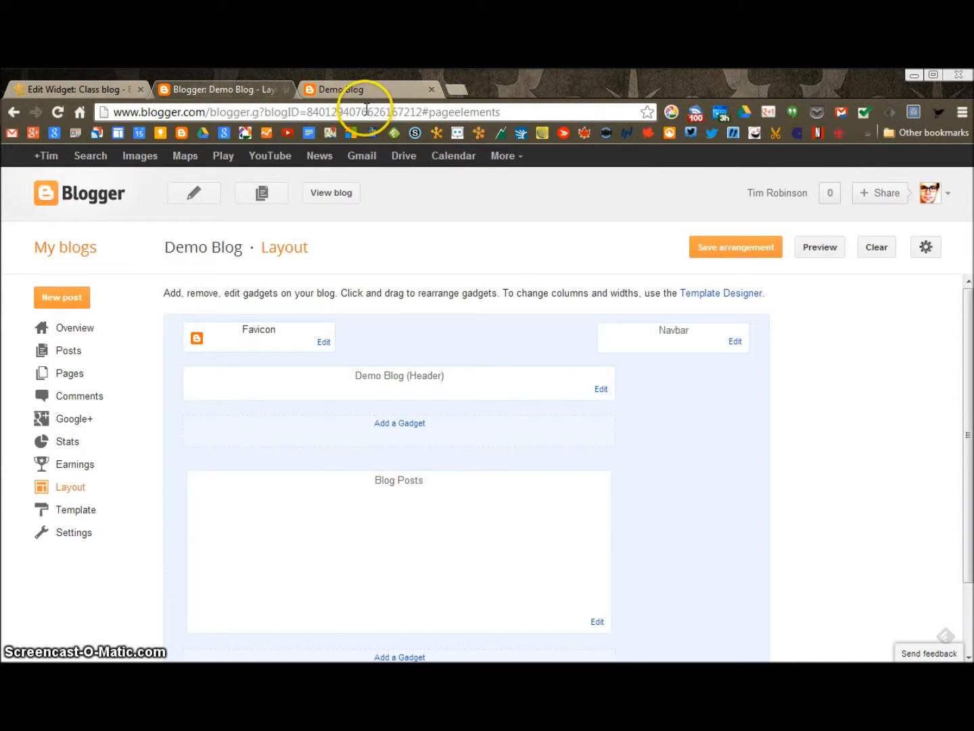
pyautogui.moveTo(203, 360)
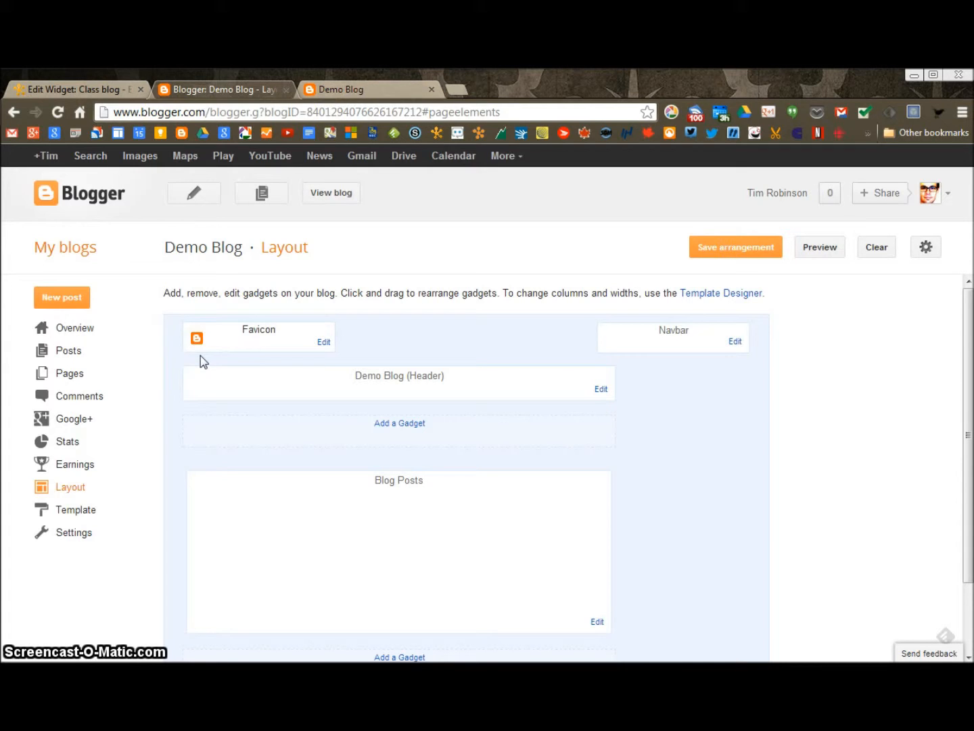
pyautogui.moveTo(328, 370)
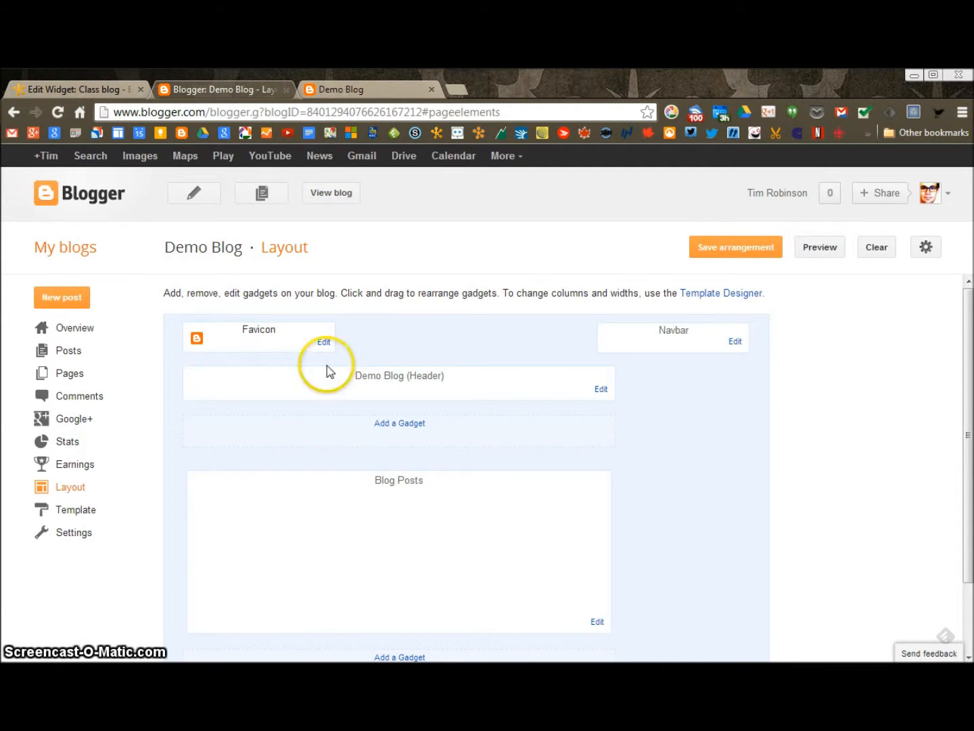
pyautogui.moveTo(376, 242)
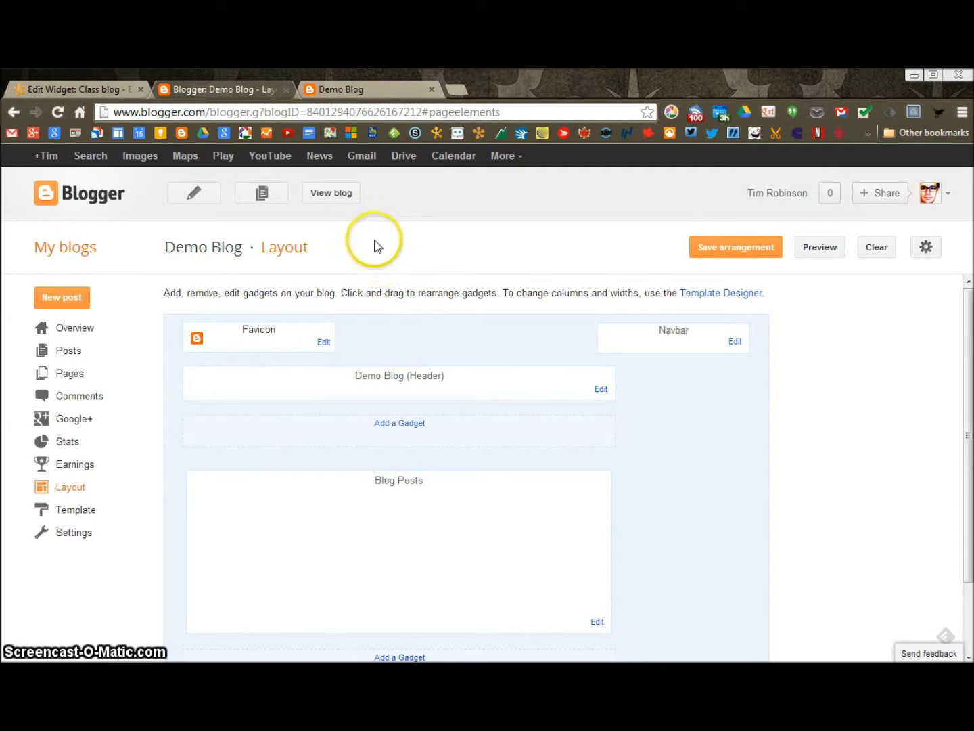
pyautogui.click(75, 88)
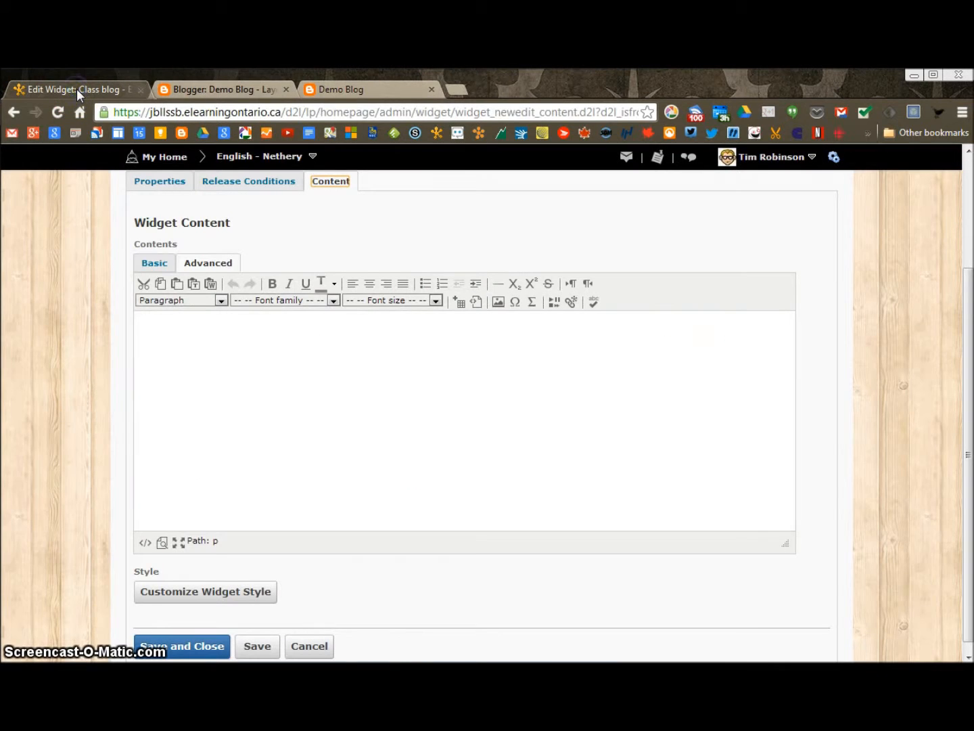
pyautogui.moveTo(331, 227)
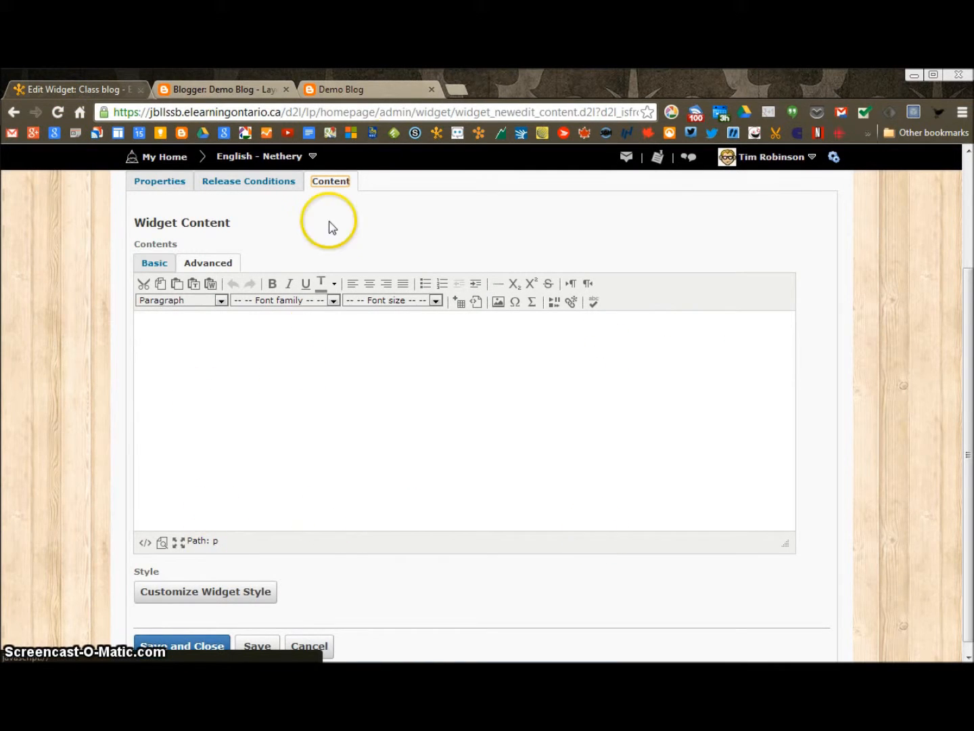
pyautogui.moveTo(386, 103)
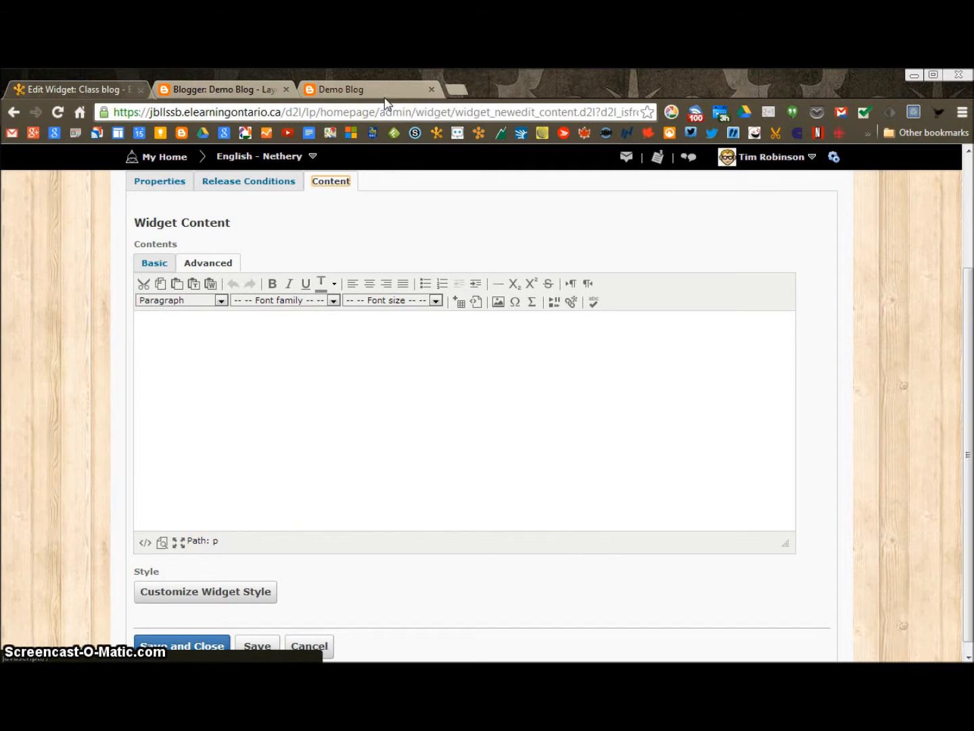
pyautogui.moveTo(223, 539)
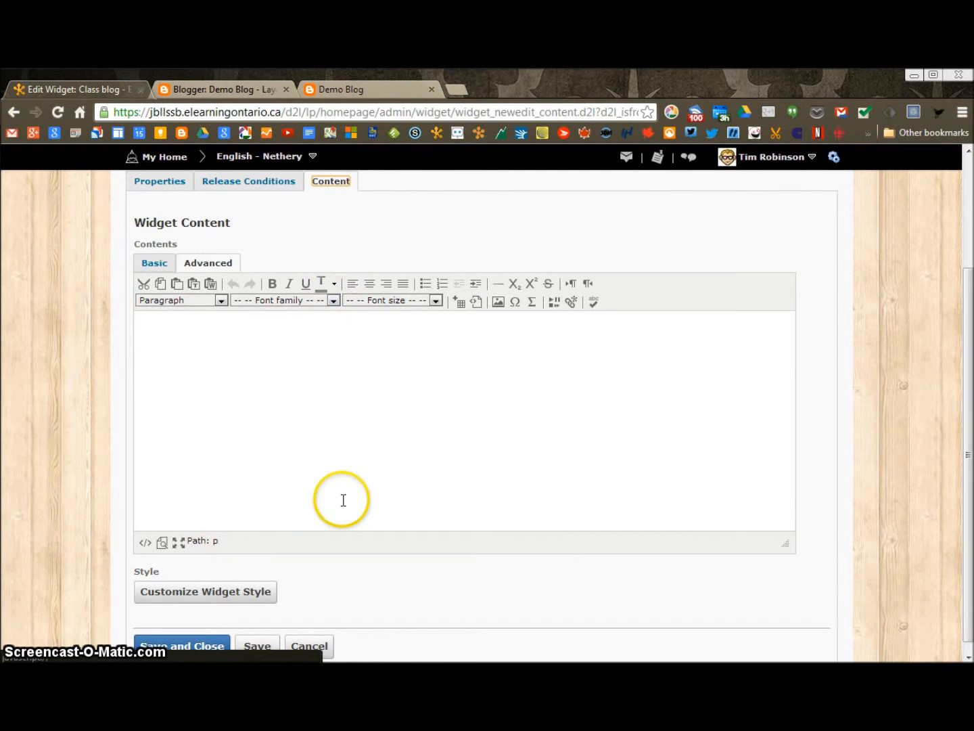
pyautogui.moveTo(220, 462)
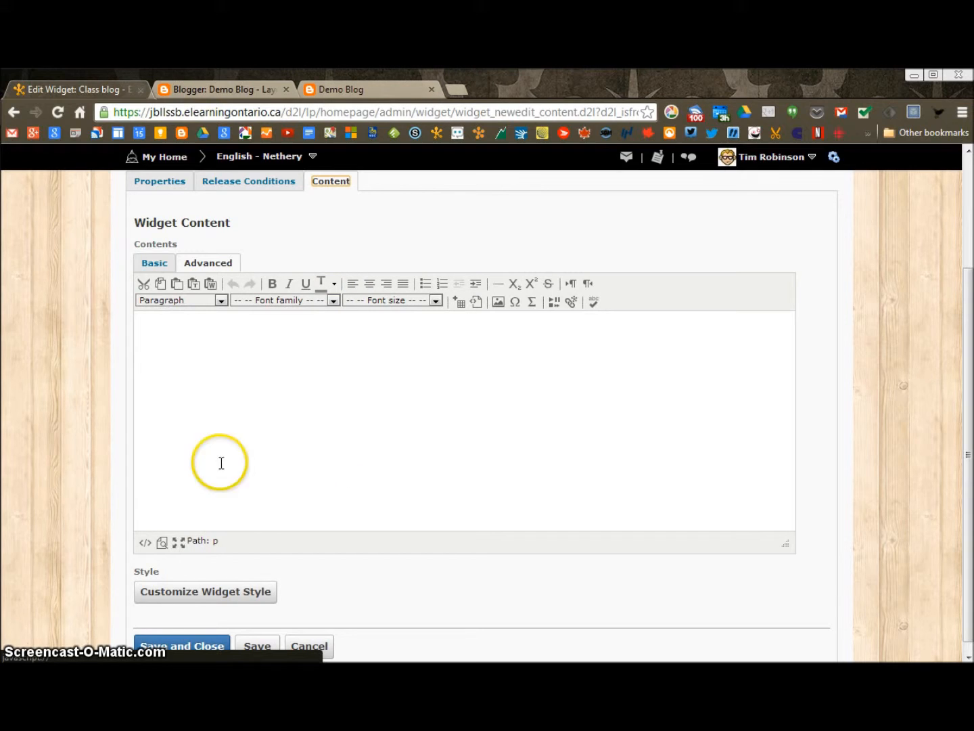
pyautogui.click(223, 88)
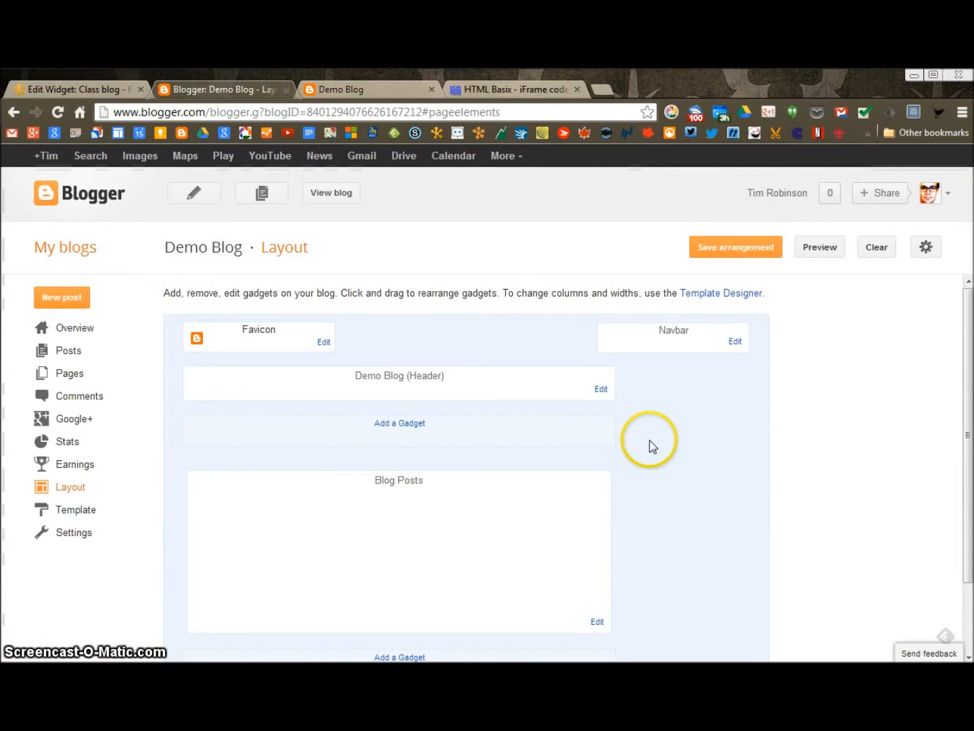
pyautogui.moveTo(739, 162)
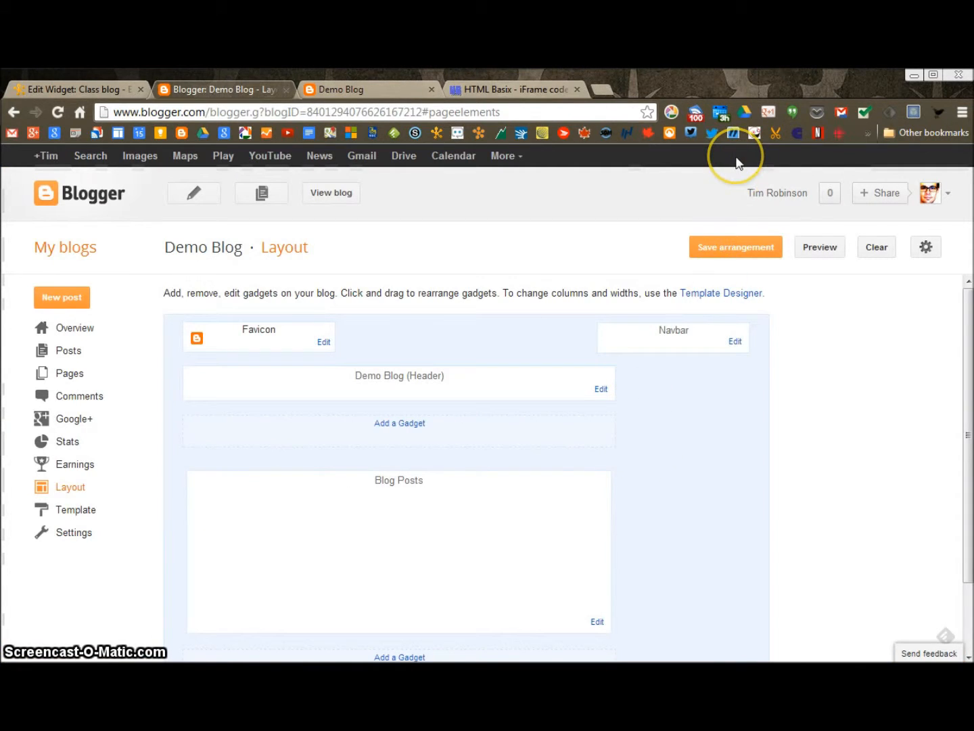
pyautogui.moveTo(689, 91)
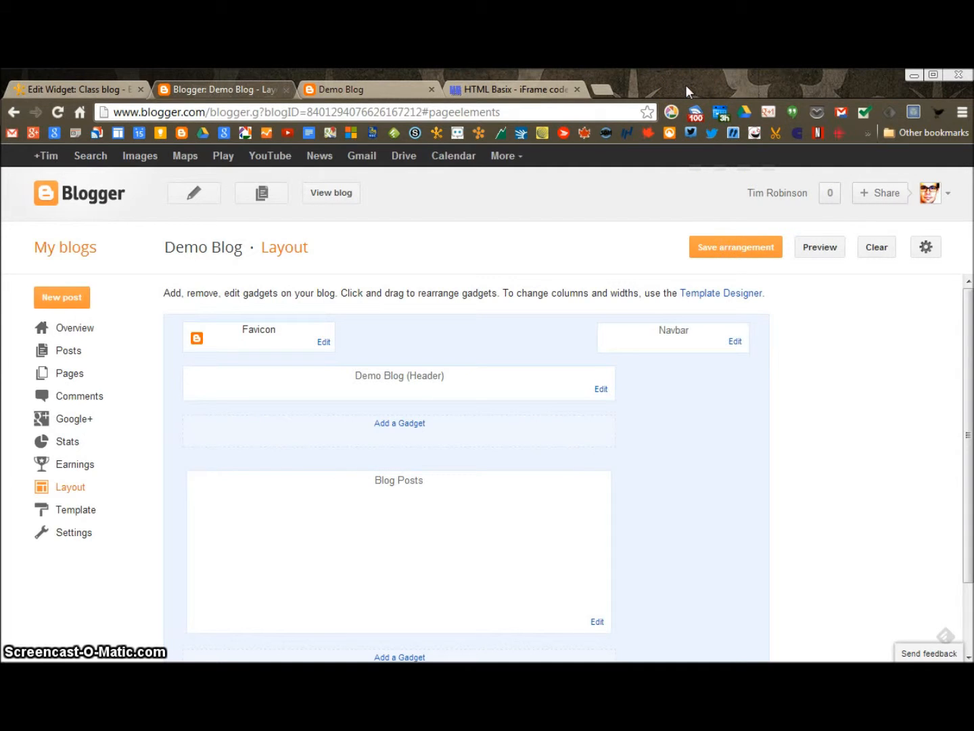
pyautogui.moveTo(553, 76)
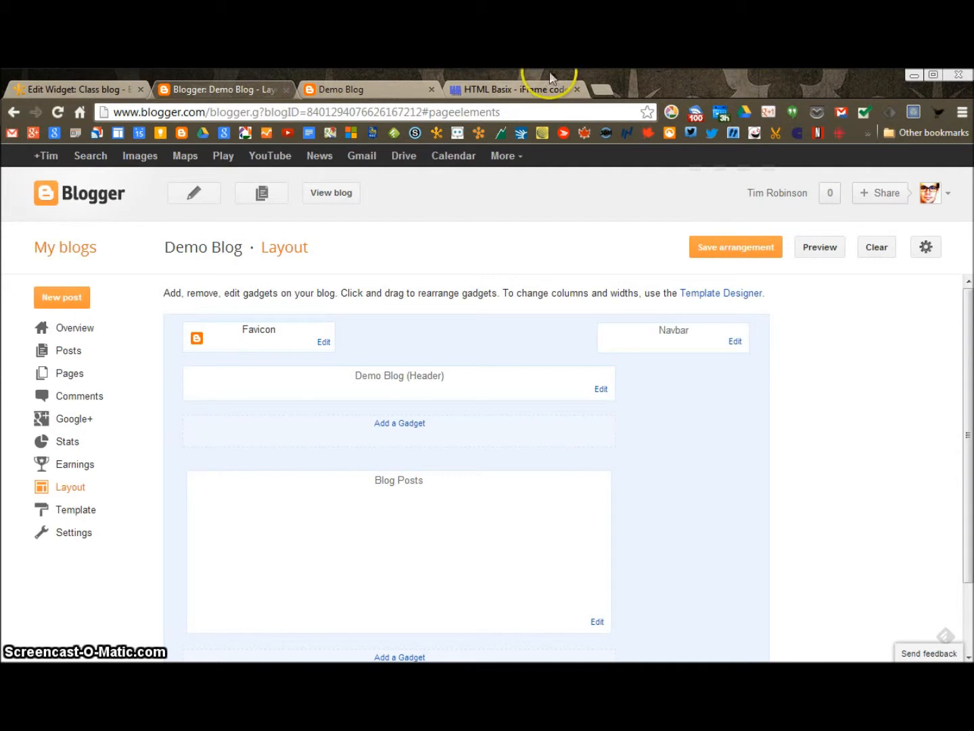
# Open the HTML Basix iFrame code generator page in its browser tab
pyautogui.click(514, 90)
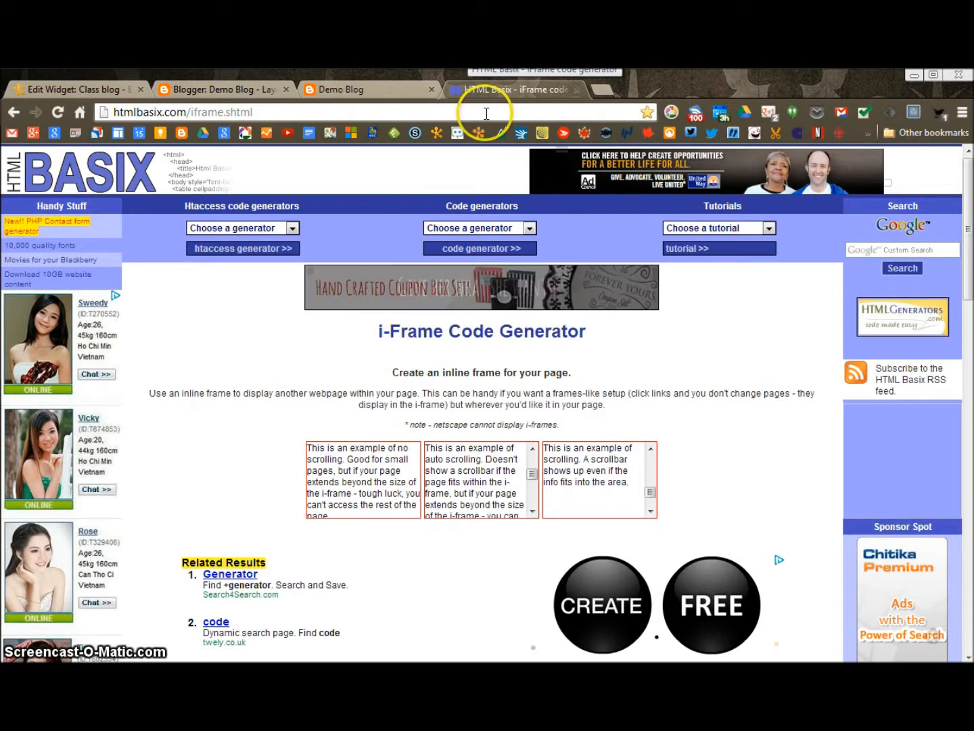
pyautogui.moveTo(903, 250)
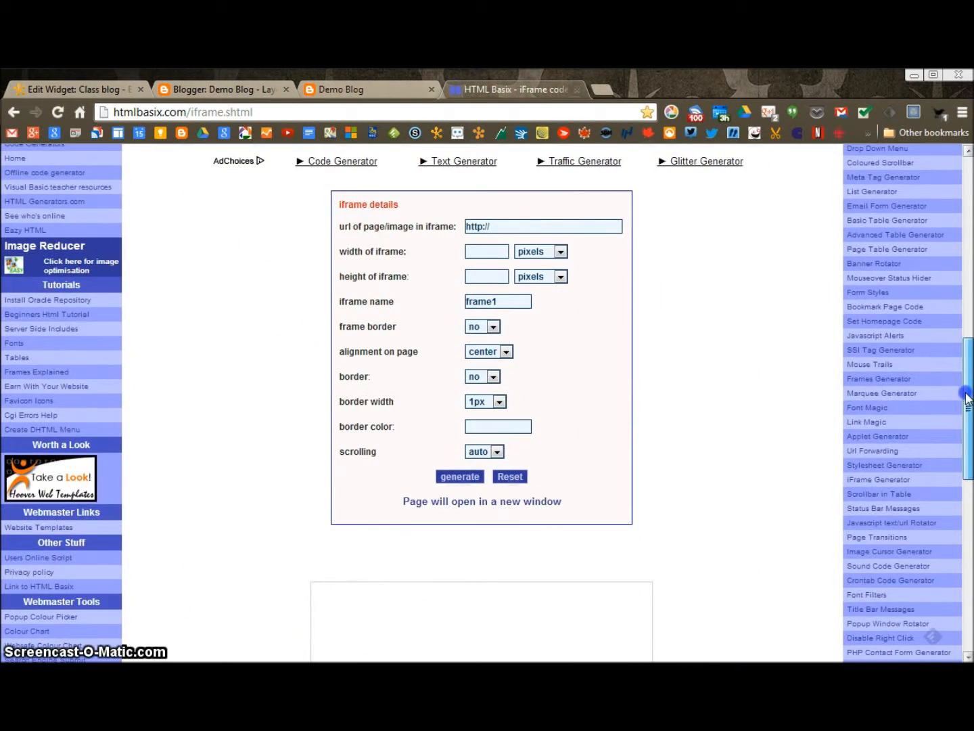
pyautogui.moveTo(626, 460)
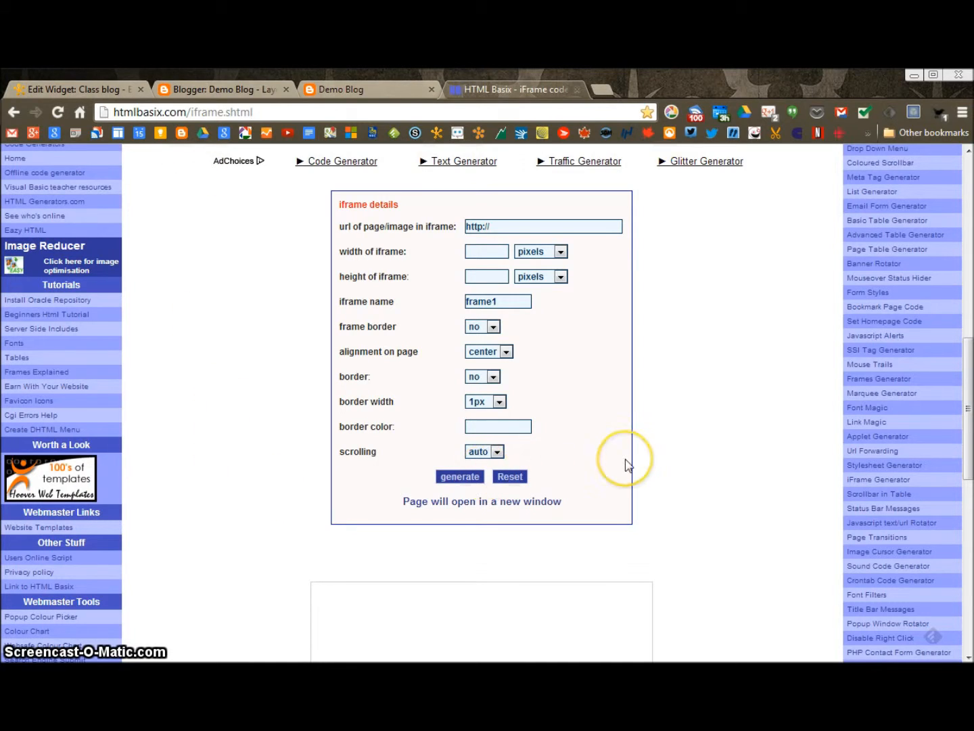
pyautogui.moveTo(144, 107)
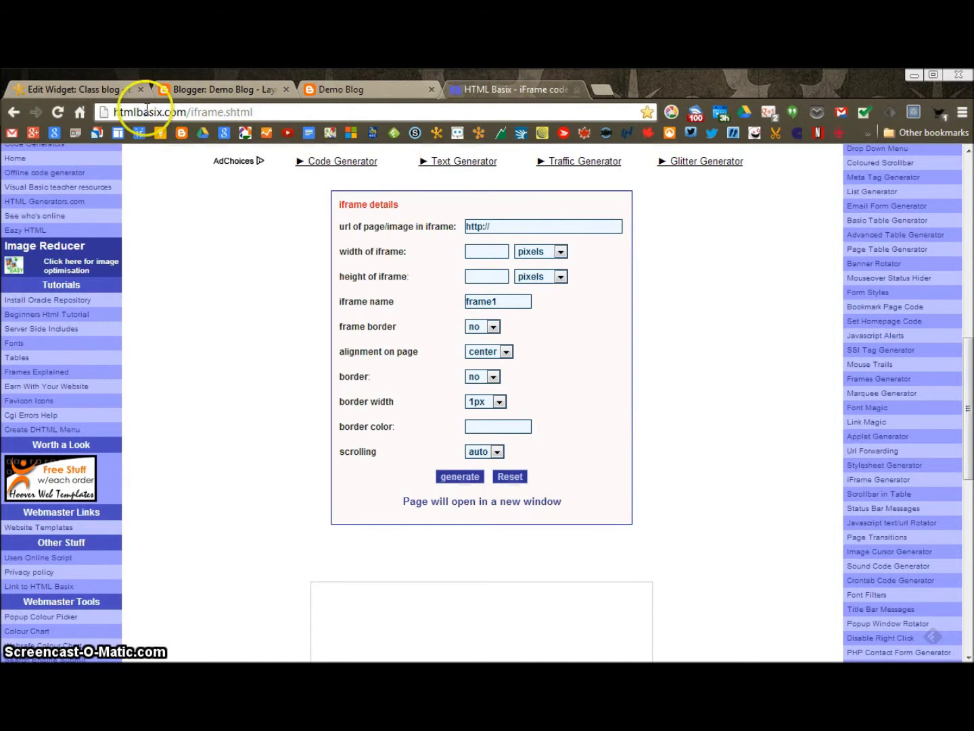
pyautogui.moveTo(589, 315)
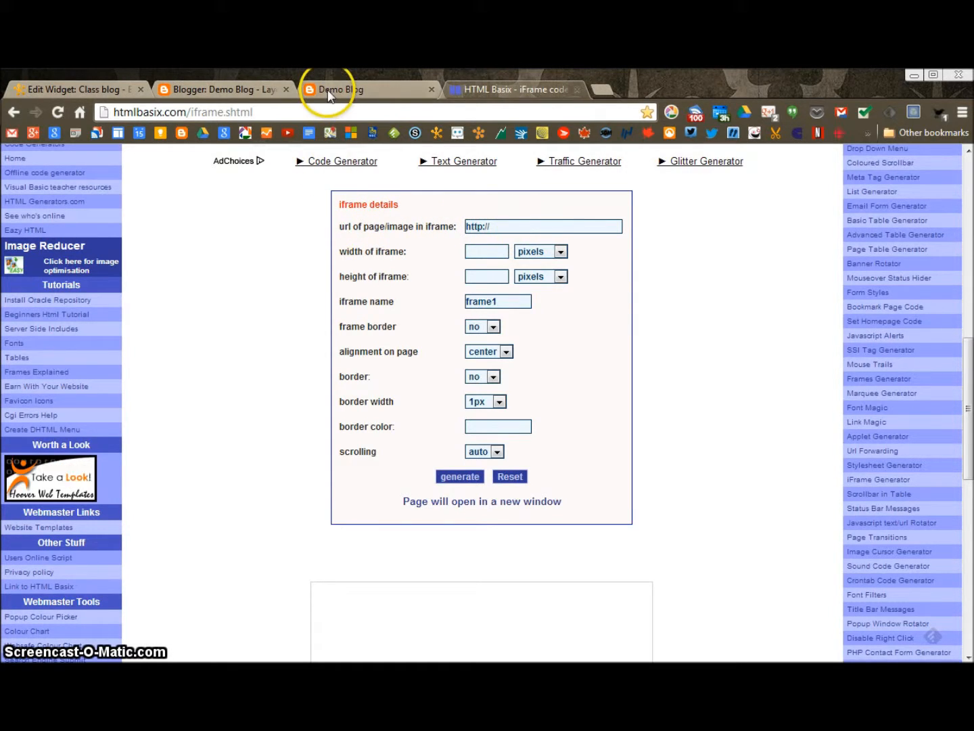
# Copy the Demo Blog's web address from its live page and return to HTML Basix
pyautogui.click(342, 90)
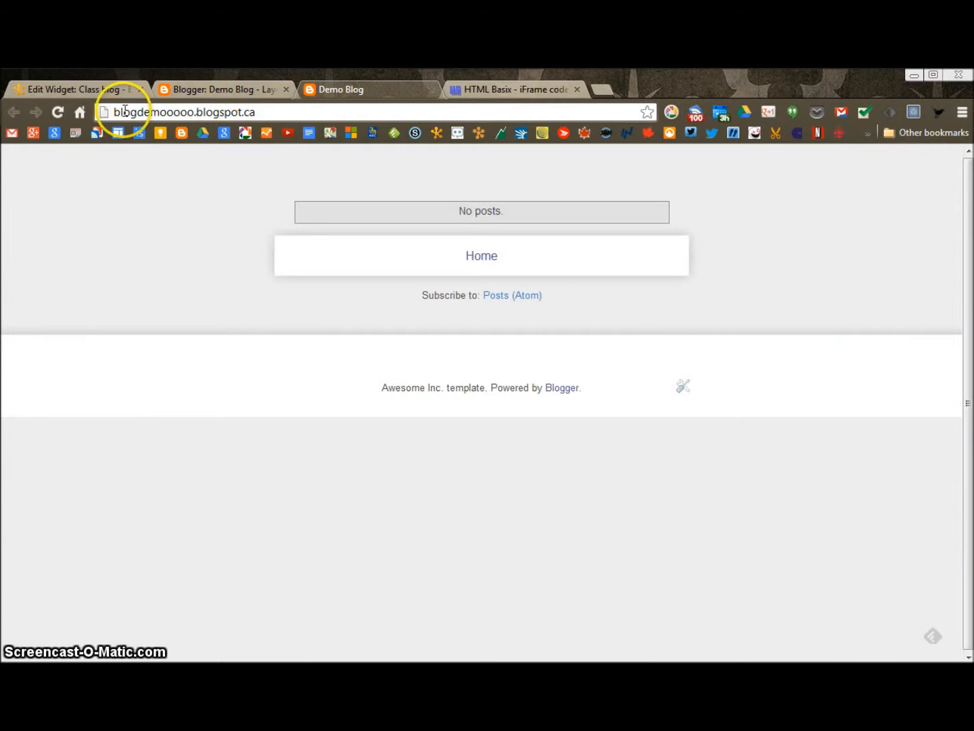
pyautogui.click(182, 112)
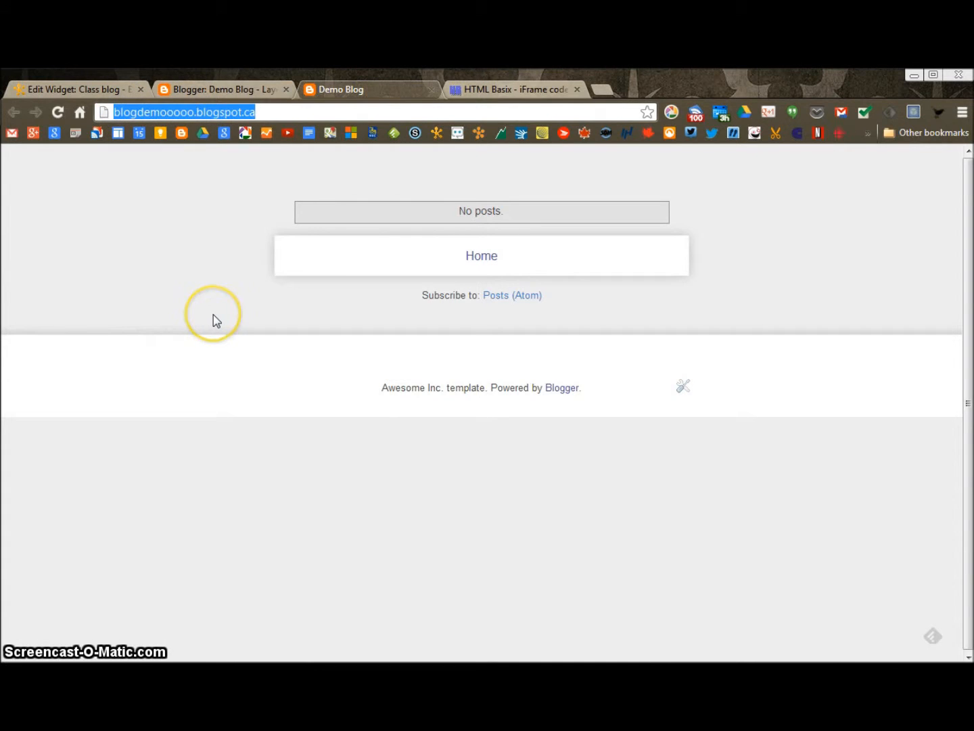
pyautogui.rightClick(183, 112)
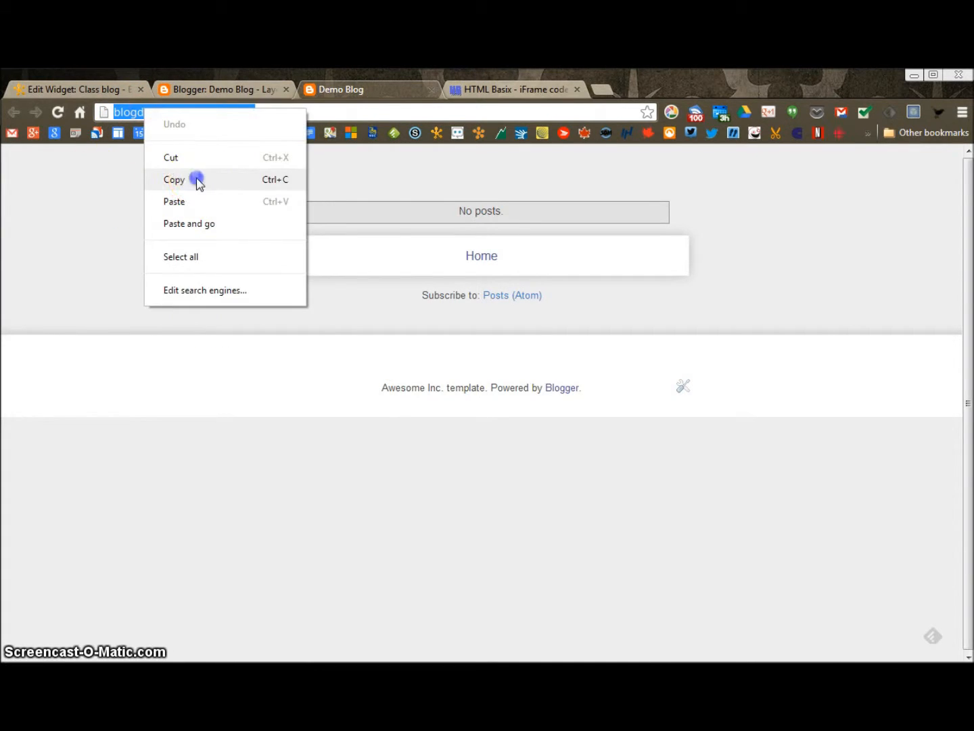
pyautogui.click(514, 89)
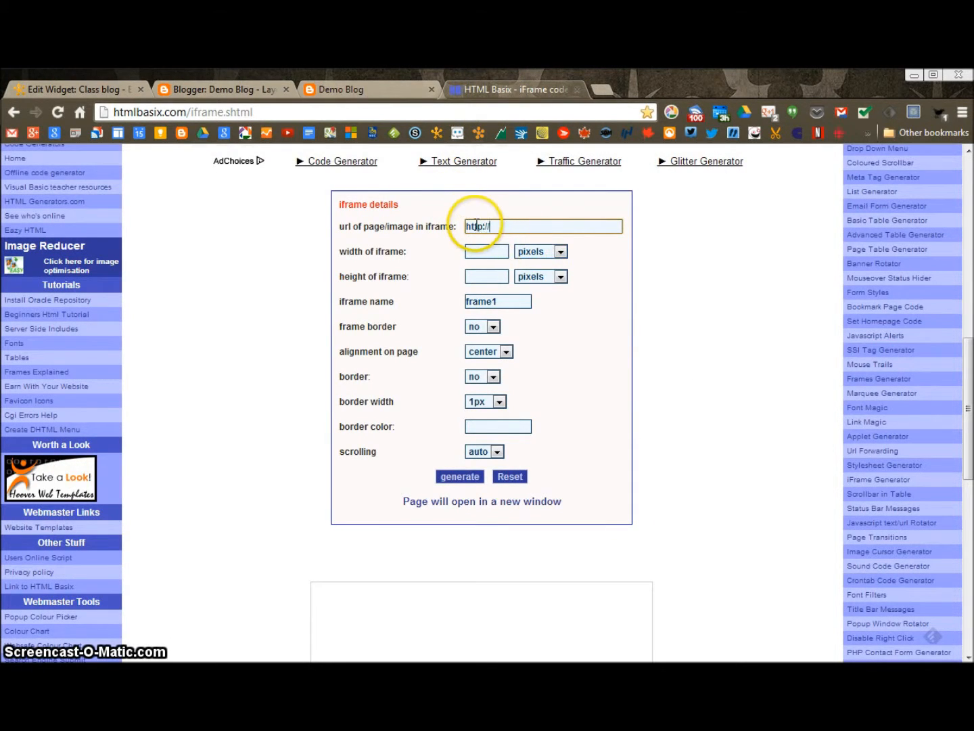
# Fill the iframe form with the blog address, 600 by 1000, no name, then copy the code
pyautogui.click(542, 226)
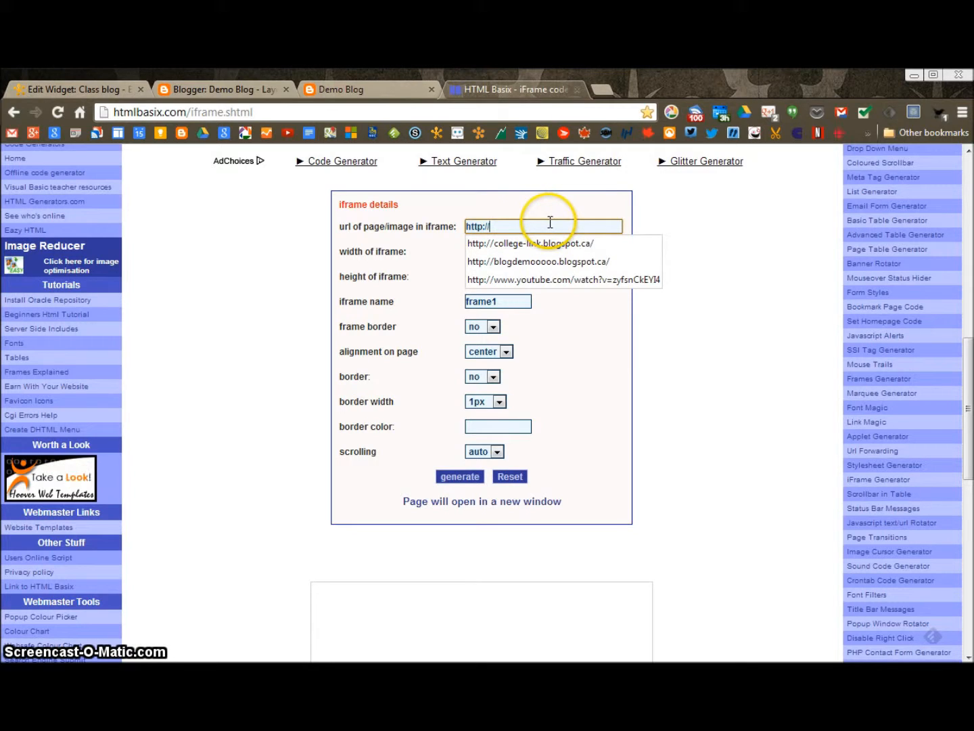
pyautogui.click(538, 261)
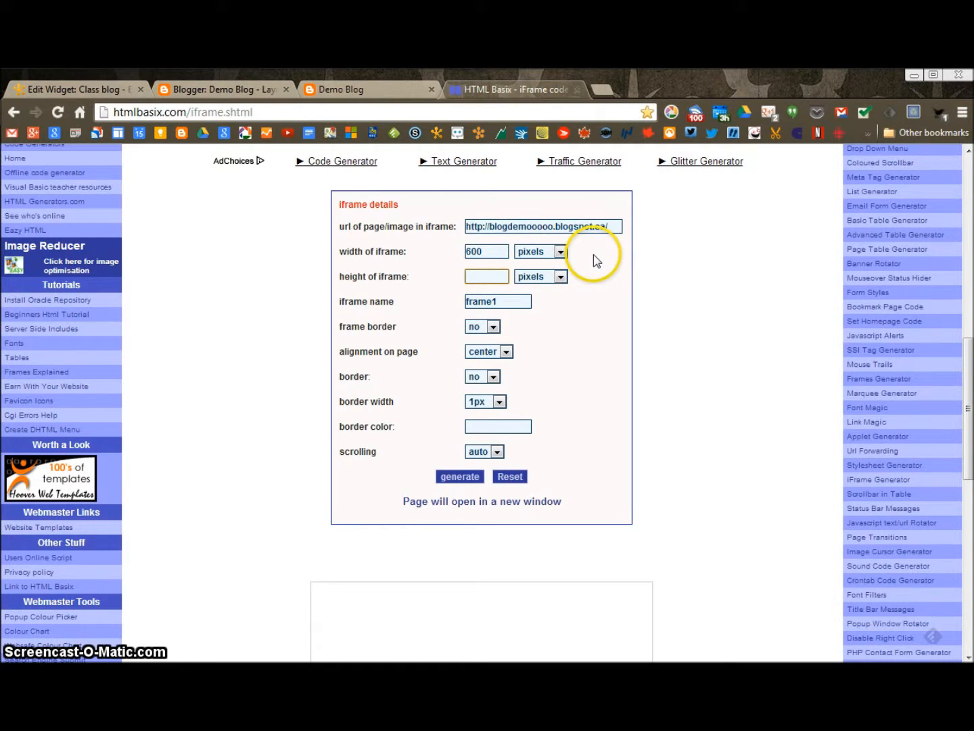
pyautogui.write('1000')
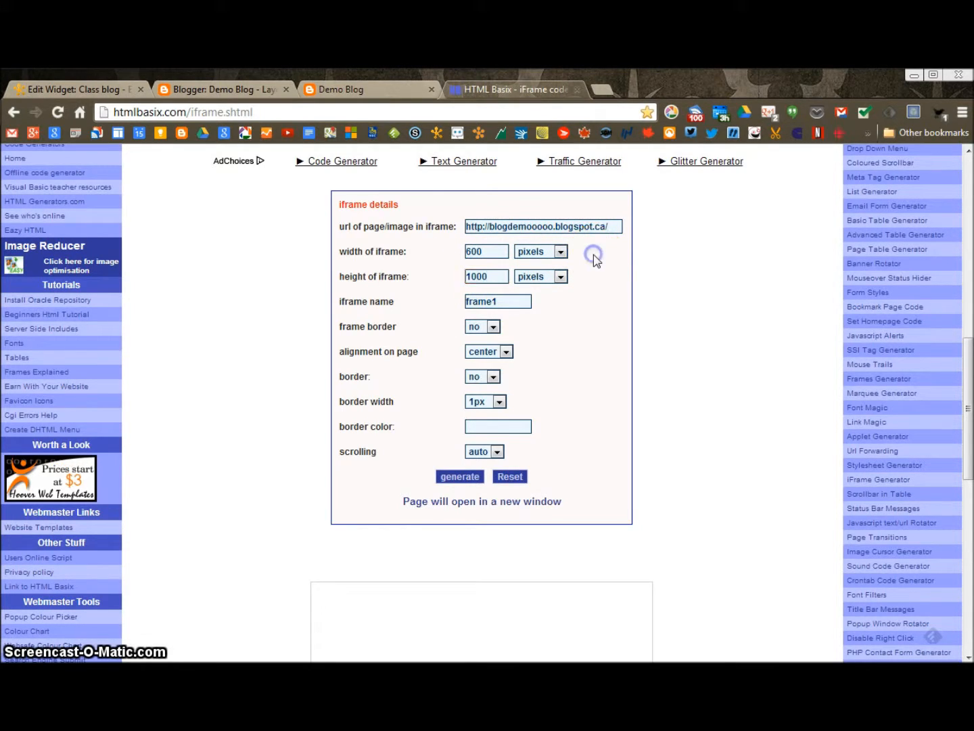
pyautogui.tripleClick(498, 301)
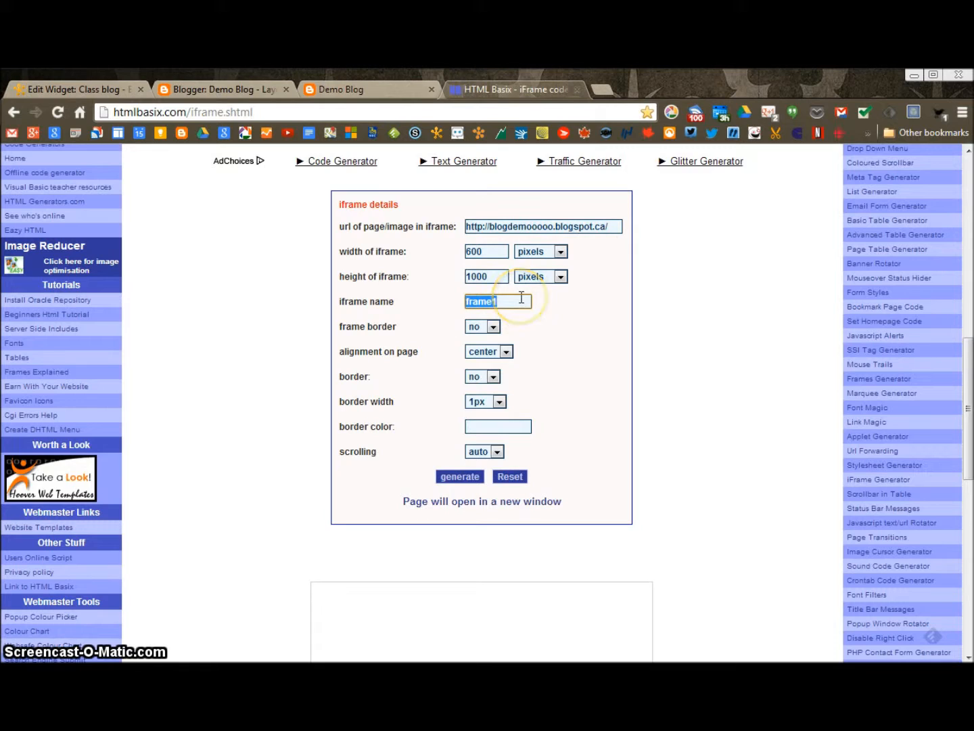
pyautogui.press('Delete')
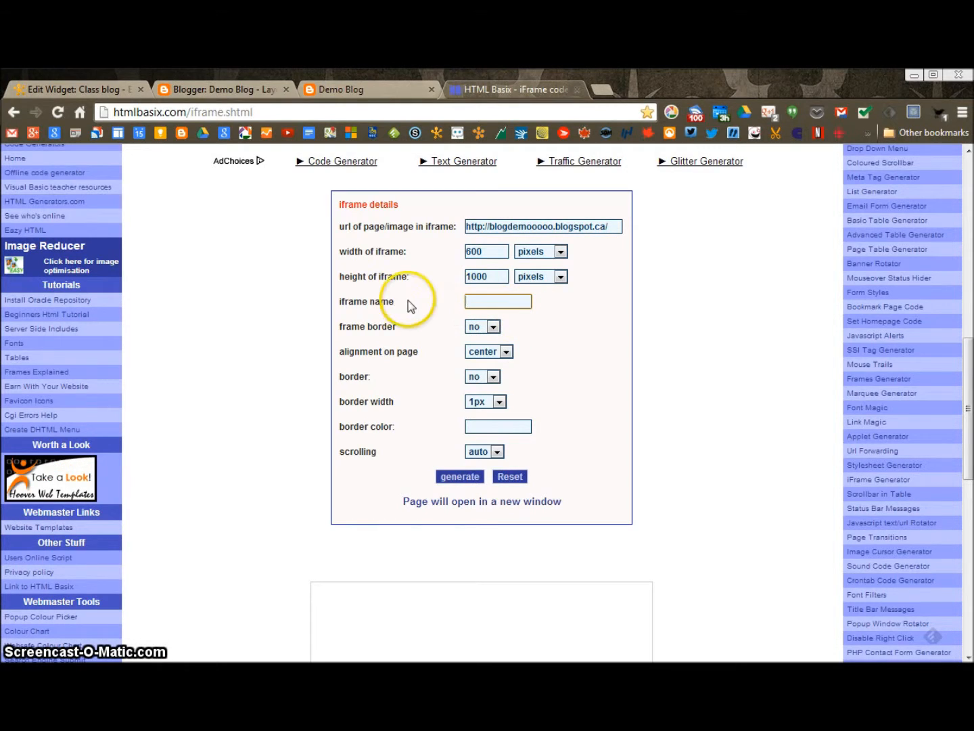
pyautogui.moveTo(495, 401)
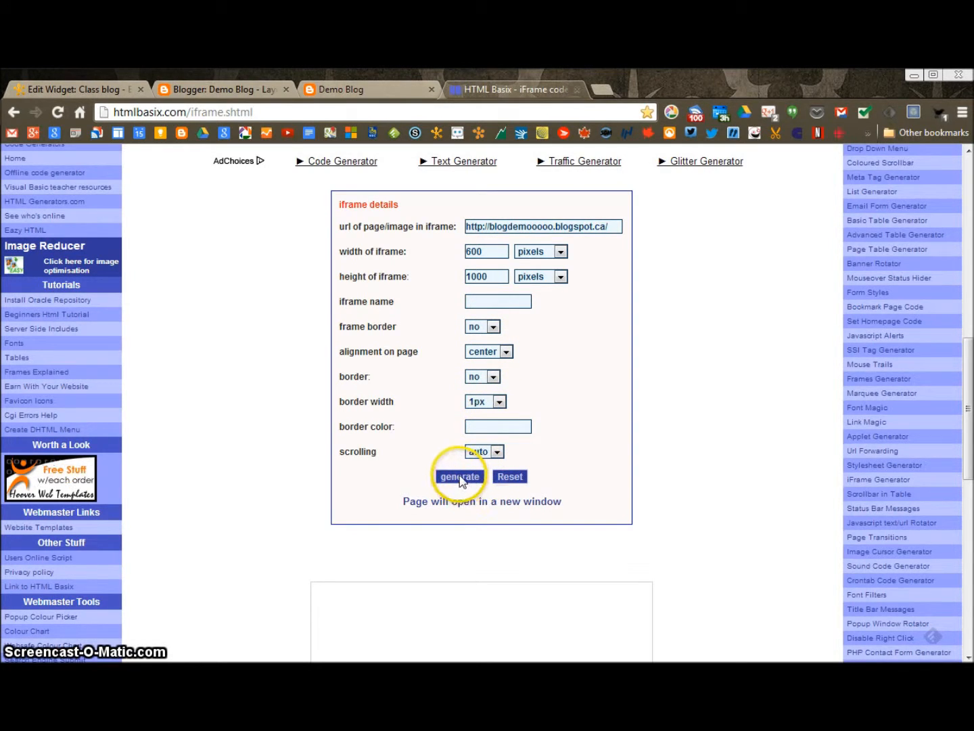
pyautogui.click(459, 475)
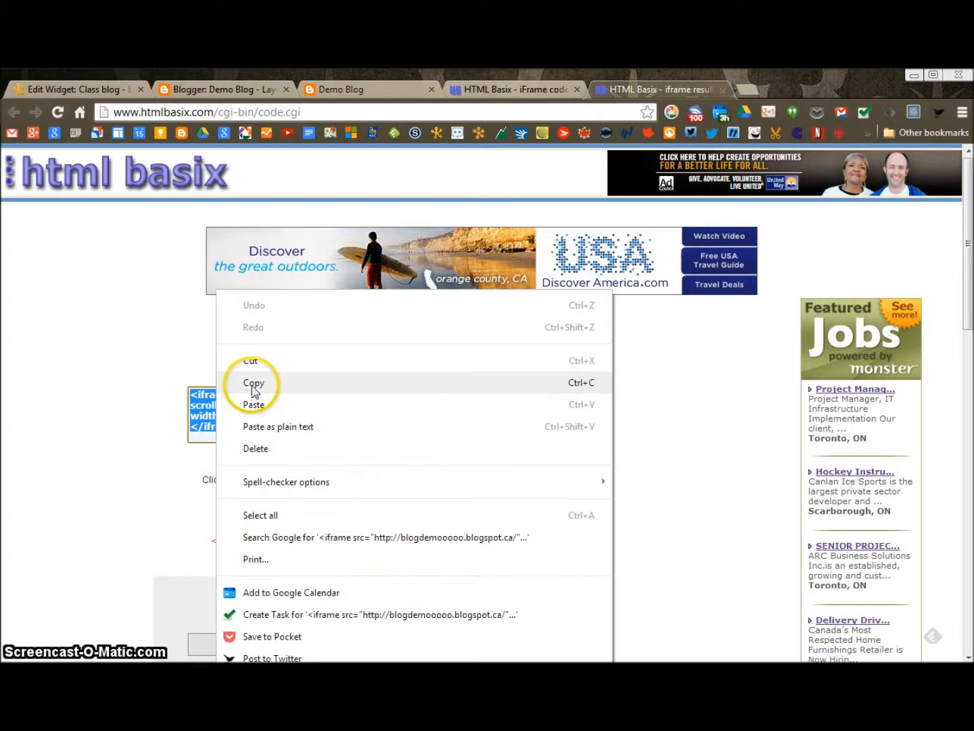
pyautogui.click(253, 383)
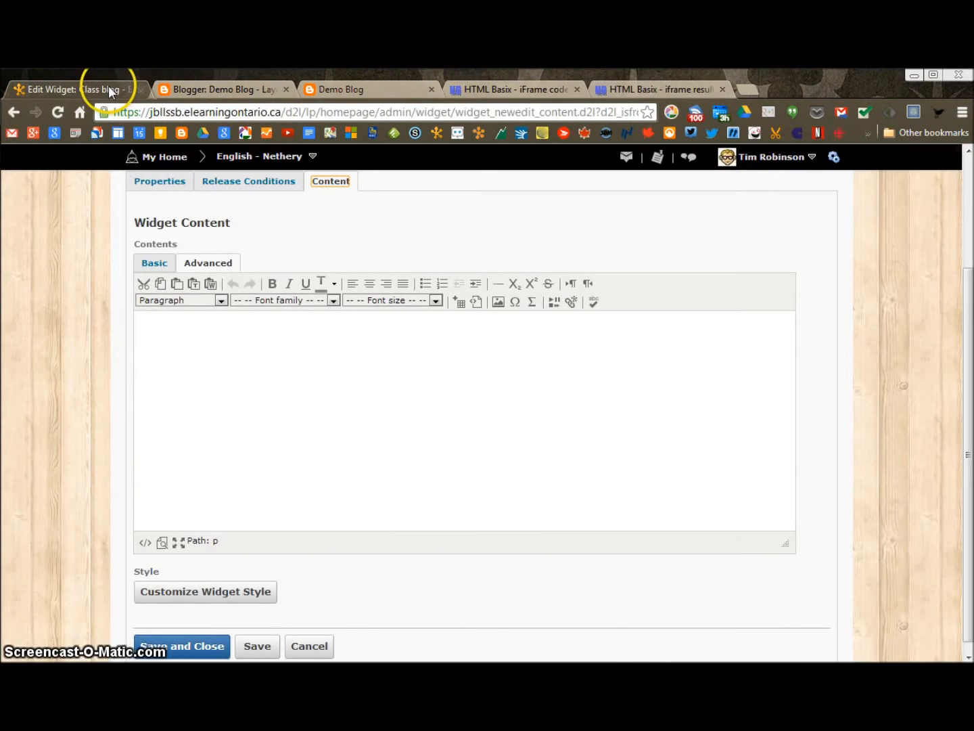
pyautogui.moveTo(315, 398)
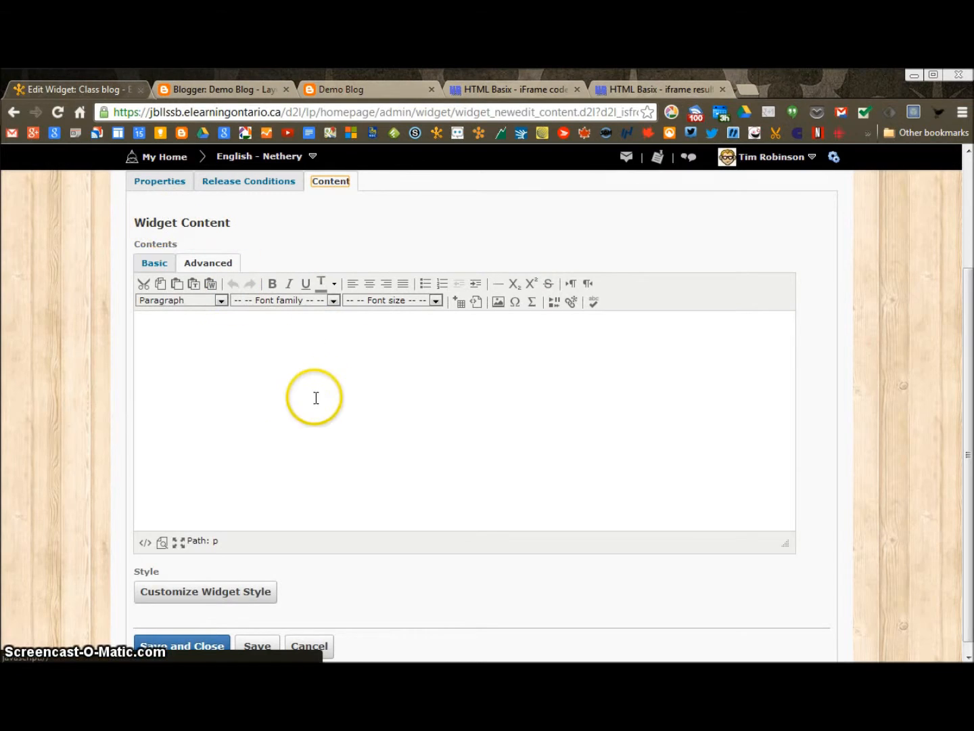
pyautogui.moveTo(145, 542)
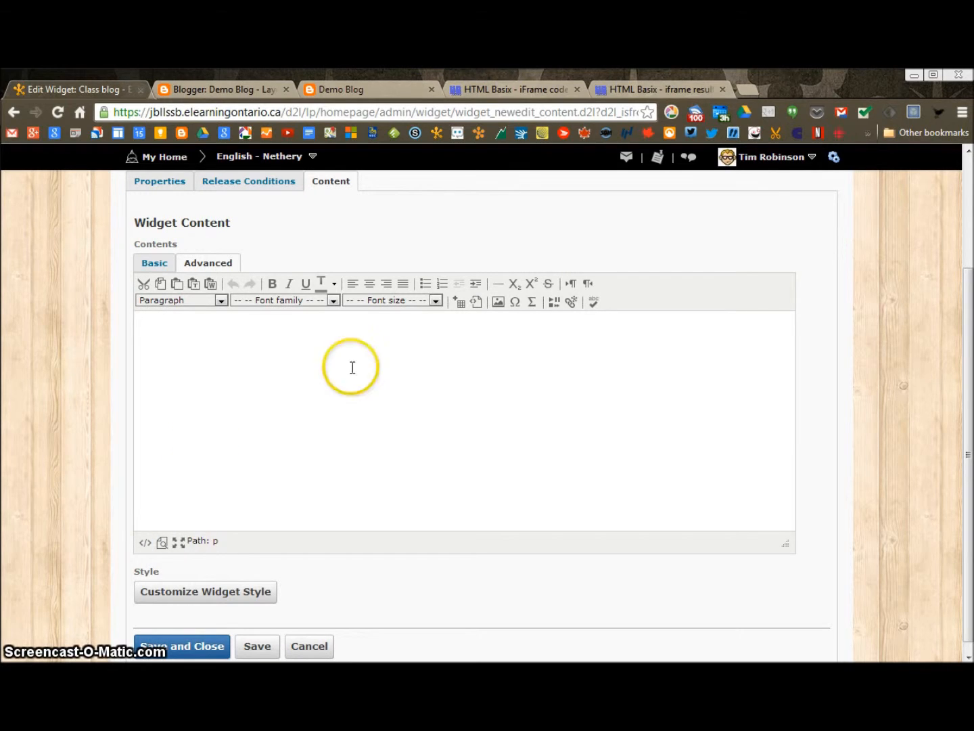
pyautogui.moveTo(165, 516)
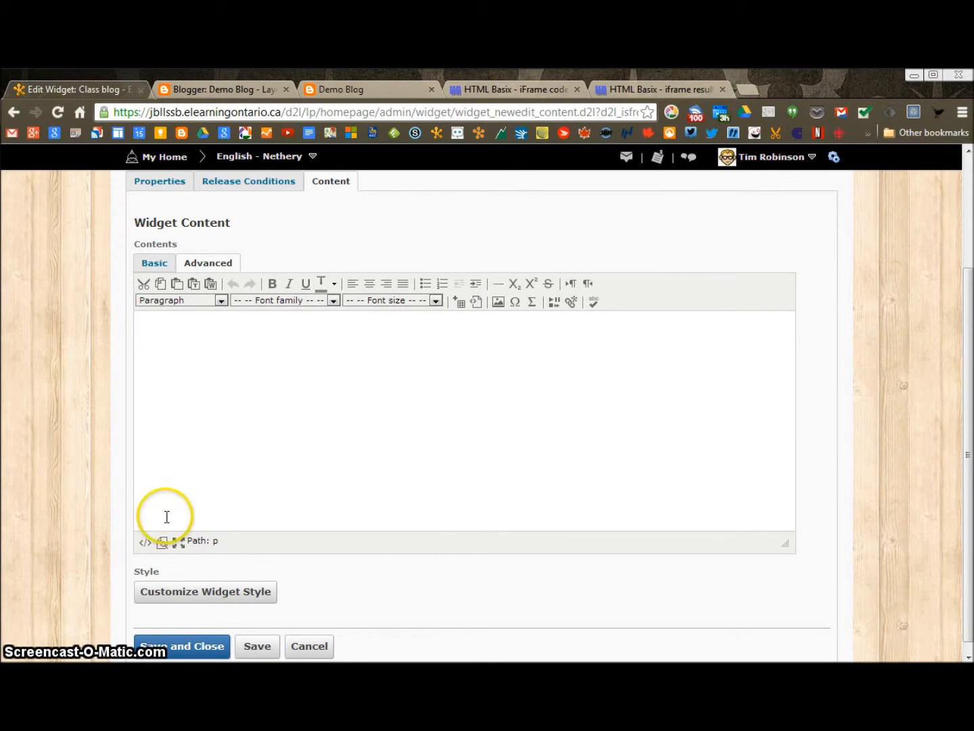
# Paste the iframe code into the Class blog widget's HTML source and save the widget
pyautogui.click(144, 541)
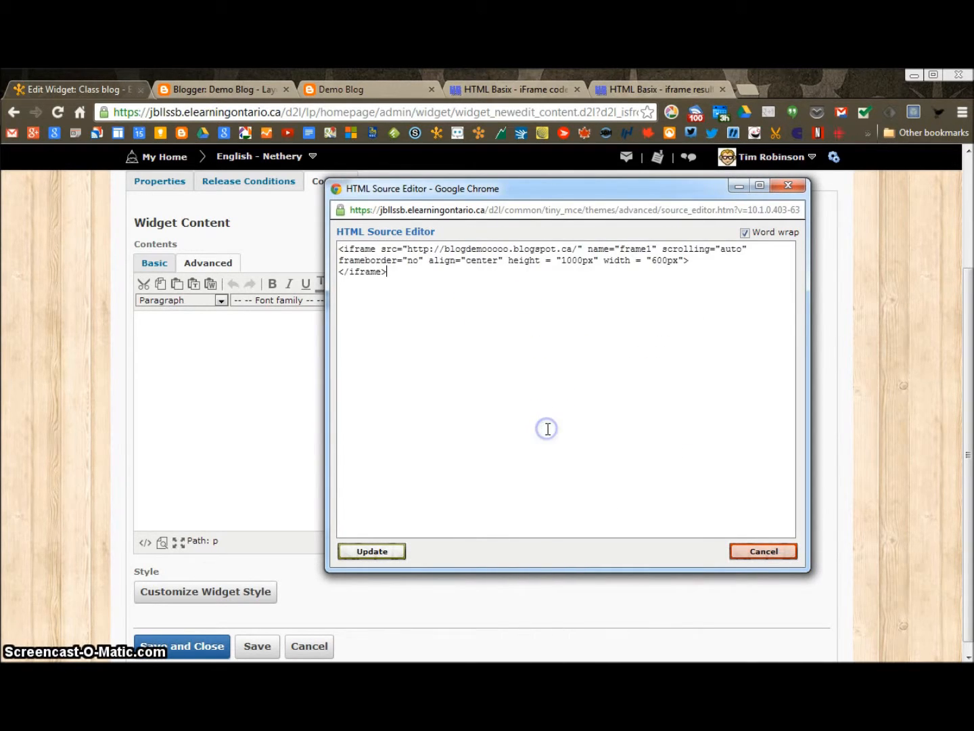
pyautogui.click(371, 550)
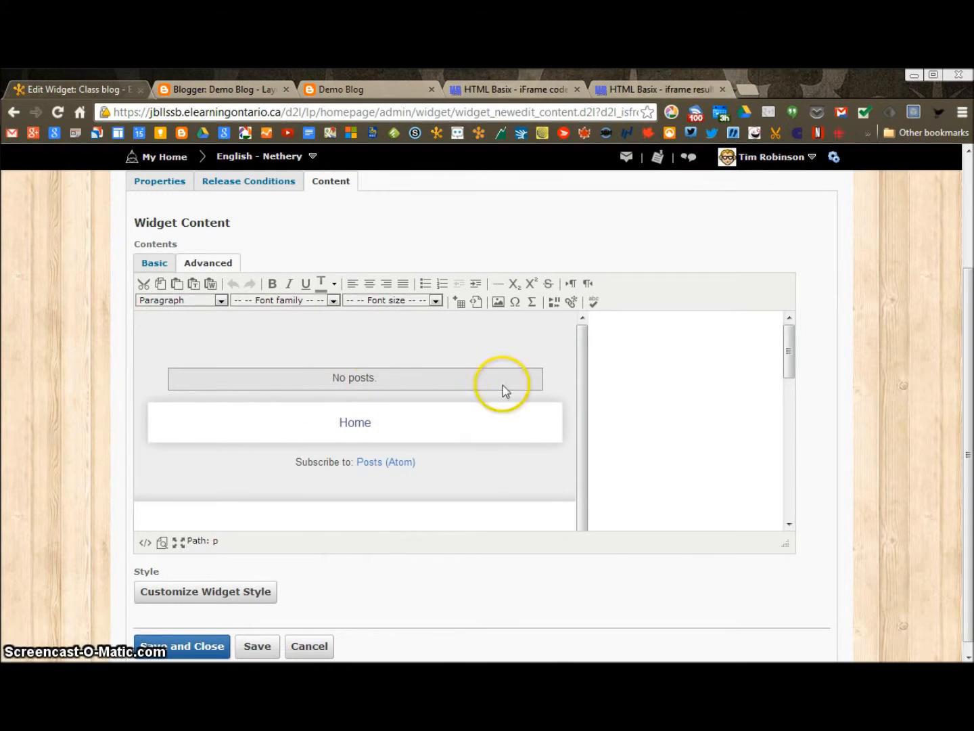
pyautogui.moveTo(447, 466)
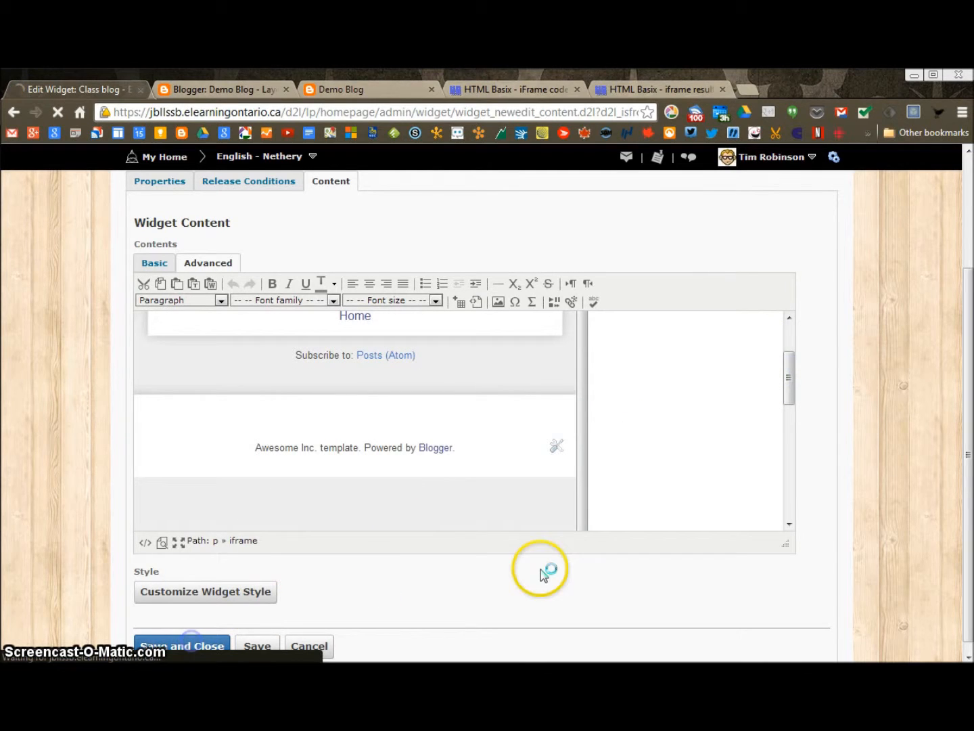
pyautogui.click(181, 644)
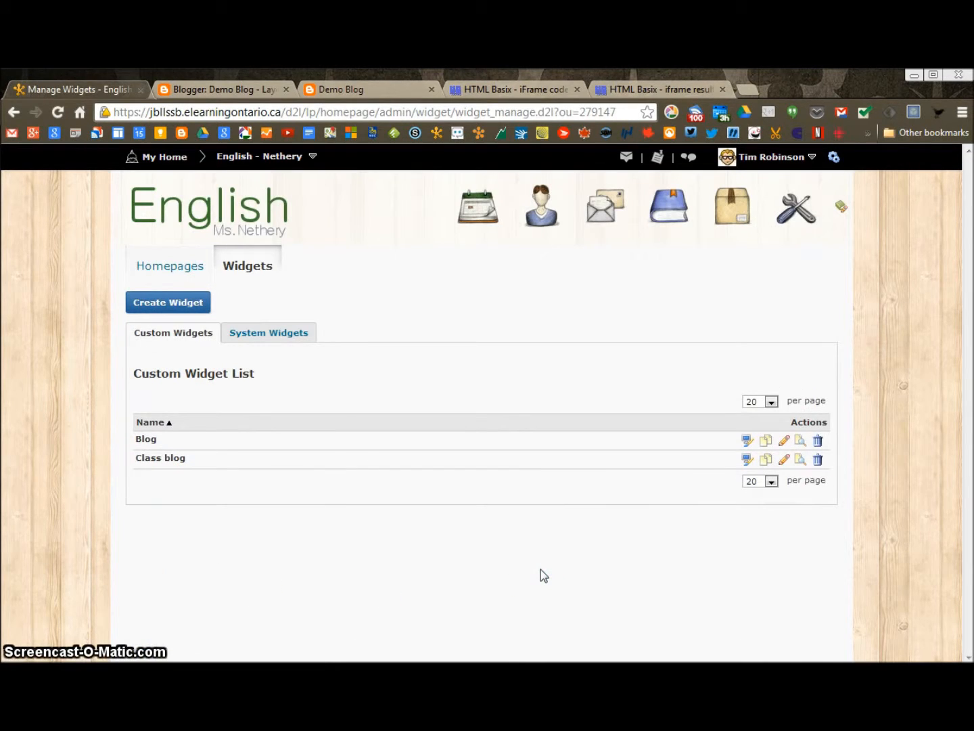
pyautogui.moveTo(747, 460)
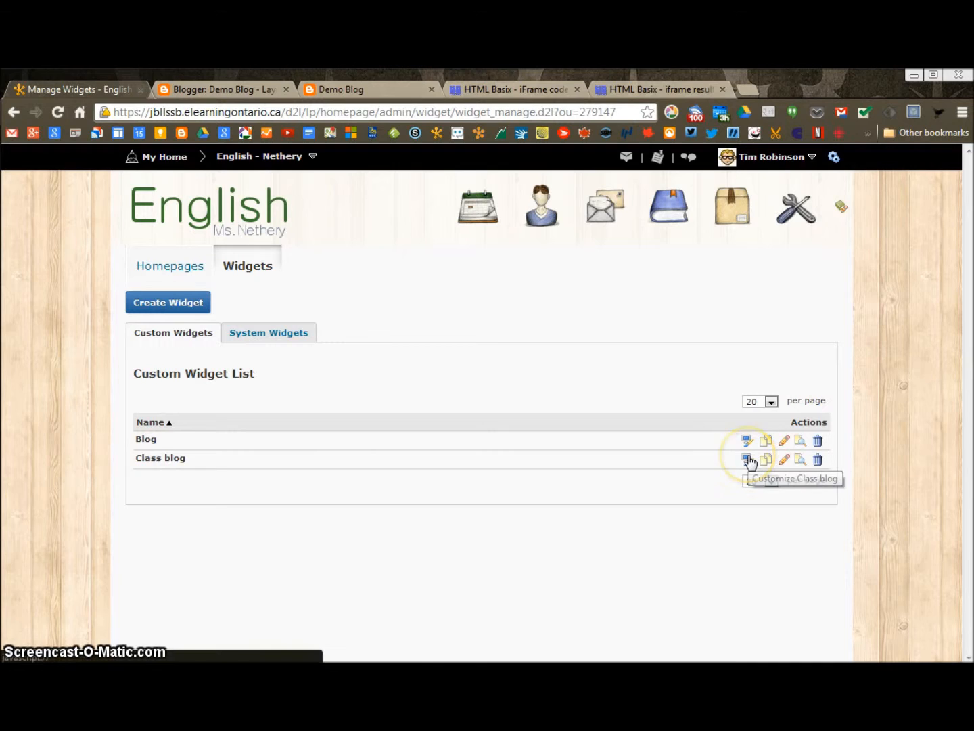
pyautogui.moveTo(159, 355)
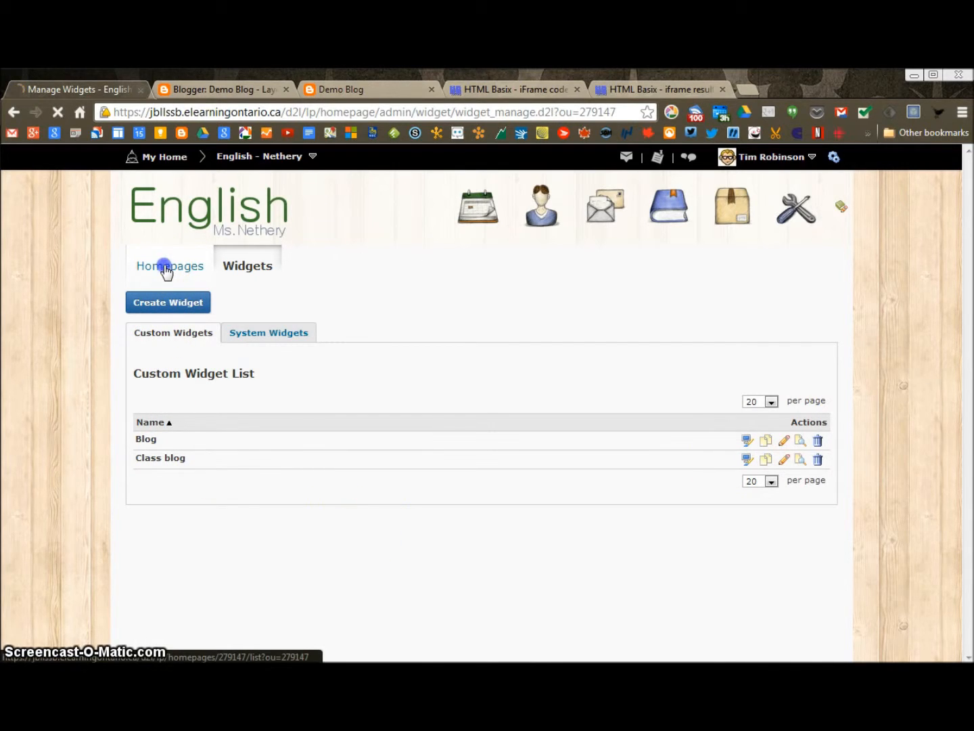
# Open the active Double News Homepage from the Homepages list for editing
pyautogui.click(169, 265)
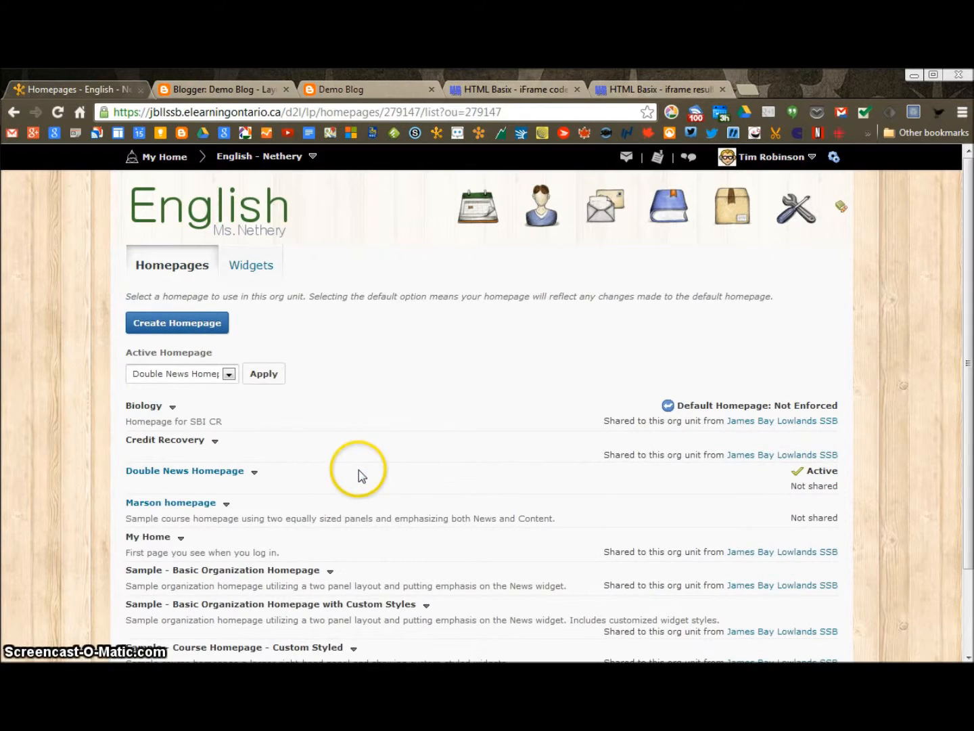
pyautogui.click(184, 471)
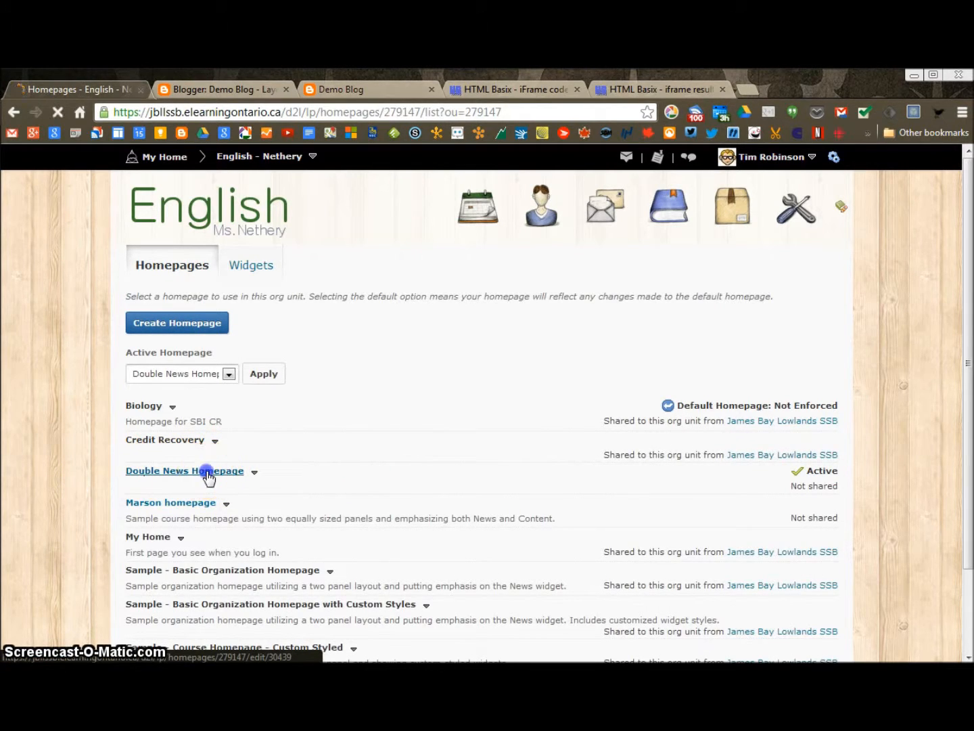
pyautogui.click(184, 470)
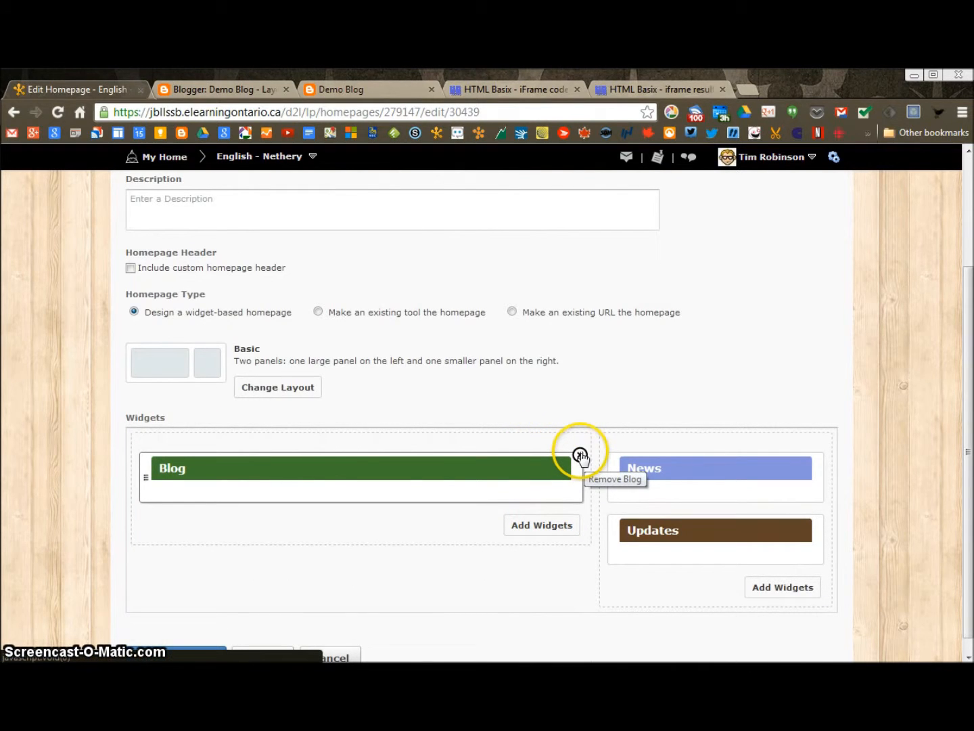
# Replace the Blog widget with Class blog, save the layout, and view the English course homepage
pyautogui.click(580, 454)
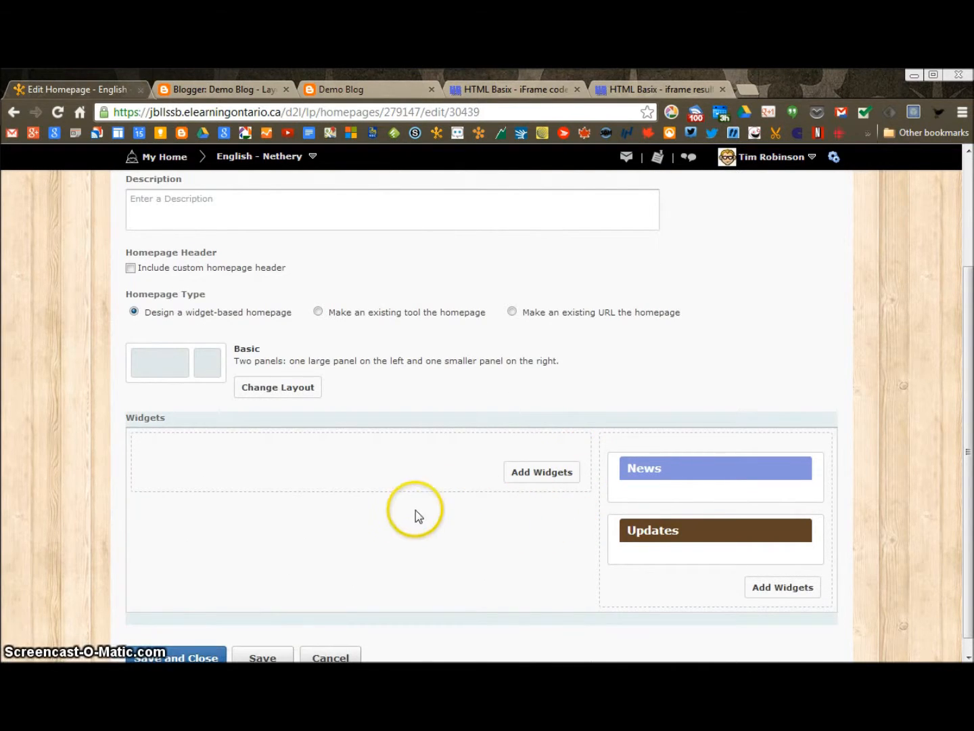
pyautogui.click(542, 471)
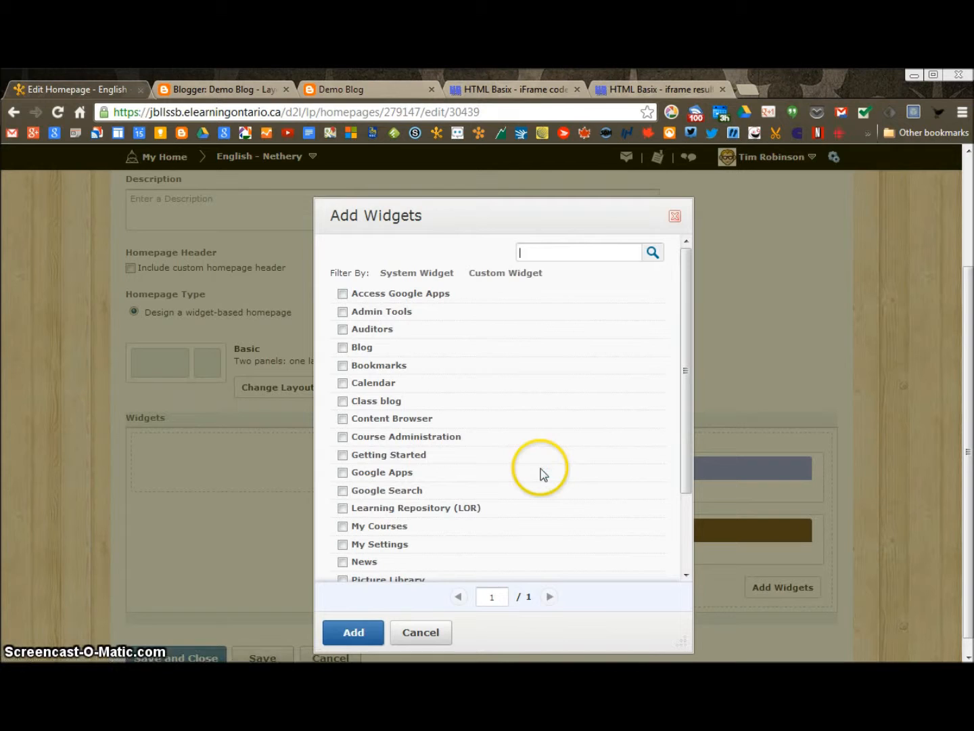
pyautogui.click(342, 400)
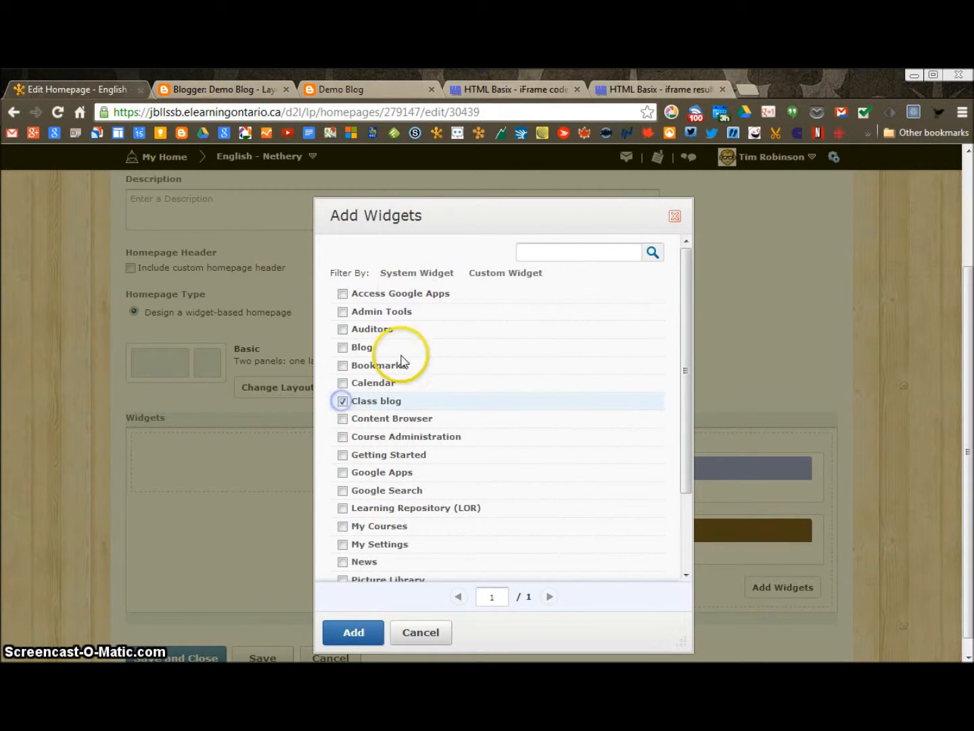
pyautogui.moveTo(352, 632)
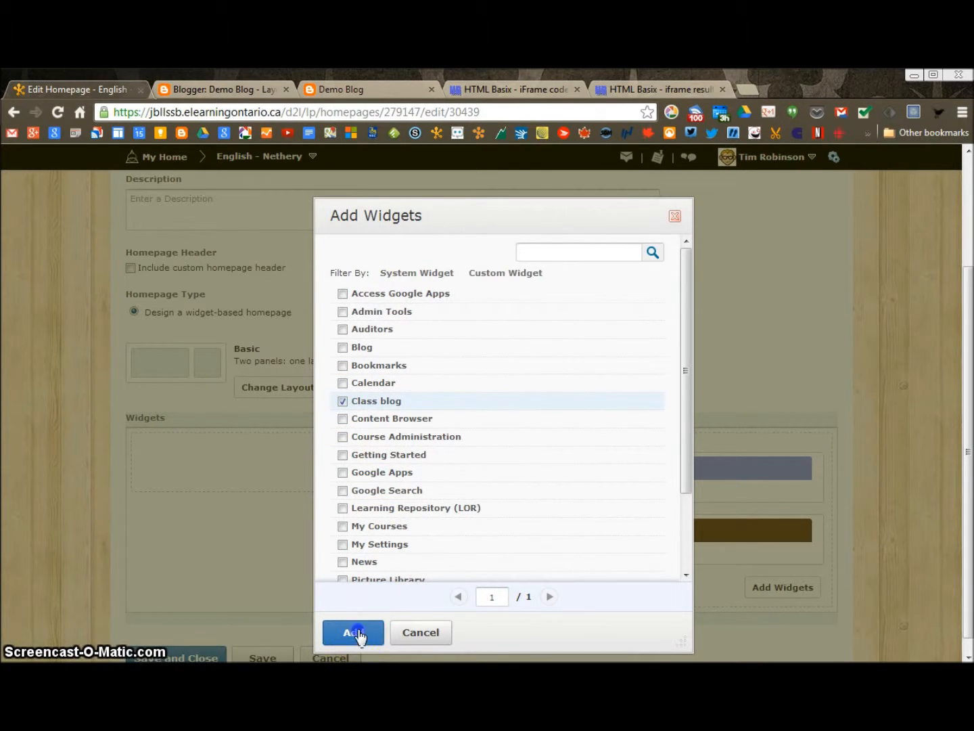
pyautogui.click(353, 632)
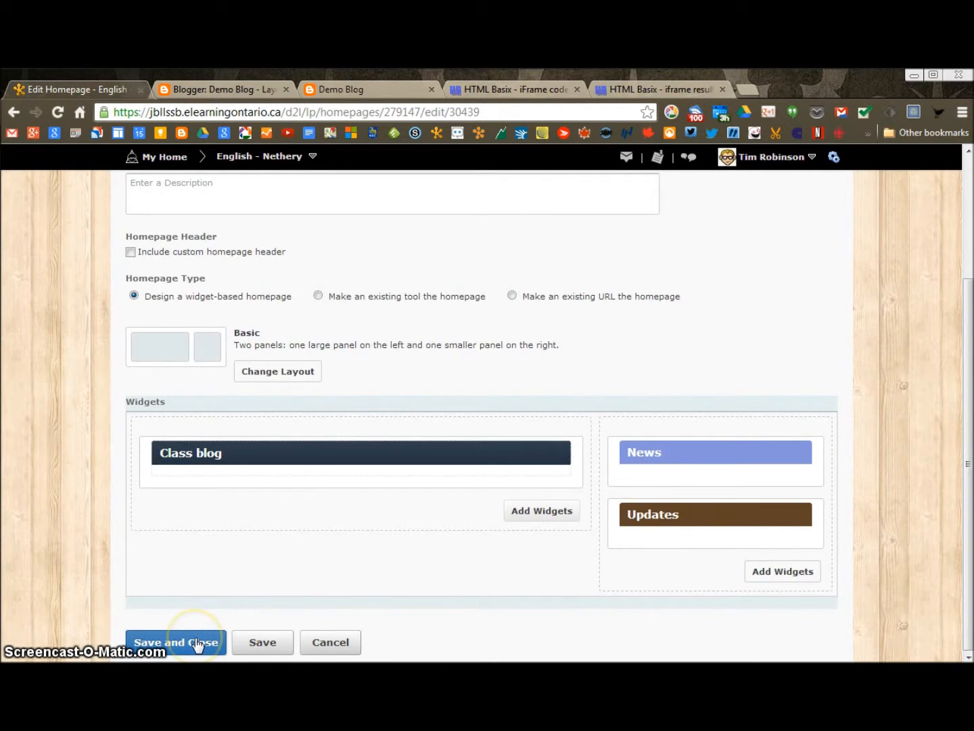
pyautogui.click(176, 642)
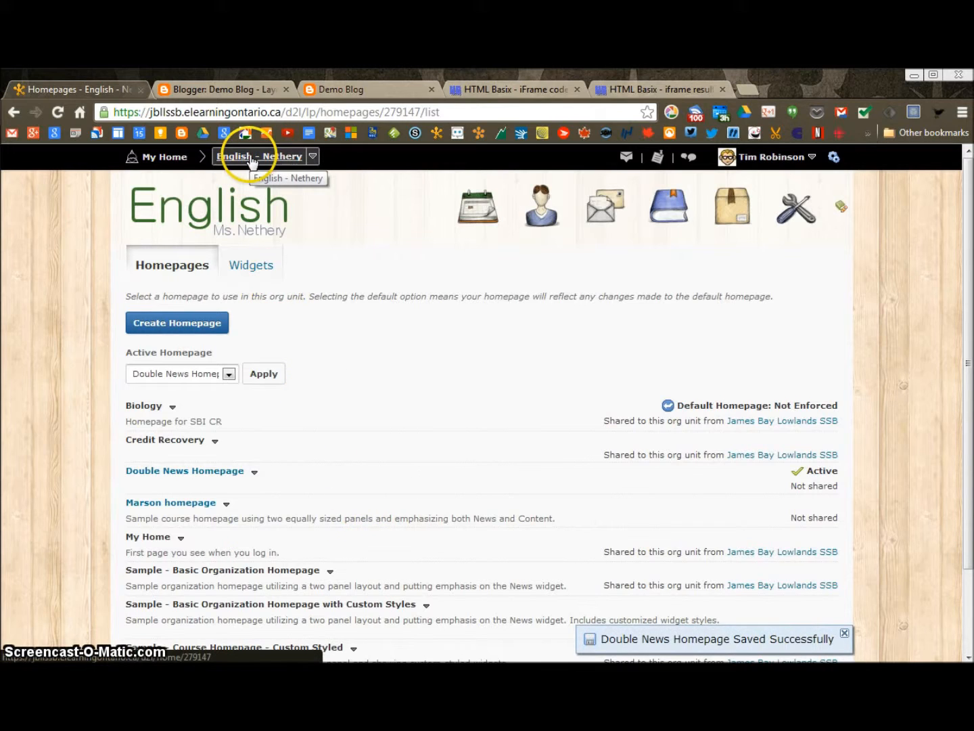
pyautogui.click(258, 156)
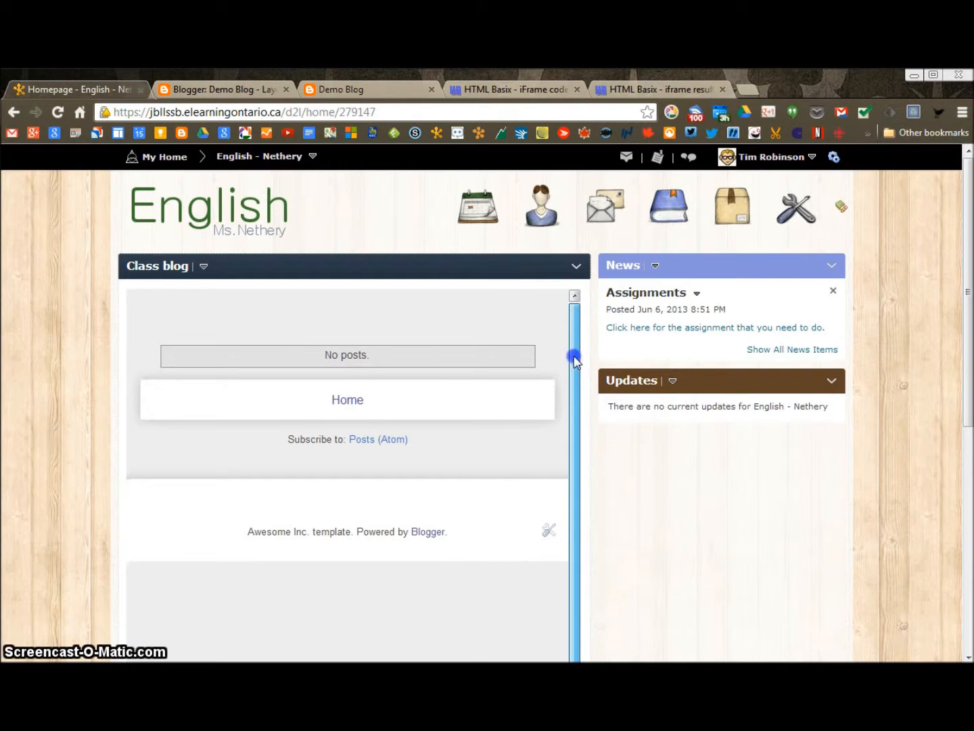
pyautogui.moveTo(606, 492)
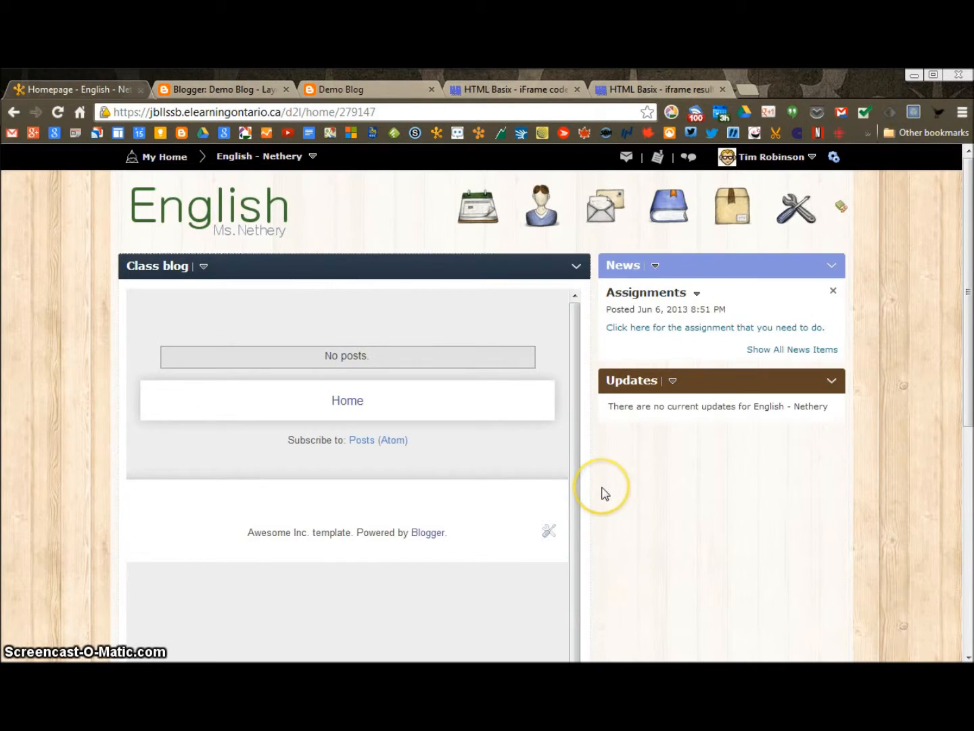
pyautogui.moveTo(589, 595)
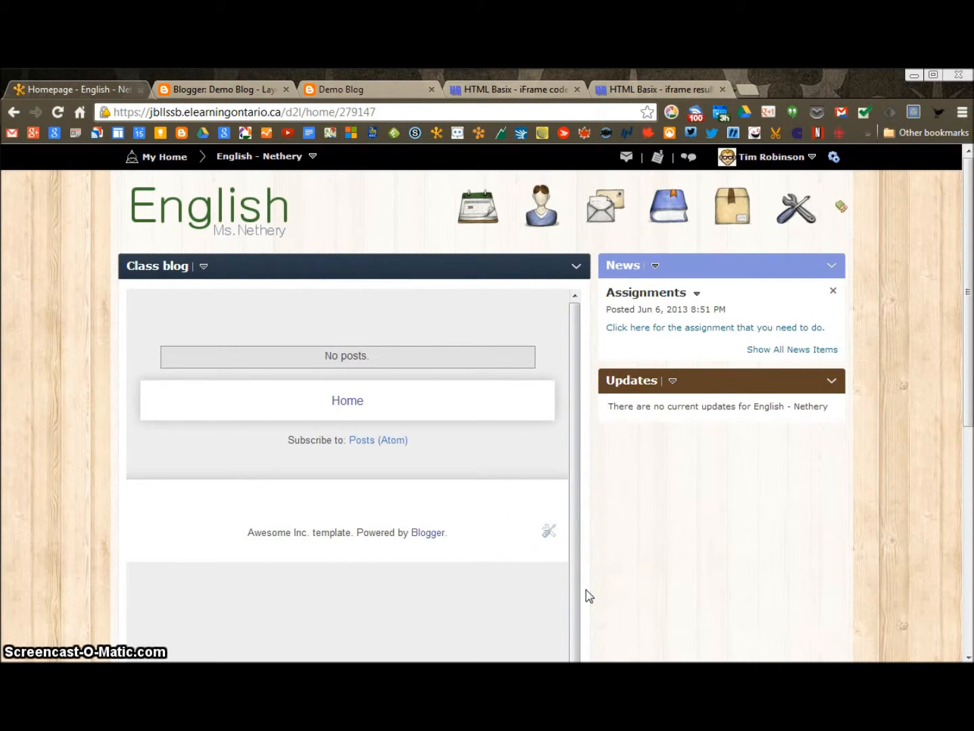
# Style the Class blog widget with a custom green title bar background and save
pyautogui.click(204, 265)
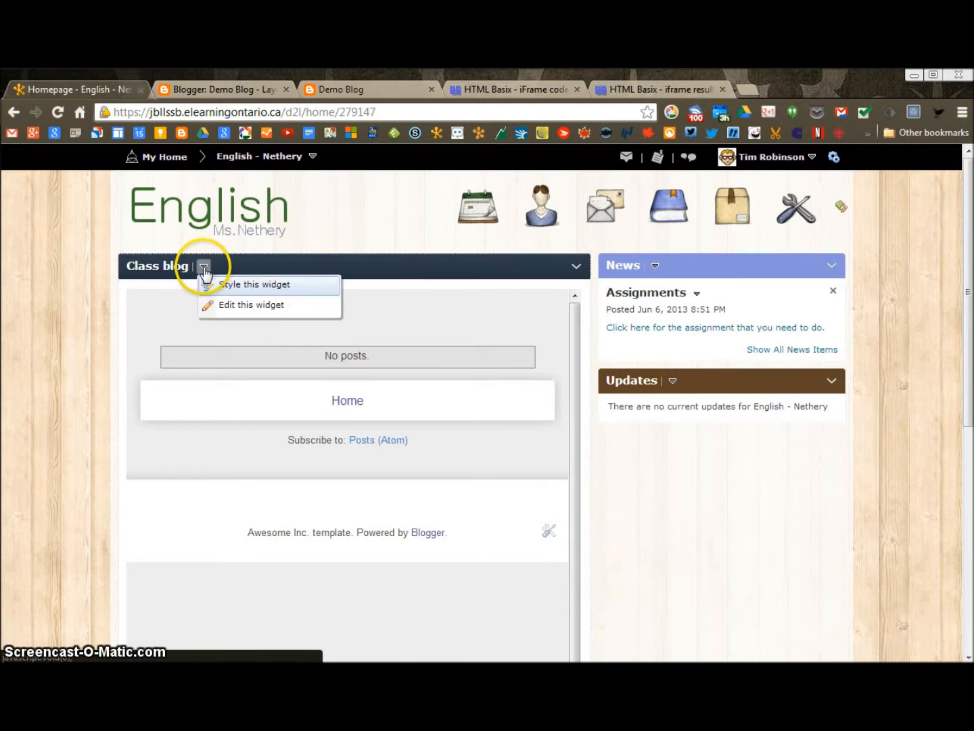
pyautogui.moveTo(280, 285)
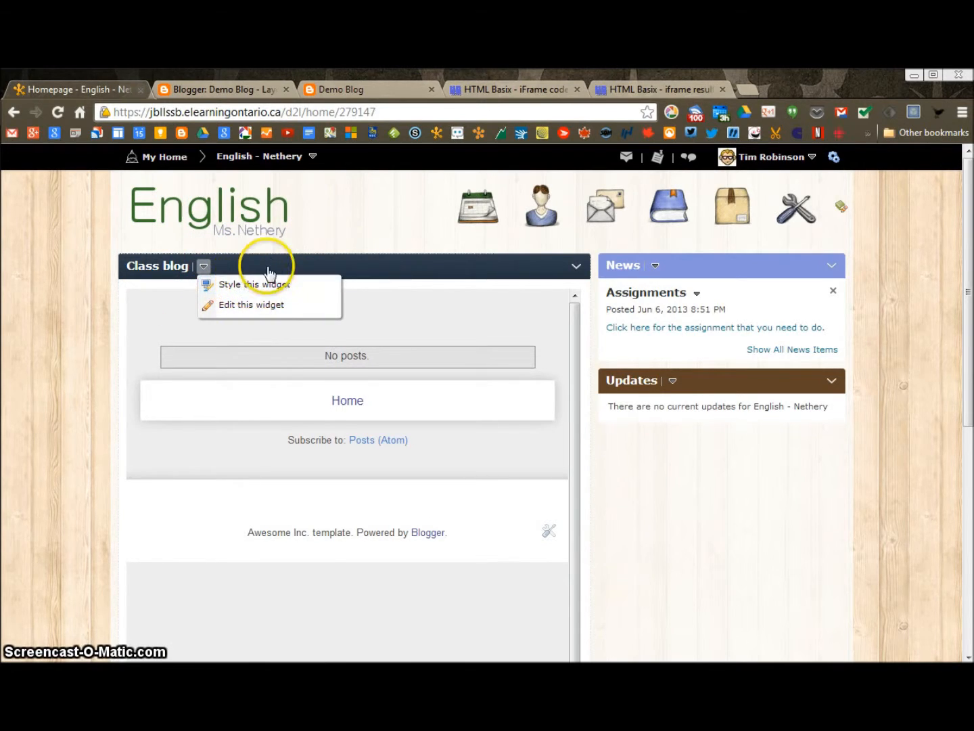
pyautogui.moveTo(251, 284)
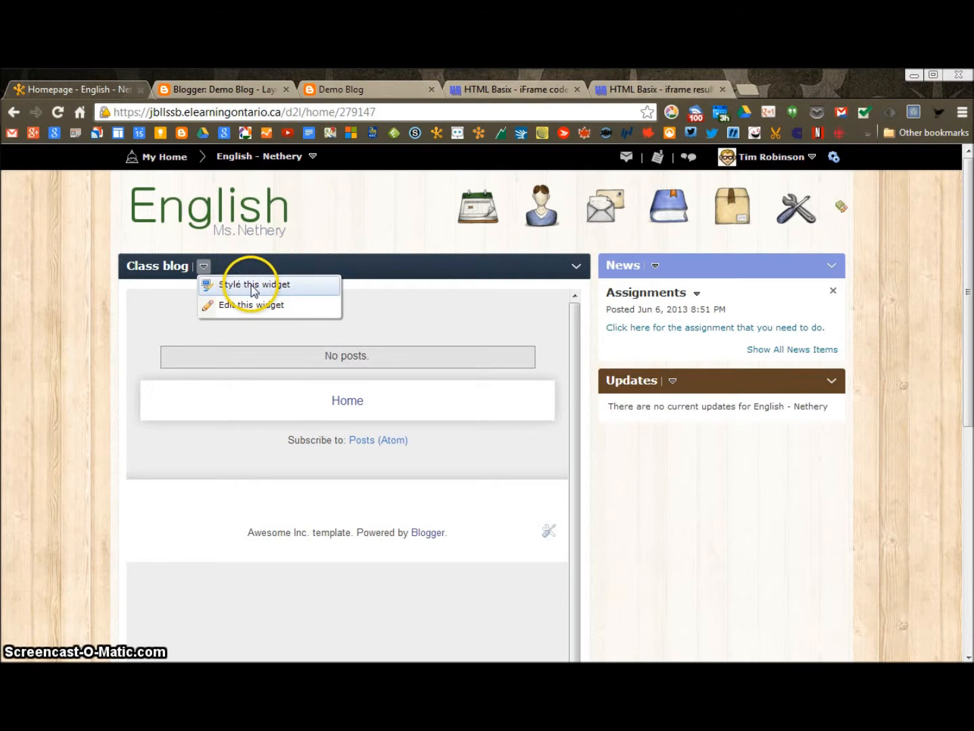
pyautogui.click(254, 284)
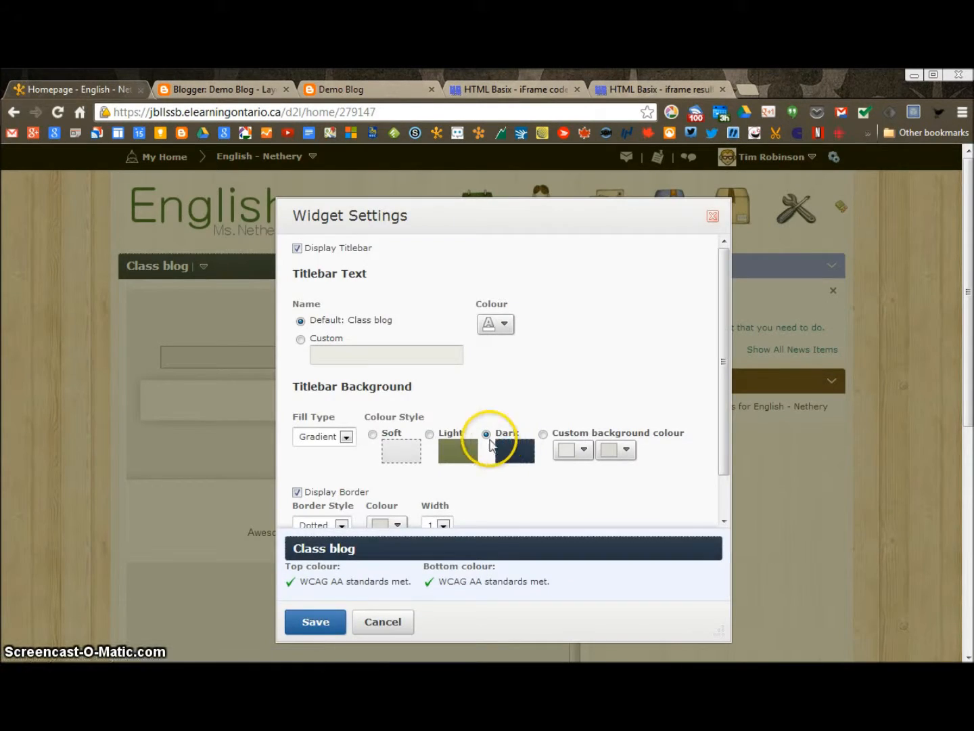
pyautogui.click(544, 433)
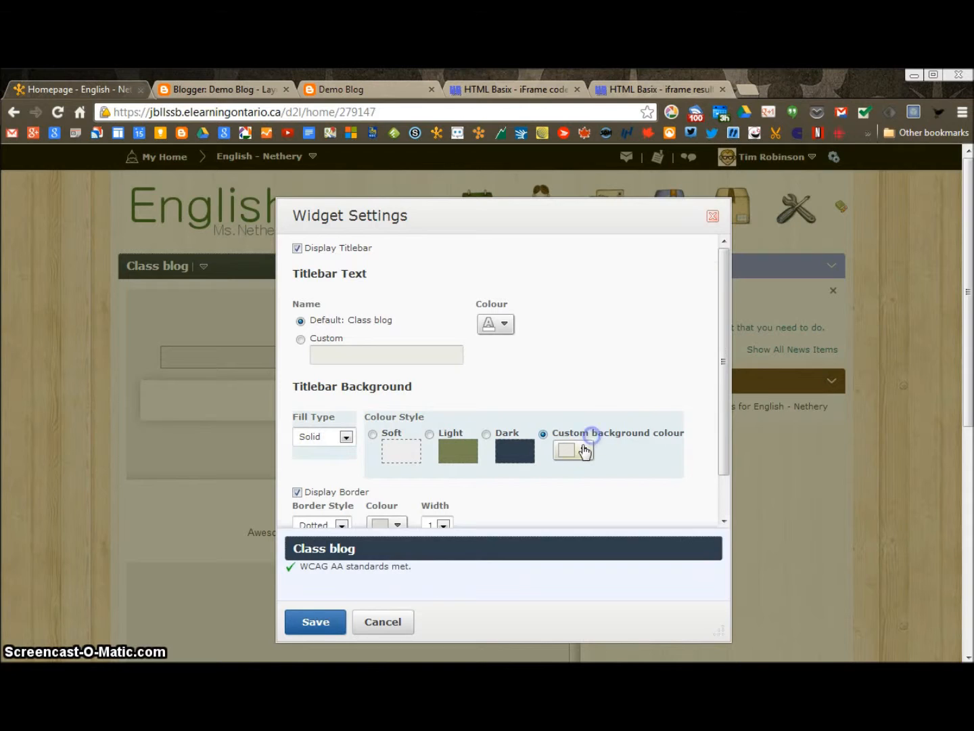
pyautogui.click(564, 450)
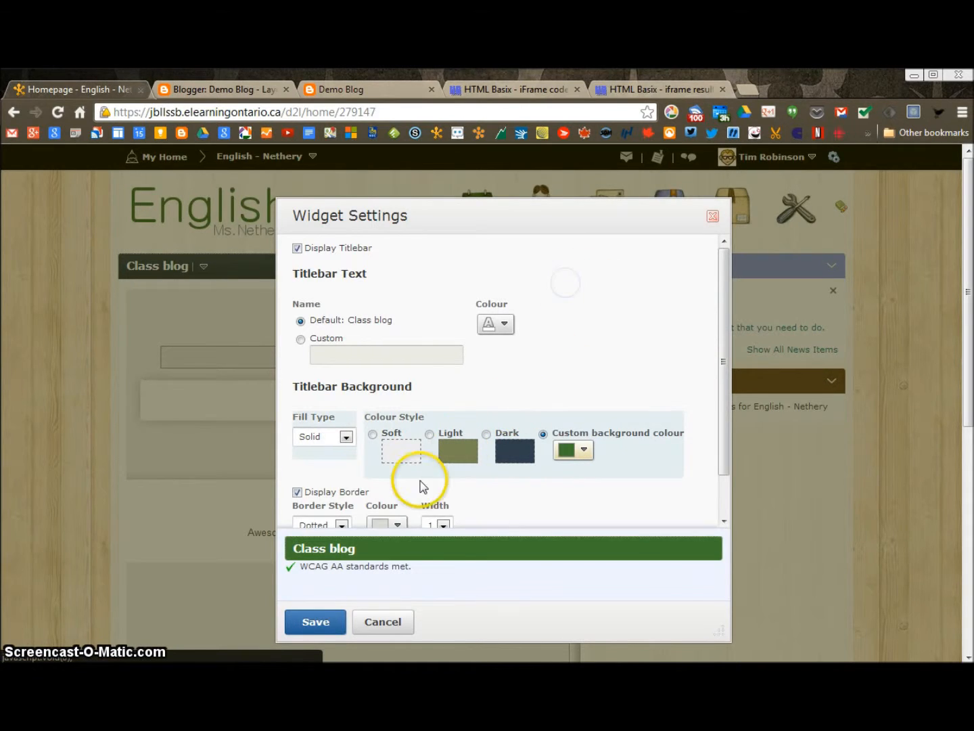
pyautogui.scroll(-3)
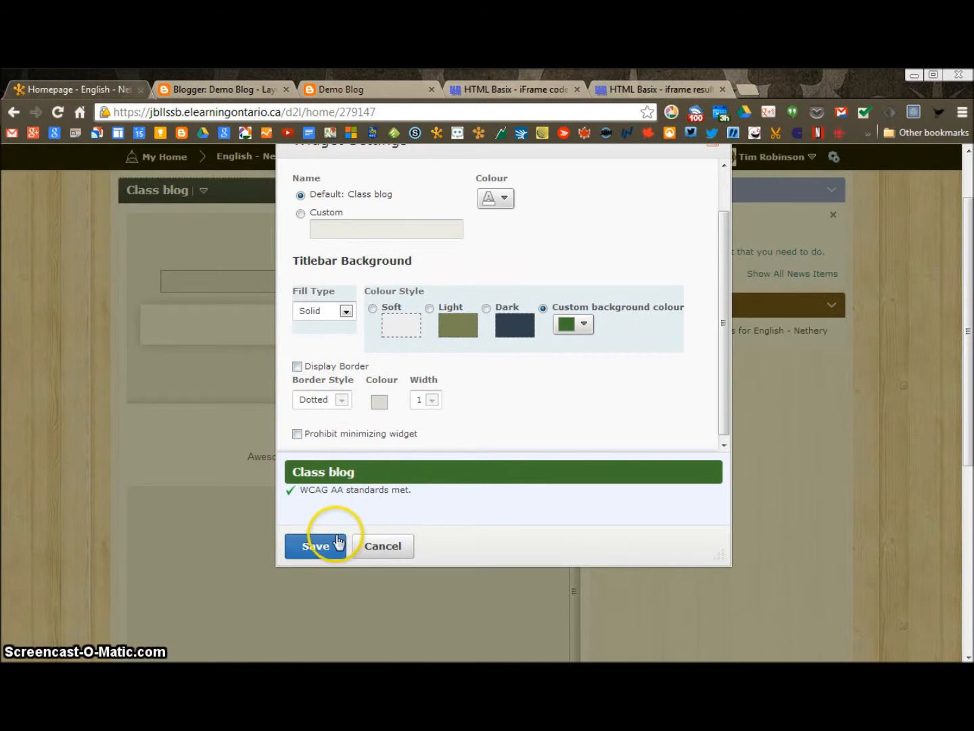
pyautogui.click(316, 545)
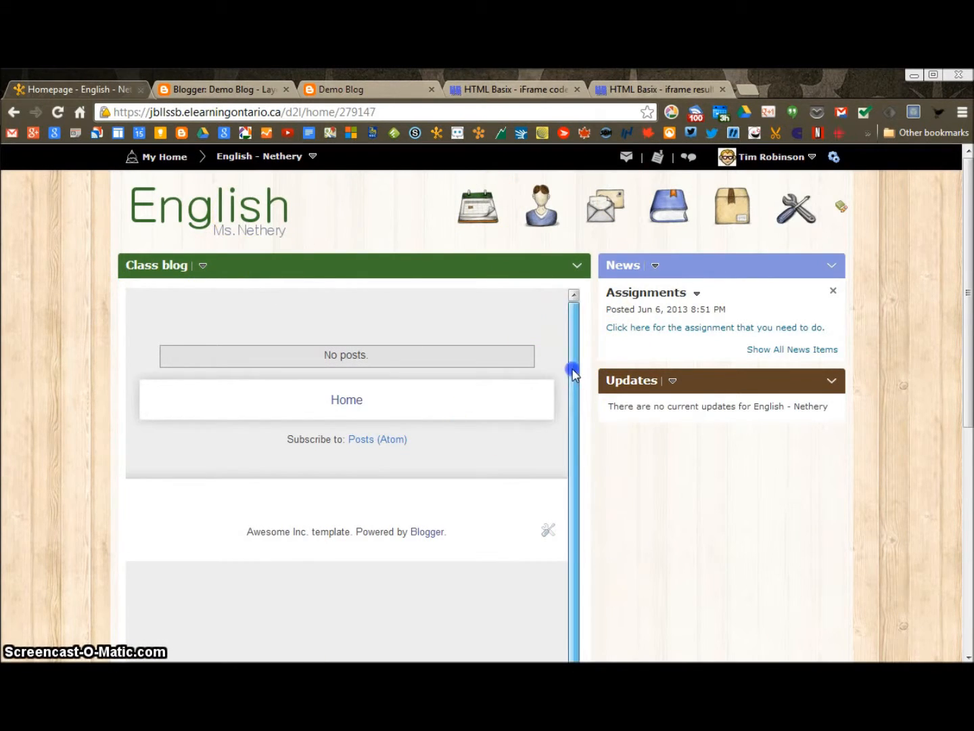
pyautogui.moveTo(869, 371)
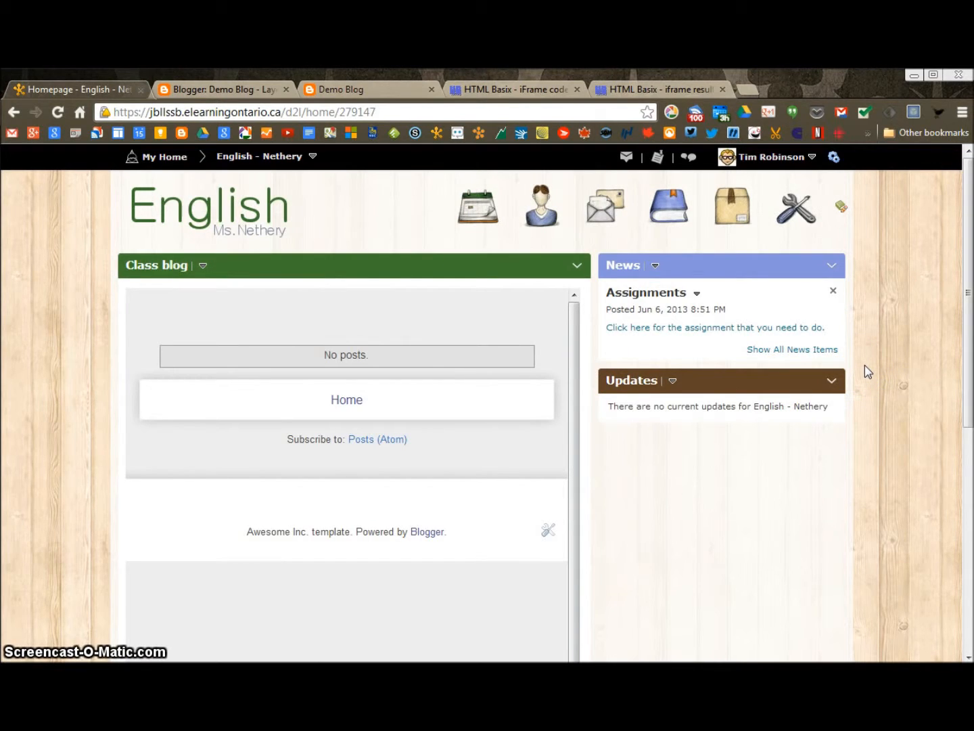
pyautogui.moveTo(374, 238)
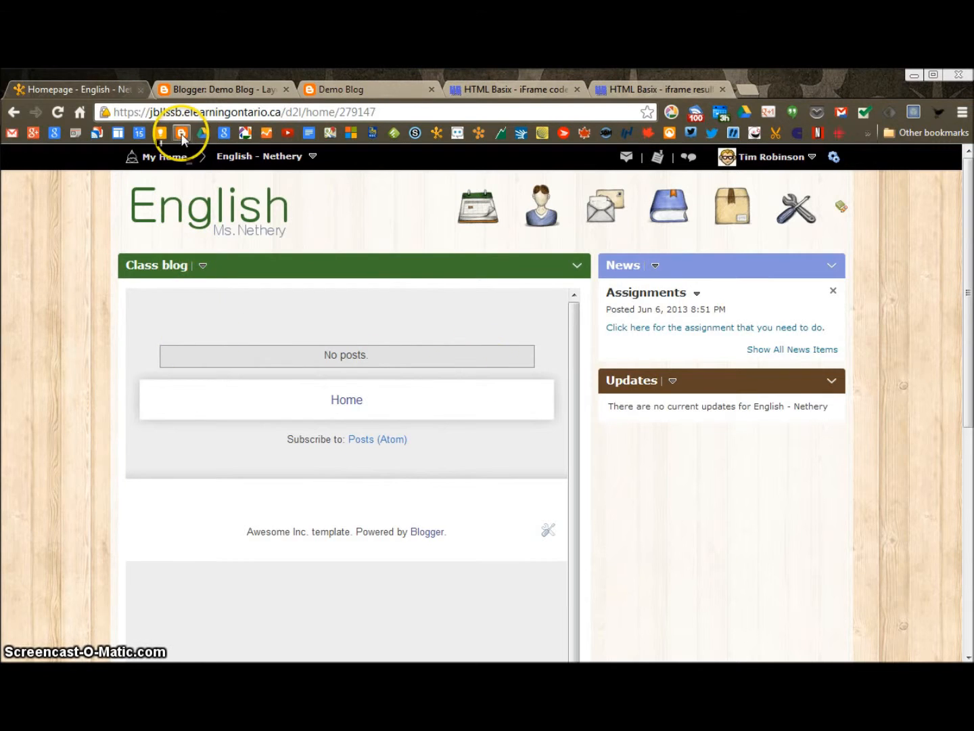
pyautogui.moveTo(208, 89)
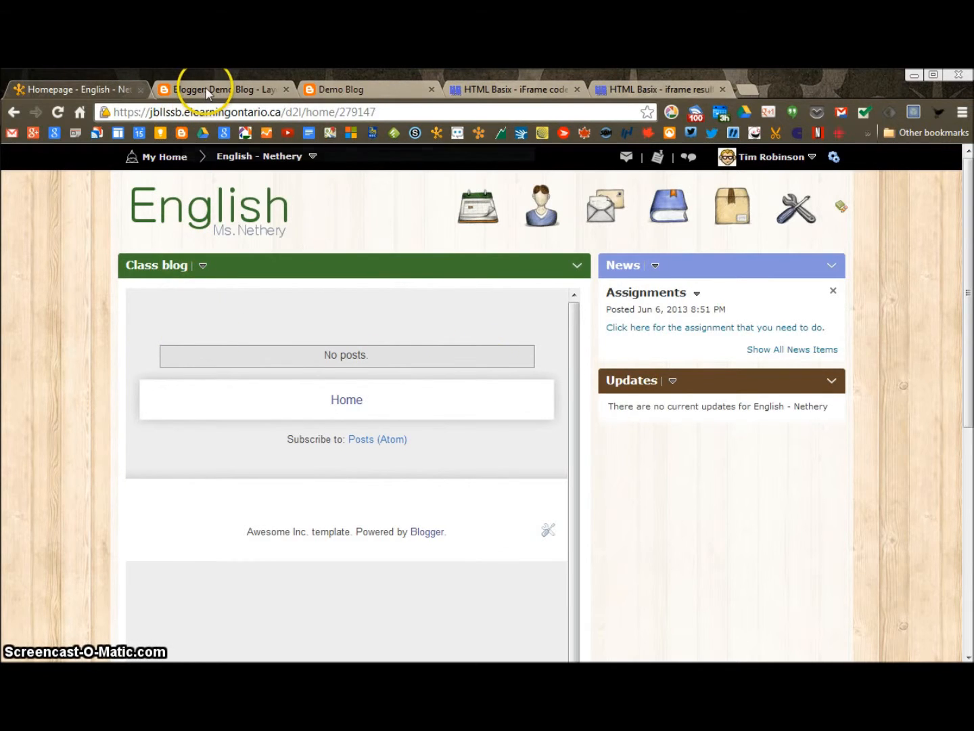
# Draft a new Demo Blog post titled 'This is my first post!' with body 'hi.'
pyautogui.click(223, 89)
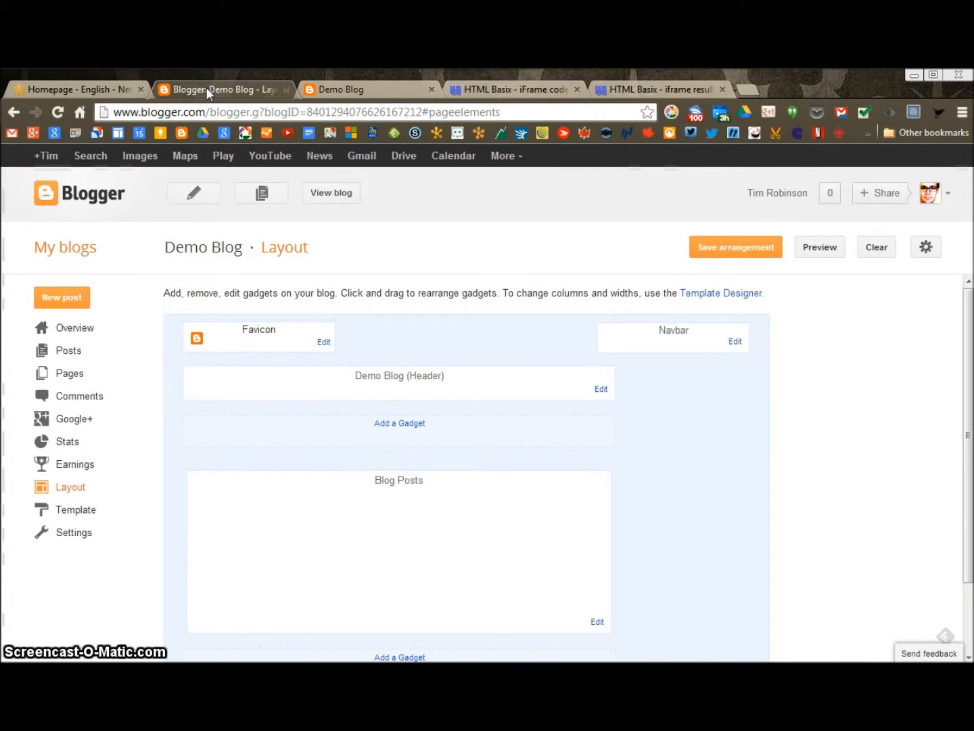
pyautogui.moveTo(219, 102)
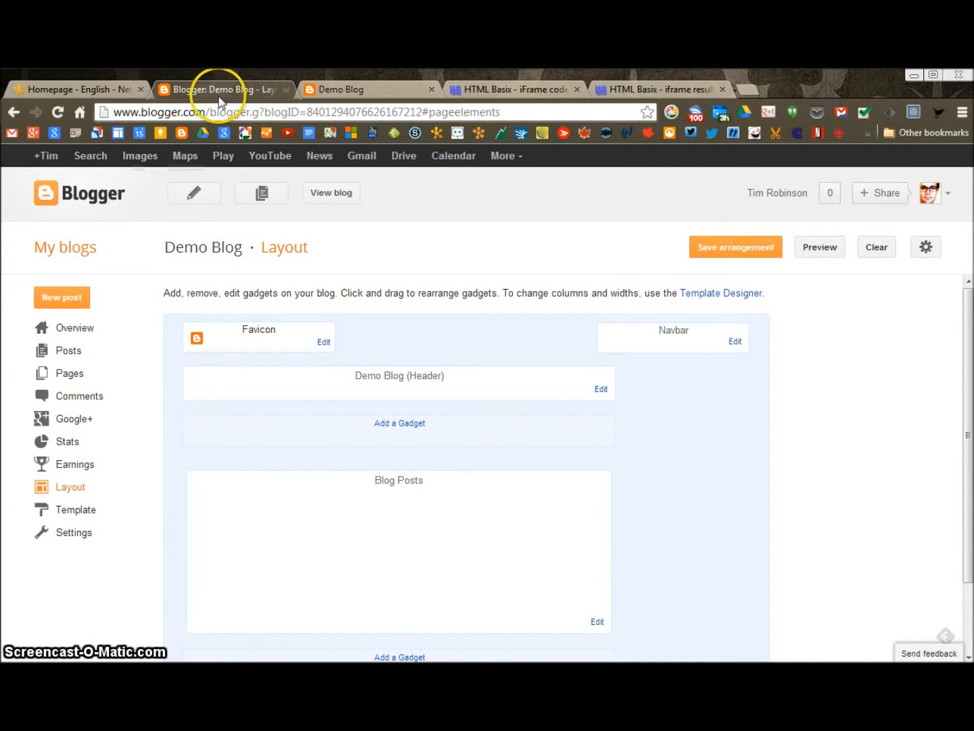
pyautogui.moveTo(223, 88)
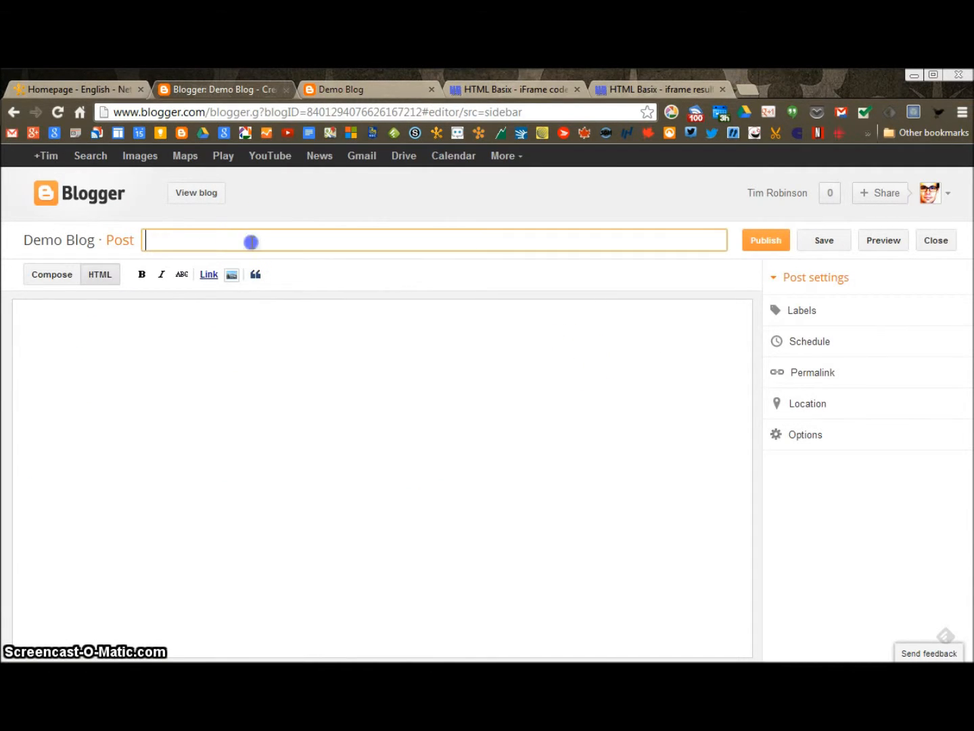
pyautogui.write('This is')
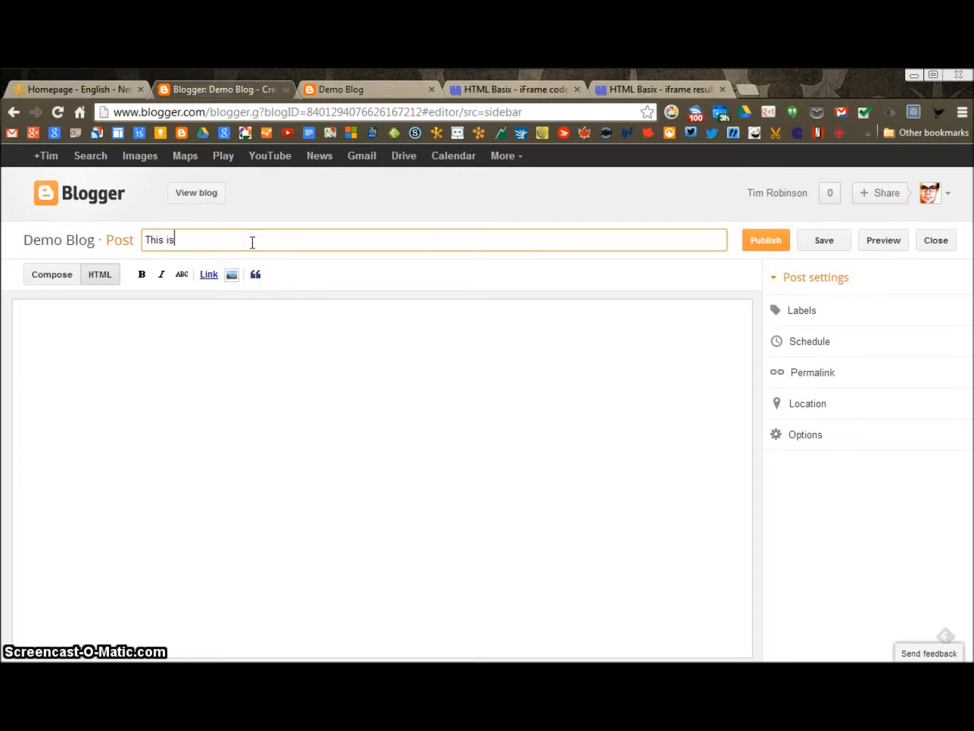
pyautogui.write('my first post!')
pyautogui.click(382, 477)
pyautogui.write('hi')
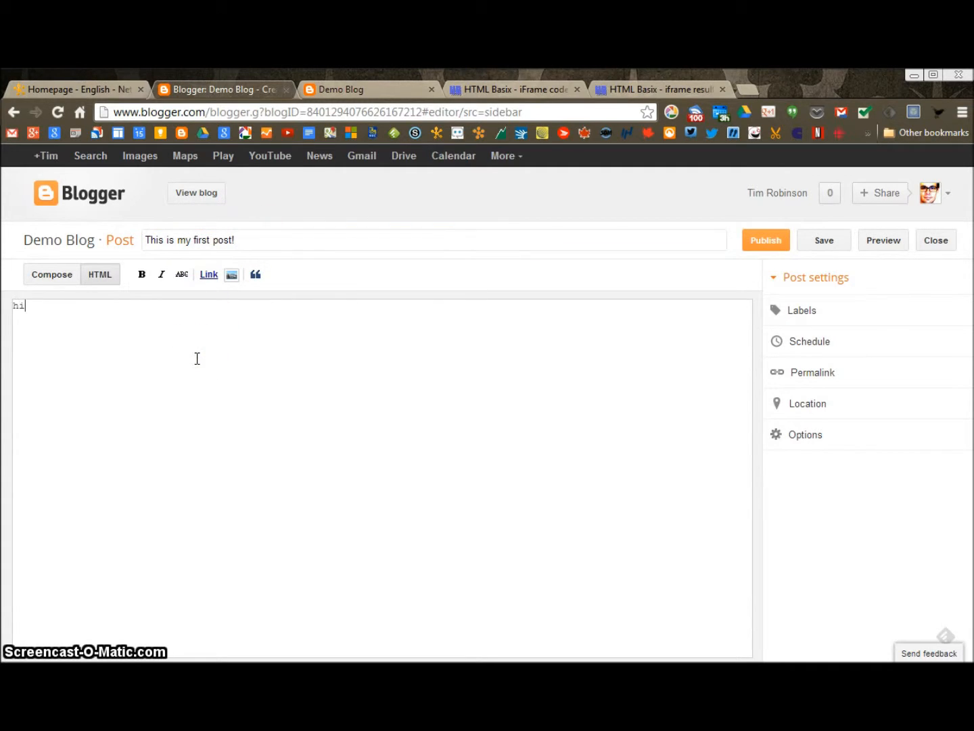
pyautogui.write('.')
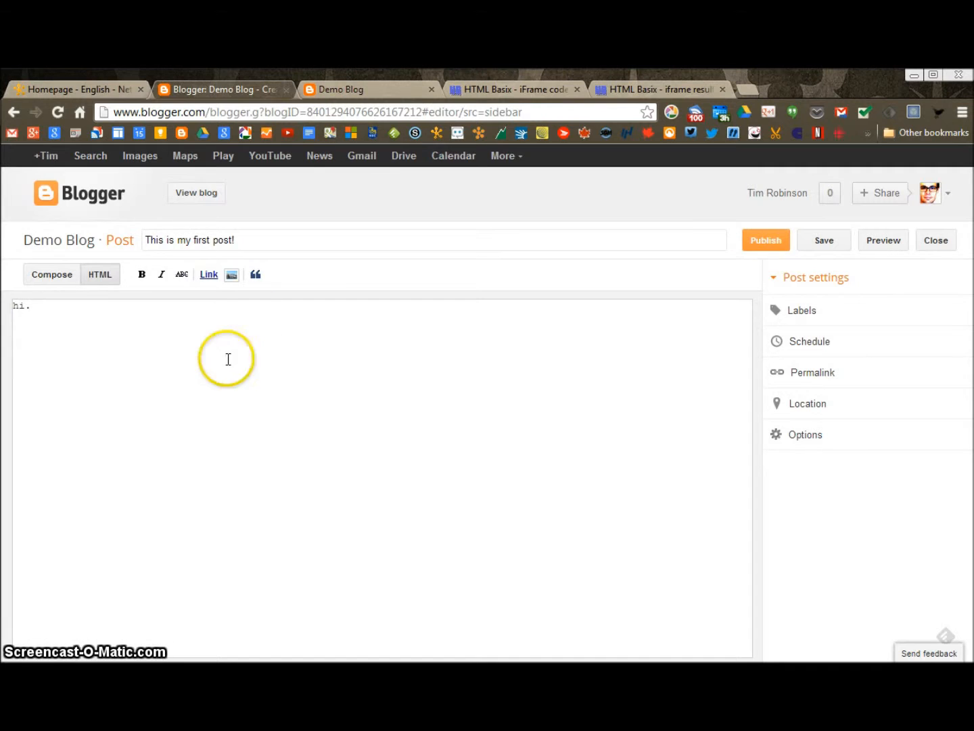
pyautogui.click(232, 274)
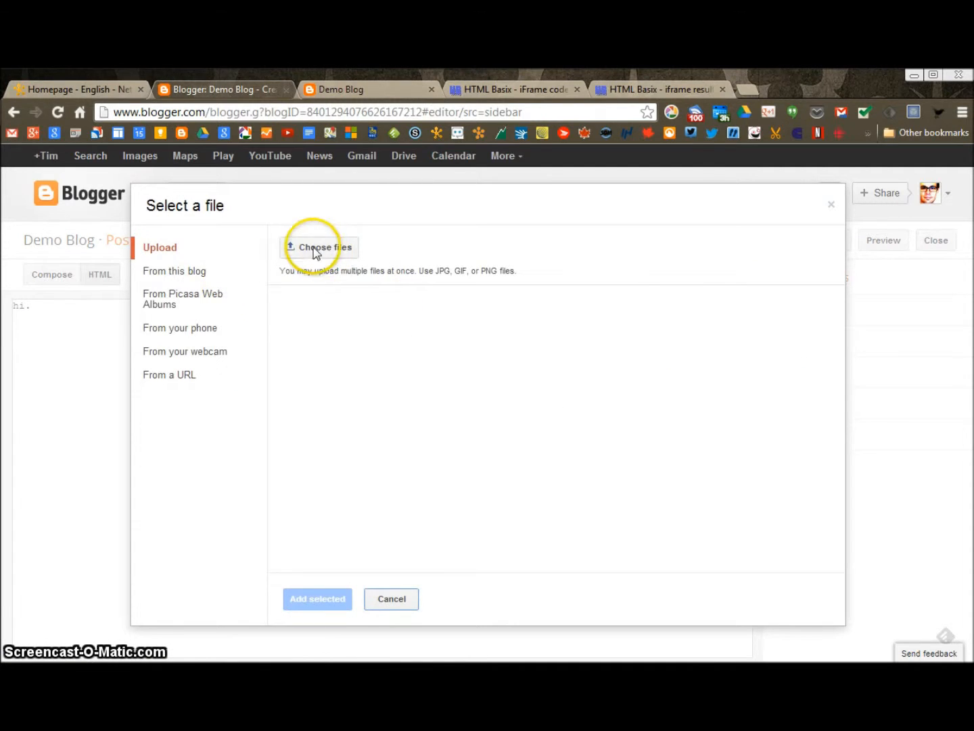
# Upload tim.jpg, insert it into the post, and publish the post
pyautogui.click(319, 247)
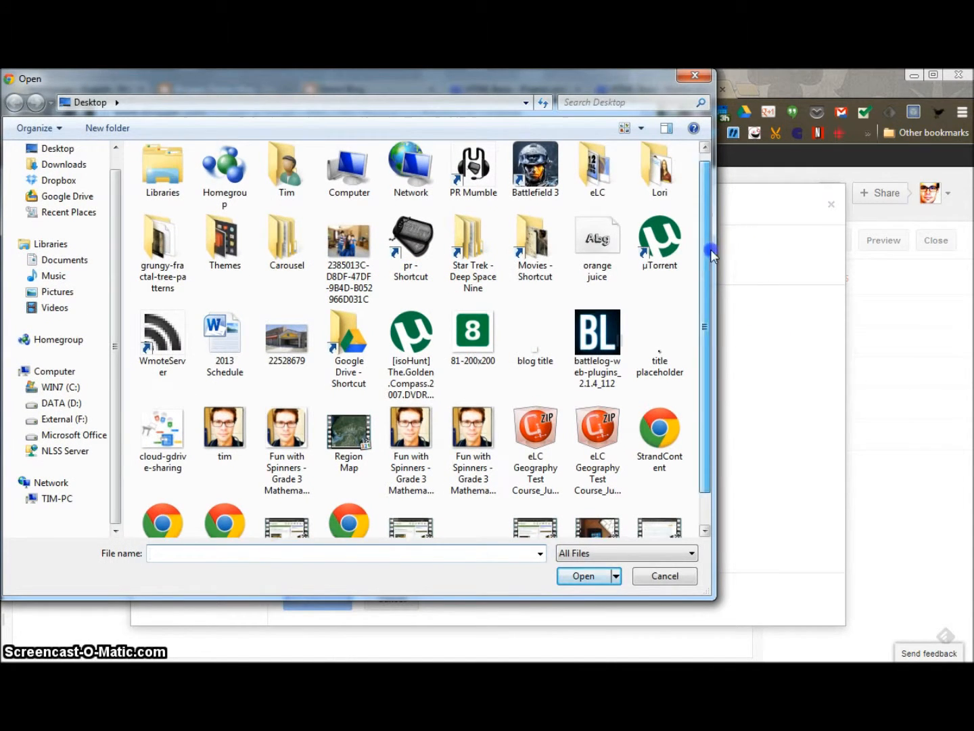
pyautogui.scroll(-3)
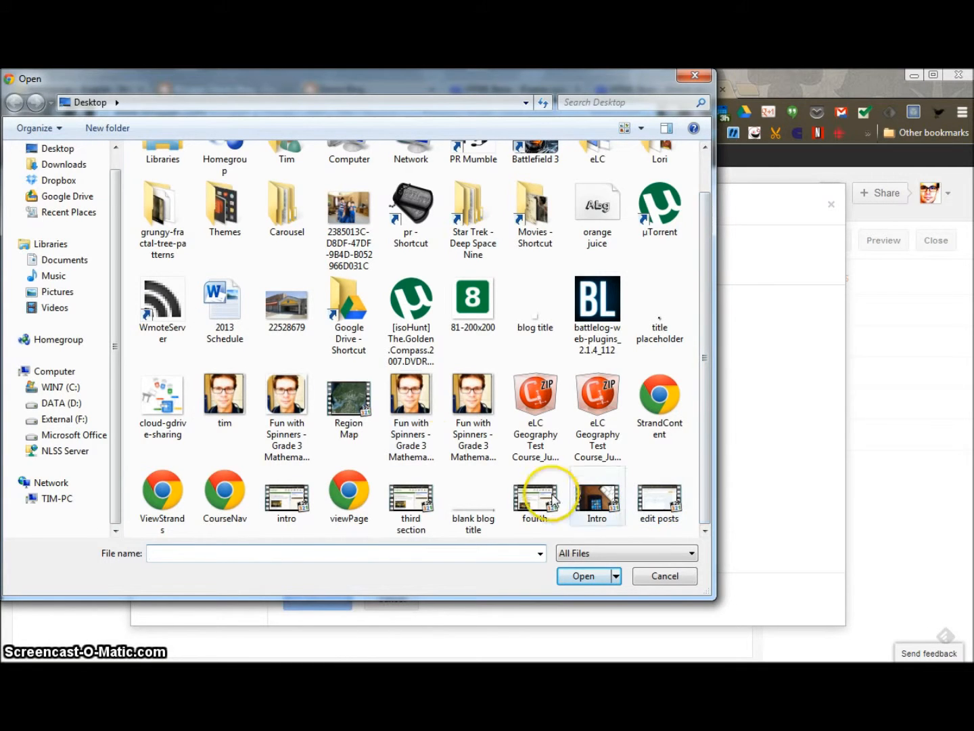
pyautogui.click(582, 575)
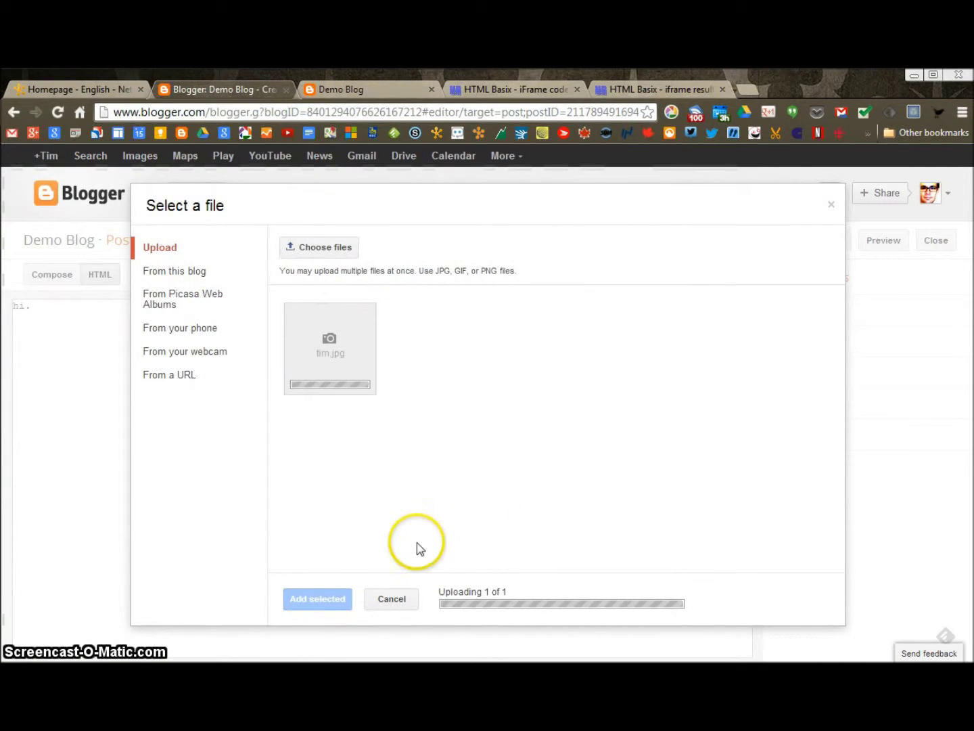
pyautogui.click(317, 598)
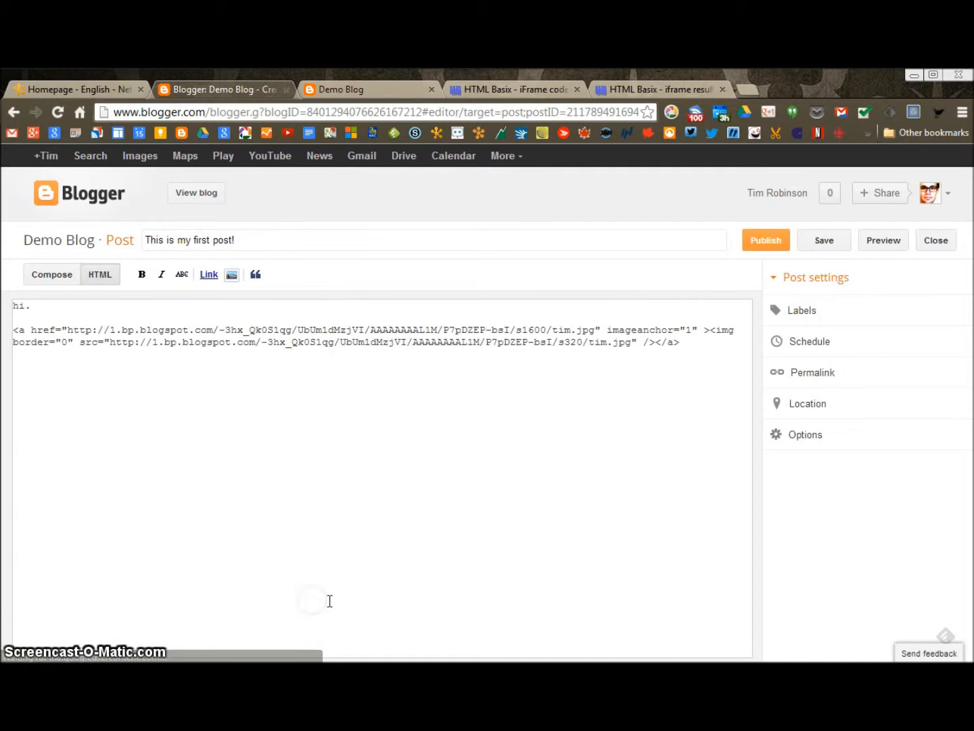
pyautogui.click(765, 240)
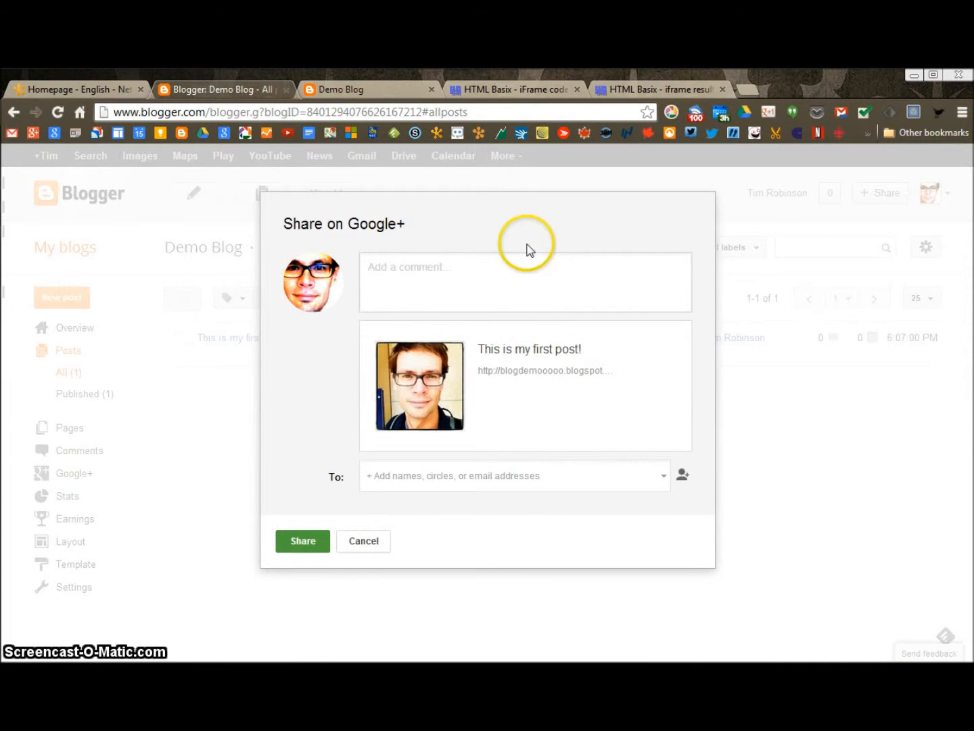
pyautogui.moveTo(611, 236)
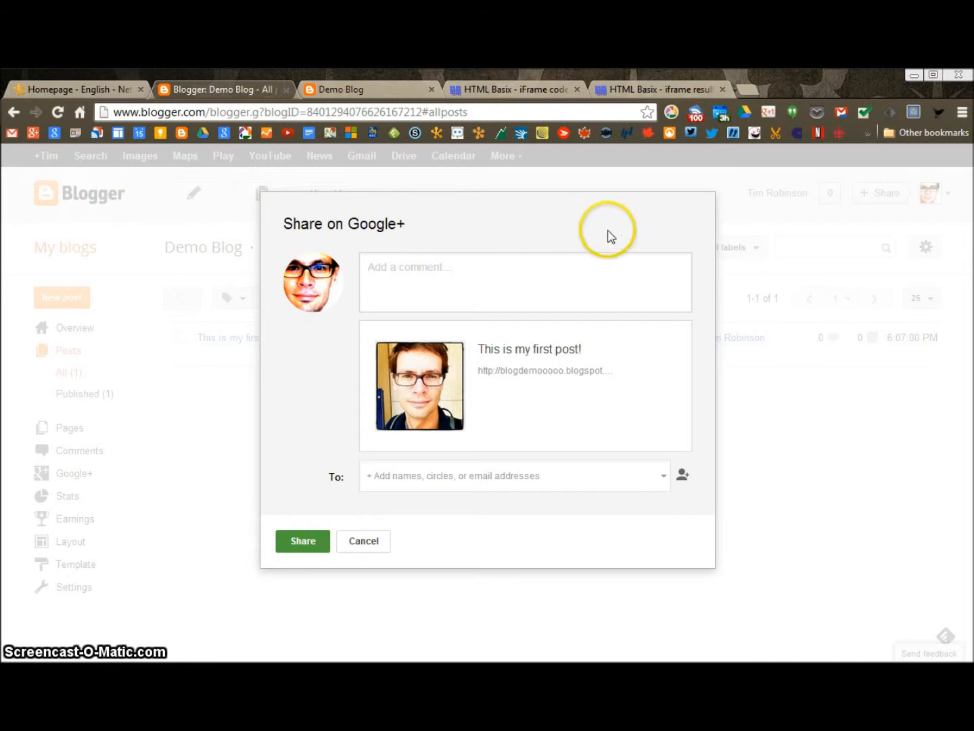
pyautogui.moveTo(261, 270)
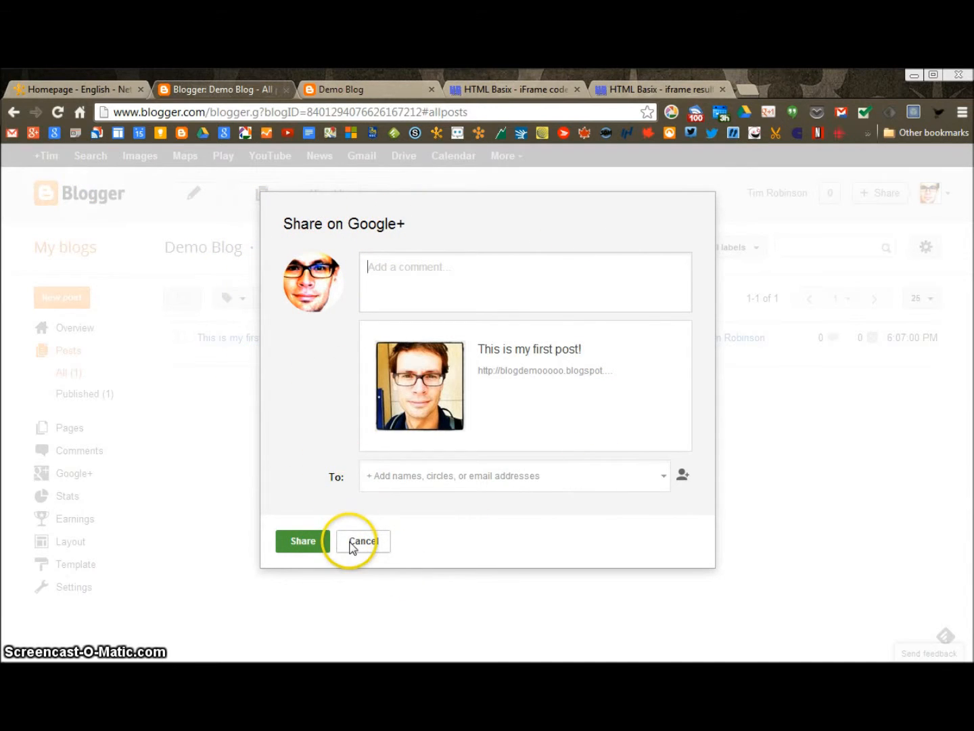
pyautogui.moveTo(602, 464)
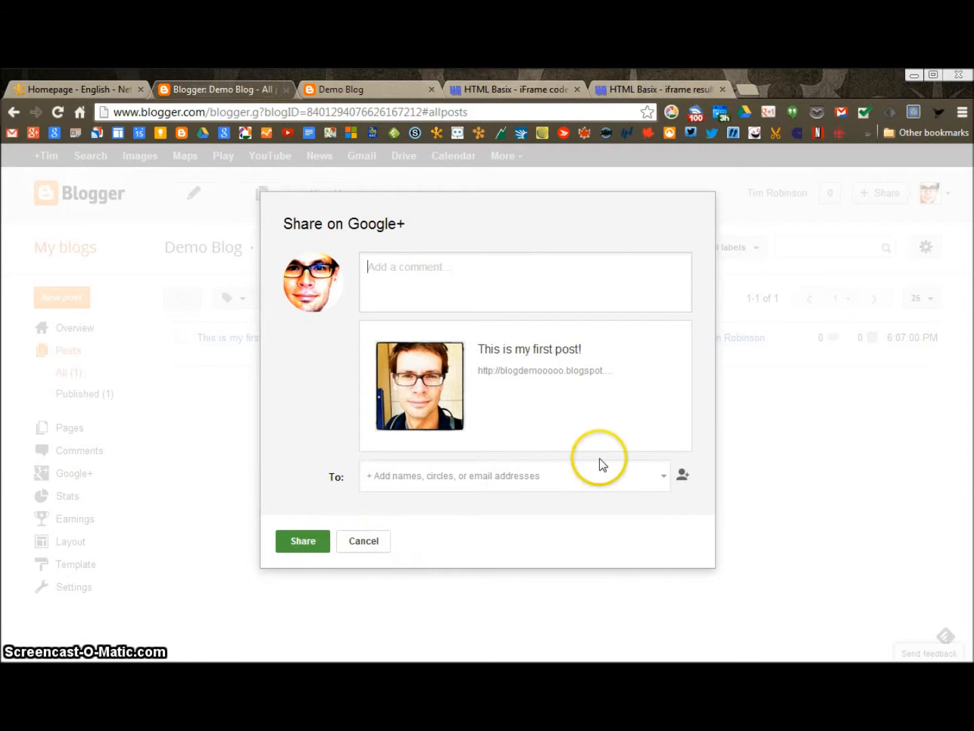
pyautogui.moveTo(377, 544)
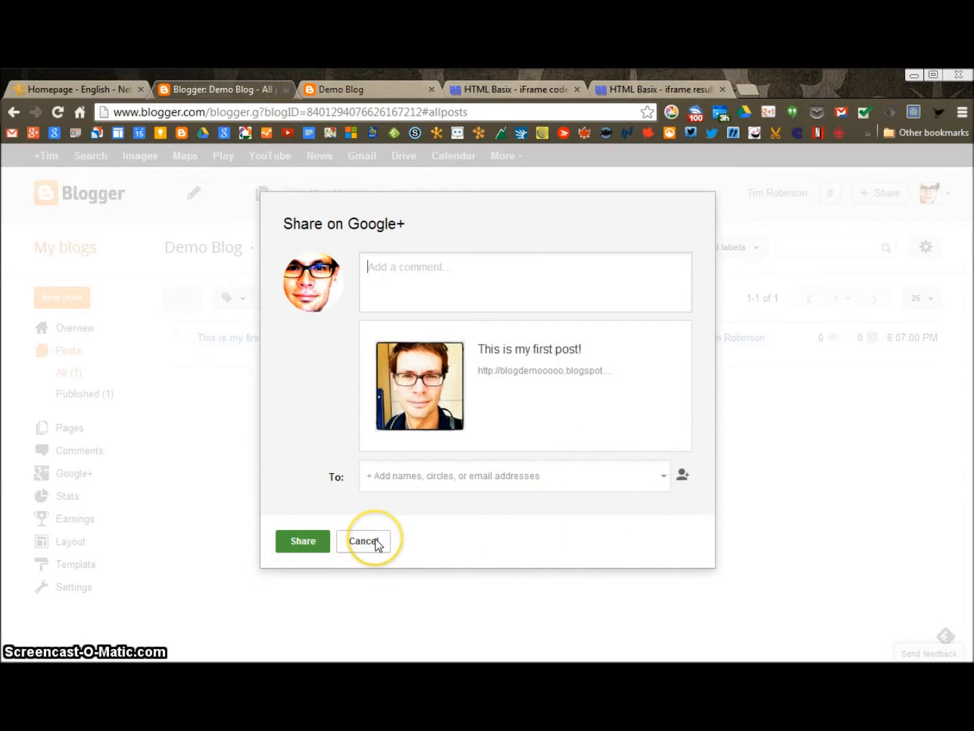
# Cancel the Google+ share prompt without sharing the post
pyautogui.click(363, 541)
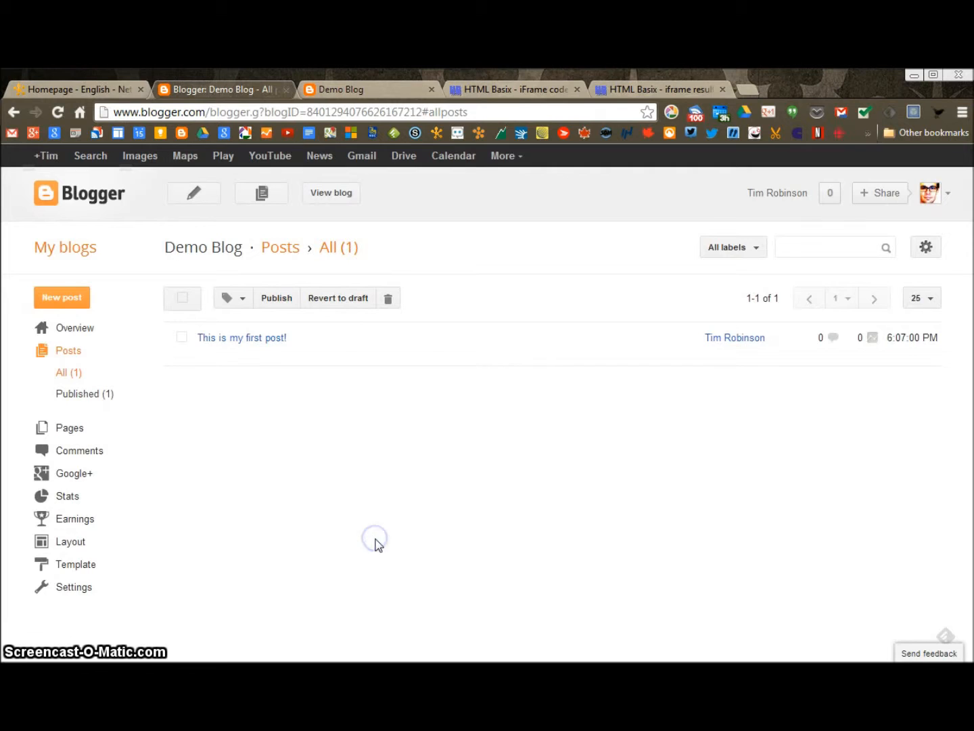
pyautogui.moveTo(242, 337)
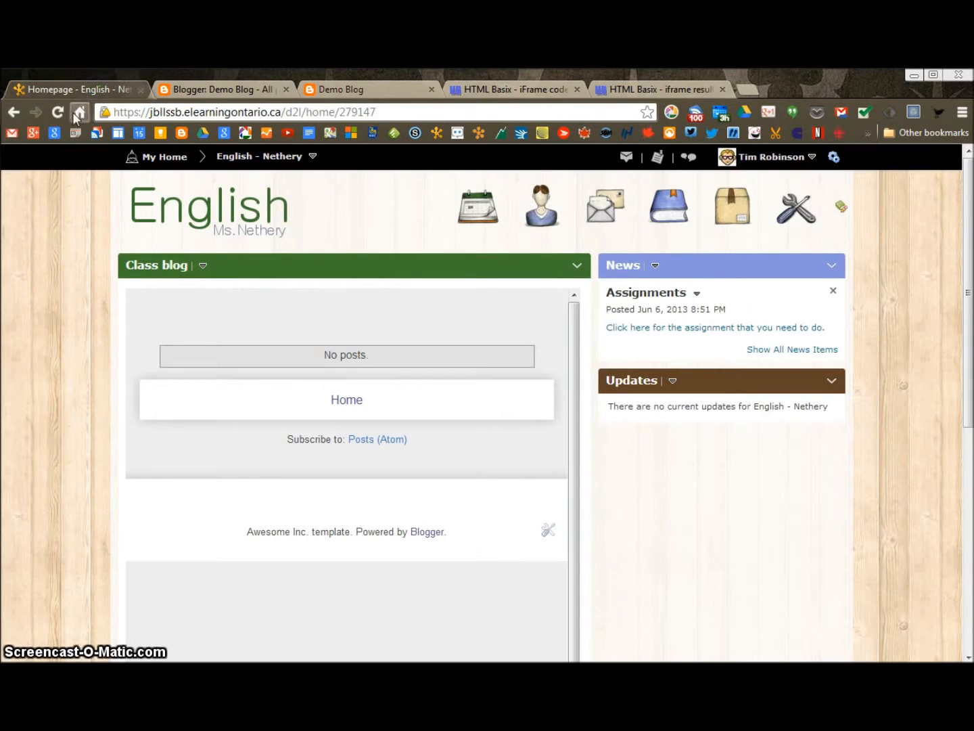
# Reload the English homepage and scroll through the Class blog widget to see 'This is my first post!'
pyautogui.click(79, 112)
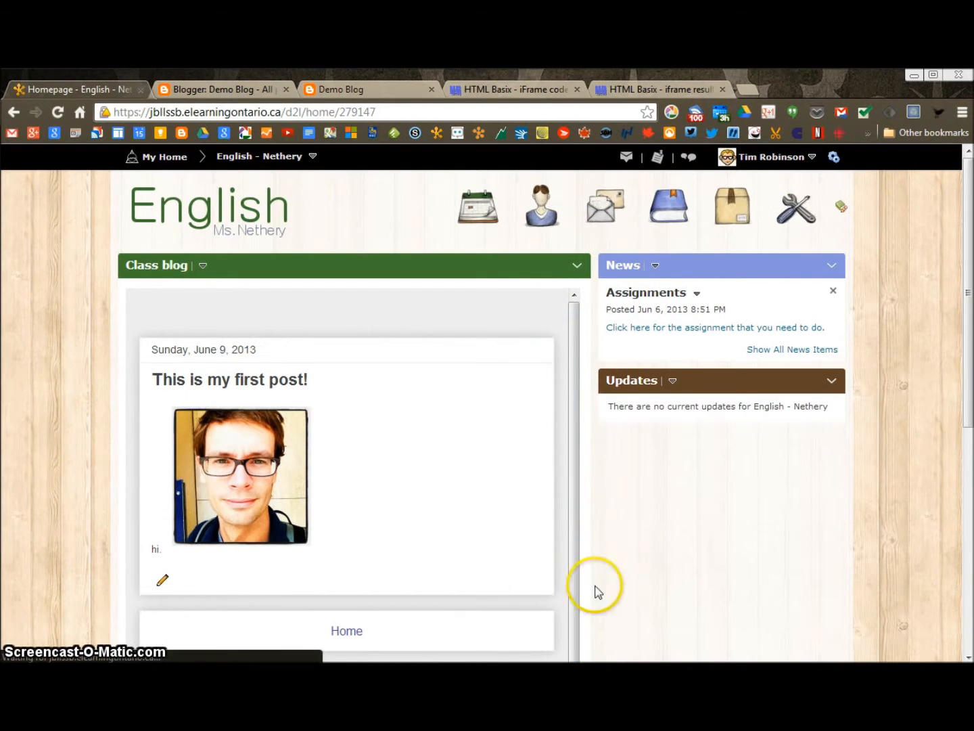
pyautogui.moveTo(576, 407)
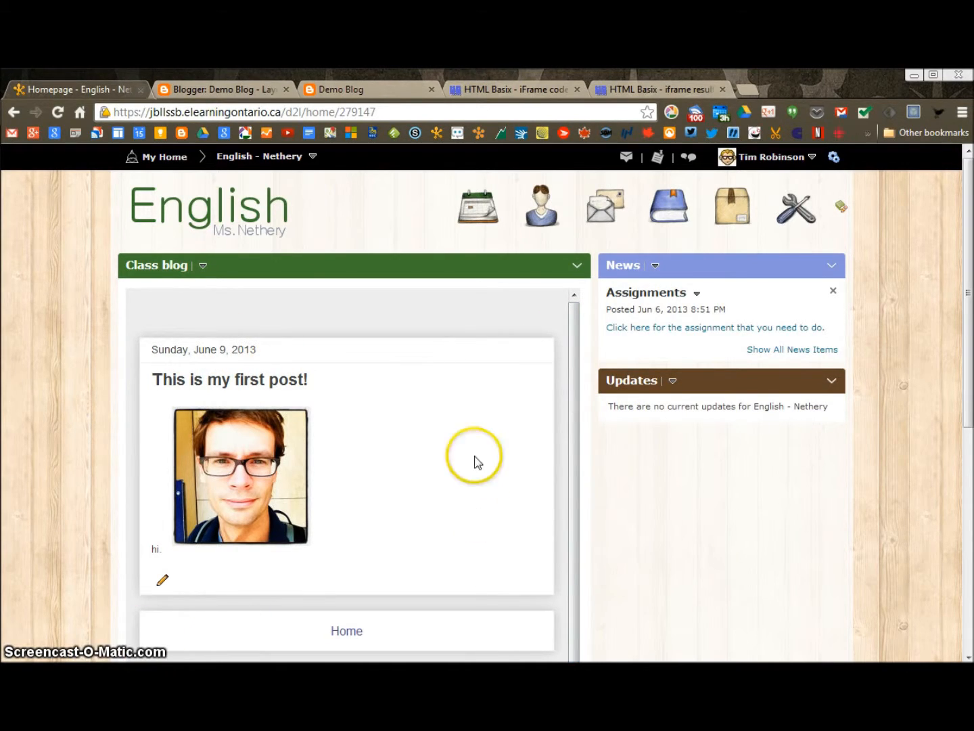
pyautogui.scroll(-3)
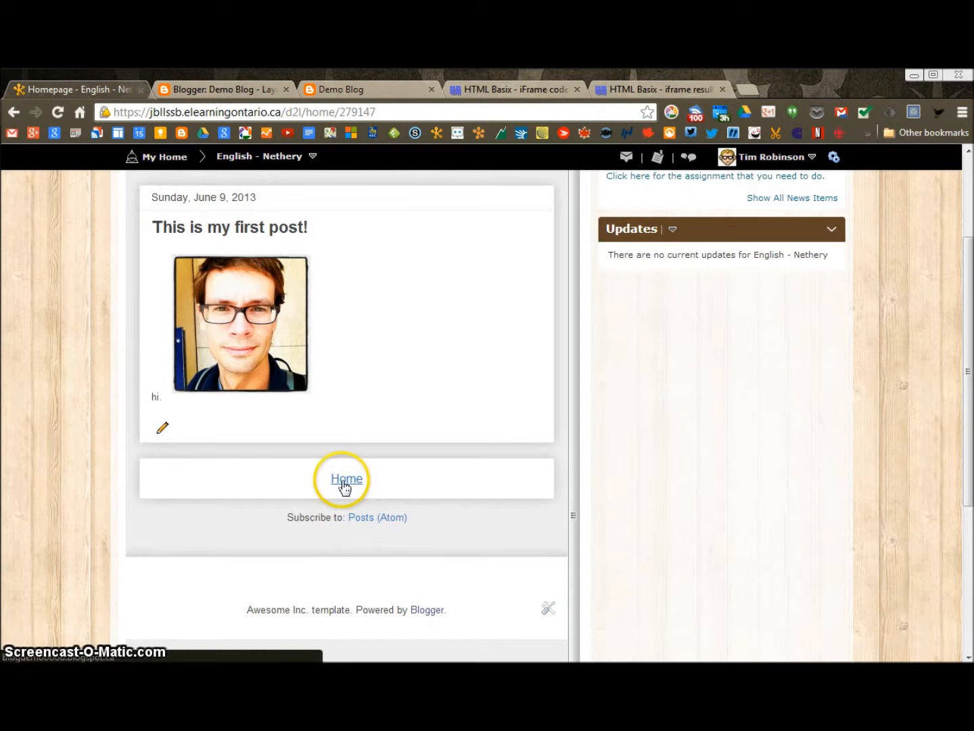
pyautogui.moveTo(529, 504)
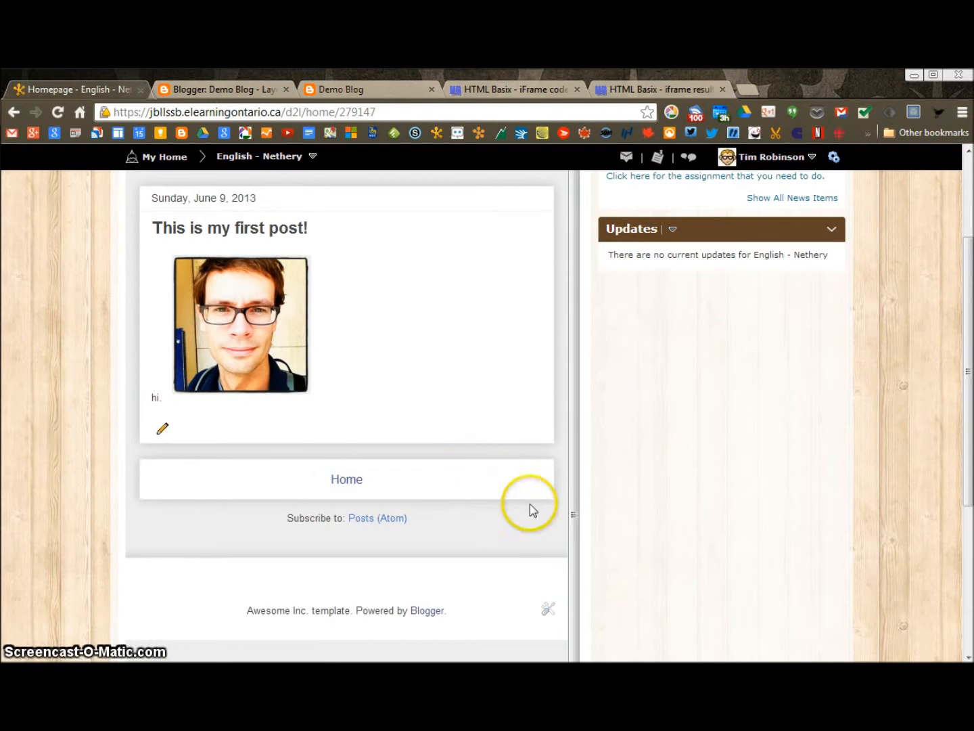
pyautogui.moveTo(501, 537)
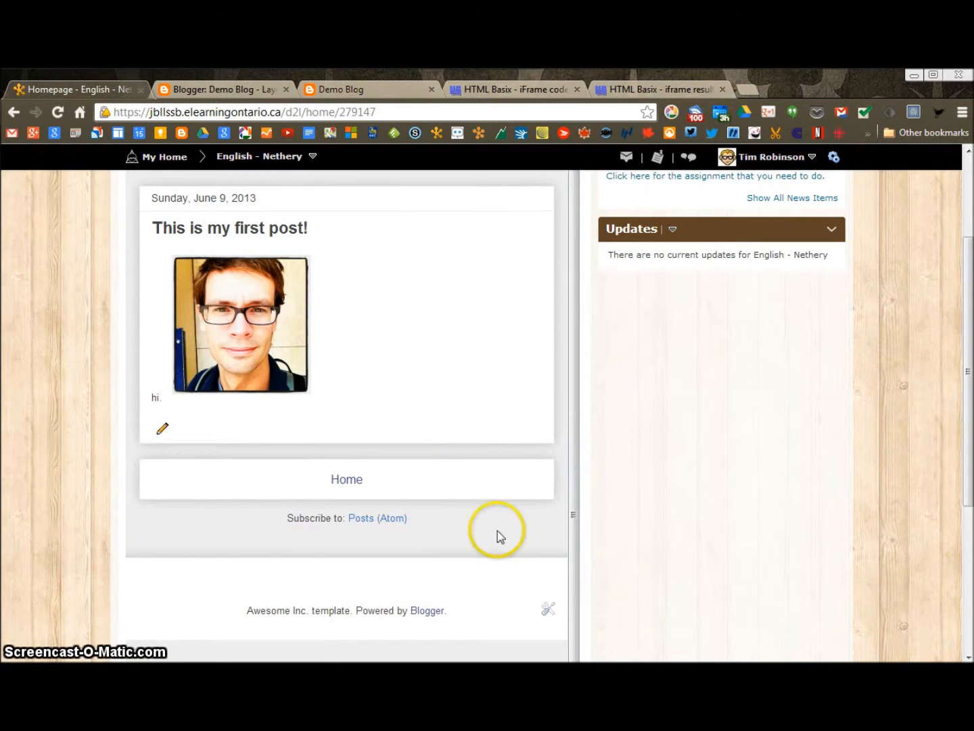
pyautogui.scroll(3)
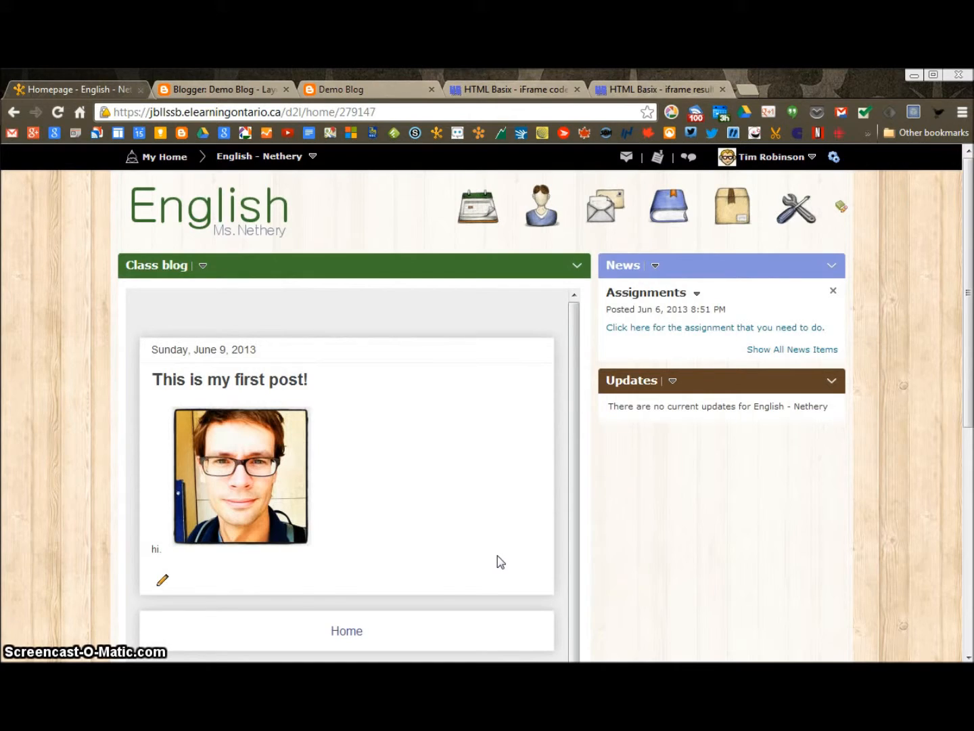
pyautogui.moveTo(619, 512)
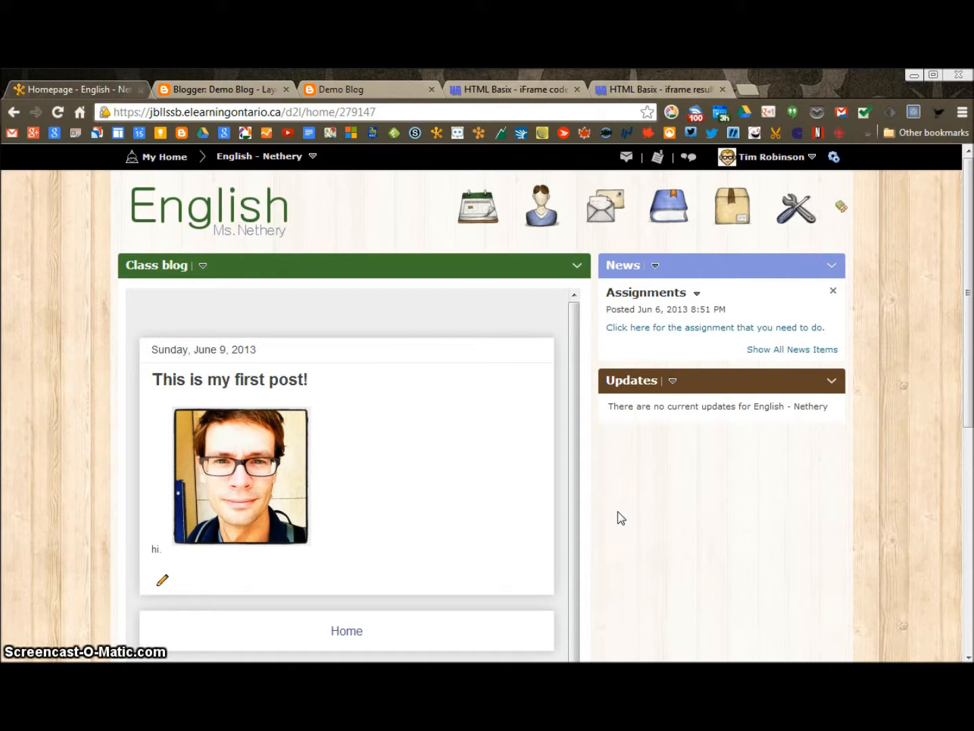
pyautogui.click(636, 546)
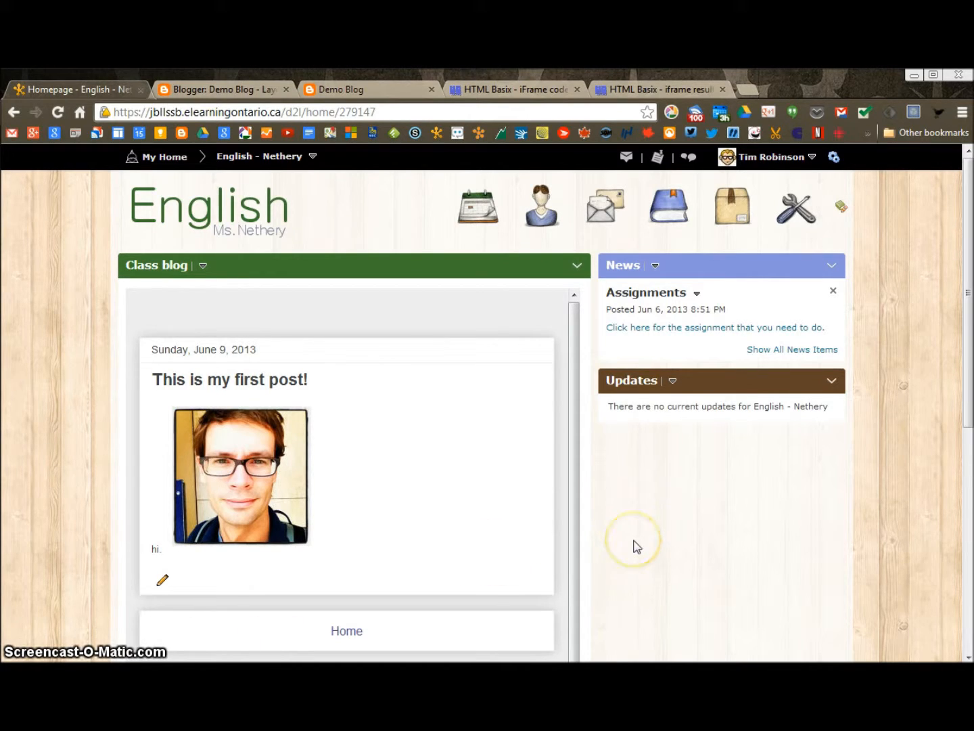
pyautogui.moveTo(636, 546)
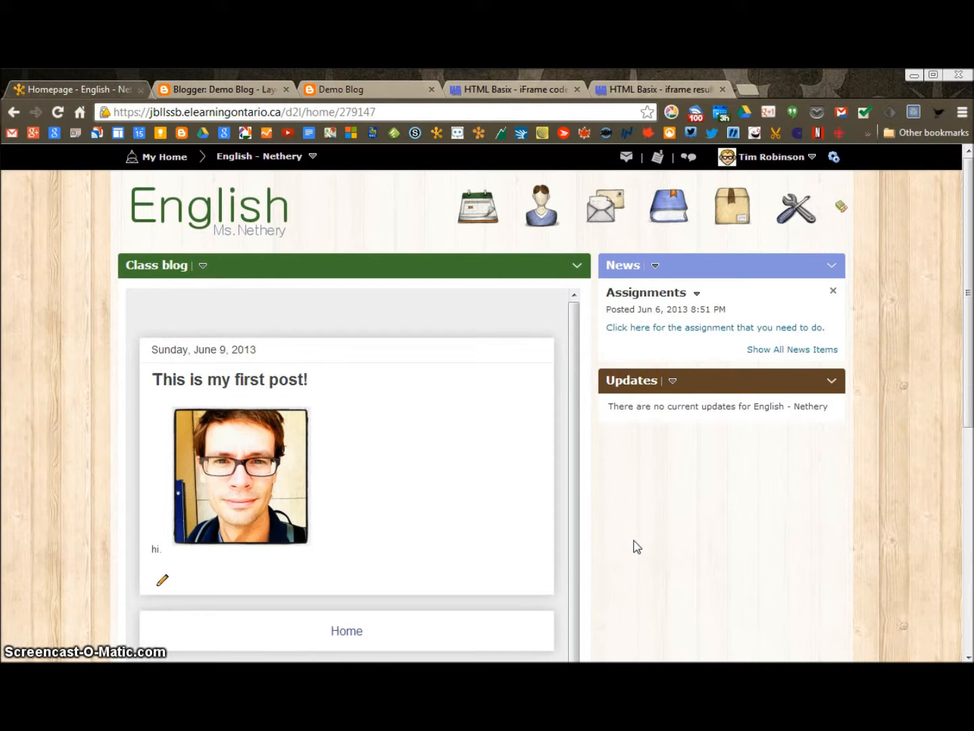